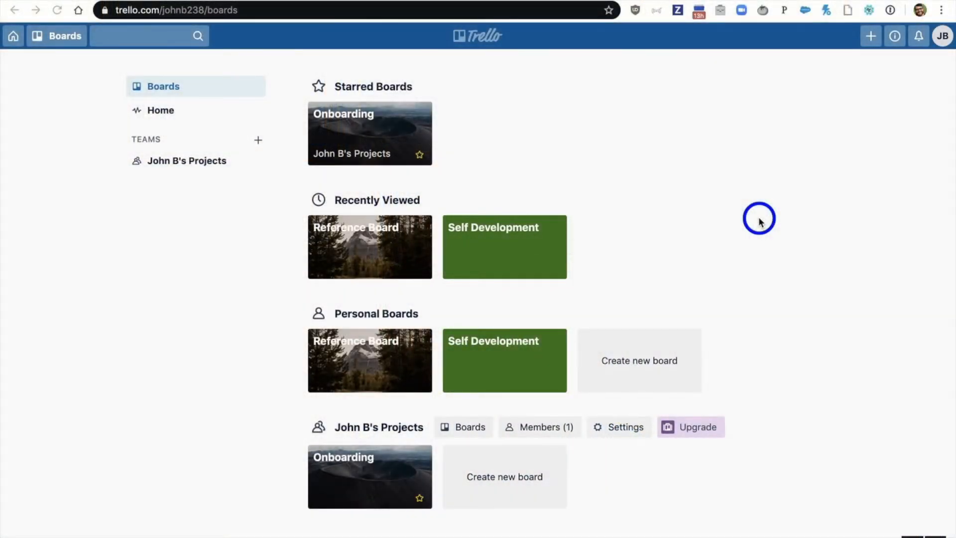
pyautogui.moveTo(686, 143)
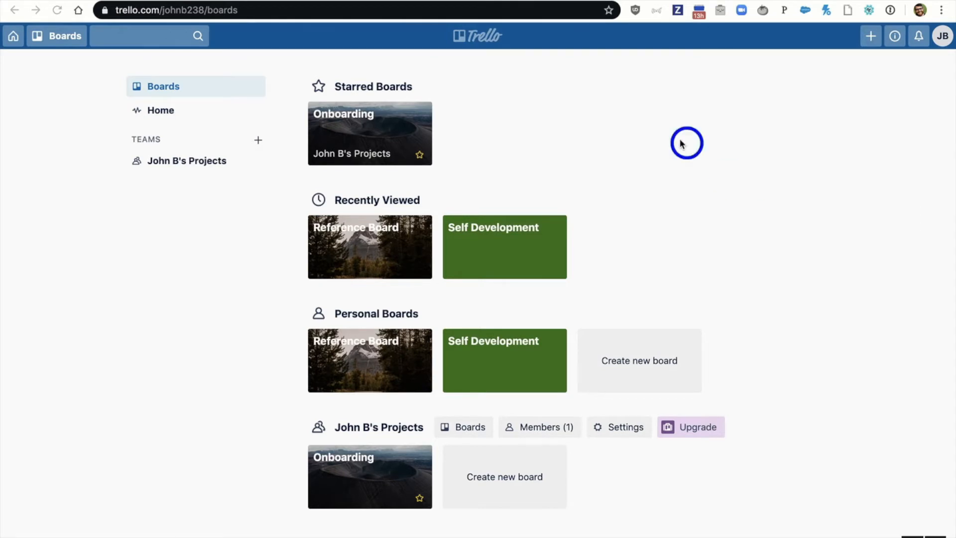
pyautogui.moveTo(450, 186)
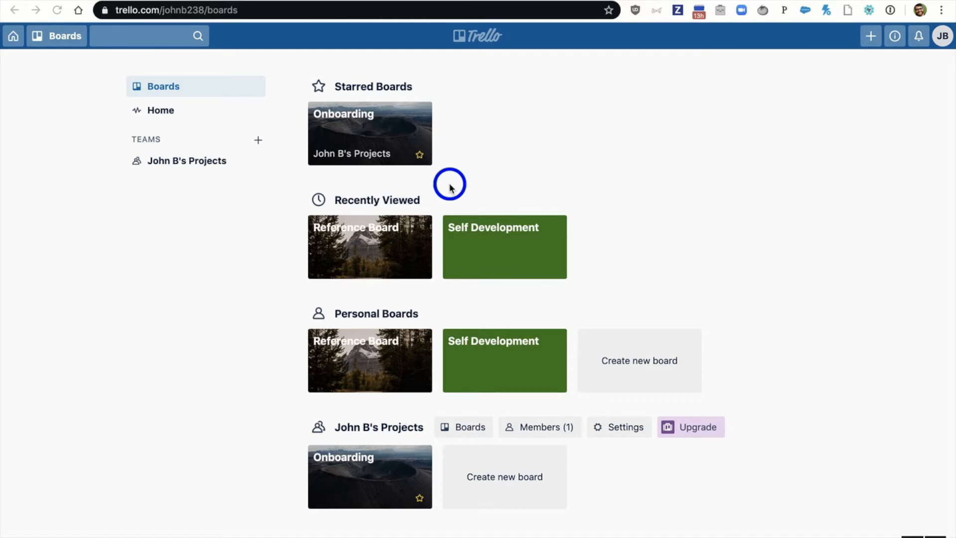
pyautogui.moveTo(568, 154)
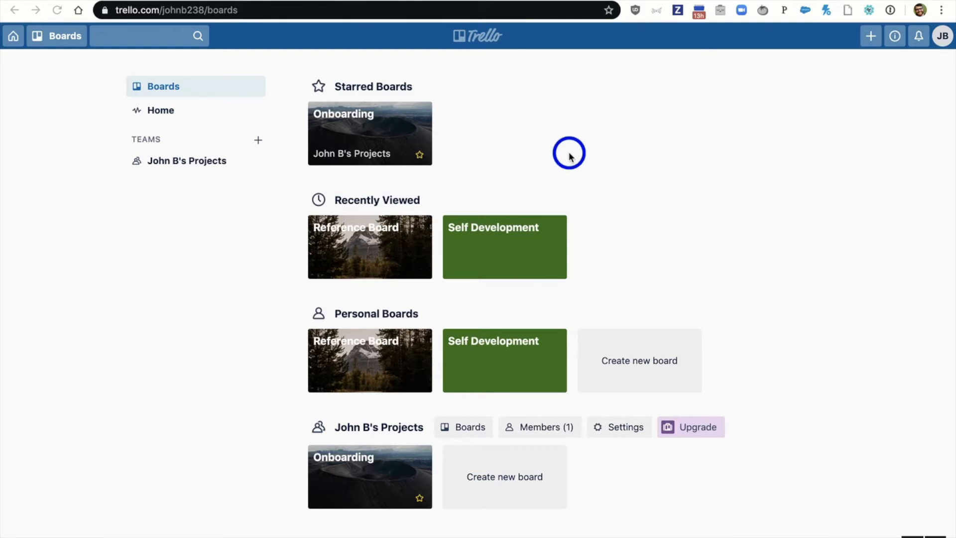
pyautogui.moveTo(870, 45)
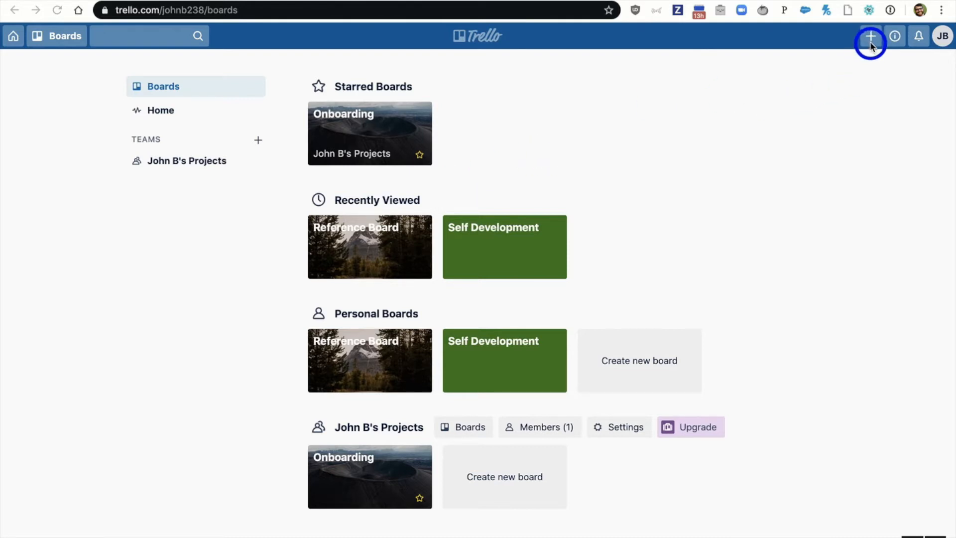
# Step: Start creating a new team-visible board to be titled Example Board
pyautogui.click(870, 36)
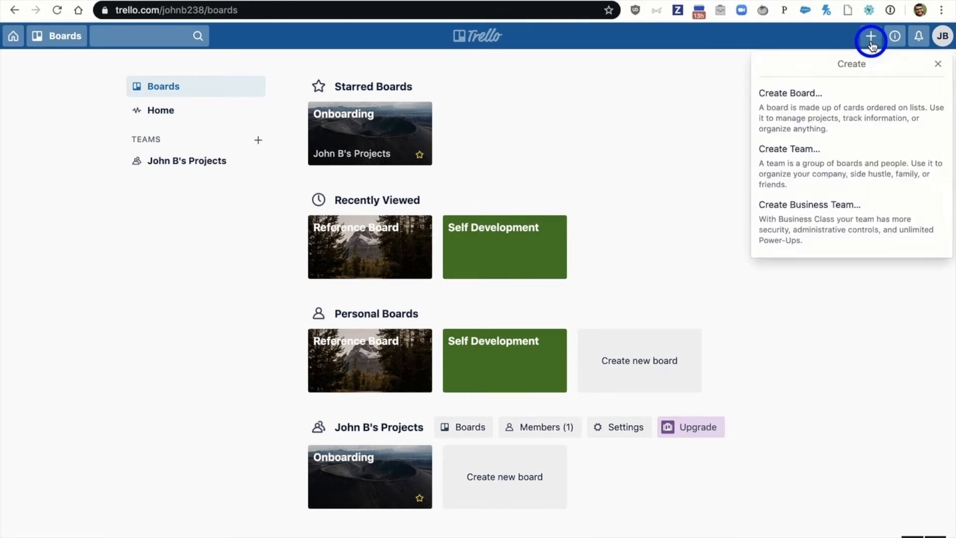
pyautogui.moveTo(805, 109)
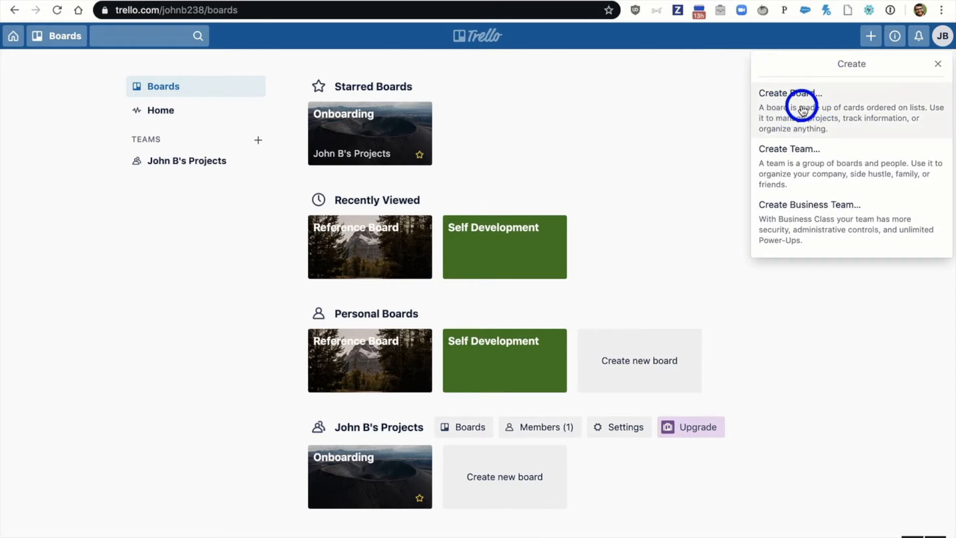
pyautogui.click(790, 94)
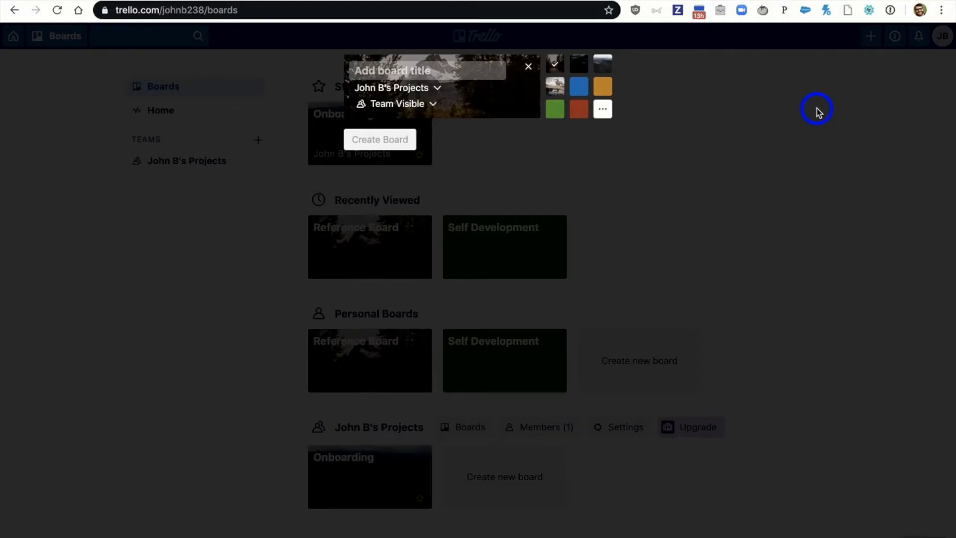
pyautogui.moveTo(521, 108)
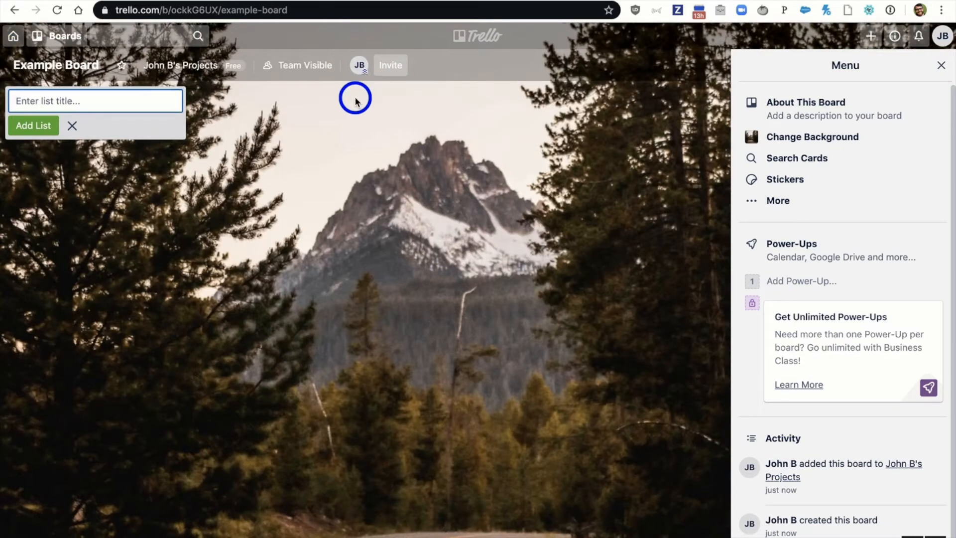
pyautogui.moveTo(366, 402)
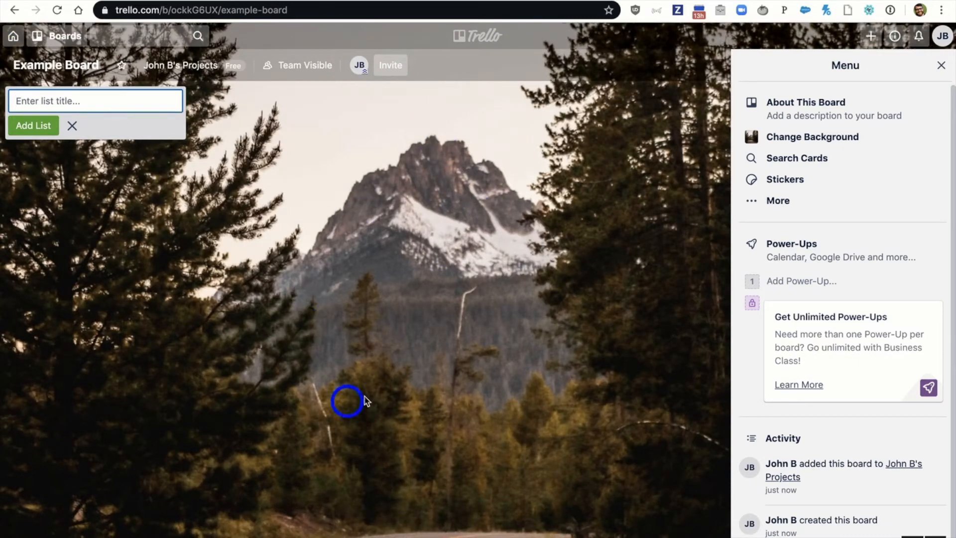
pyautogui.moveTo(393, 273)
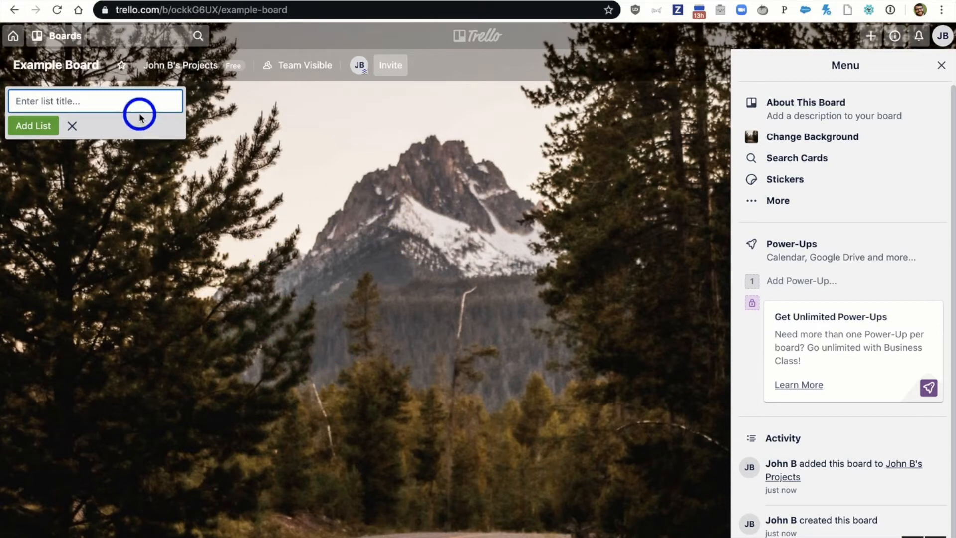
# Step: Add four empty lists named List 1, List 2, List 3 and List 4 to the board
pyautogui.write('List')
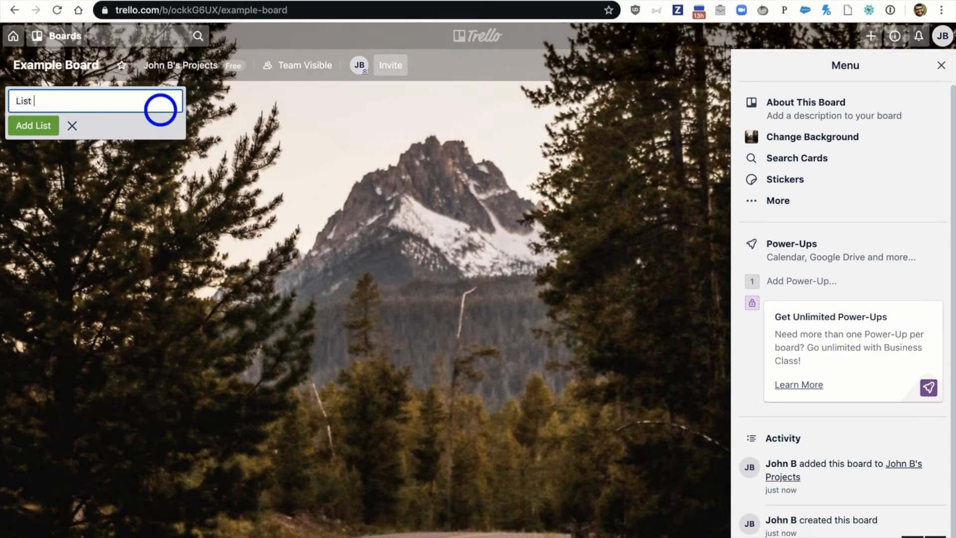
pyautogui.click(33, 125)
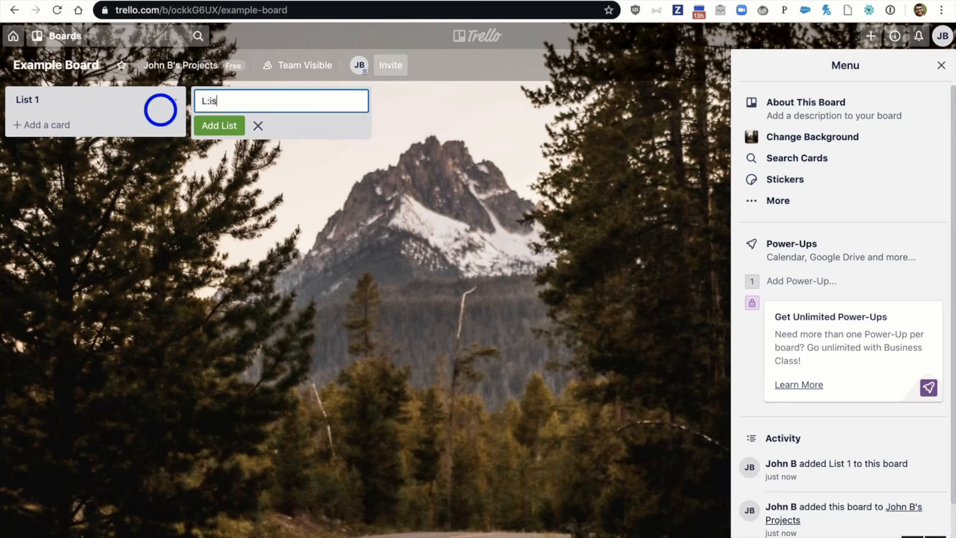
pyautogui.write('List 2')
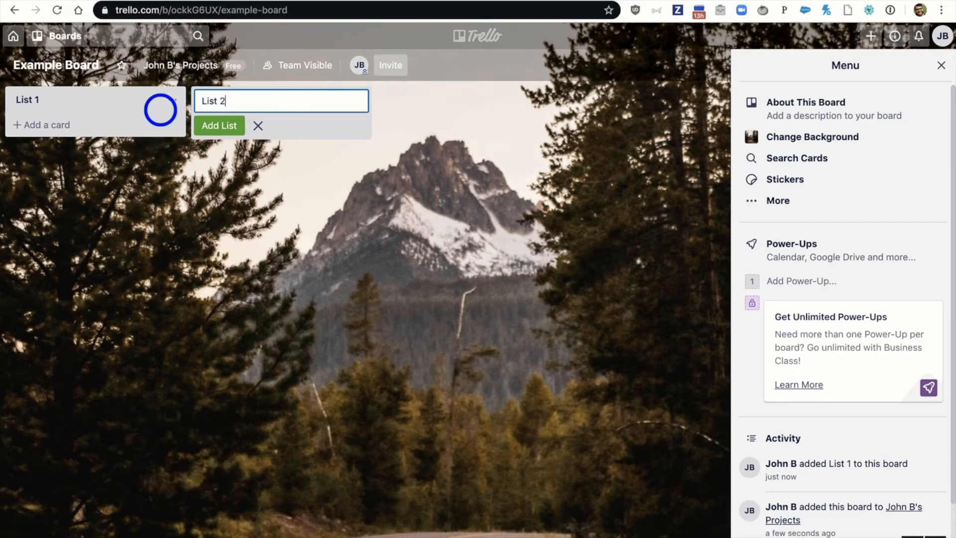
pyautogui.click(218, 125)
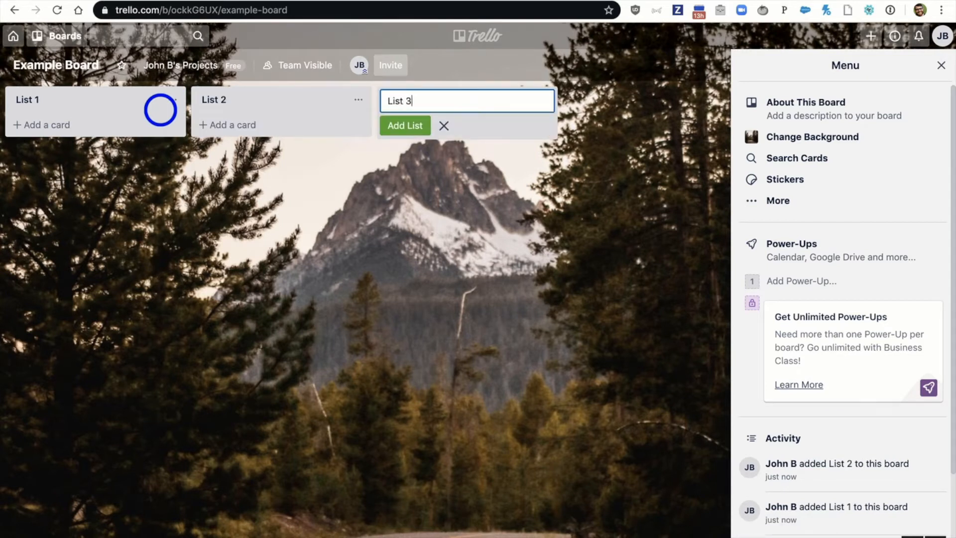
pyautogui.click(404, 125)
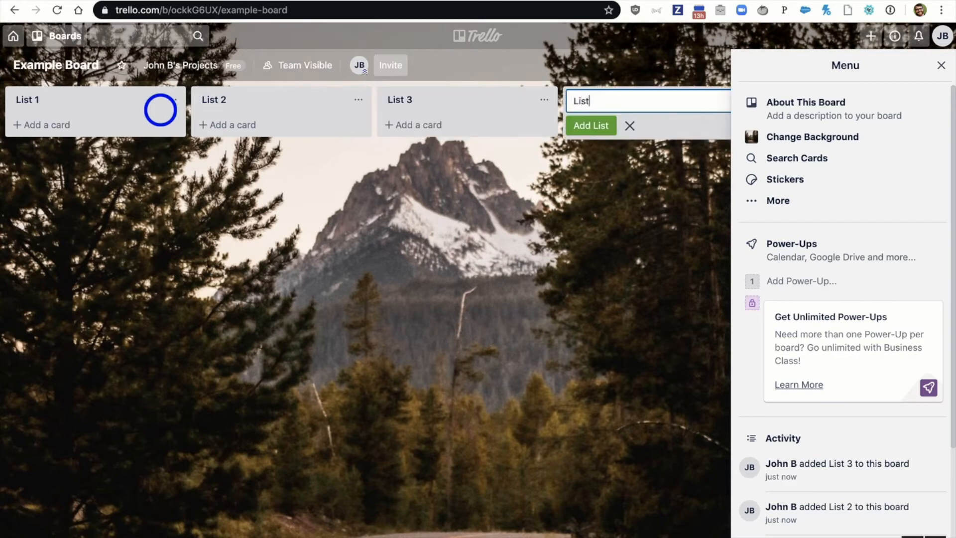
pyautogui.click(589, 125)
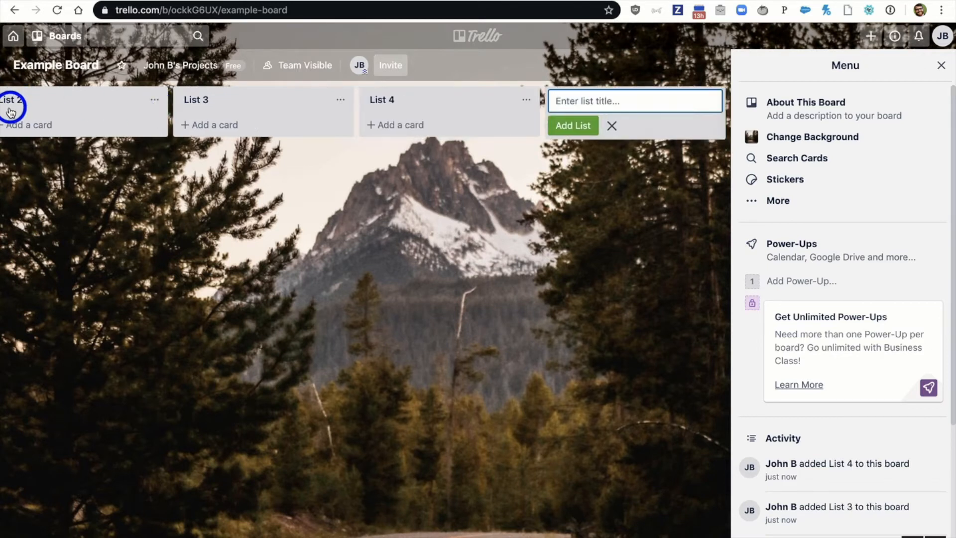
pyautogui.moveTo(610, 129)
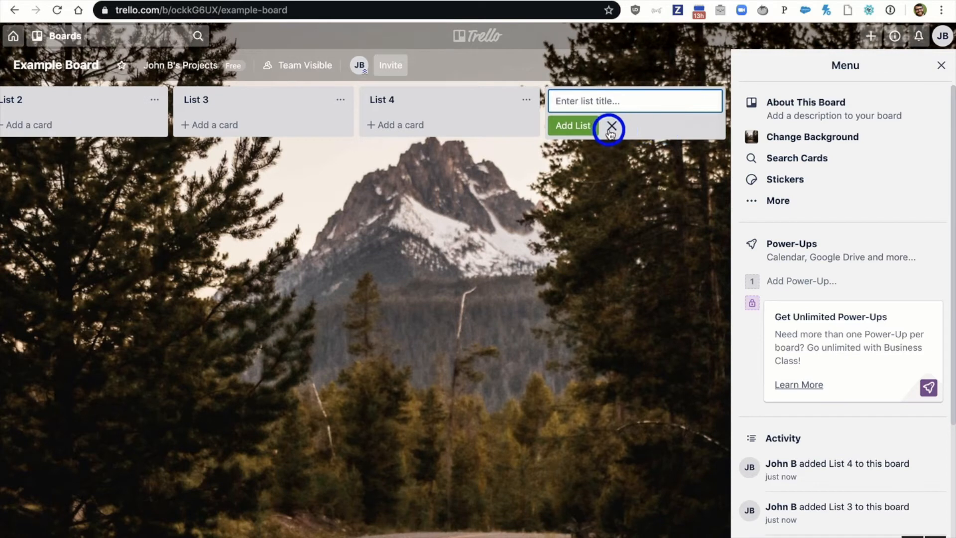
pyautogui.click(610, 127)
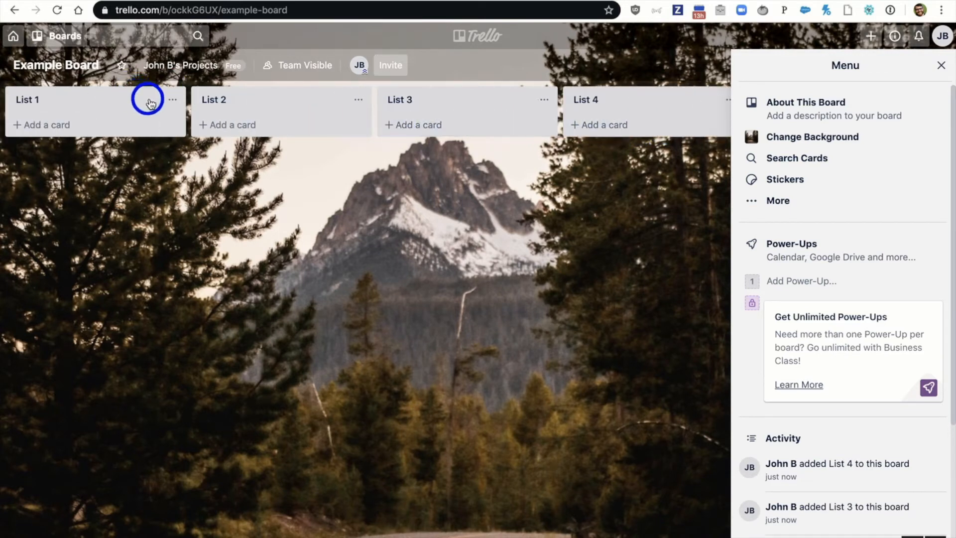
pyautogui.moveTo(427, 126)
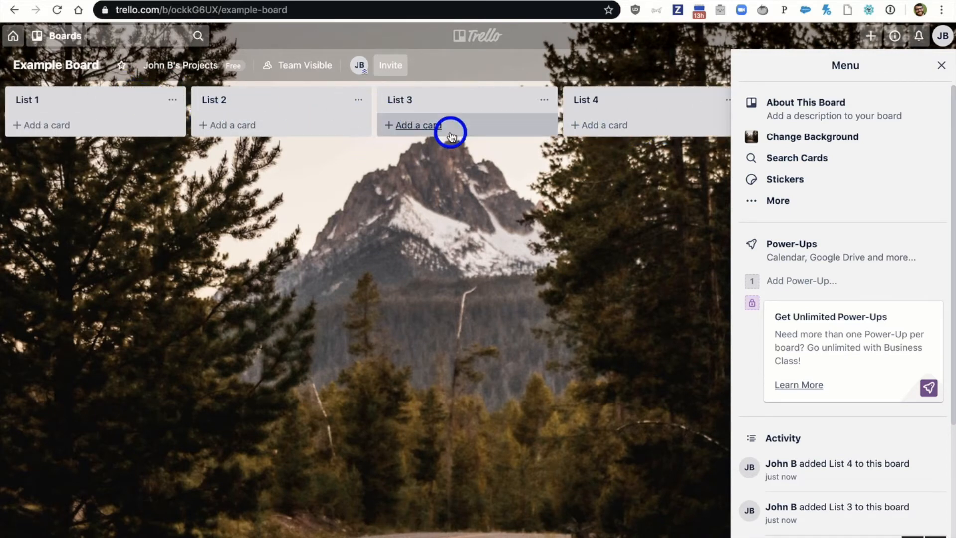
pyautogui.moveTo(48, 126)
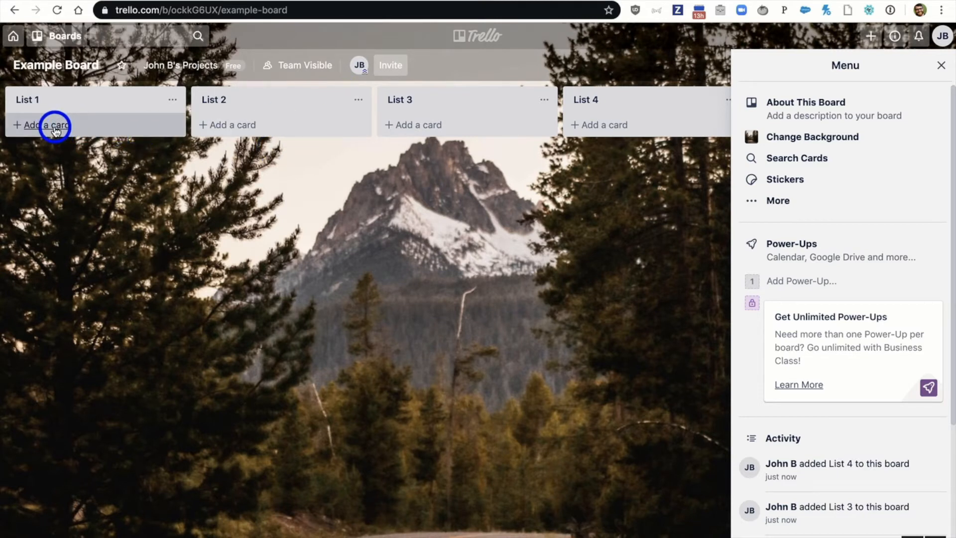
# Step: Fill List 1 with six cards named Card 1 through Card 6
pyautogui.click(47, 126)
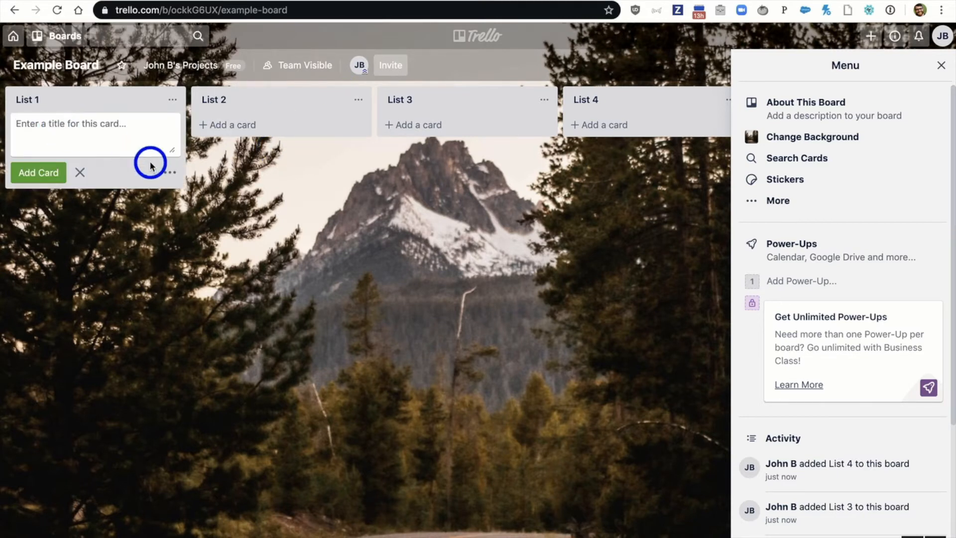
pyautogui.click(38, 172)
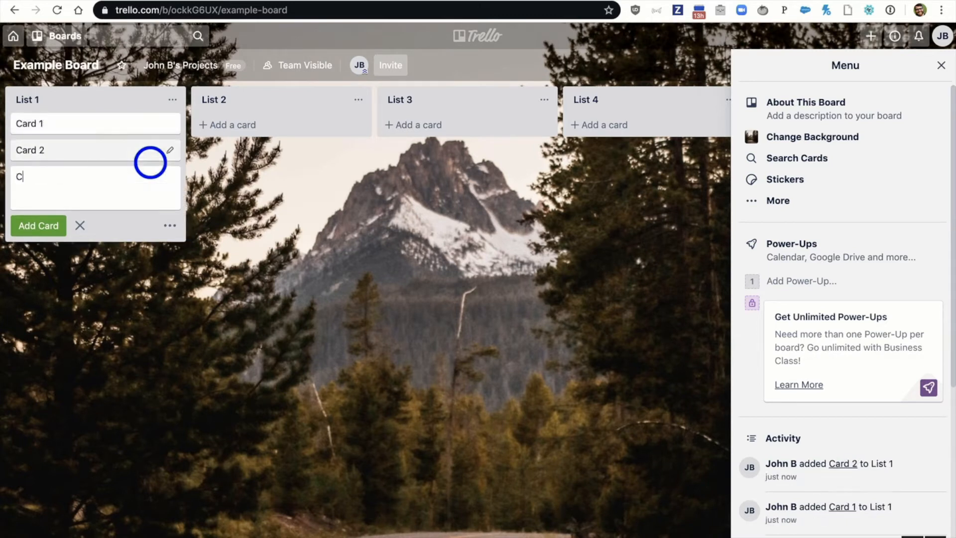
pyautogui.click(38, 226)
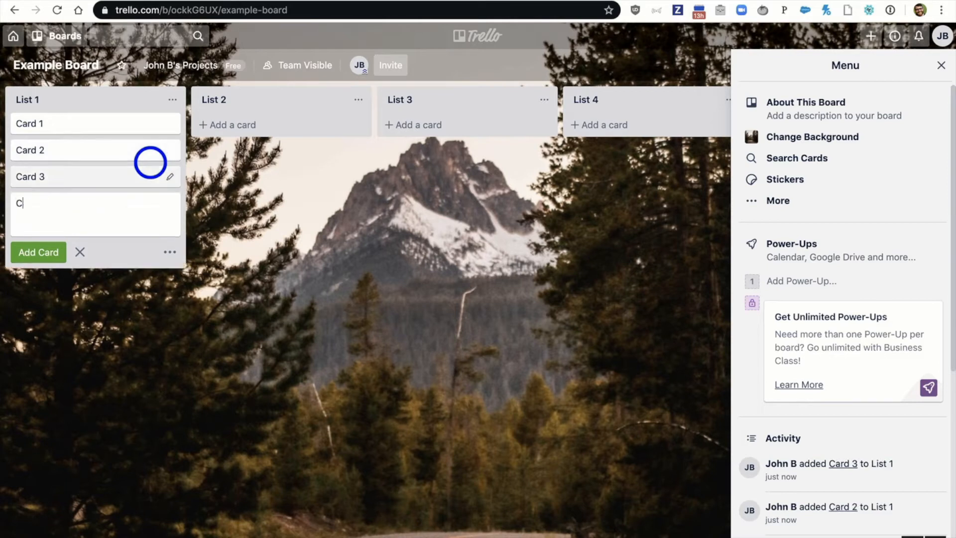
pyautogui.click(38, 252)
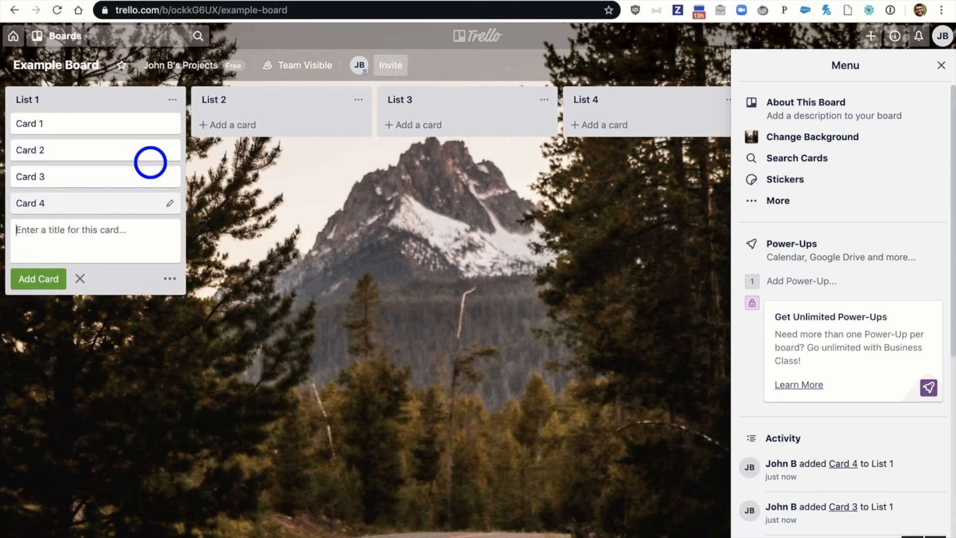
pyautogui.click(38, 278)
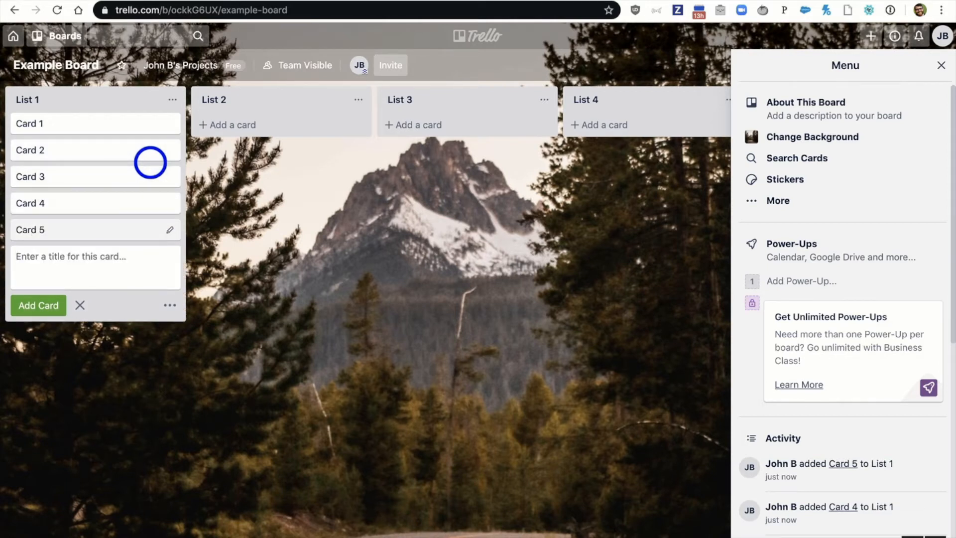
pyautogui.write('C')
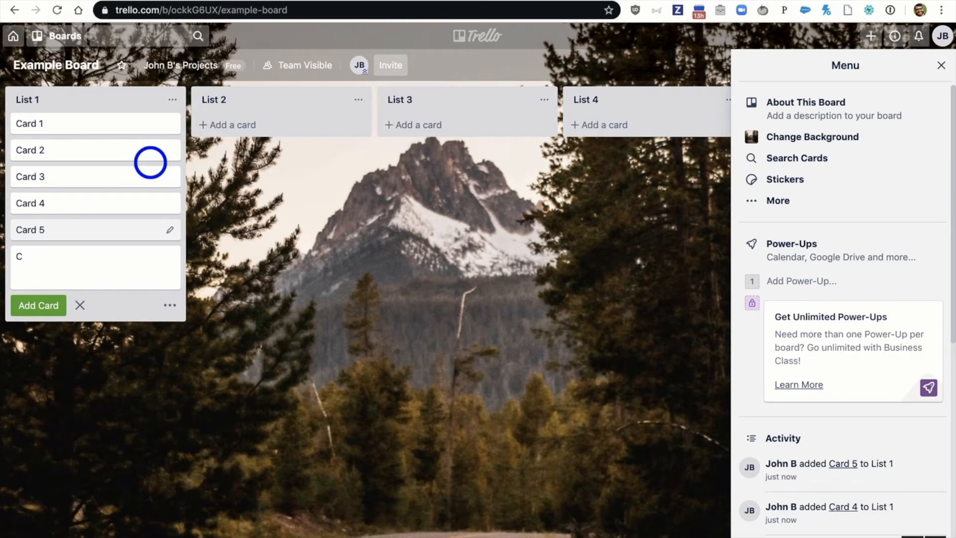
pyautogui.click(38, 305)
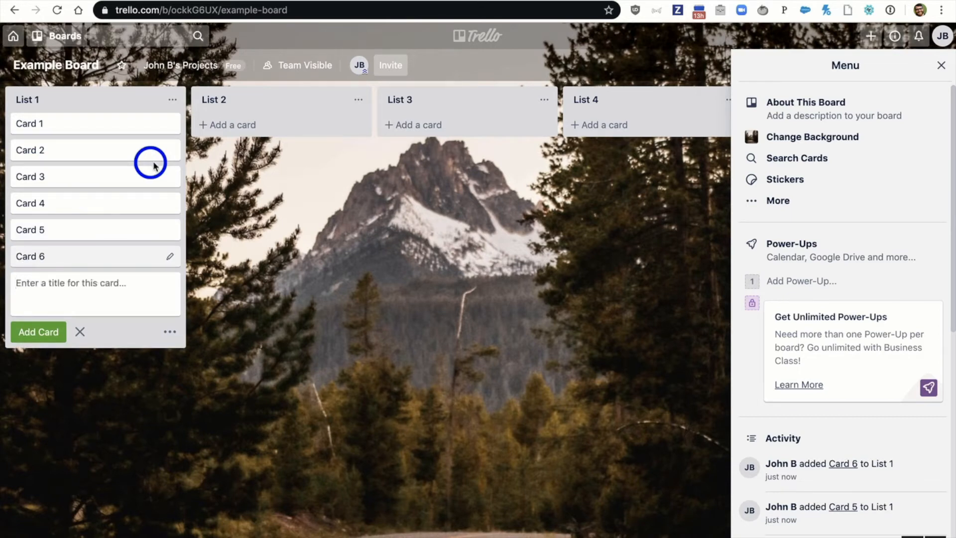
pyautogui.click(80, 331)
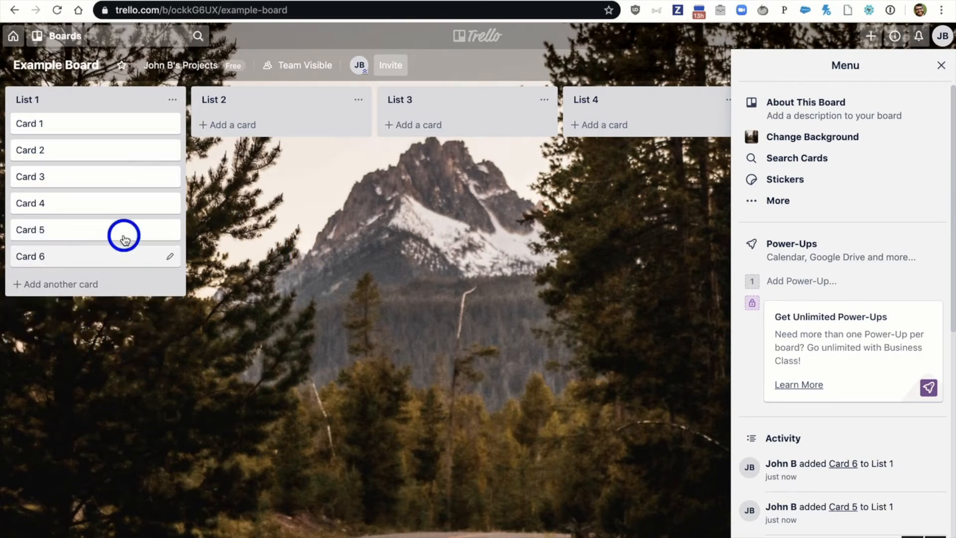
pyautogui.moveTo(83, 148)
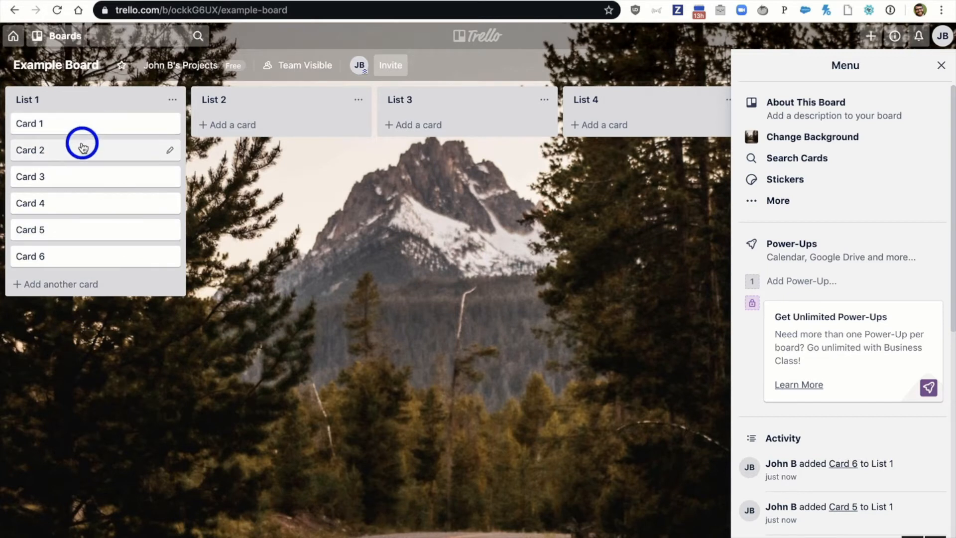
# Step: Move cards so List 1 keeps Cards 1, 2, 6 and Lists 2-4 hold Card 5, 4, 3
pyautogui.moveTo(94, 149); pyautogui.dragTo(281, 126)
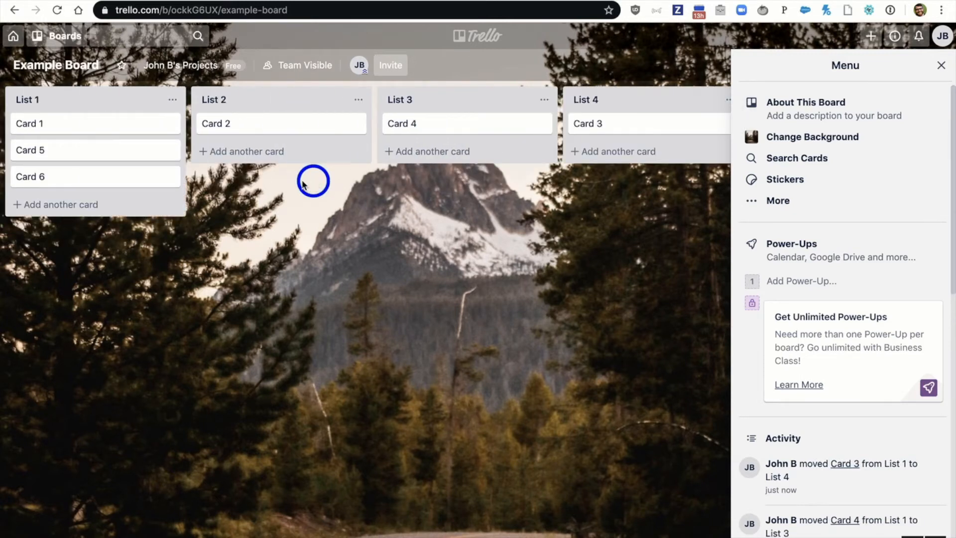
pyautogui.moveTo(280, 124); pyautogui.dragTo(94, 176)
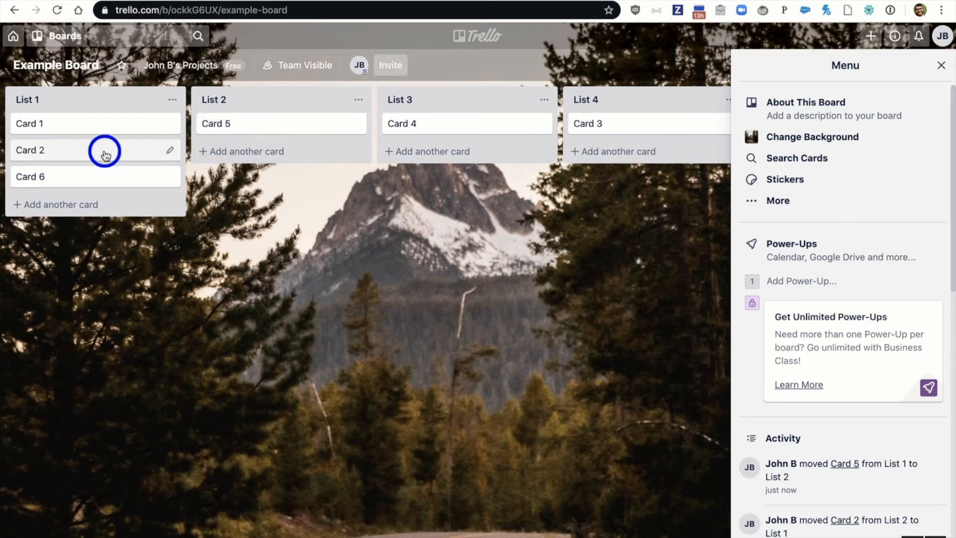
pyautogui.moveTo(80, 132)
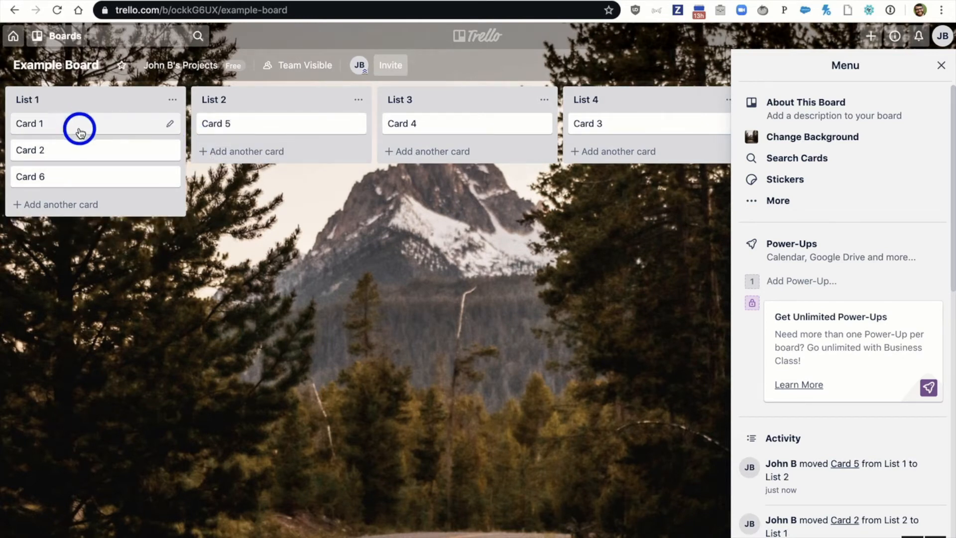
pyautogui.moveTo(631, 134)
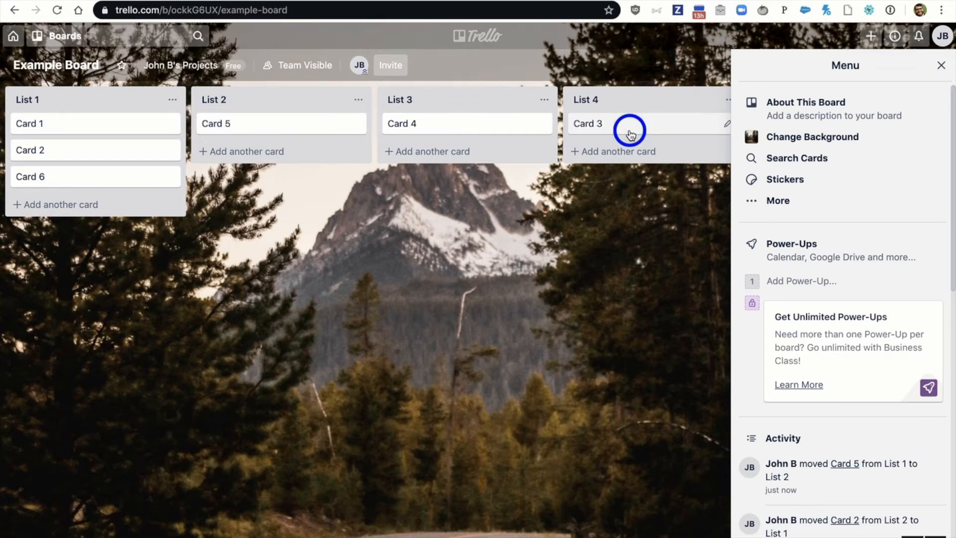
pyautogui.moveTo(245, 128)
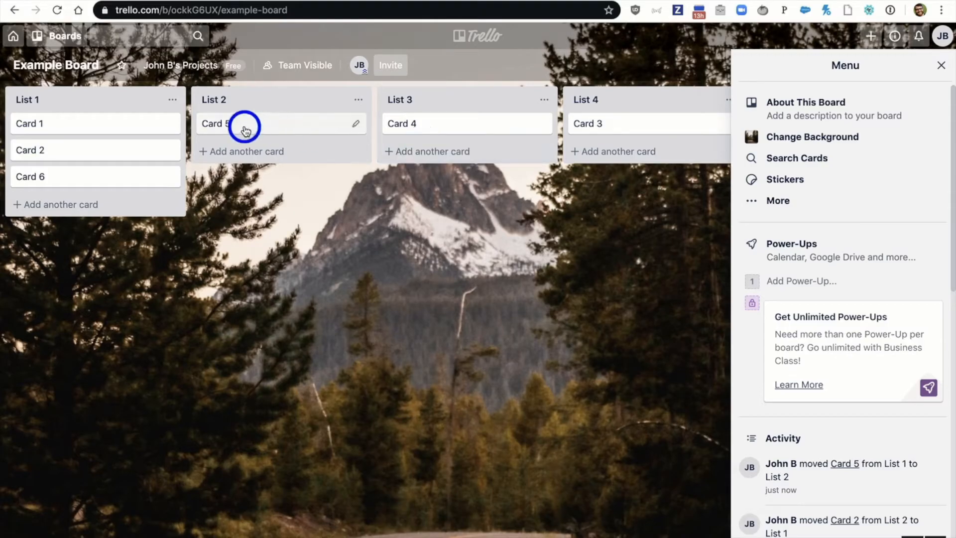
# Step: View Card 5's details and its Members chooser without assigning anyone
pyautogui.click(213, 123)
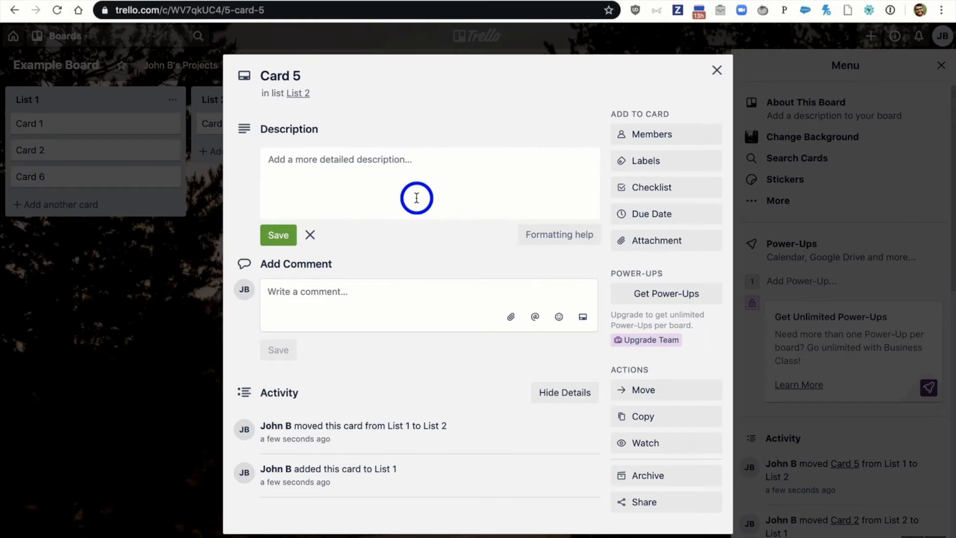
pyautogui.moveTo(652, 135)
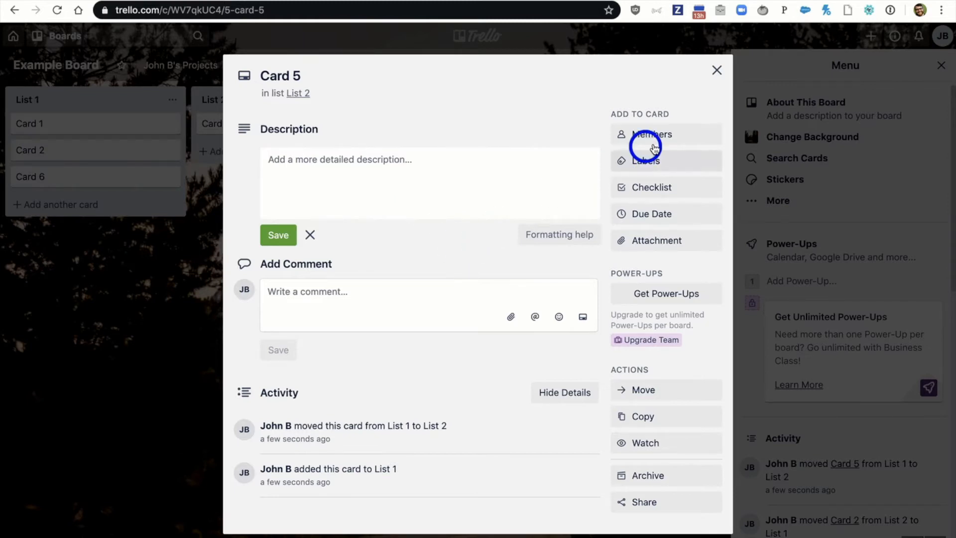
pyautogui.click(651, 134)
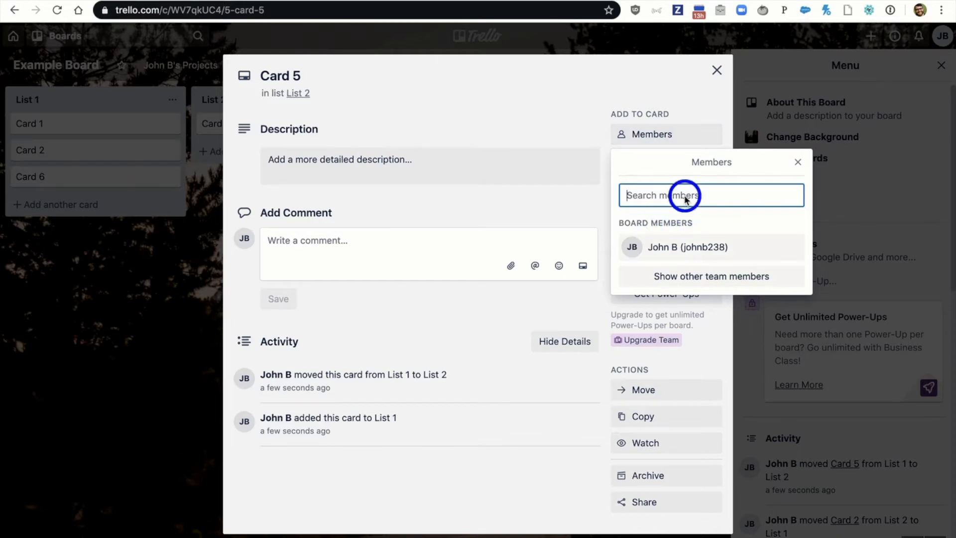
pyautogui.click(798, 161)
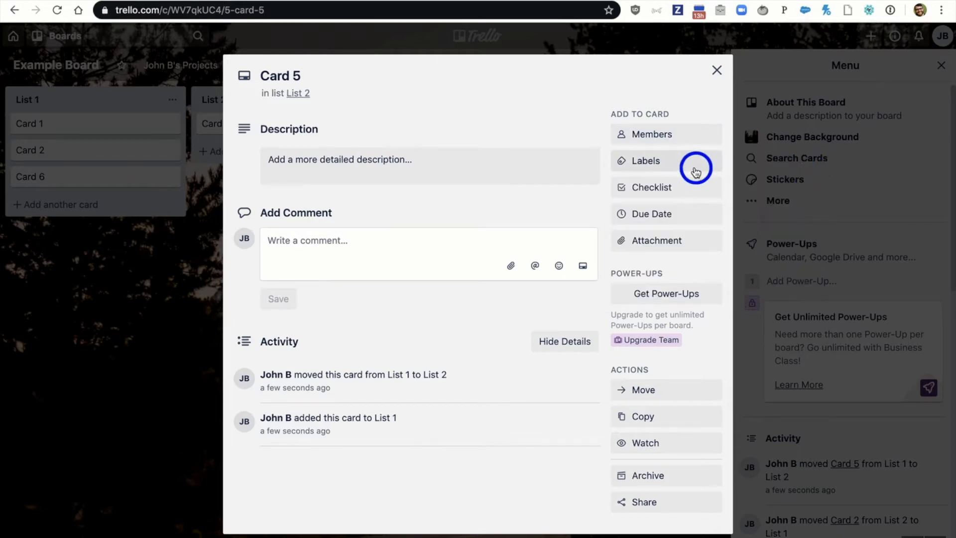
# Step: Label Card 5 with a yellow 'Paid' label and an orange 'Waiting on John' label
pyautogui.click(645, 160)
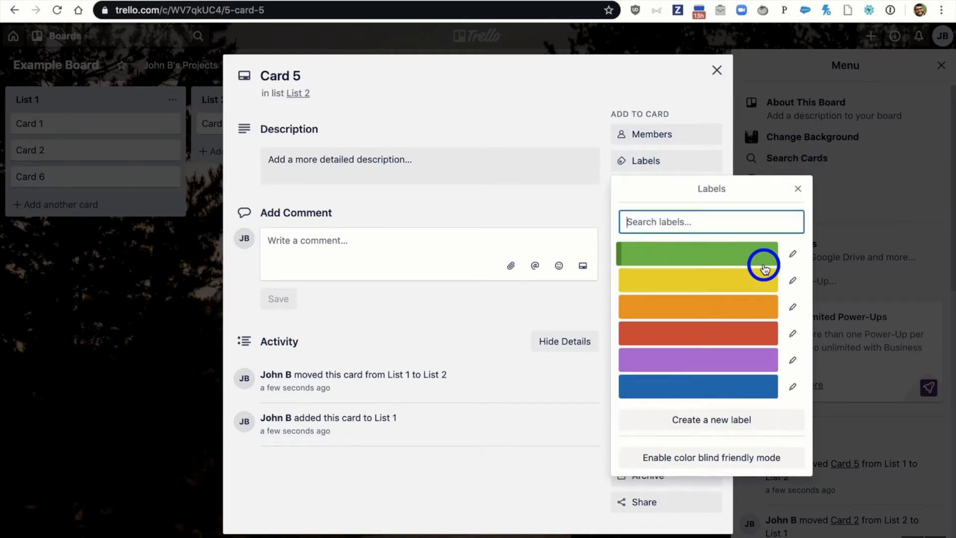
pyautogui.click(792, 254)
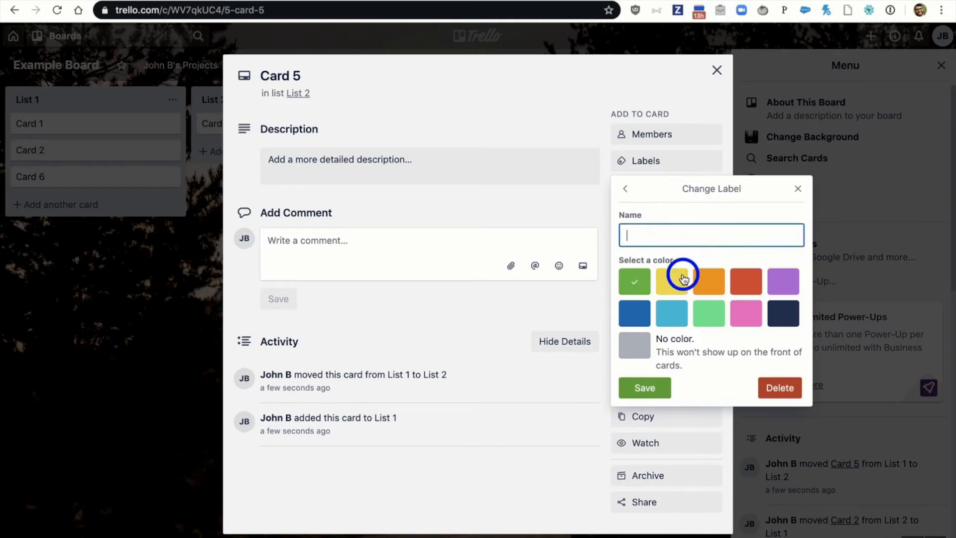
pyautogui.moveTo(695, 319)
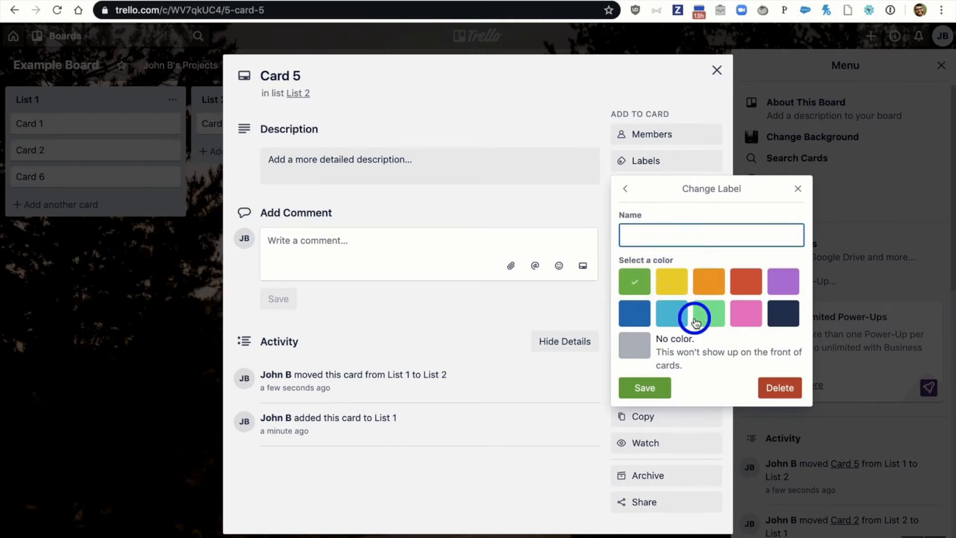
pyautogui.click(625, 188)
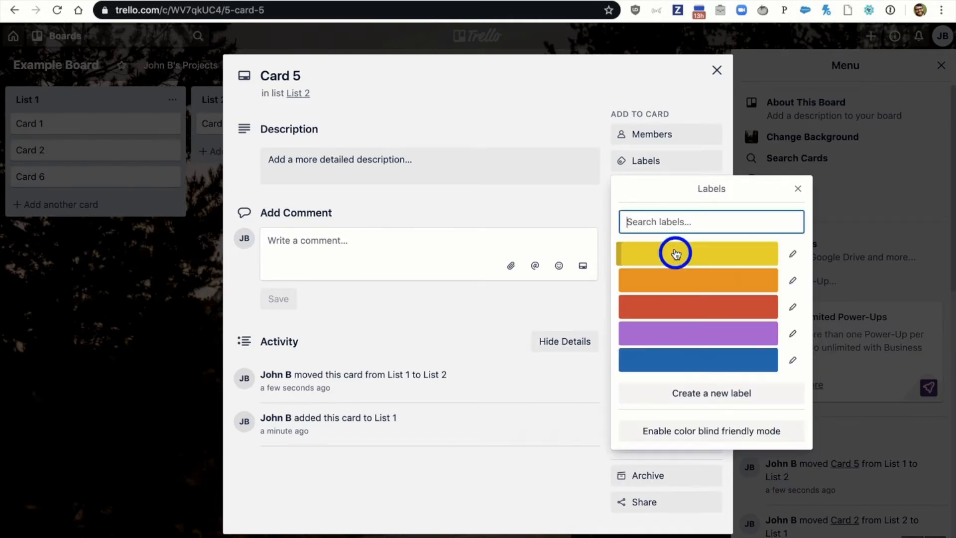
pyautogui.click(791, 254)
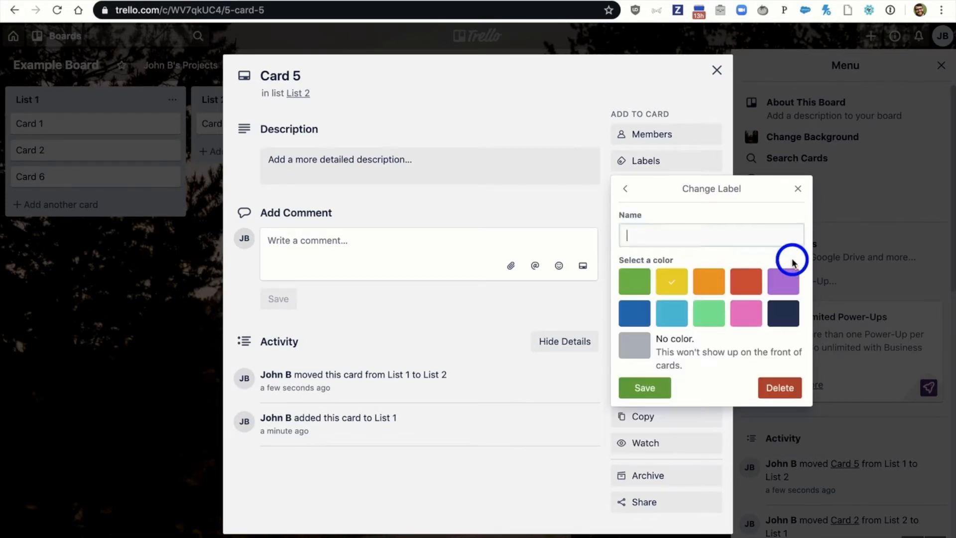
pyautogui.write('Paid')
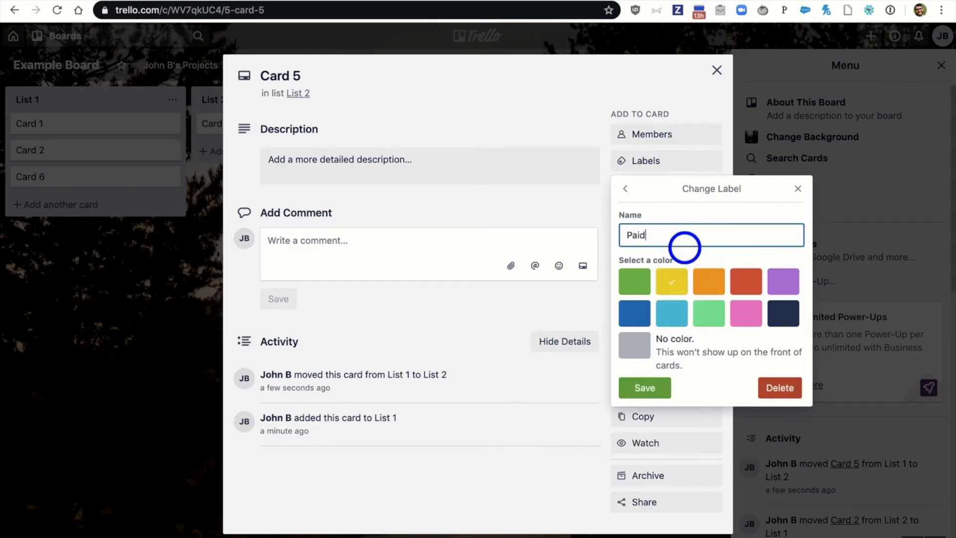
pyautogui.click(644, 387)
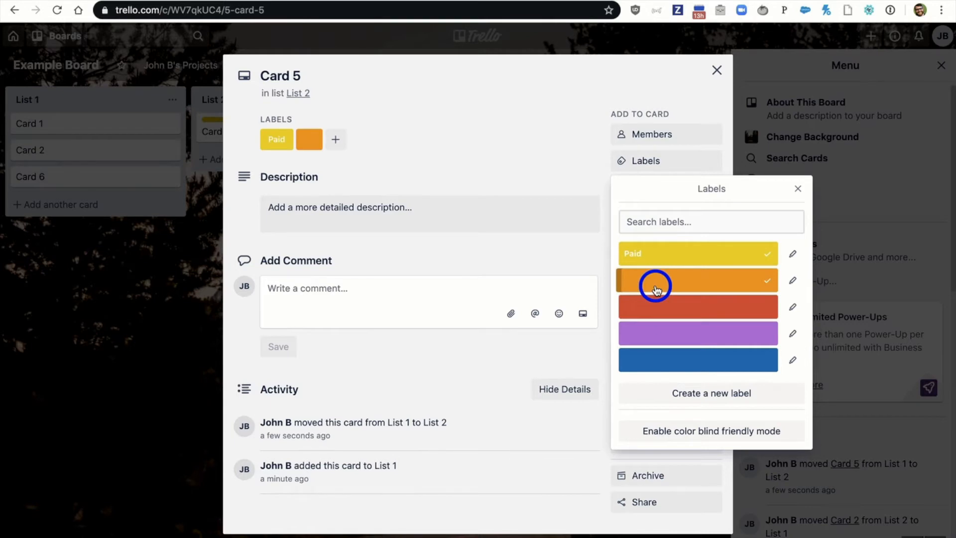
pyautogui.click(792, 280)
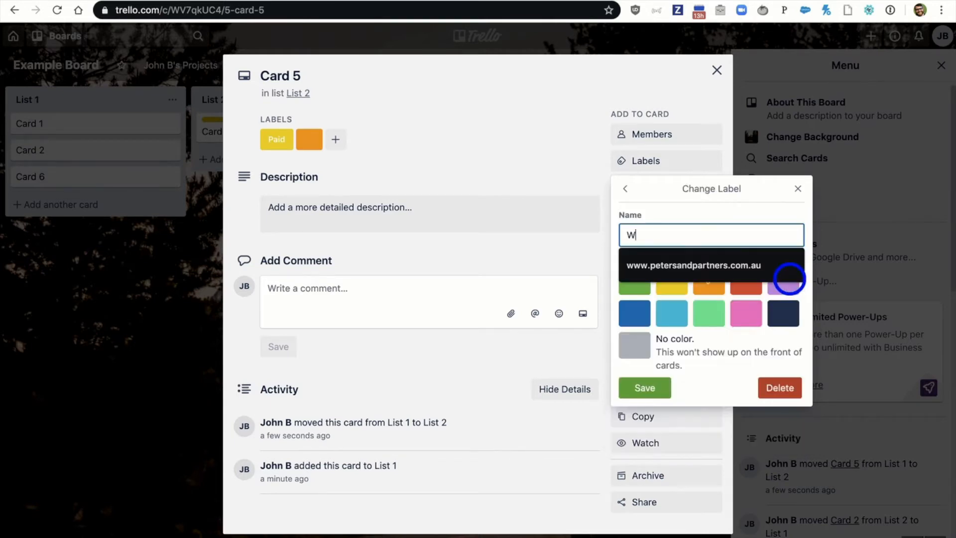
pyautogui.write('aiting on John')
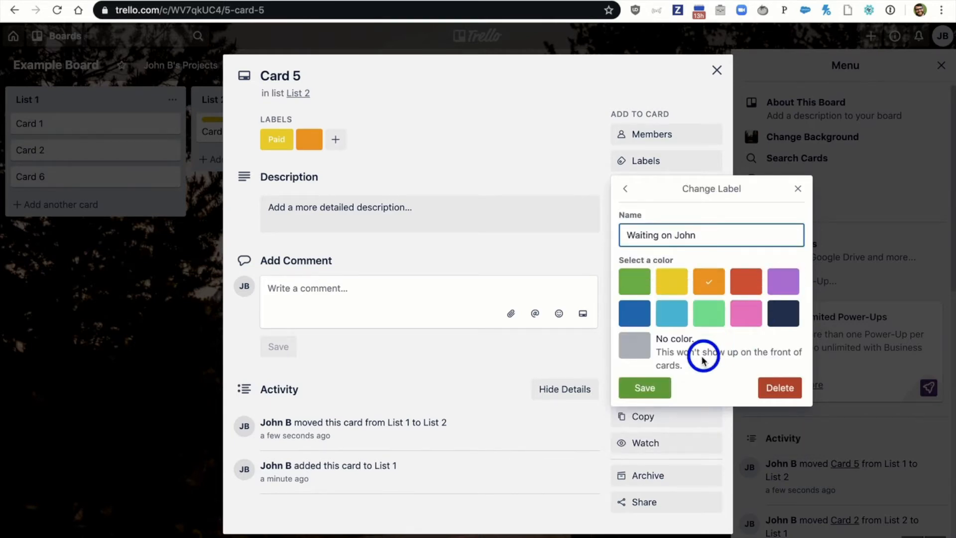
pyautogui.click(644, 387)
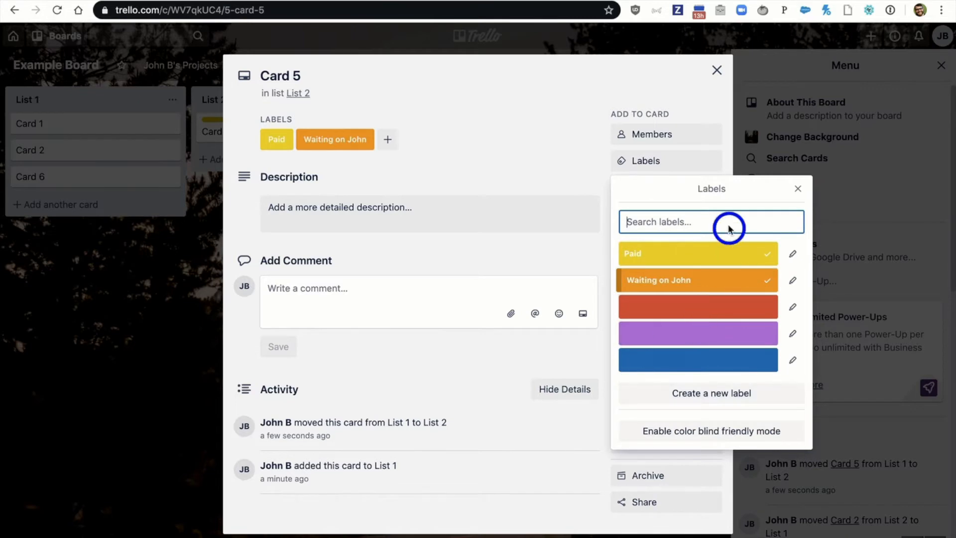
pyautogui.moveTo(801, 191)
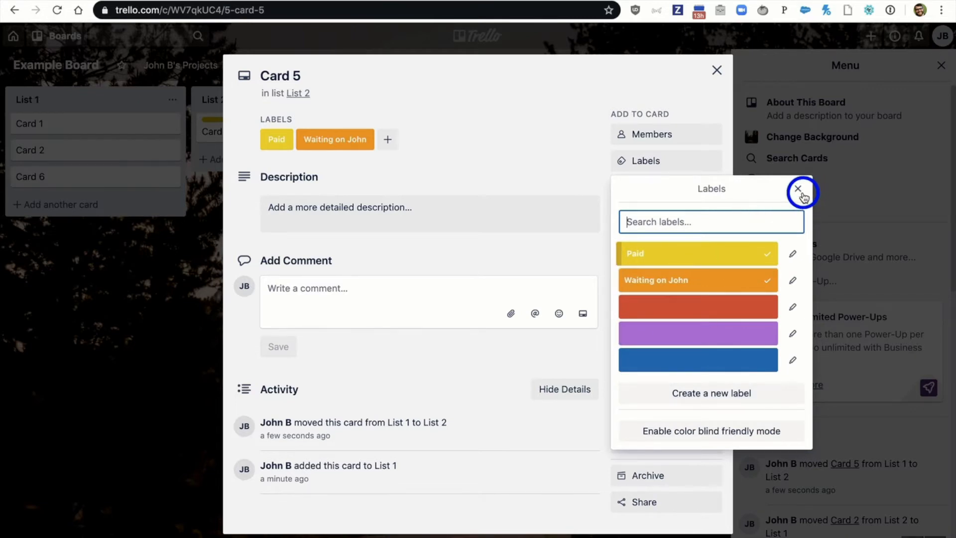
pyautogui.click(797, 189)
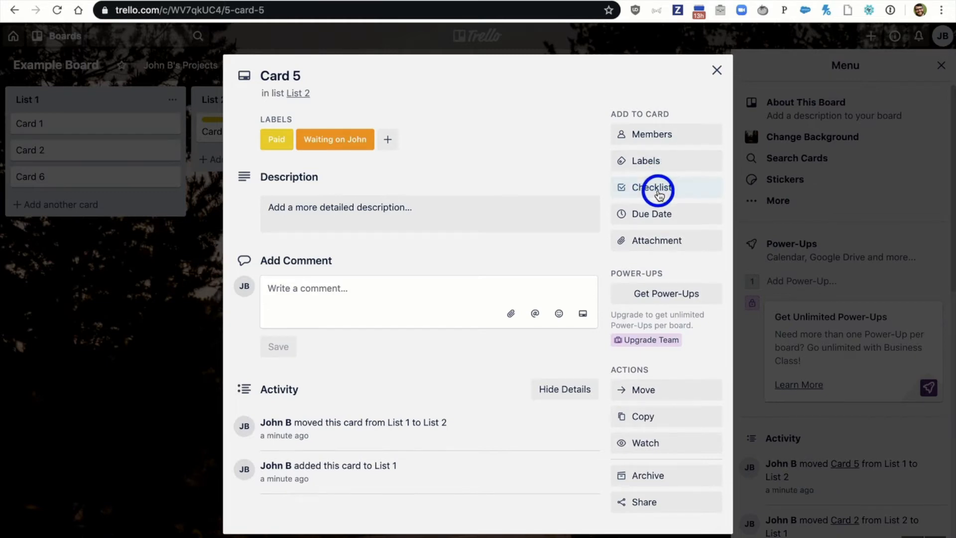
# Step: Give Card 5 a checklist with items Get info, Process and Return to client
pyautogui.click(653, 187)
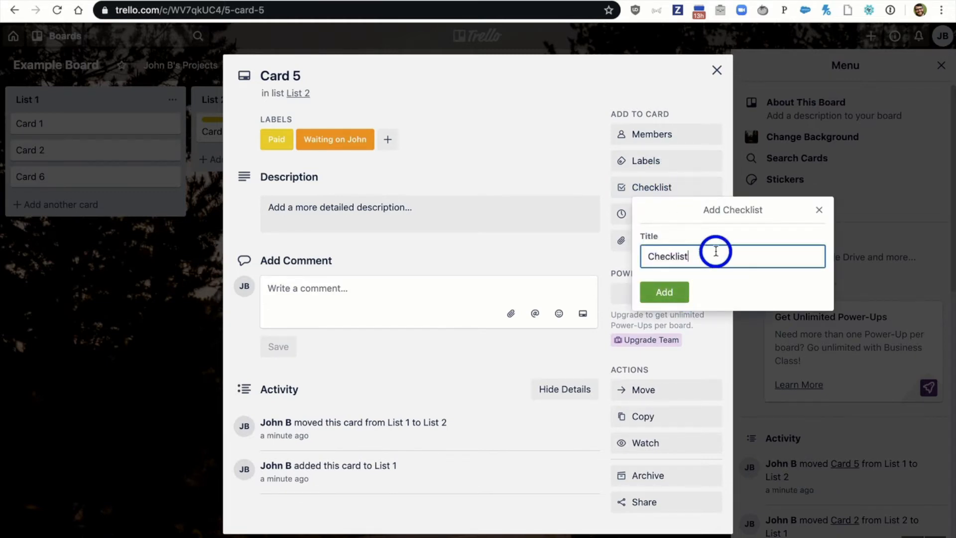
pyautogui.click(663, 292)
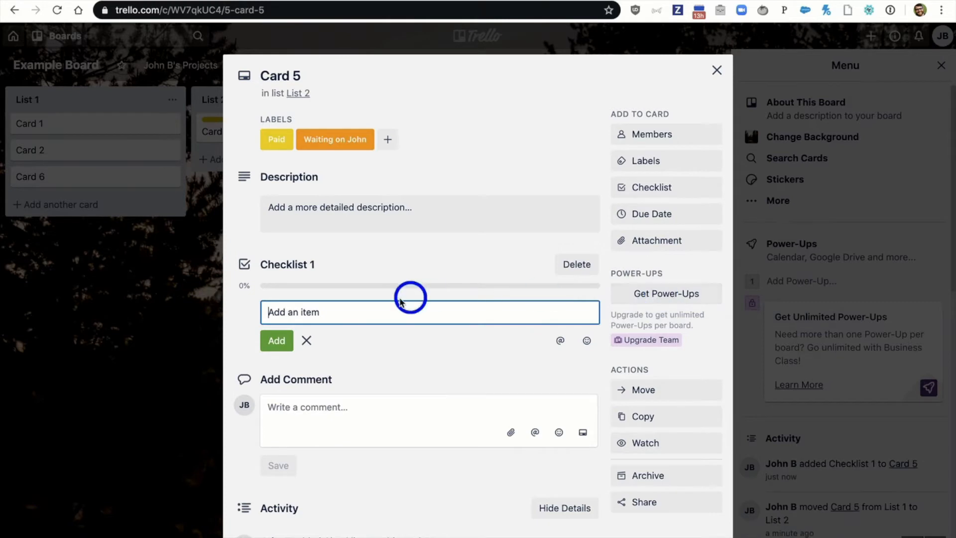
pyautogui.moveTo(315, 308)
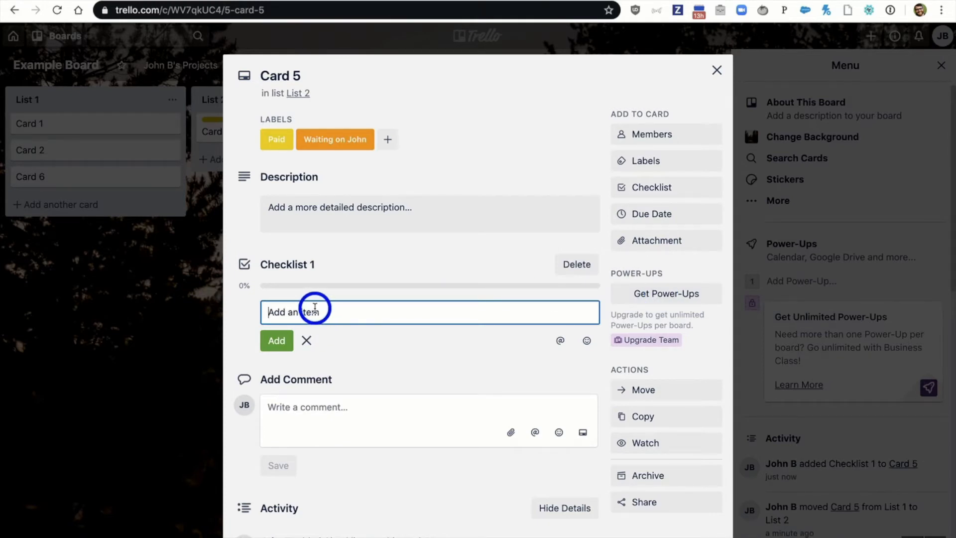
pyautogui.click(275, 340)
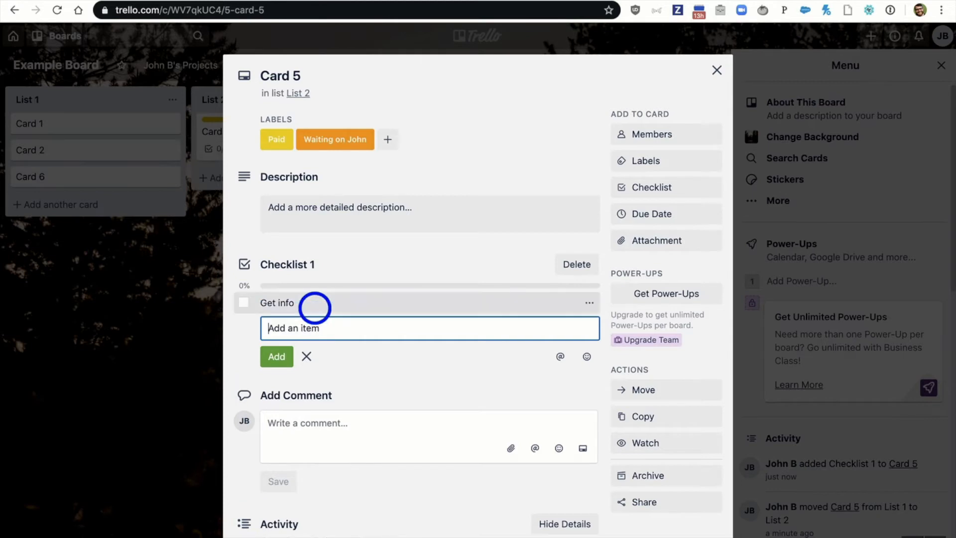
pyautogui.write('Proce')
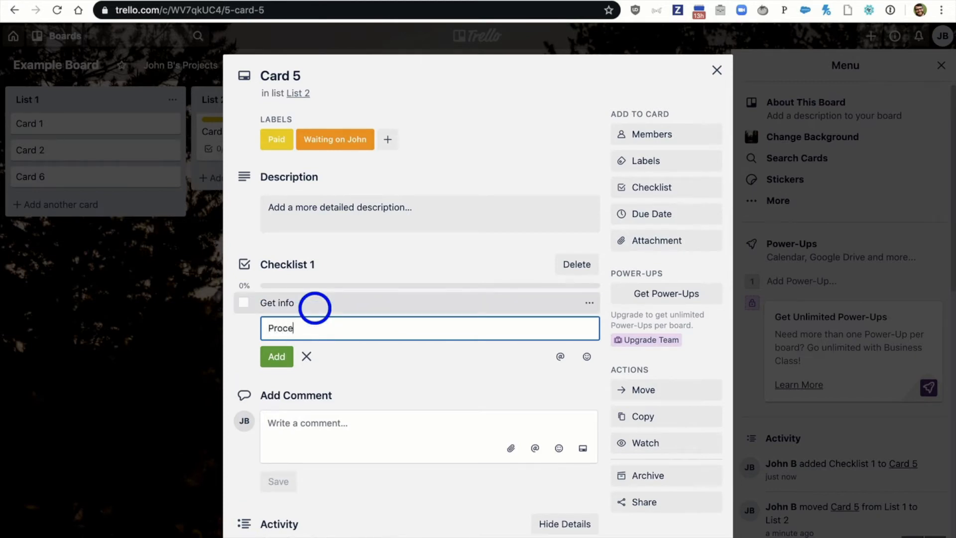
pyautogui.click(276, 356)
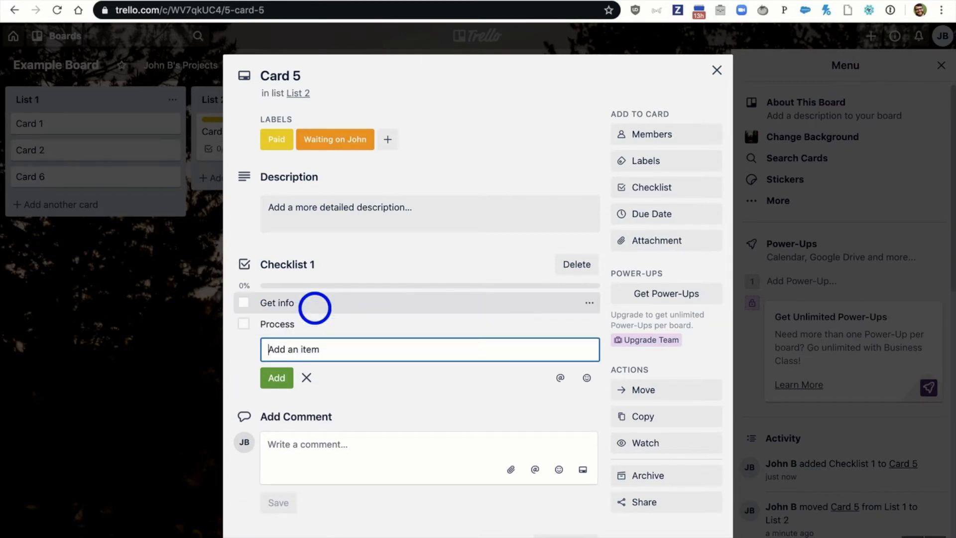
pyautogui.write('Return to client')
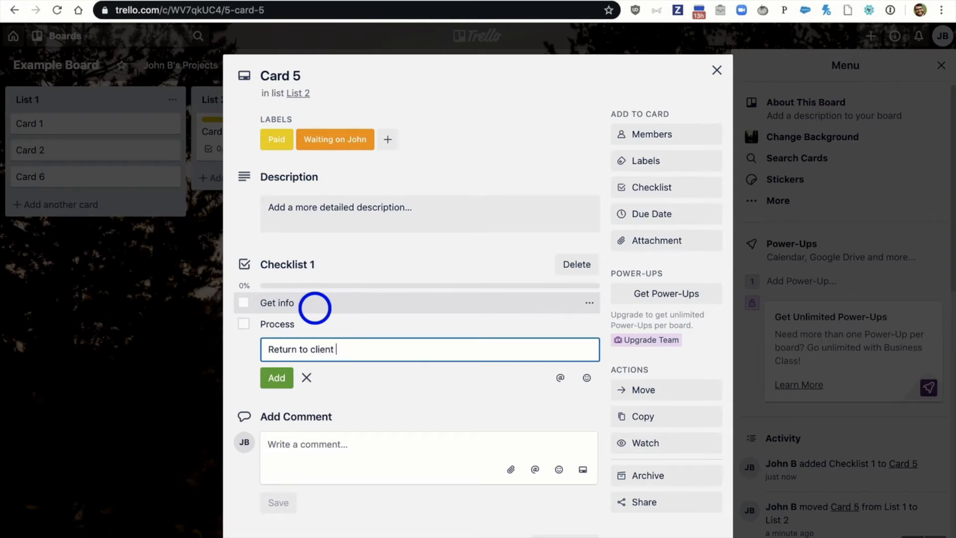
pyautogui.click(276, 377)
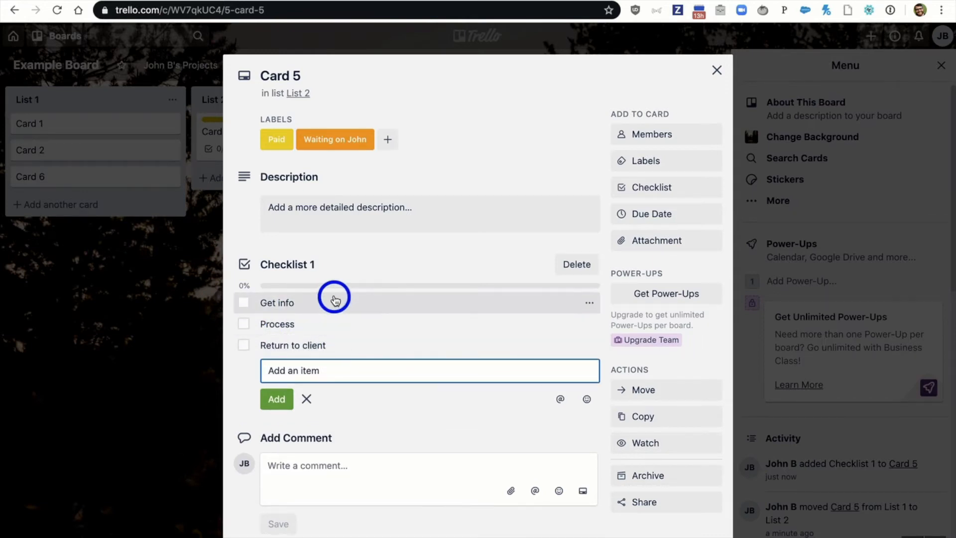
pyautogui.moveTo(422, 303)
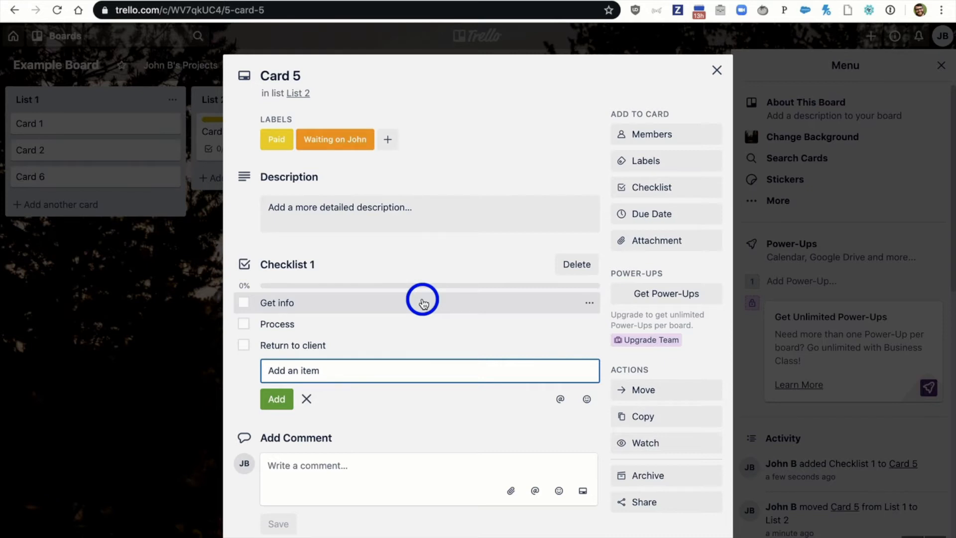
pyautogui.moveTo(551, 292)
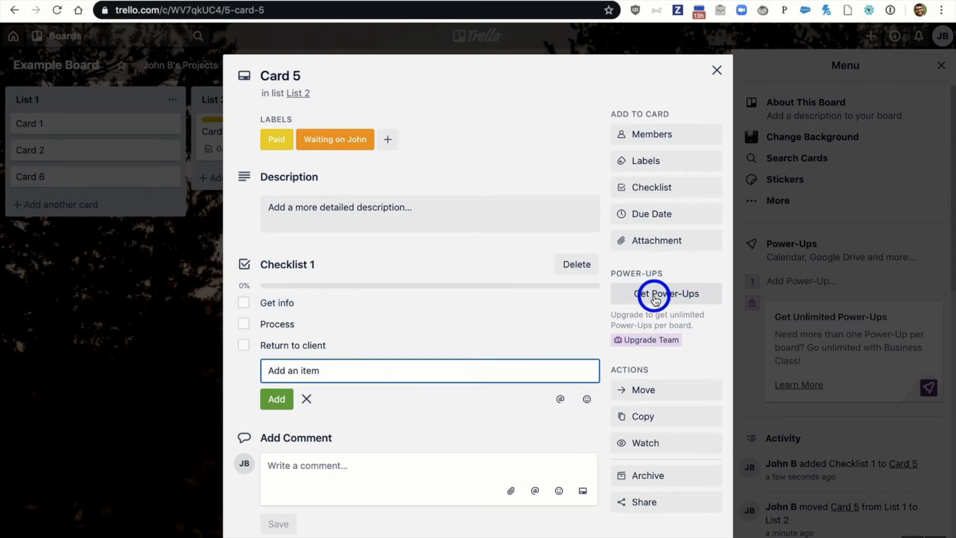
# Step: Enable the Calendar power-up from the board's power-ups catalogue
pyautogui.click(665, 293)
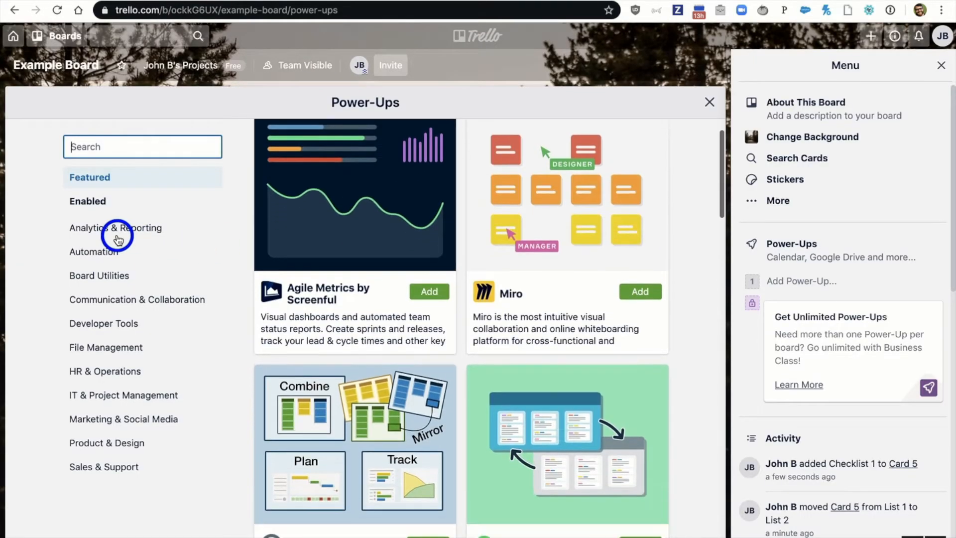
pyautogui.scroll(-3)
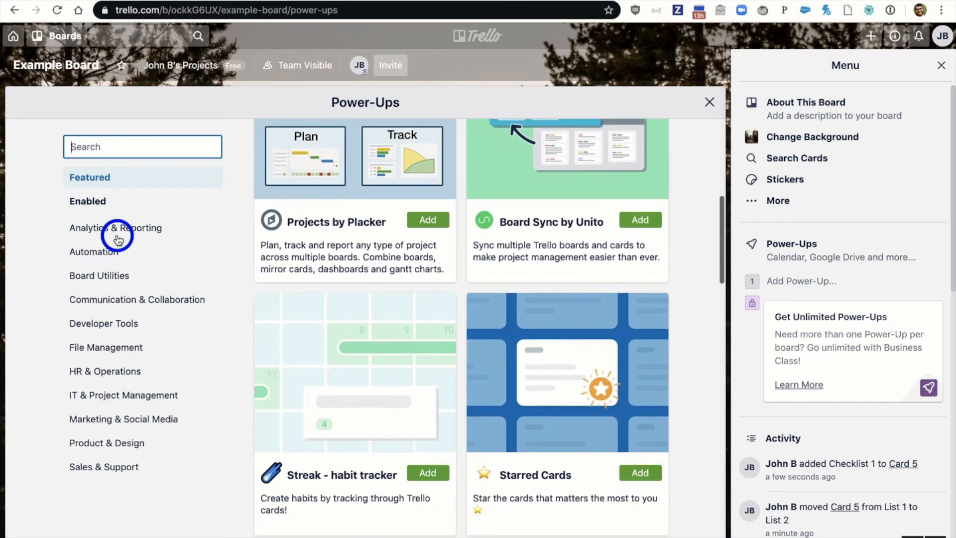
pyautogui.scroll(-3)
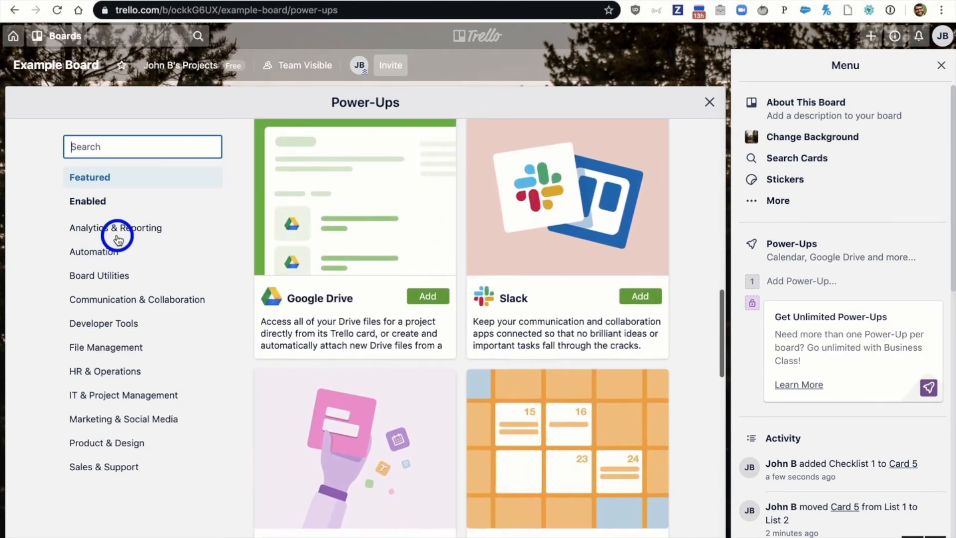
pyautogui.moveTo(486, 262)
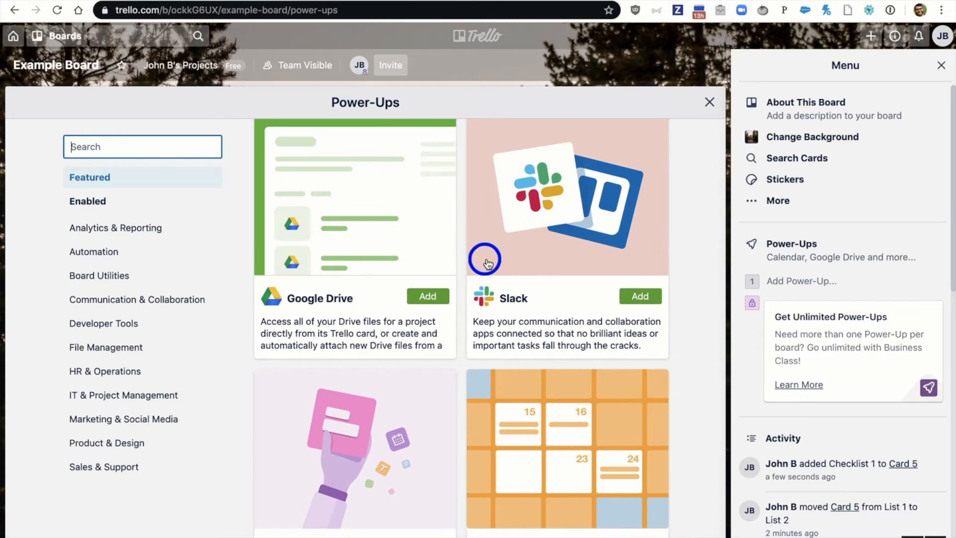
pyautogui.moveTo(380, 247)
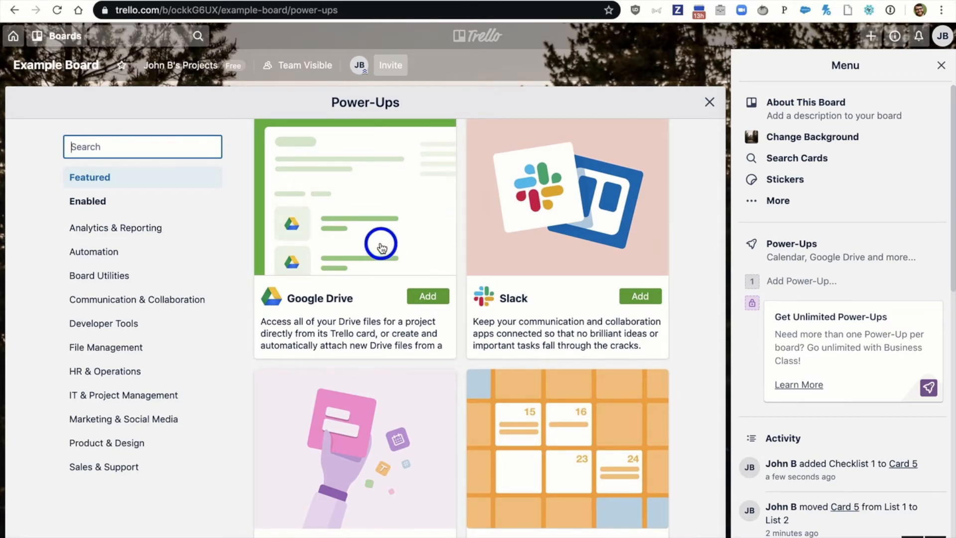
pyautogui.scroll(-3)
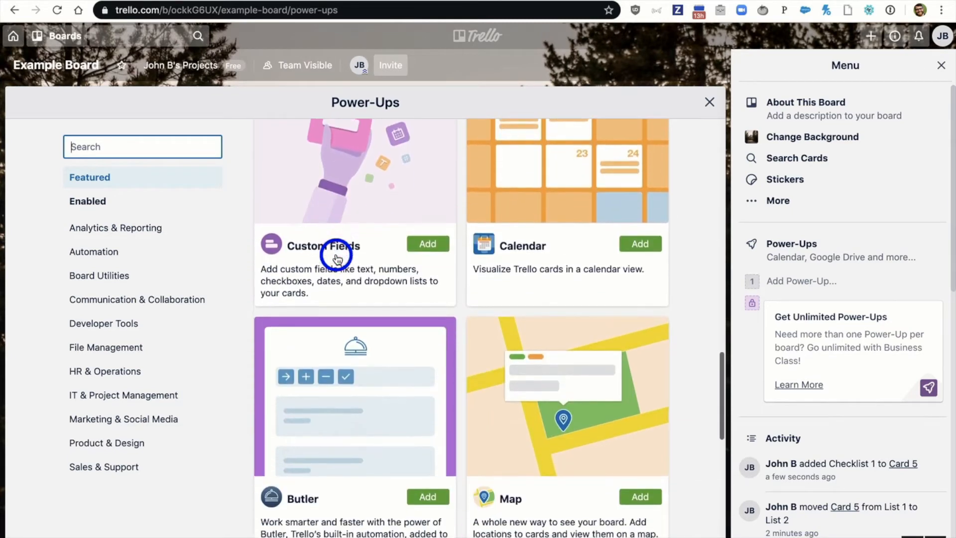
pyautogui.scroll(-3)
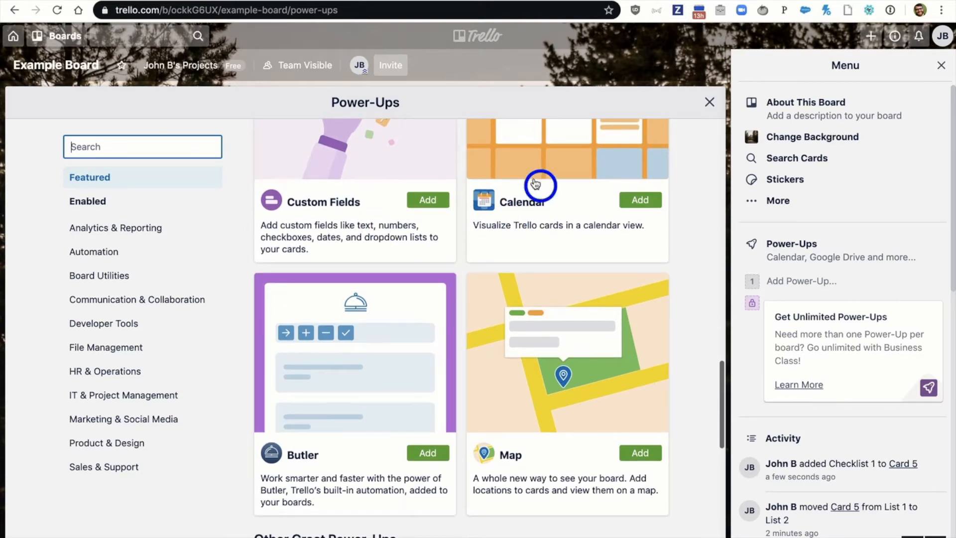
pyautogui.click(640, 200)
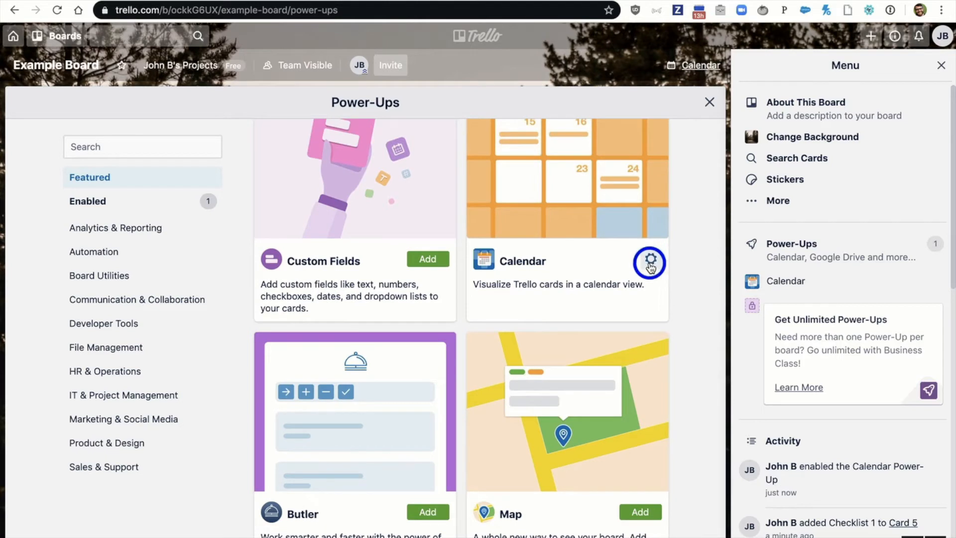
pyautogui.click(650, 263)
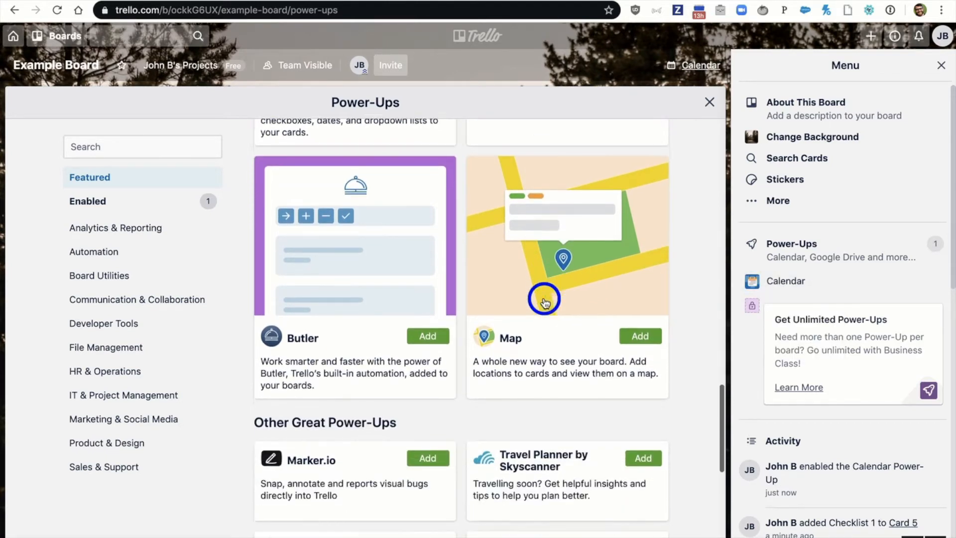
# Step: Browse the Automation category of the power-ups catalogue
pyautogui.scroll(-3)
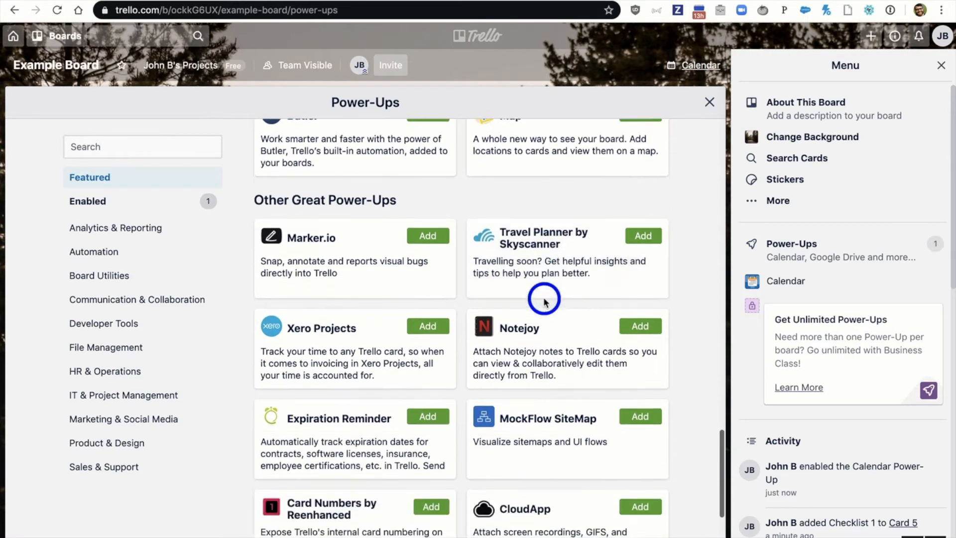
pyautogui.scroll(3)
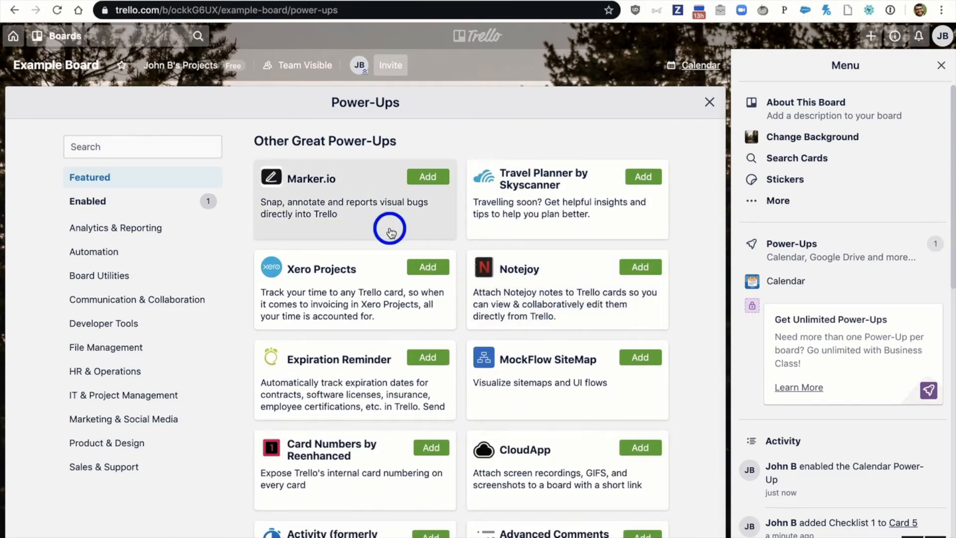
pyautogui.moveTo(338, 317)
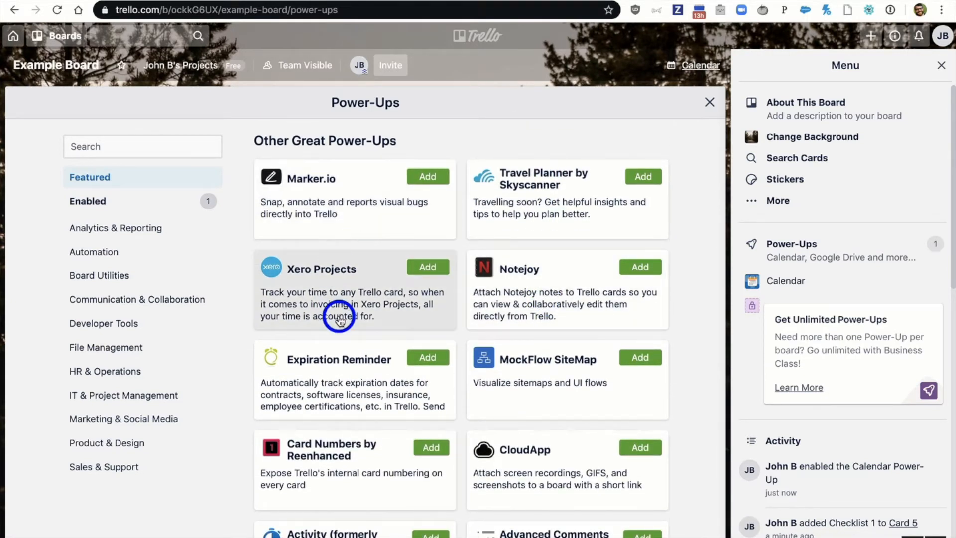
pyautogui.scroll(-3)
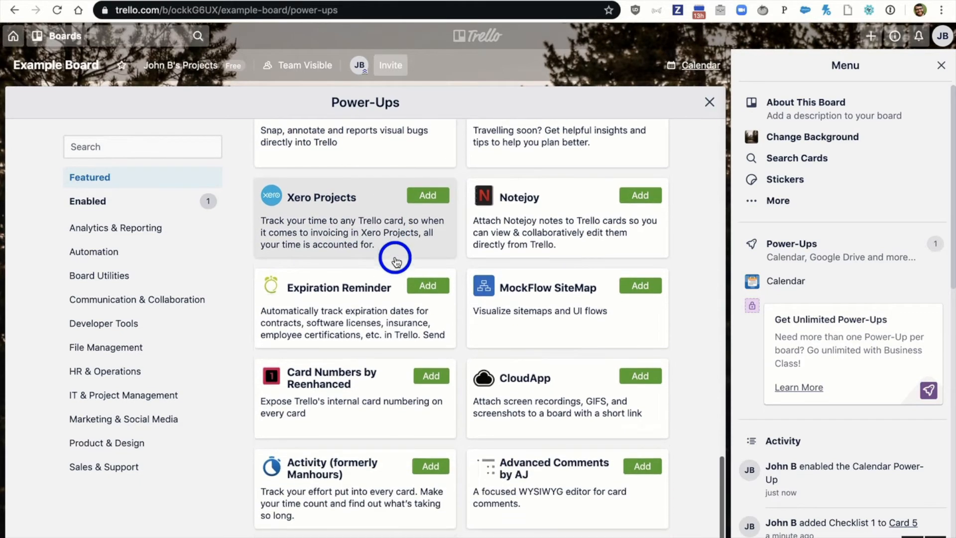
pyautogui.scroll(-3)
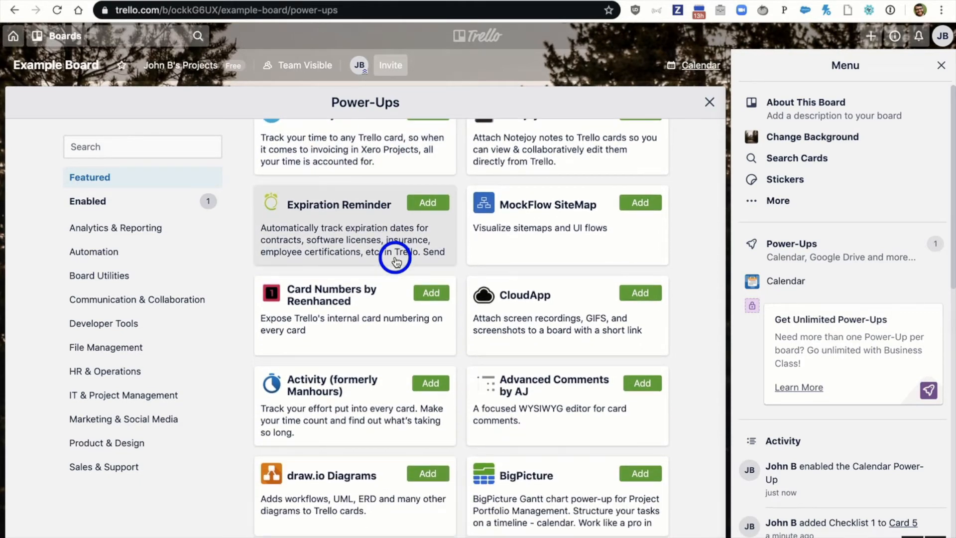
pyautogui.moveTo(100, 271)
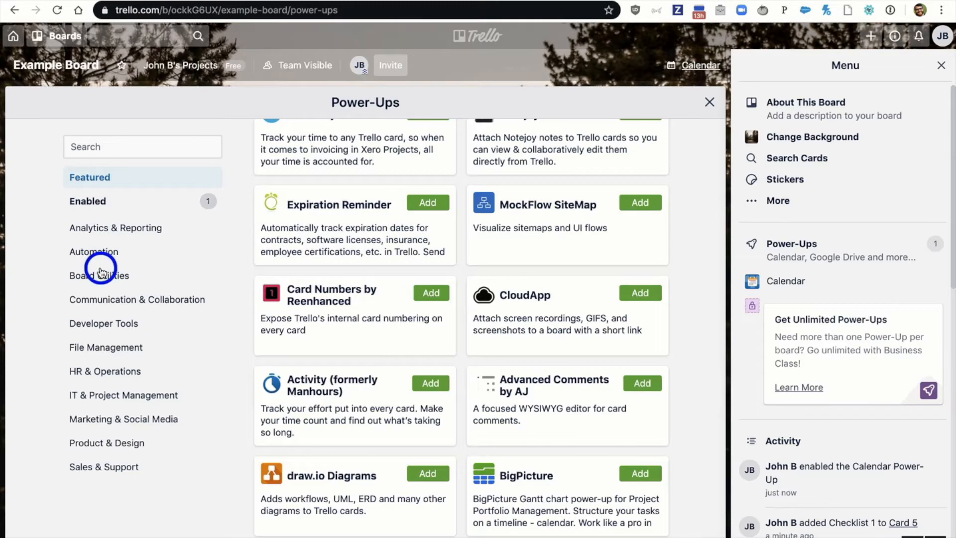
pyautogui.click(94, 251)
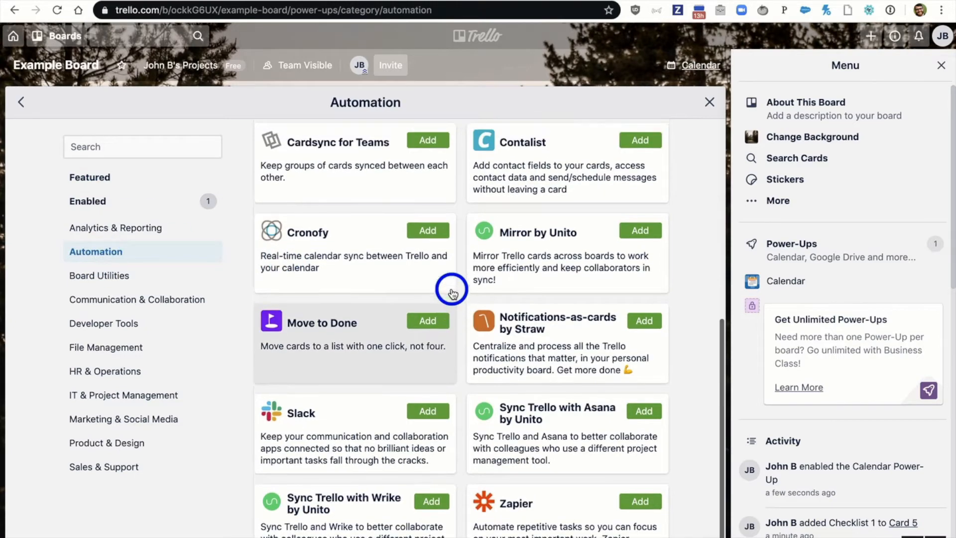
pyautogui.scroll(-3)
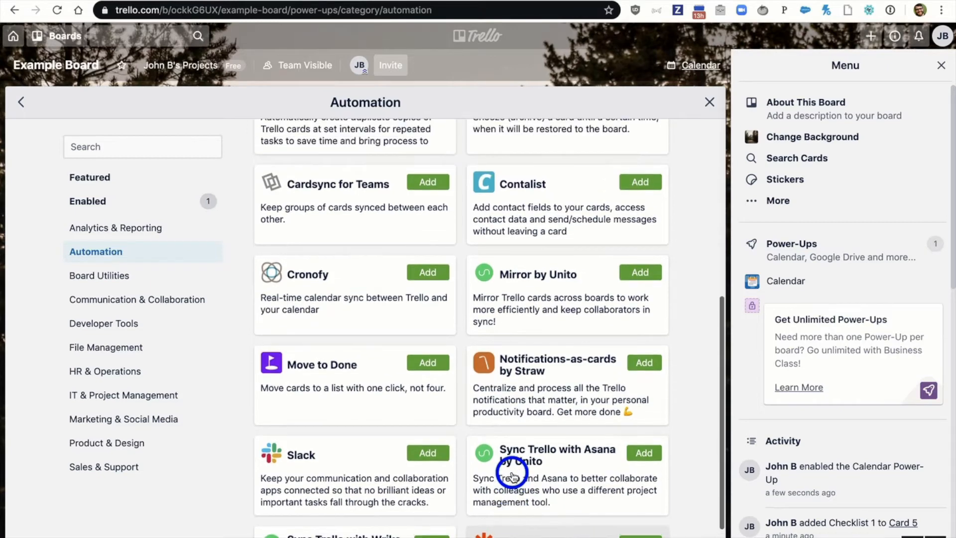
pyautogui.scroll(3)
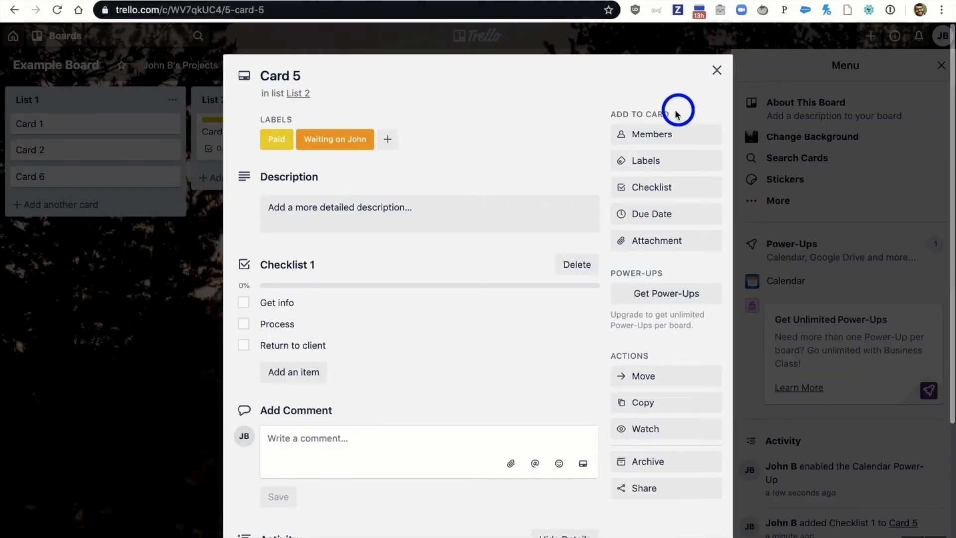
# Step: Change the board background to the sunflower field photo via the board menu
pyautogui.click(716, 70)
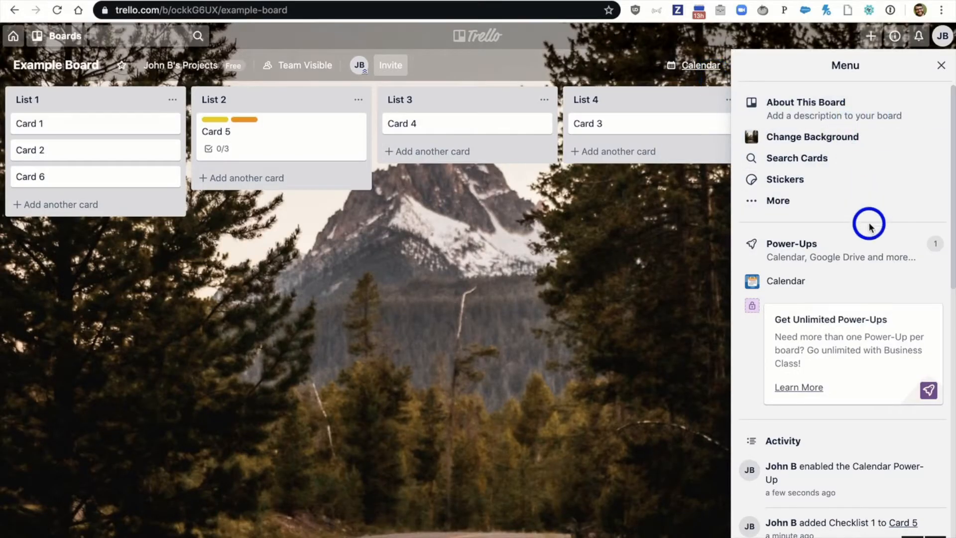
pyautogui.moveTo(838, 136)
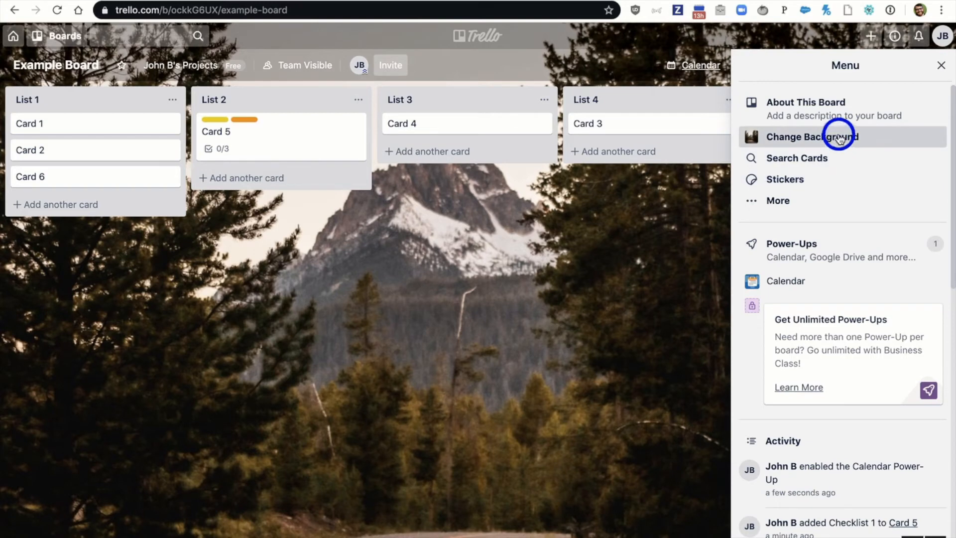
pyautogui.click(805, 102)
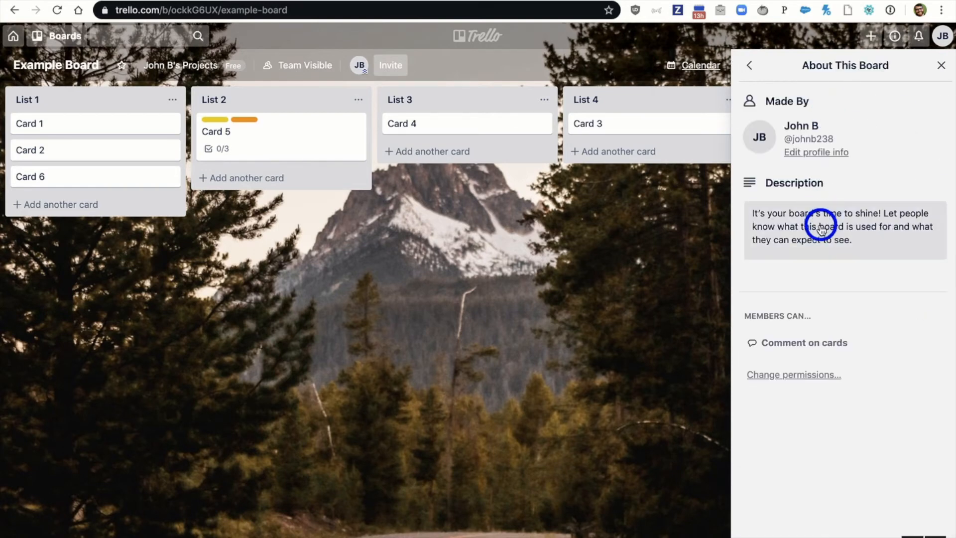
pyautogui.click(749, 66)
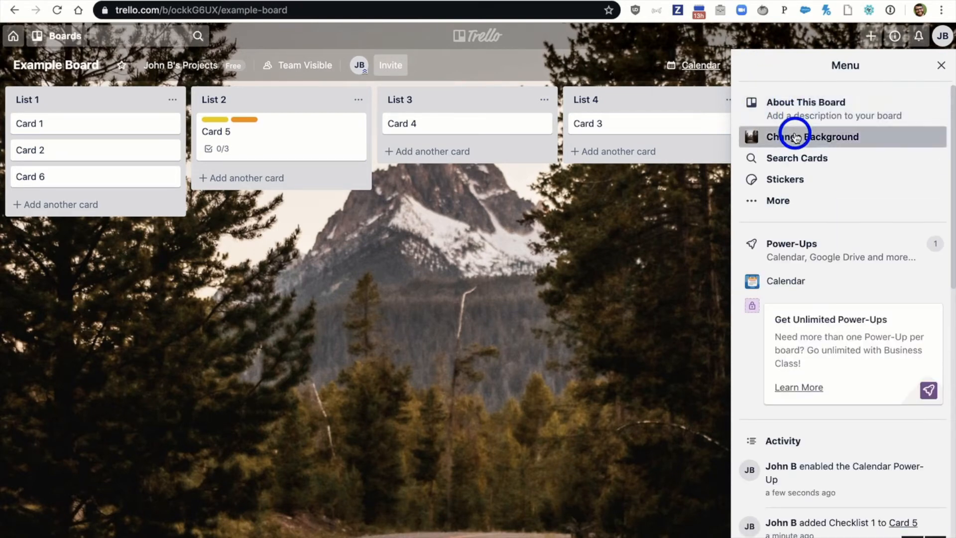
pyautogui.click(817, 136)
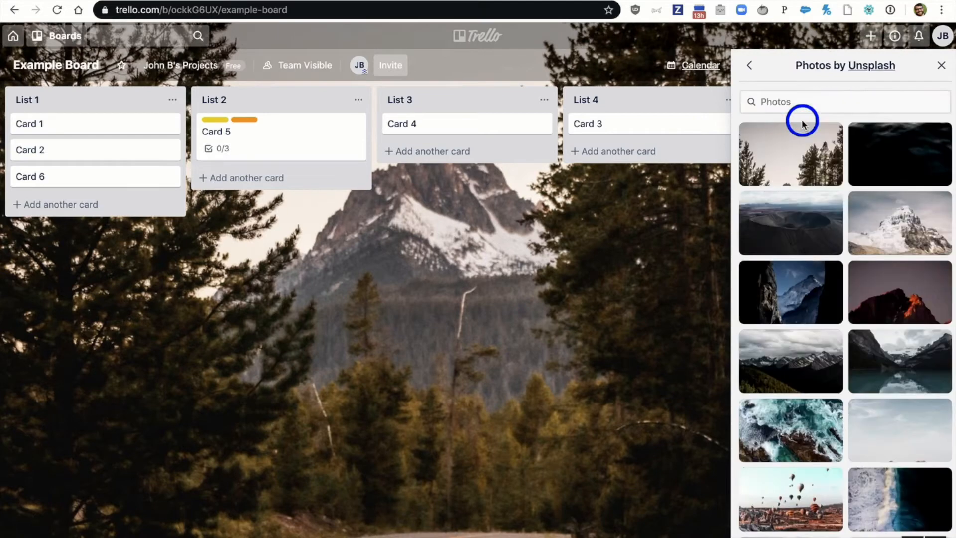
pyautogui.scroll(-3)
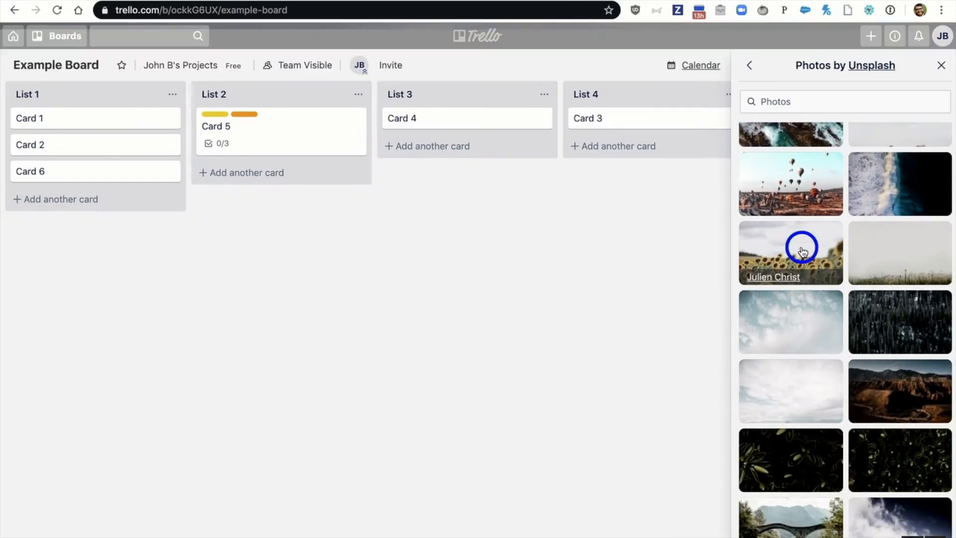
pyautogui.click(789, 252)
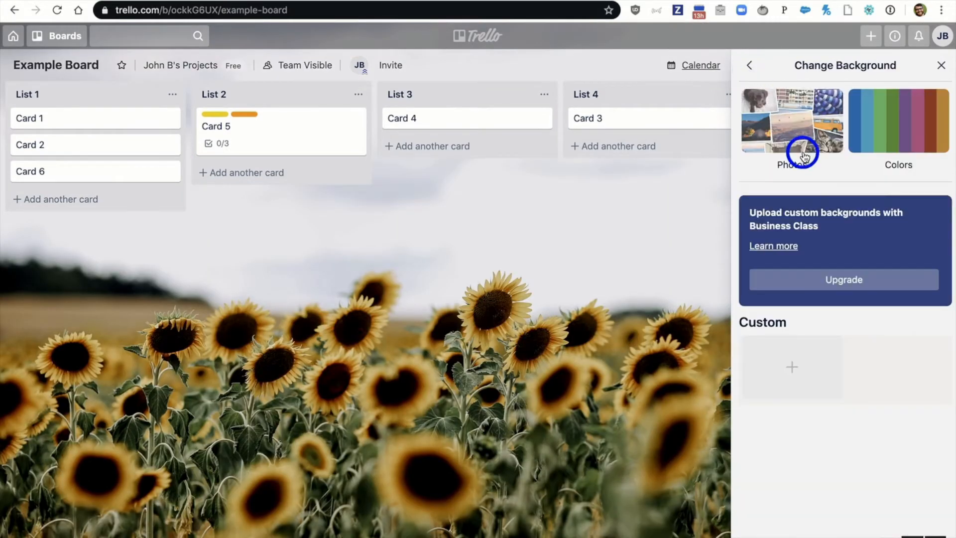
pyautogui.click(748, 66)
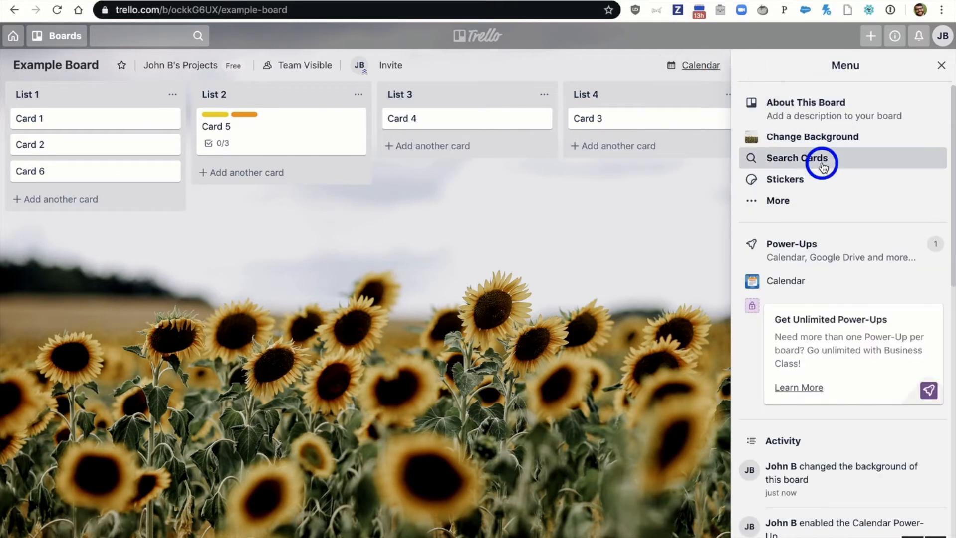
# Step: Show the sticker collection and put face and thumbs-down stickers on Card 5
pyautogui.click(785, 178)
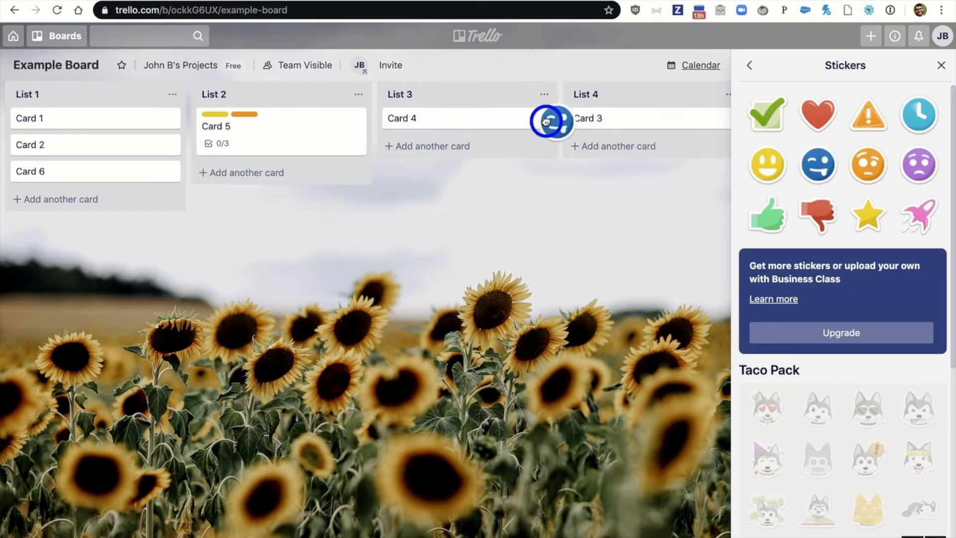
pyautogui.moveTo(520, 129)
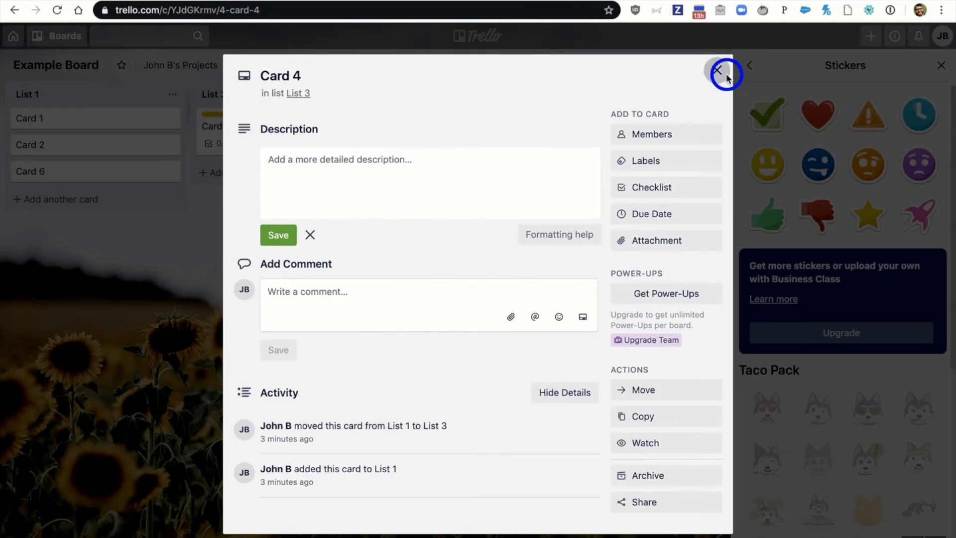
pyautogui.click(718, 69)
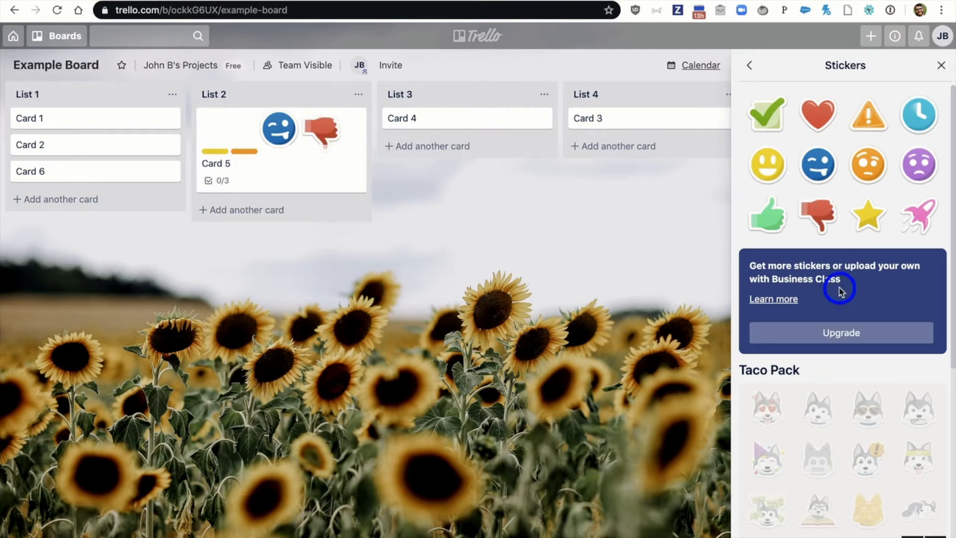
pyautogui.moveTo(753, 82)
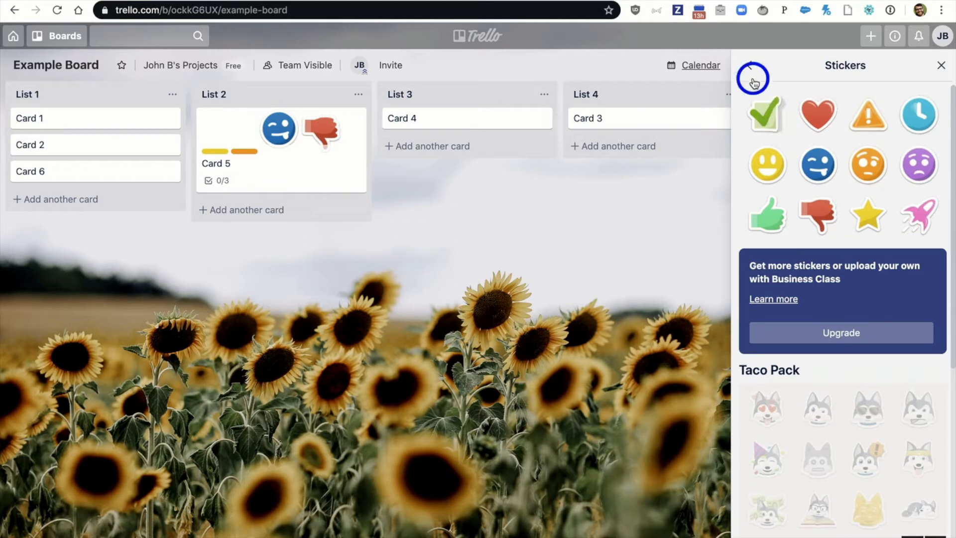
# Step: Leave the stickers, review the board's Add Cards via Email settings and close them
pyautogui.click(737, 66)
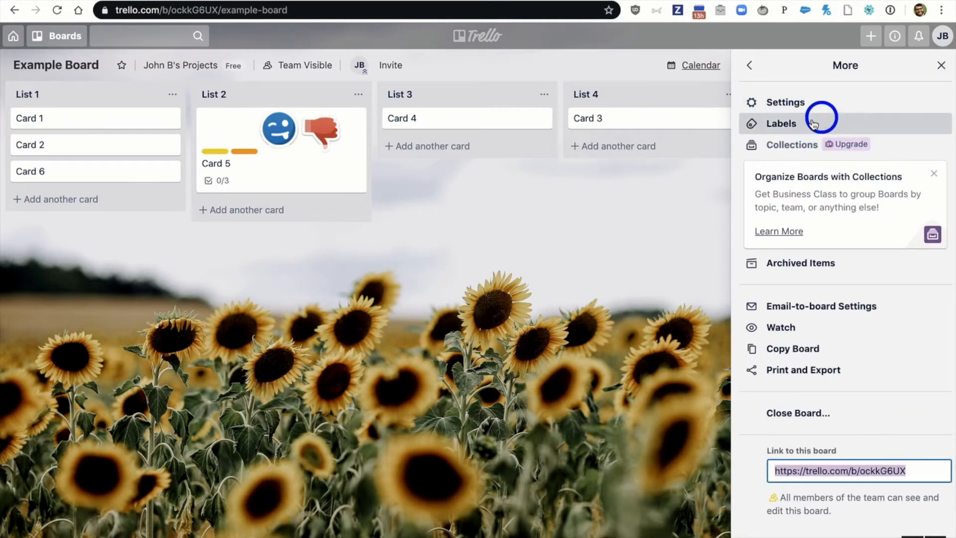
pyautogui.moveTo(805, 263)
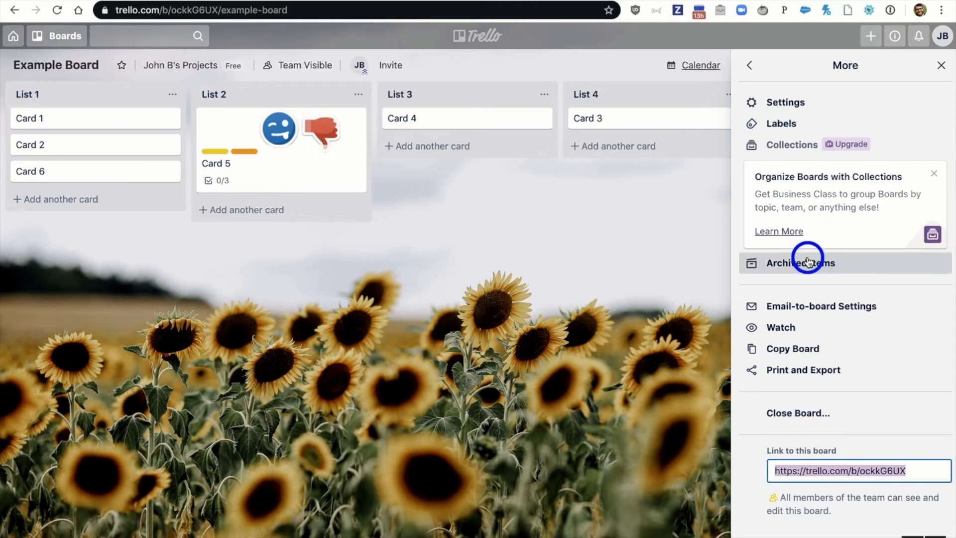
pyautogui.click(820, 306)
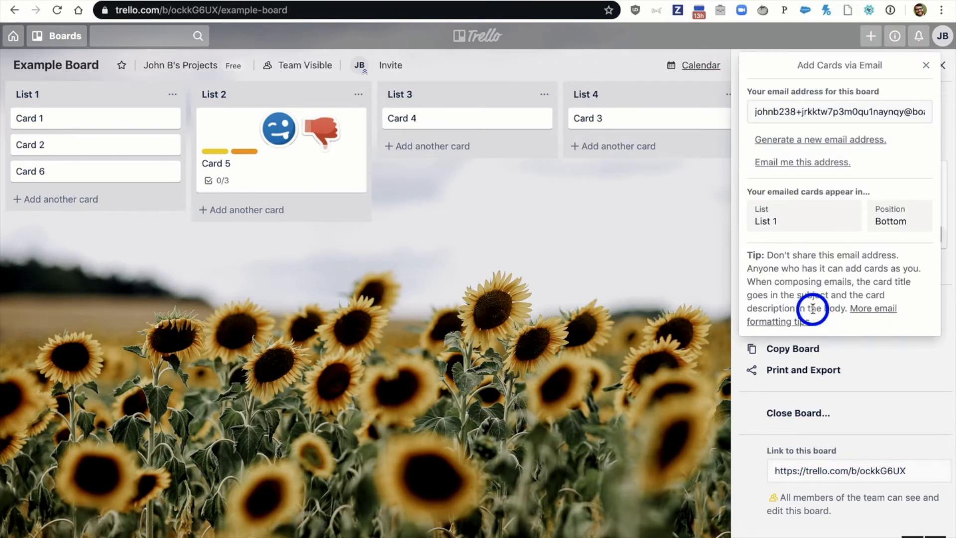
pyautogui.moveTo(604, 235)
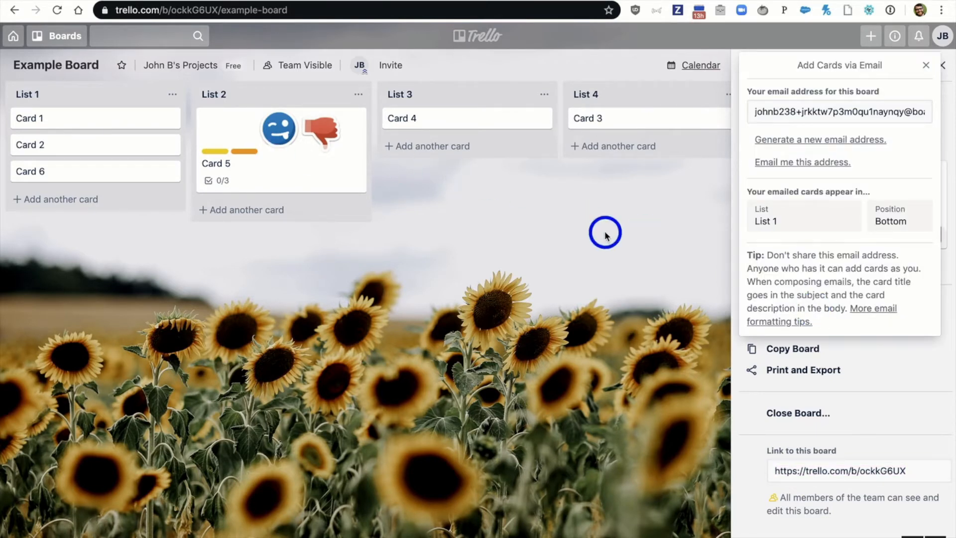
pyautogui.moveTo(829, 188)
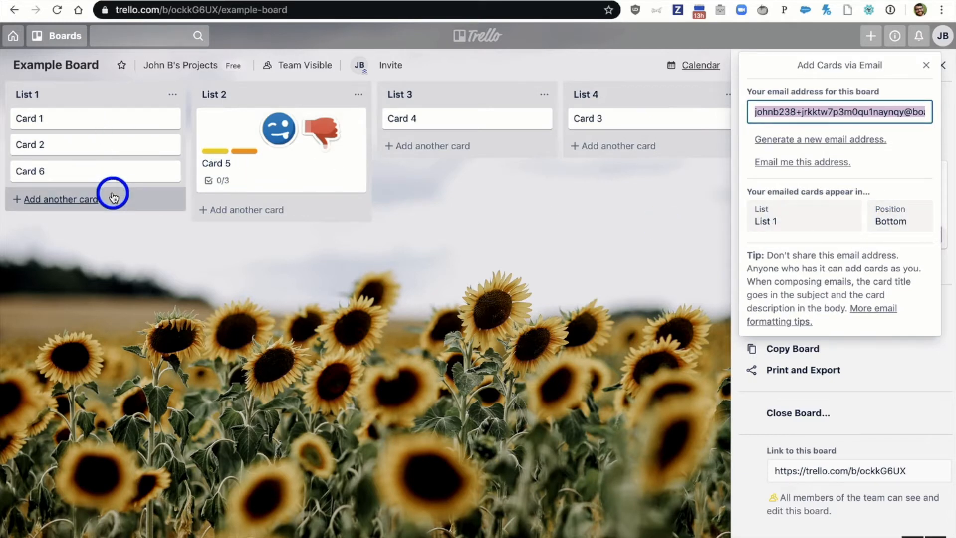
pyautogui.moveTo(863, 98)
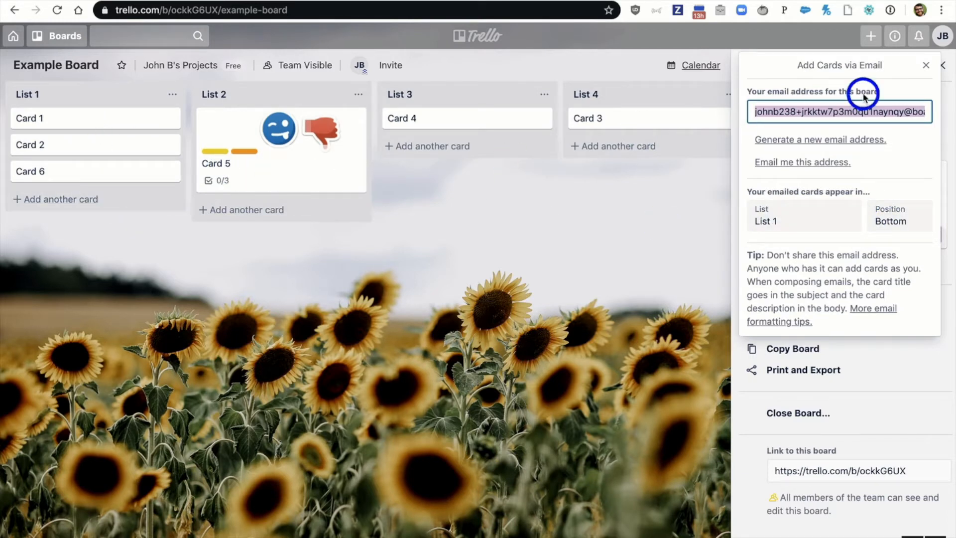
pyautogui.click(749, 66)
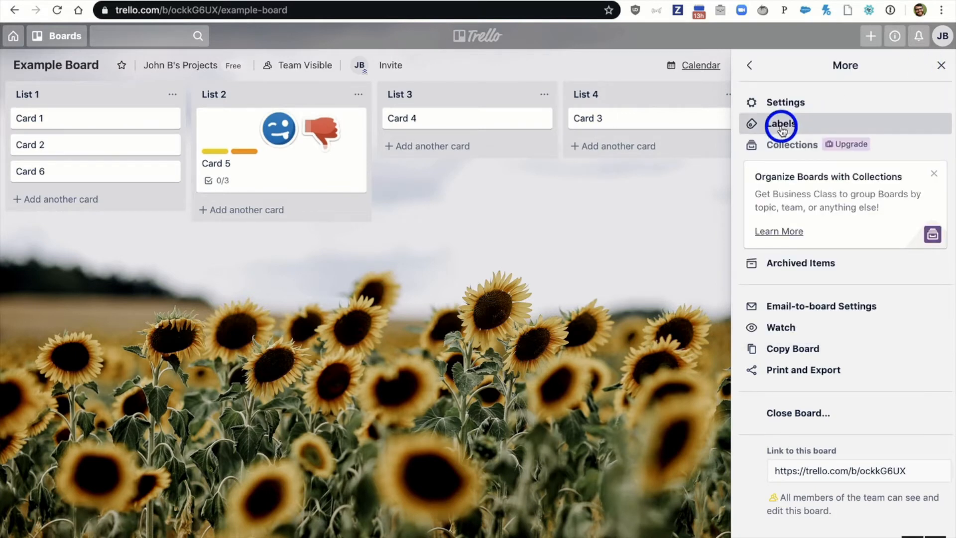
pyautogui.moveTo(855, 238)
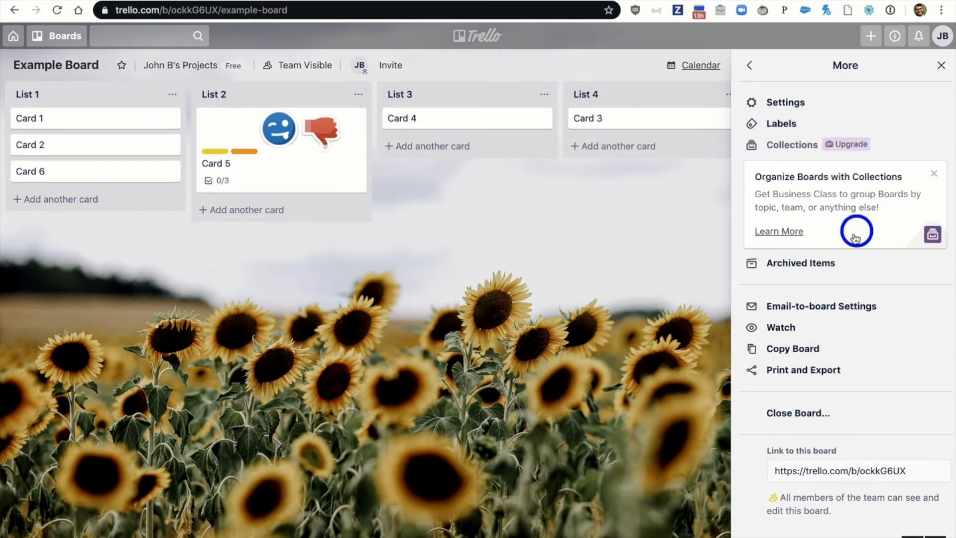
# Step: Start watching the Example Board and bring up the actions for List 2
pyautogui.click(779, 327)
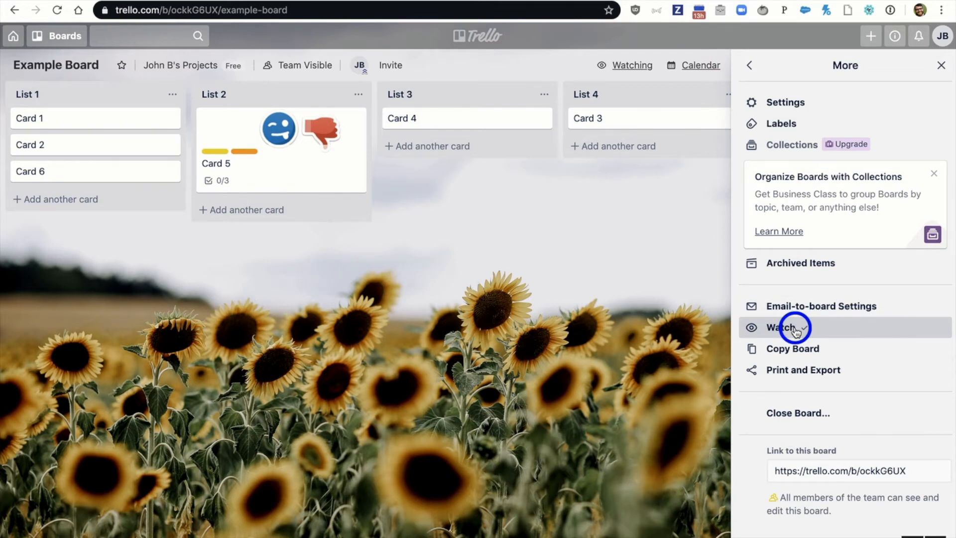
pyautogui.click(359, 95)
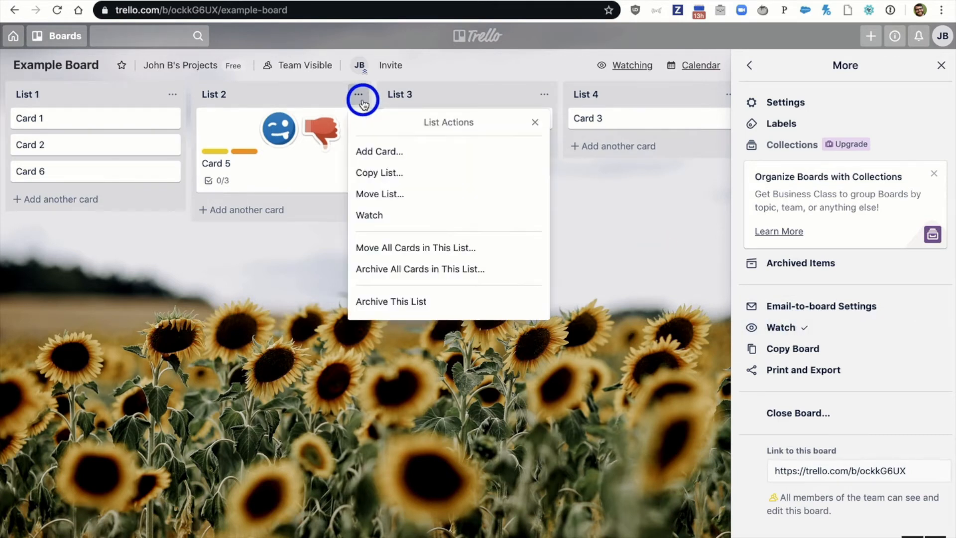
# Step: Assign member JB to Card 5 in List 2 and return to the board
pyautogui.click(216, 162)
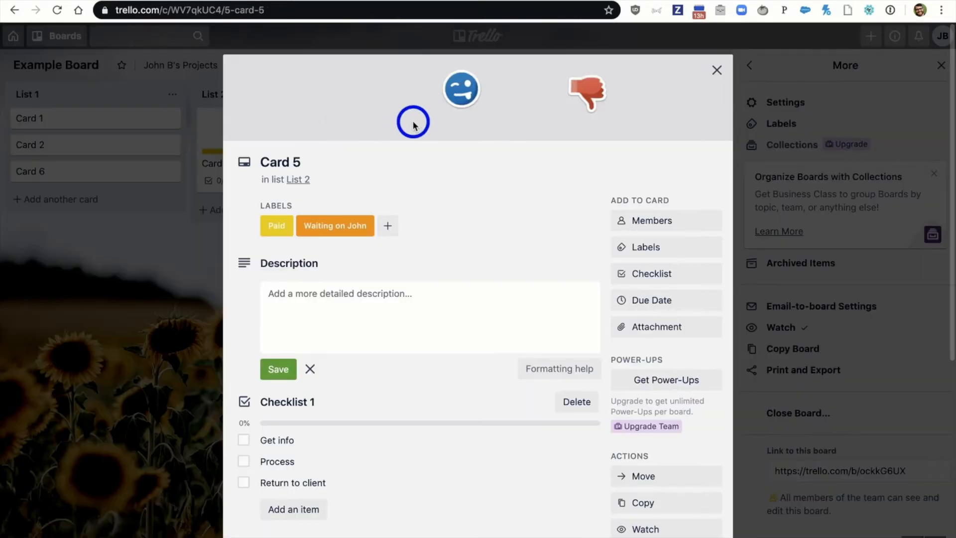
pyautogui.click(717, 70)
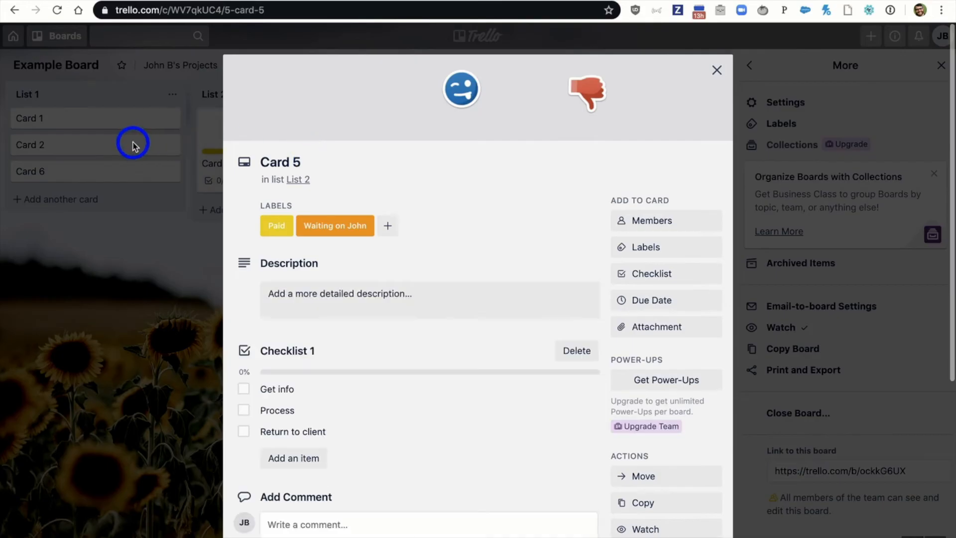
pyautogui.moveTo(717, 70)
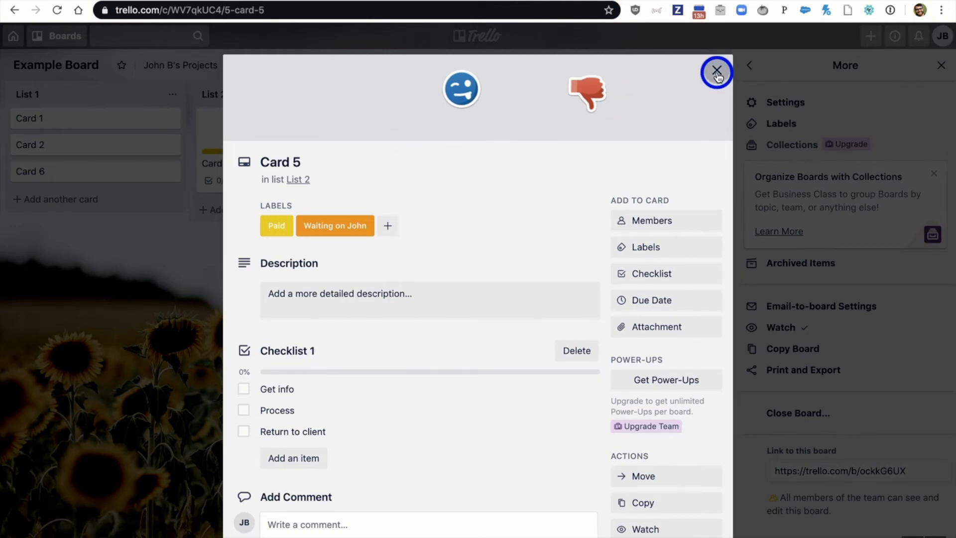
pyautogui.moveTo(643, 132)
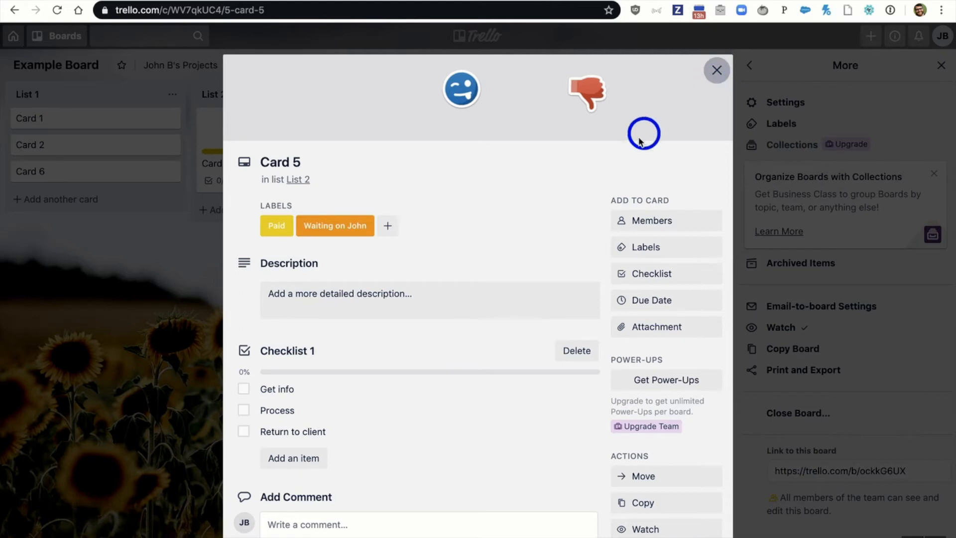
pyautogui.click(650, 220)
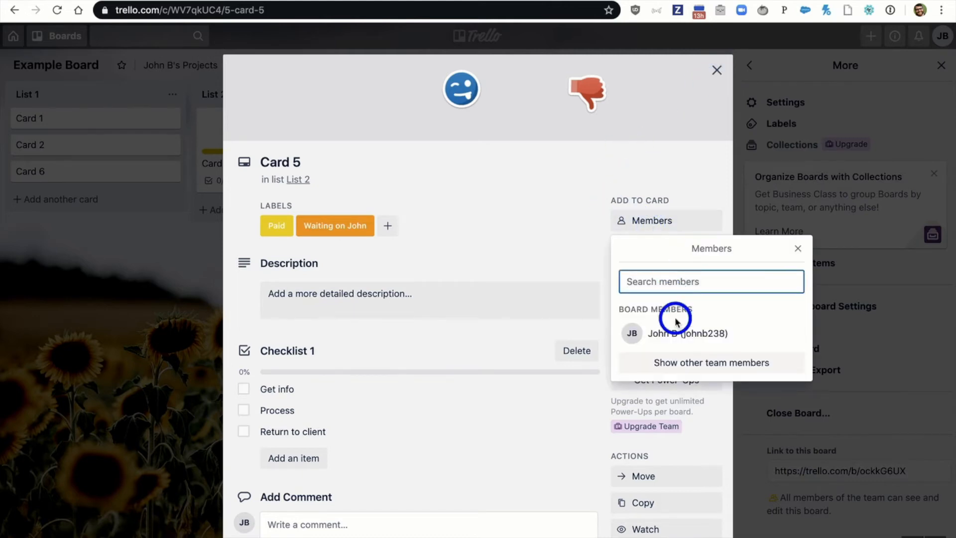
pyautogui.click(688, 333)
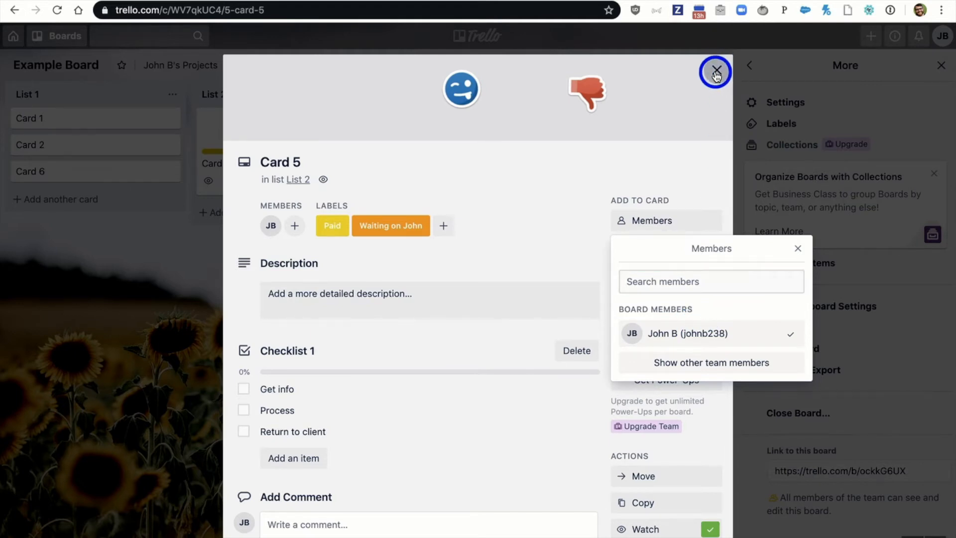
pyautogui.click(714, 71)
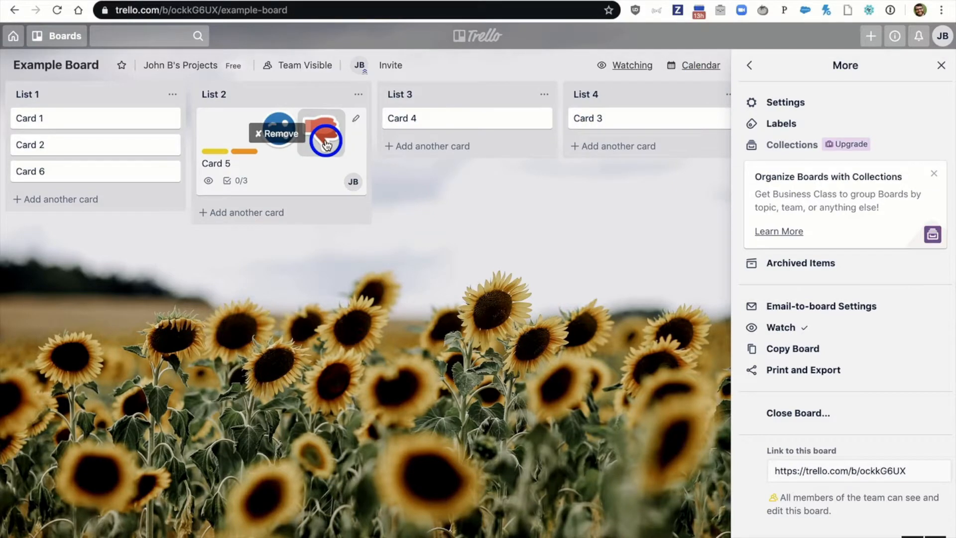
pyautogui.click(216, 162)
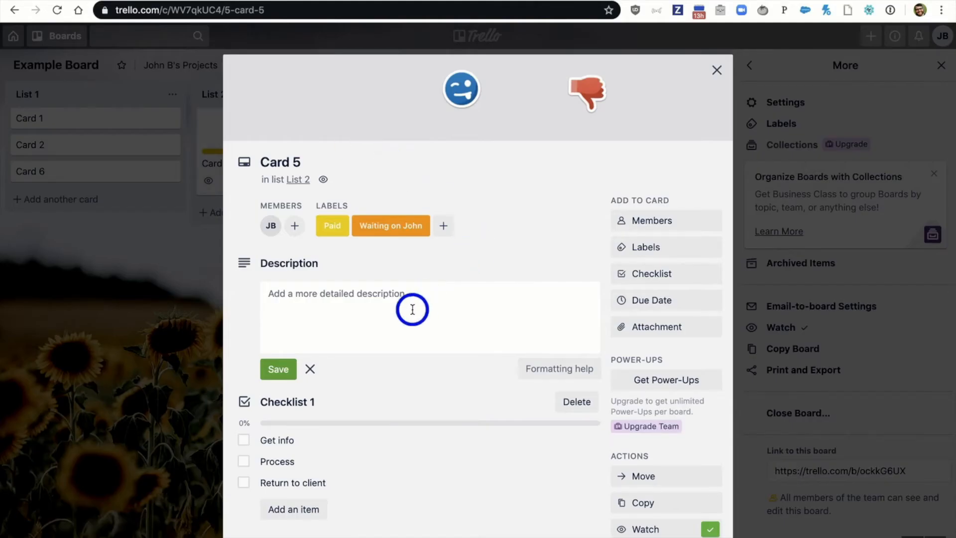
pyautogui.write('@')
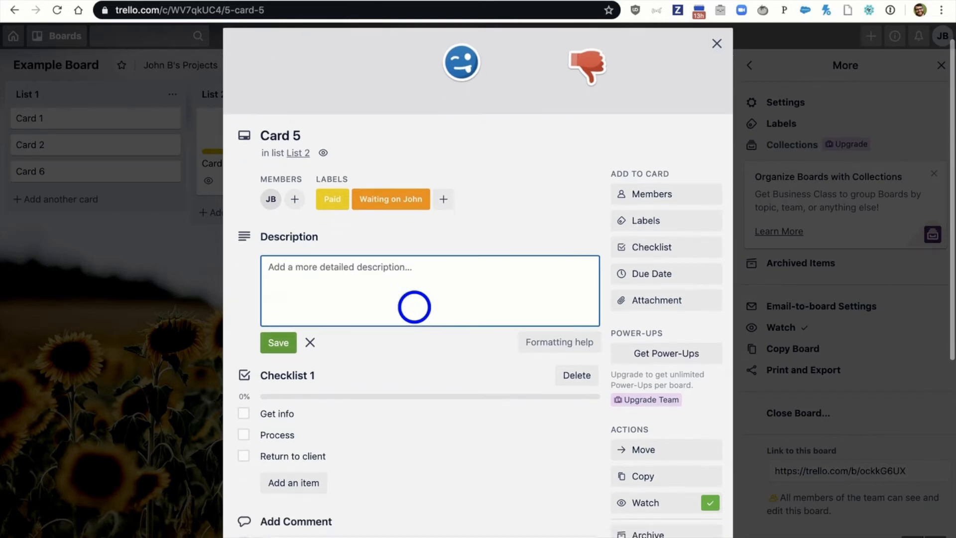
pyautogui.scroll(-3)
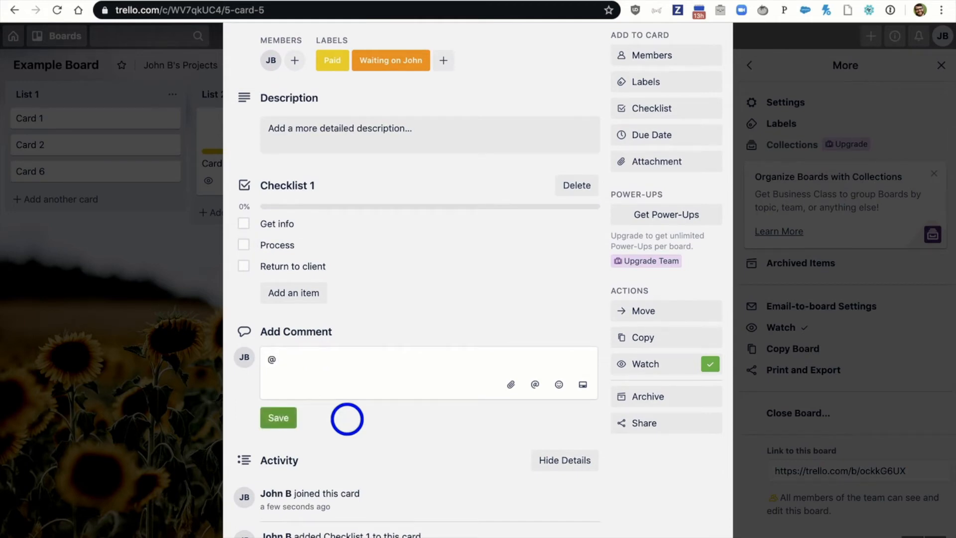
pyautogui.write('johnb238')
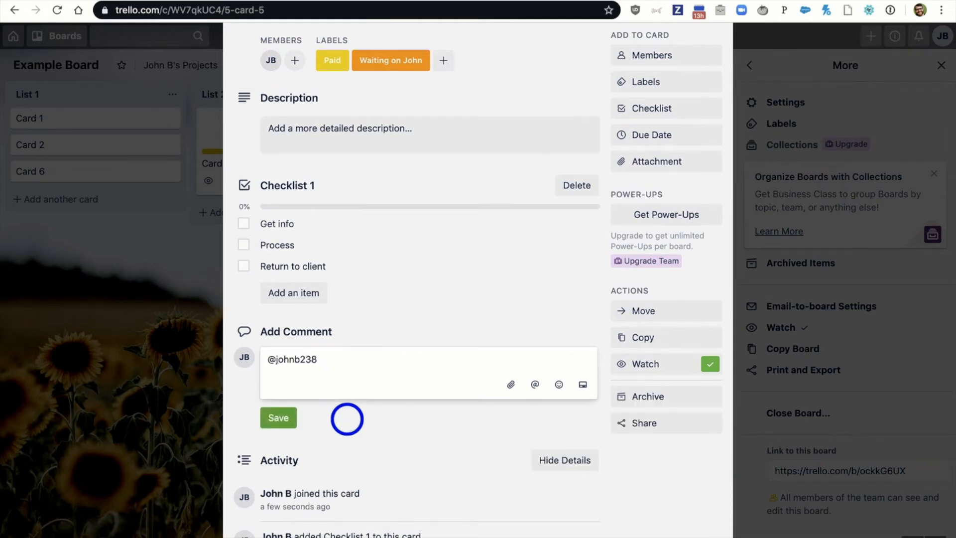
pyautogui.click(278, 417)
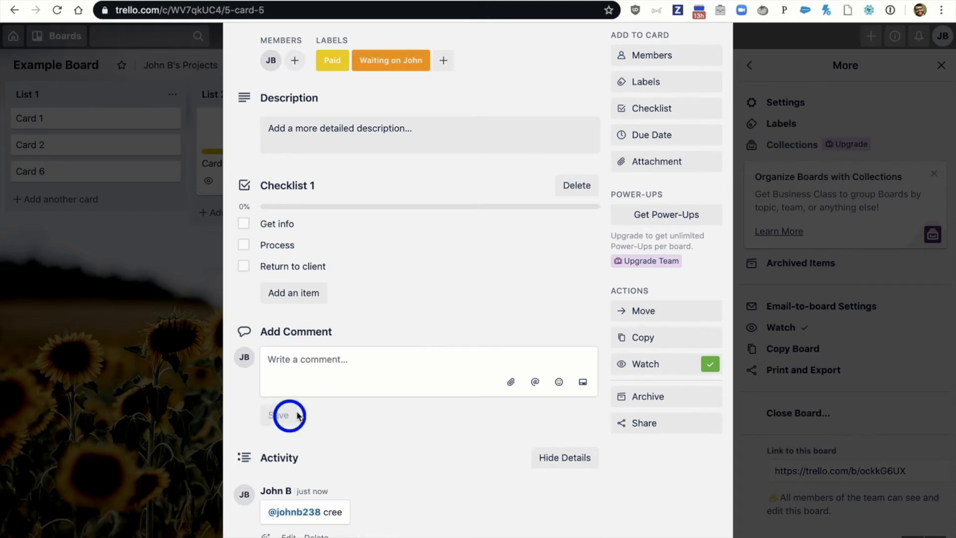
pyautogui.scroll(-3)
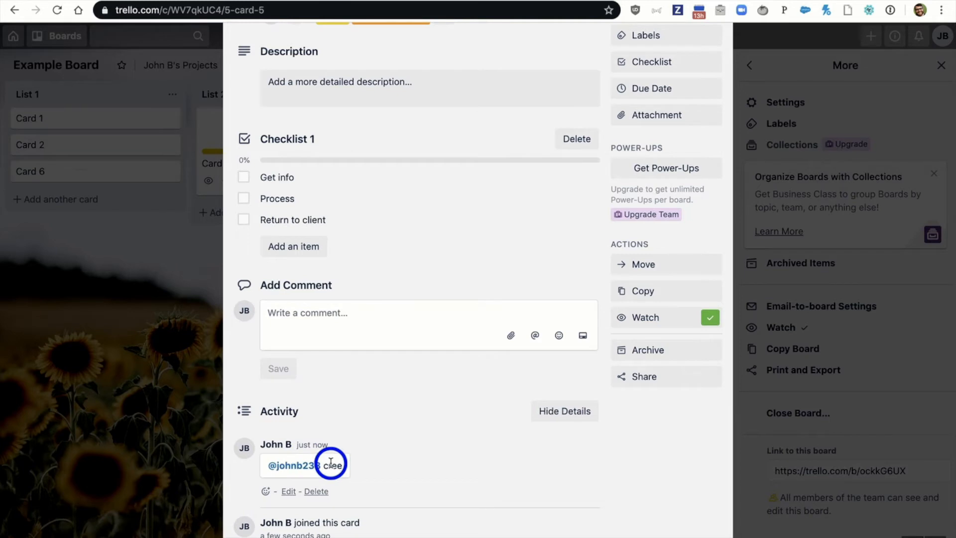
pyautogui.scroll(3)
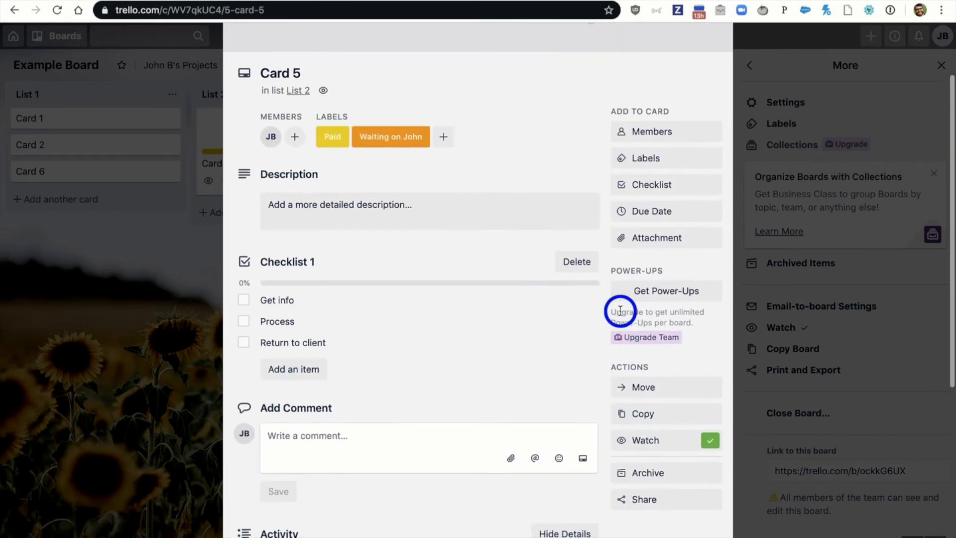
pyautogui.scroll(3)
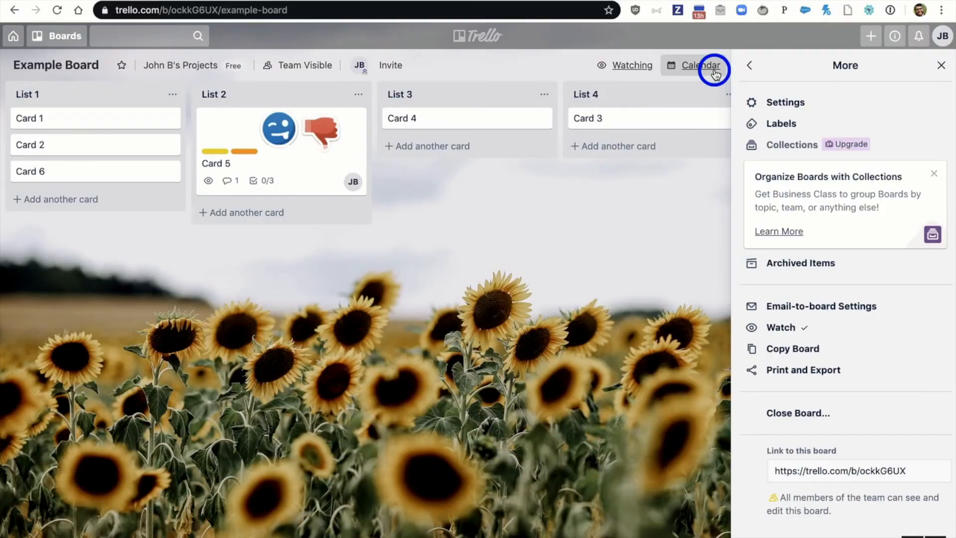
pyautogui.moveTo(477, 319)
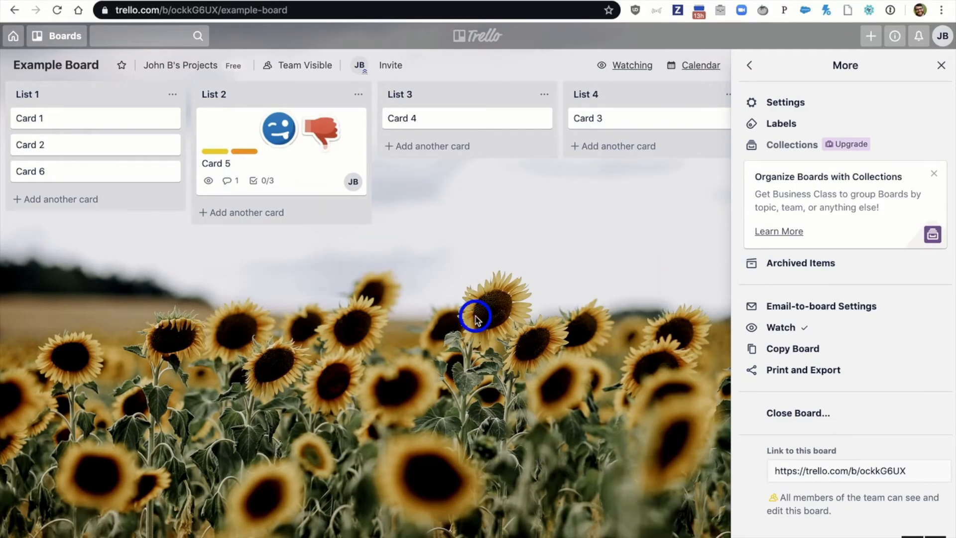
pyautogui.moveTo(942, 66)
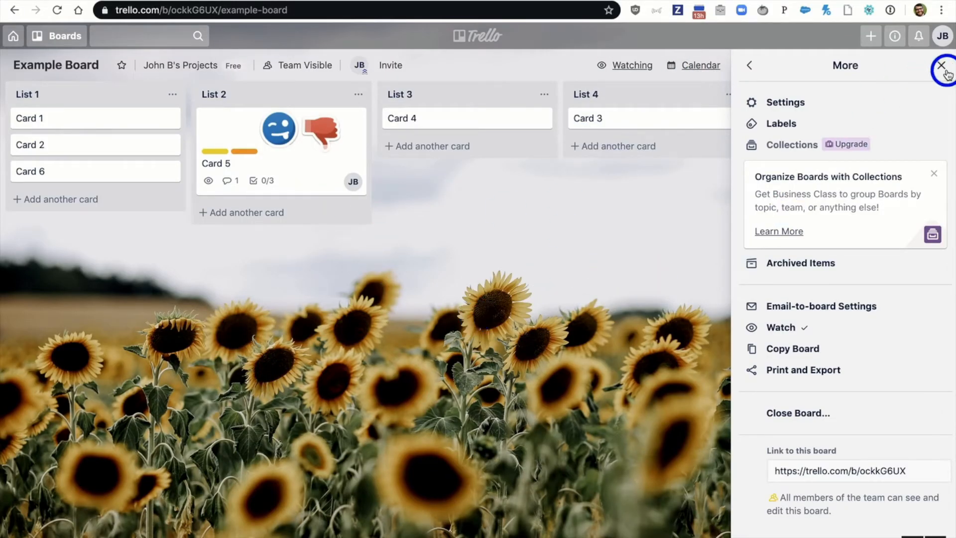
# Step: Close the board's side menu and bring up the Boards list
pyautogui.click(942, 65)
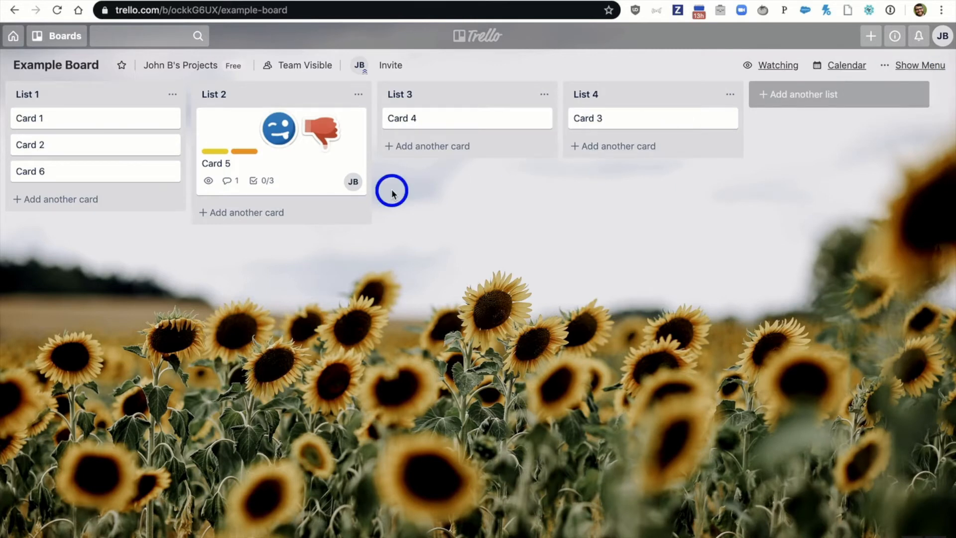
pyautogui.click(55, 35)
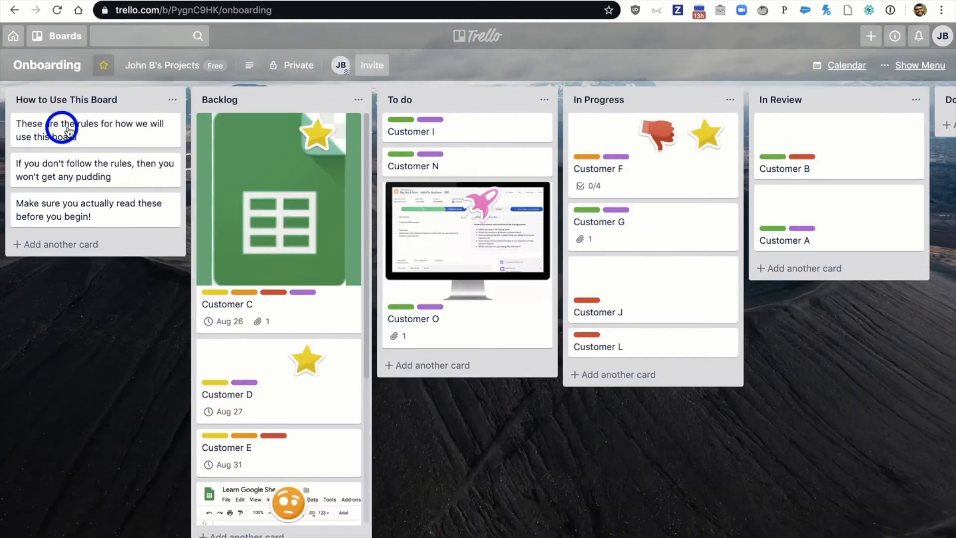
pyautogui.moveTo(127, 438)
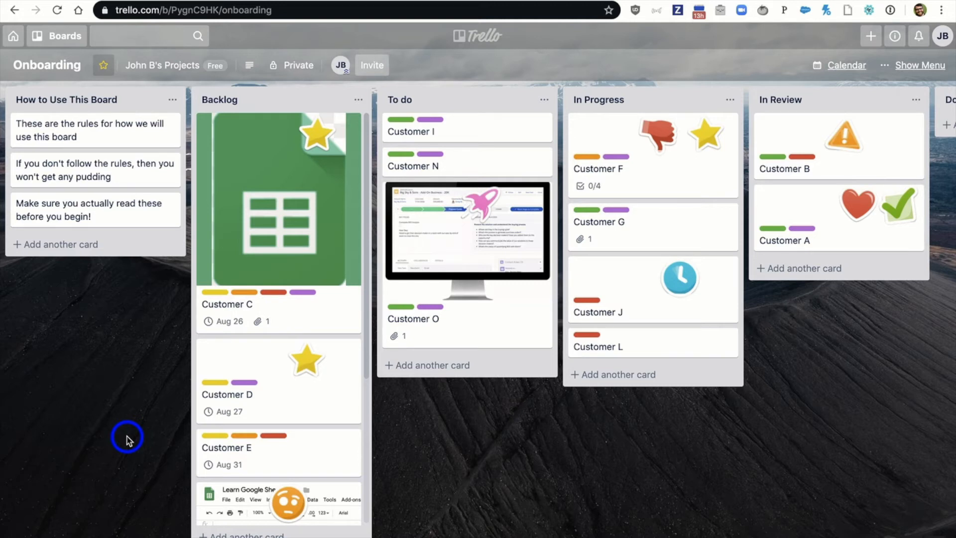
pyautogui.moveTo(321, 403)
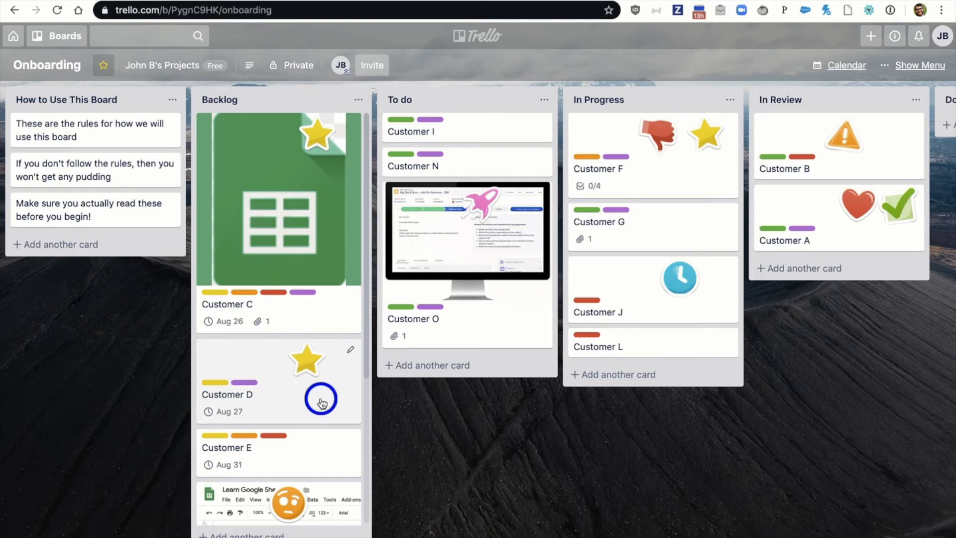
pyautogui.moveTo(466, 365)
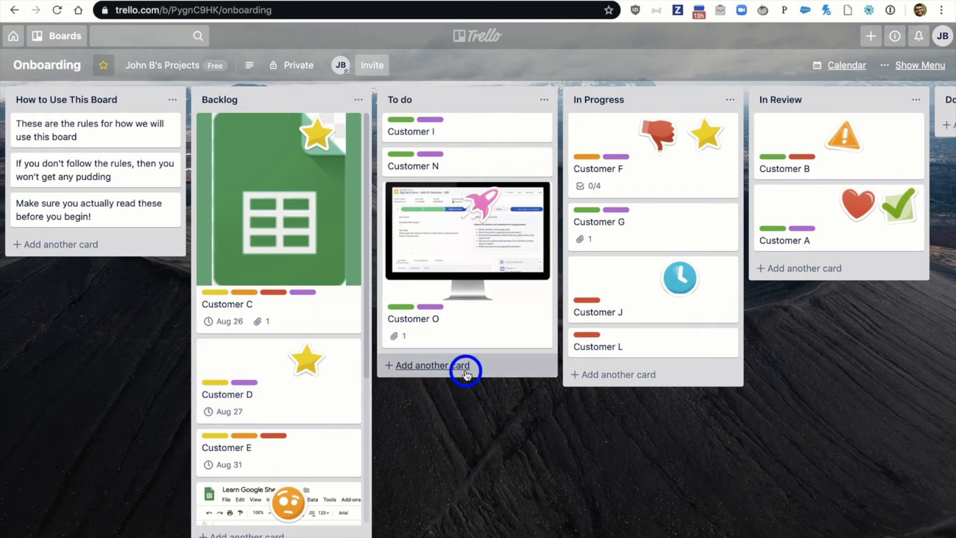
pyautogui.moveTo(494, 488)
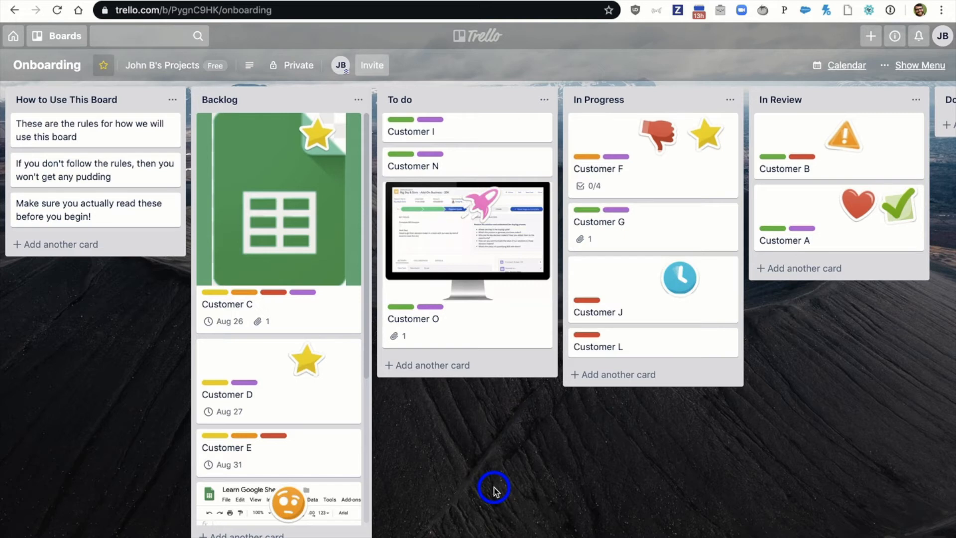
pyautogui.moveTo(230, 250)
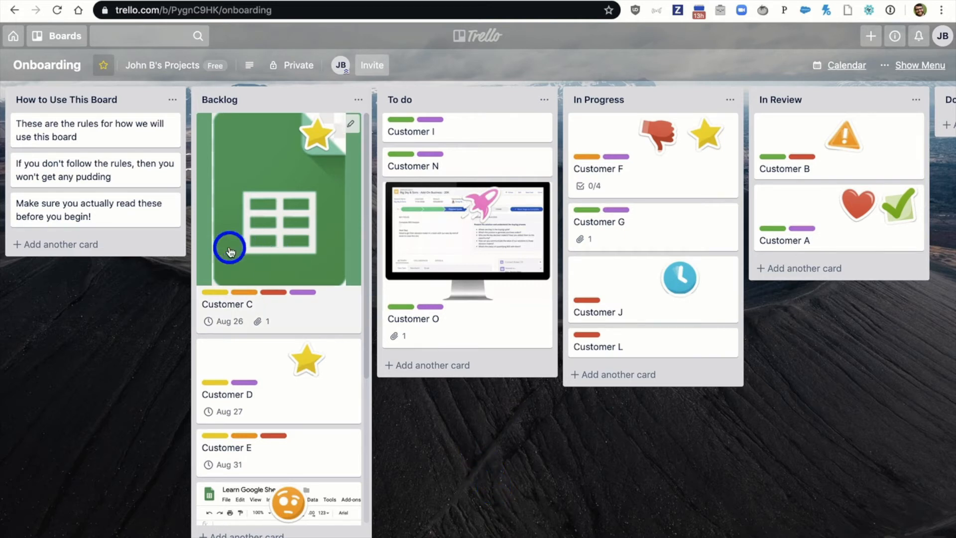
pyautogui.moveTo(353, 371)
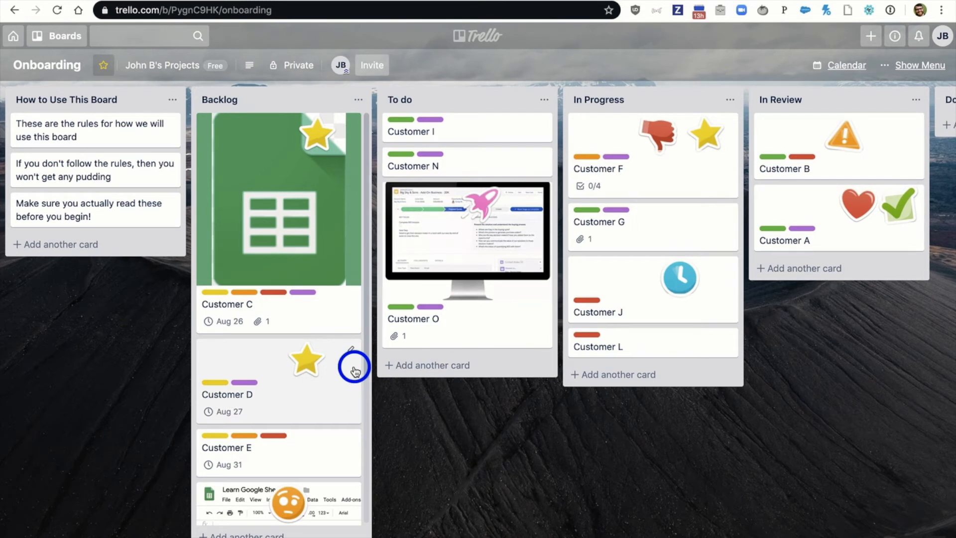
pyautogui.moveTo(458, 470)
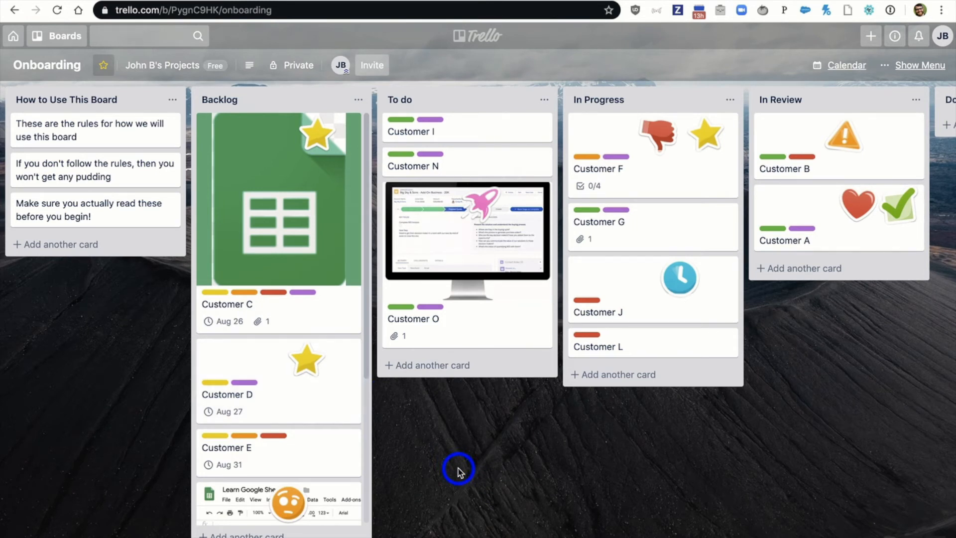
pyautogui.moveTo(480, 241)
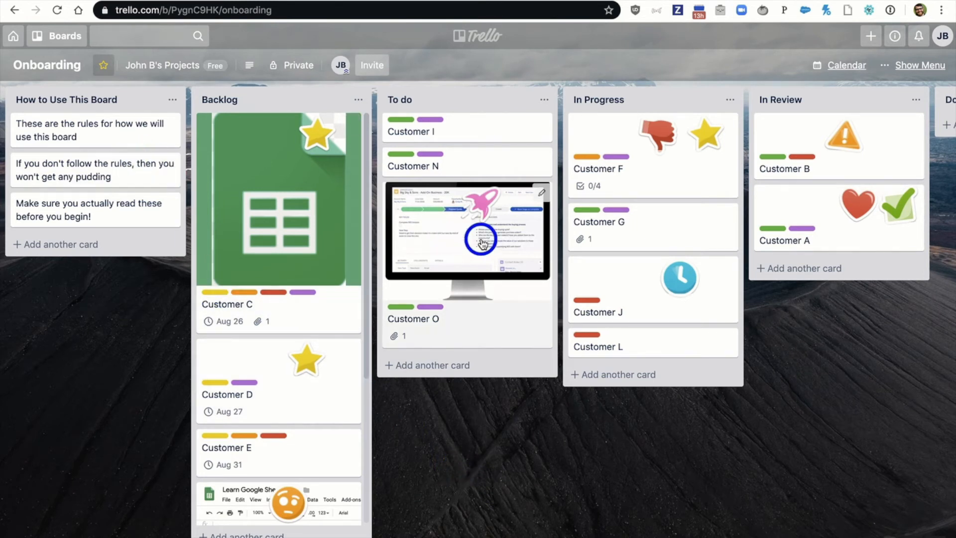
pyautogui.moveTo(113, 178)
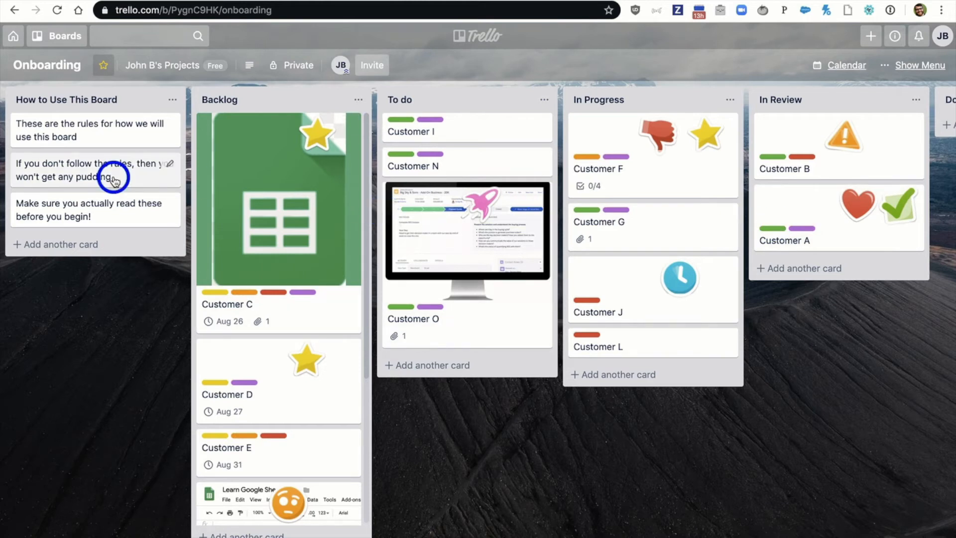
pyautogui.moveTo(141, 150)
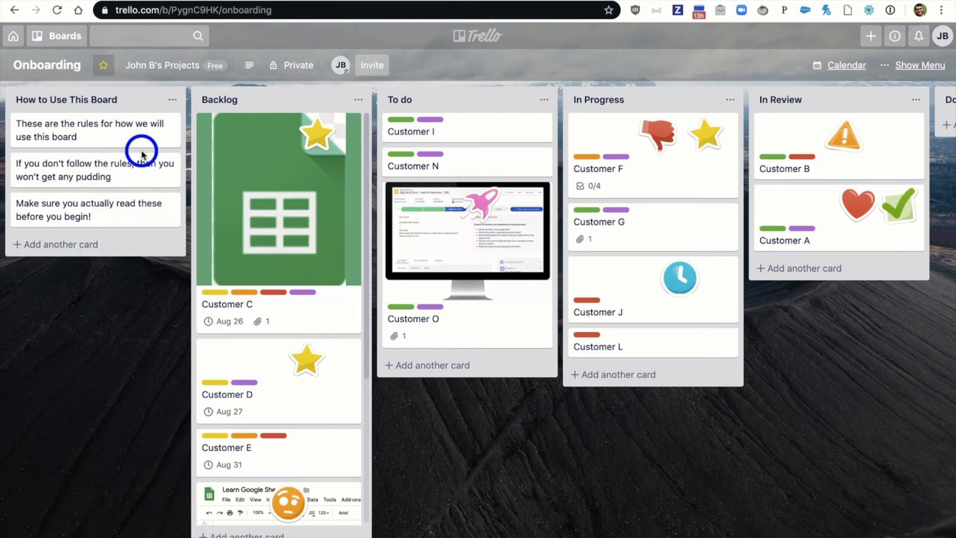
pyautogui.moveTo(645, 229)
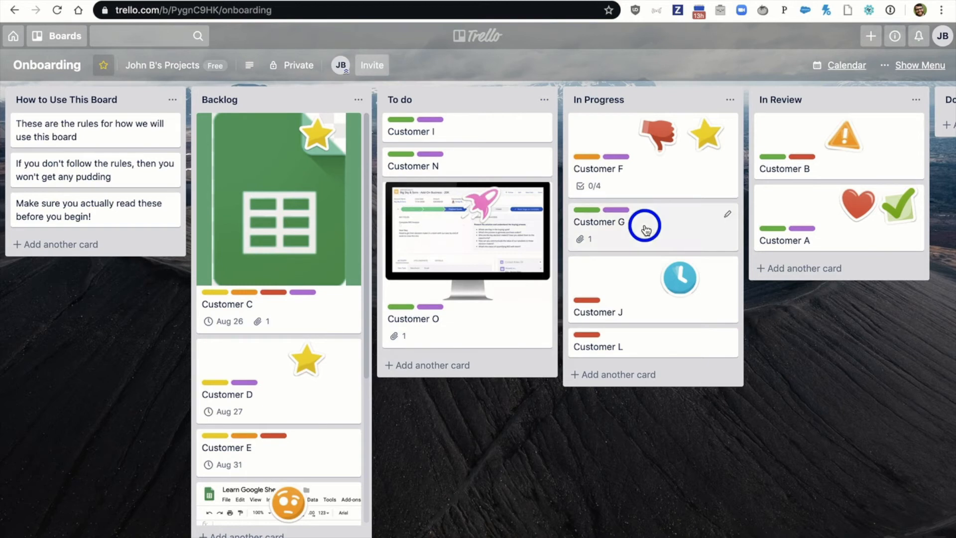
pyautogui.moveTo(170, 160)
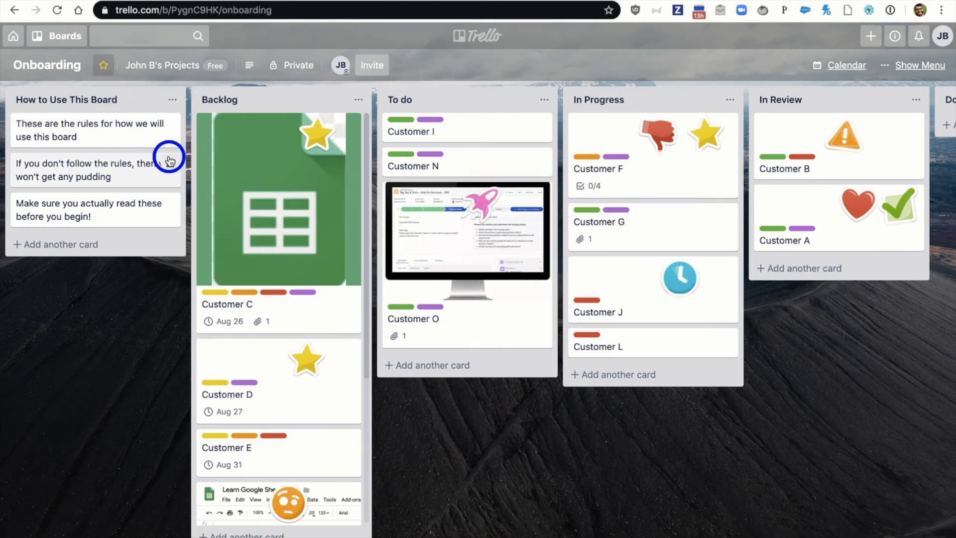
pyautogui.moveTo(72, 117)
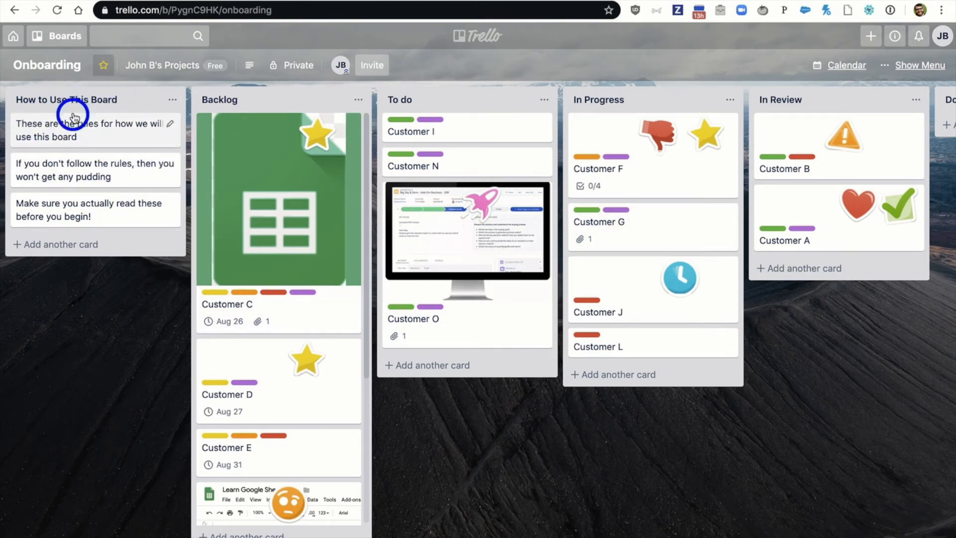
pyautogui.moveTo(86, 129)
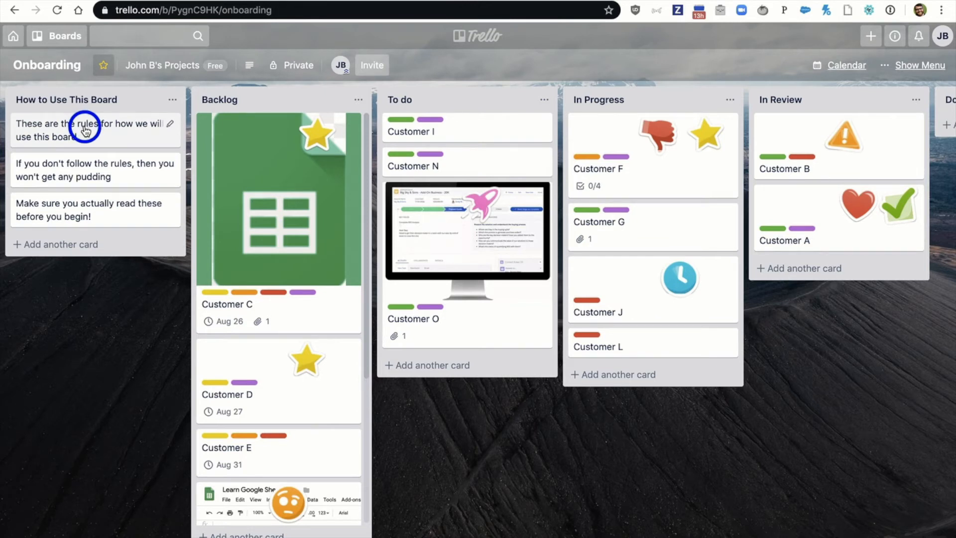
pyautogui.moveTo(95, 121)
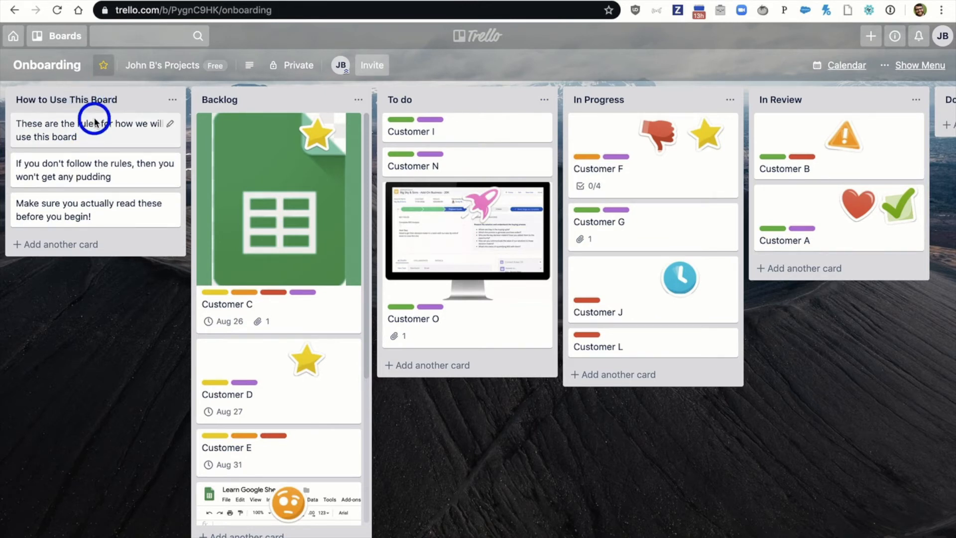
pyautogui.moveTo(128, 169)
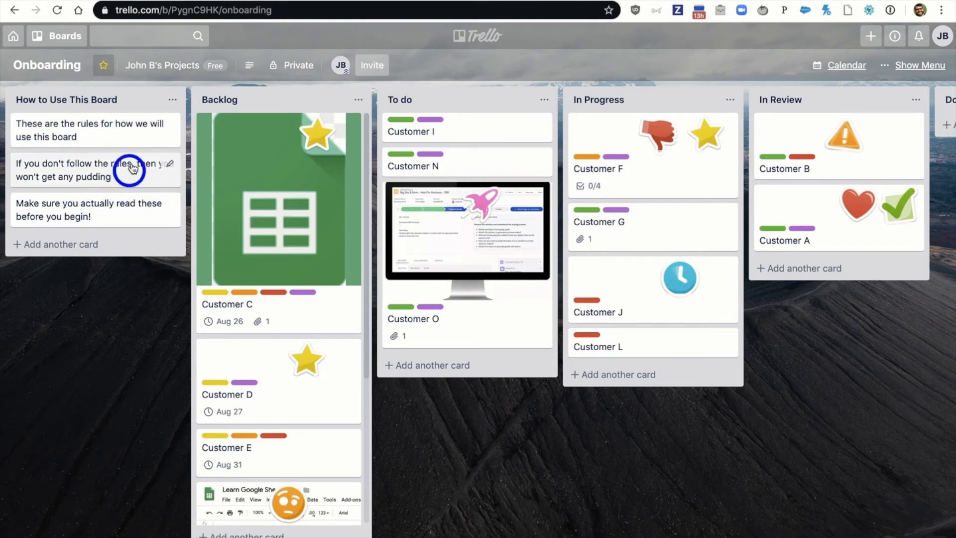
pyautogui.moveTo(157, 192)
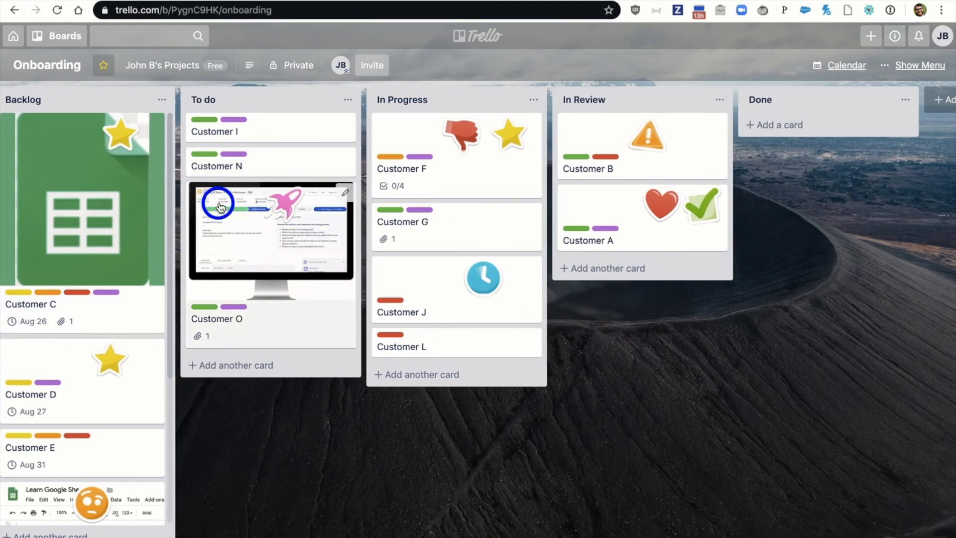
pyautogui.moveTo(122, 169)
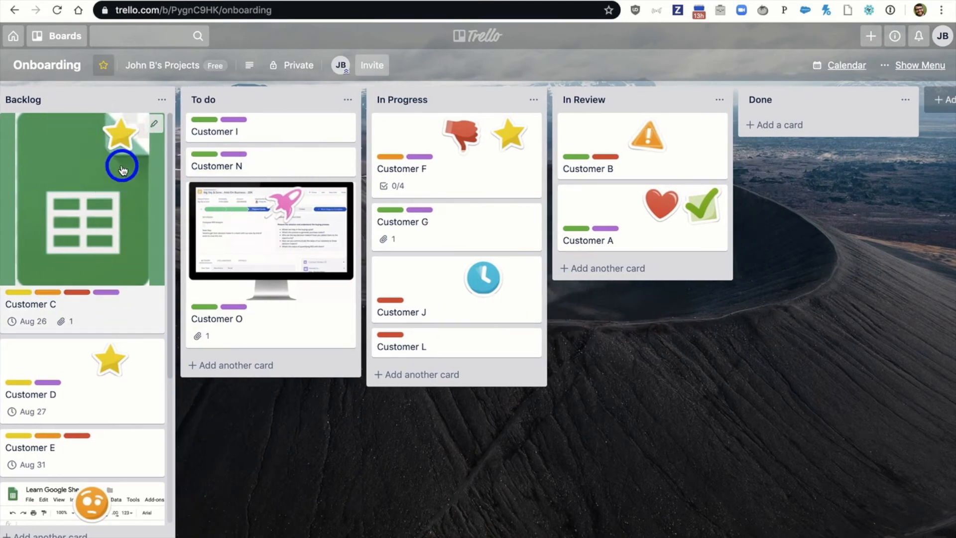
pyautogui.moveTo(233, 237)
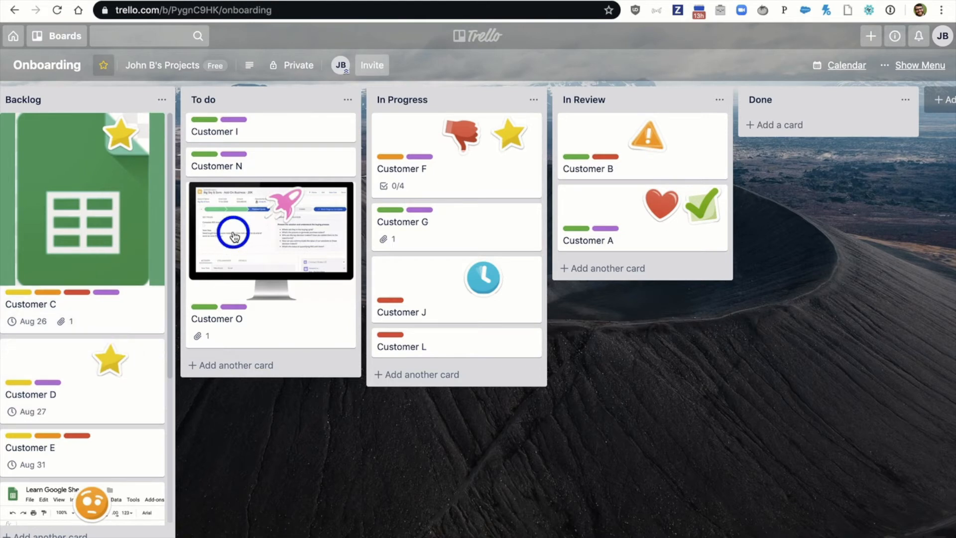
pyautogui.moveTo(278, 279)
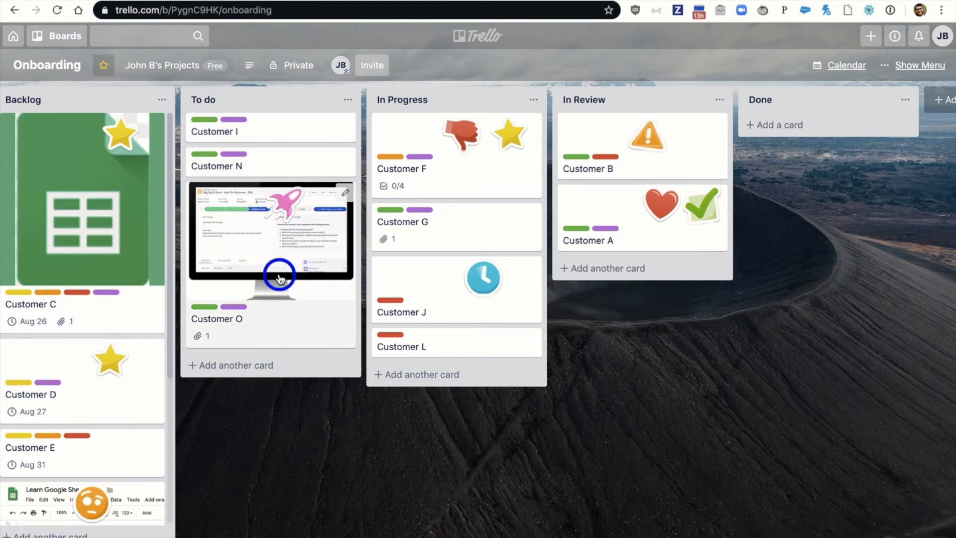
pyautogui.moveTo(292, 166)
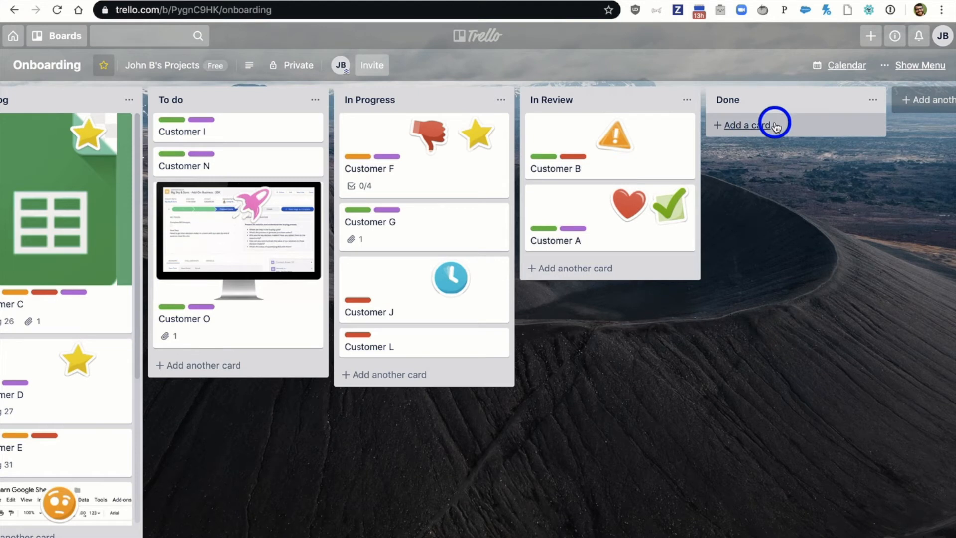
pyautogui.moveTo(226, 338)
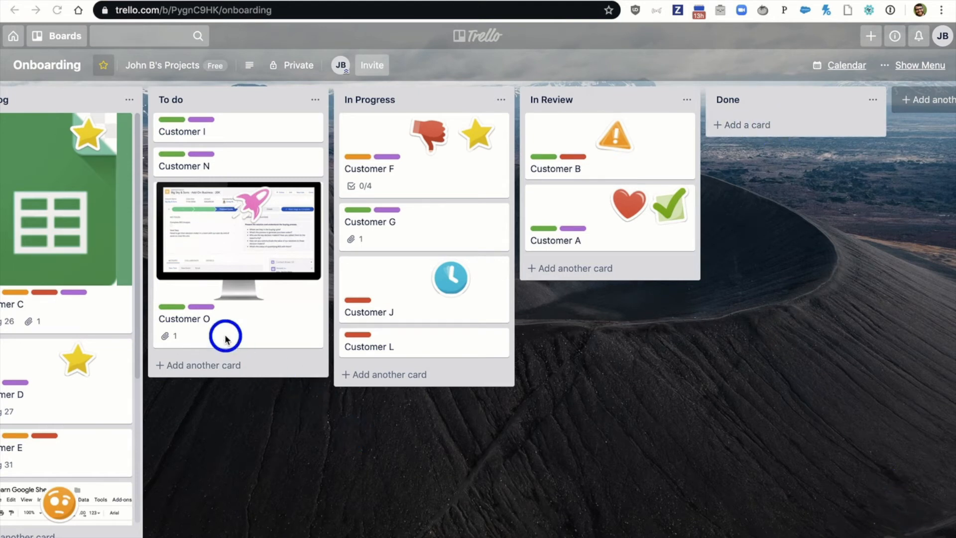
# Step: Bring up the Customer C card's details from the Backlog list
pyautogui.hscroll(-3)
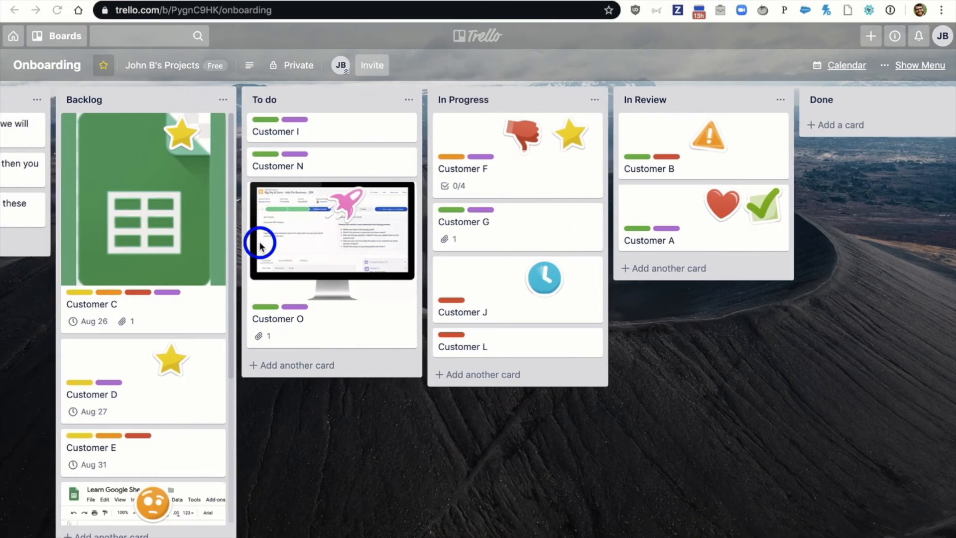
pyautogui.hscroll(3)
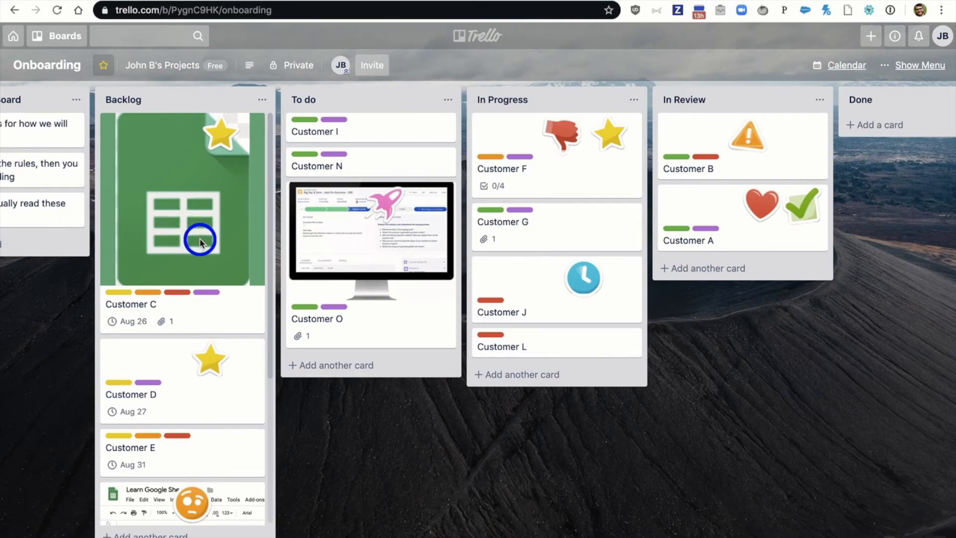
pyautogui.click(200, 239)
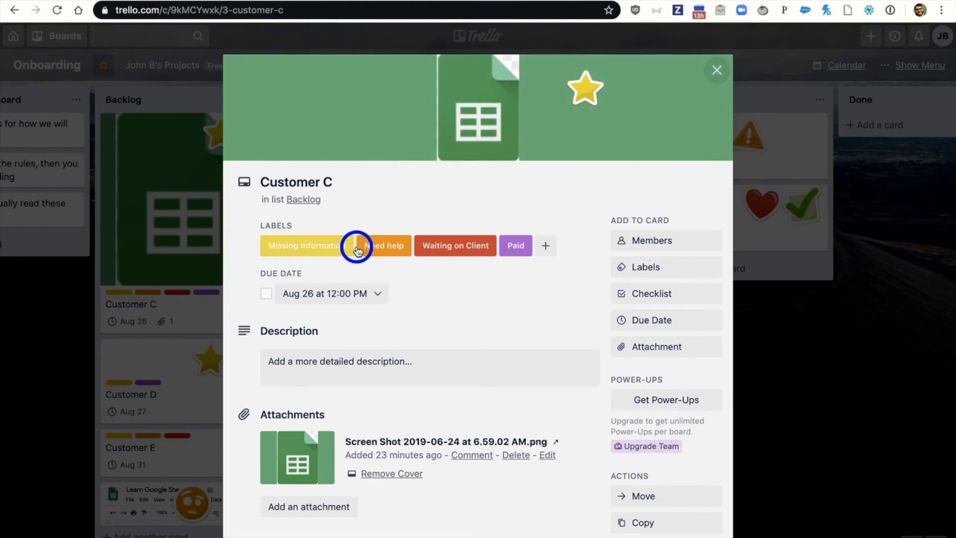
pyautogui.moveTo(379, 249)
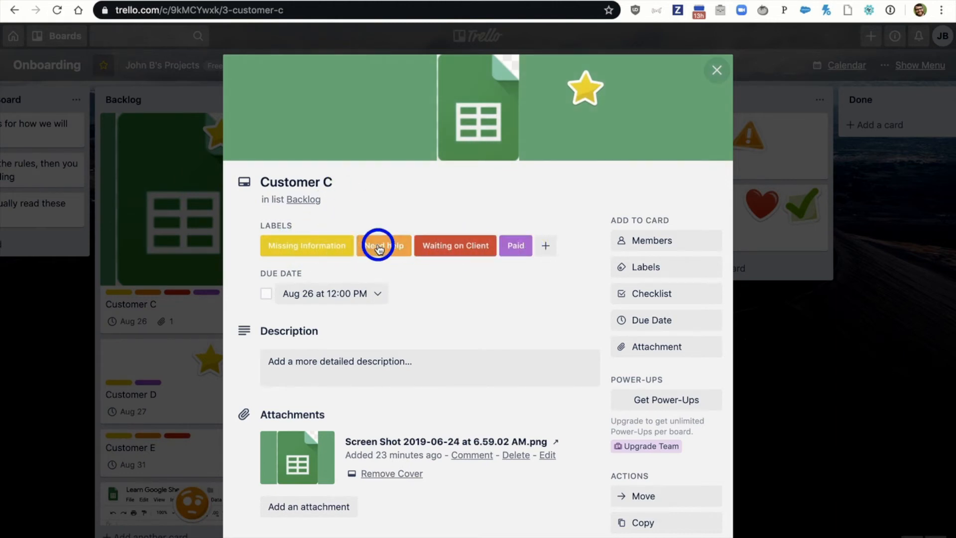
pyautogui.moveTo(414, 250)
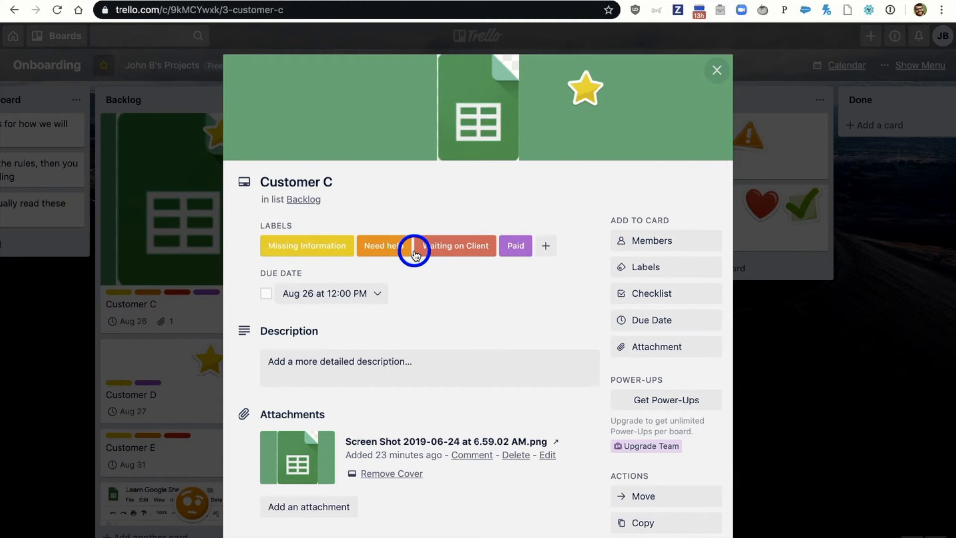
pyautogui.moveTo(519, 246)
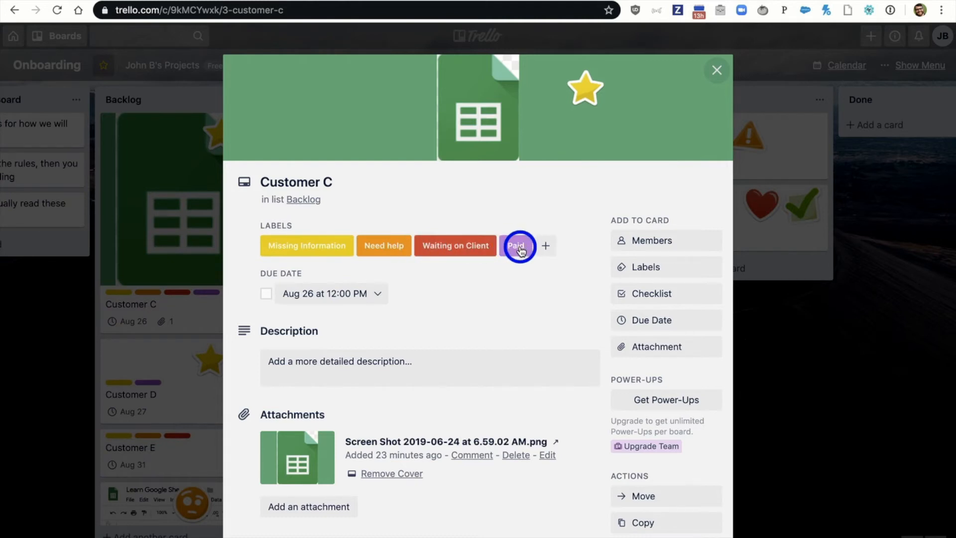
# Step: Post the comment 'Ask John to do…' on the Customer C card
pyautogui.scroll(-3)
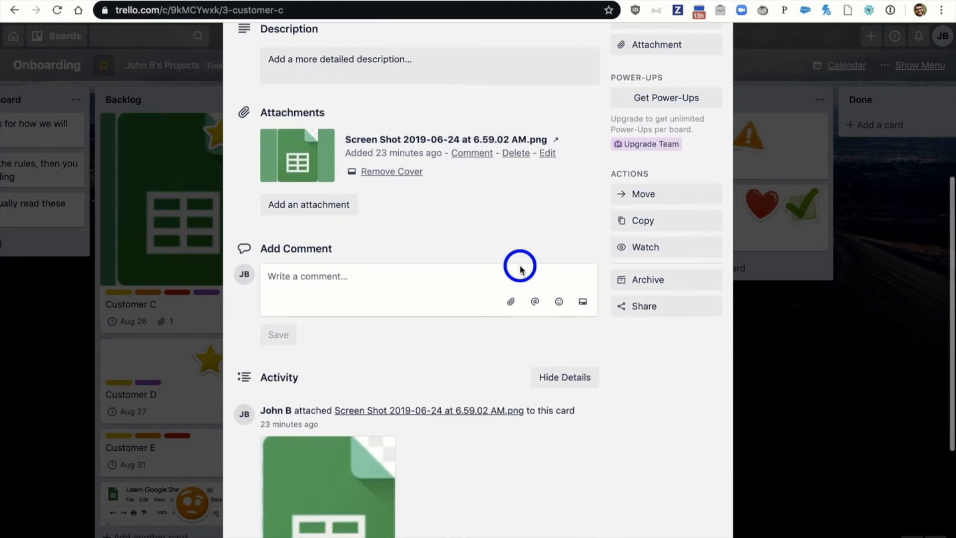
pyautogui.write('A')
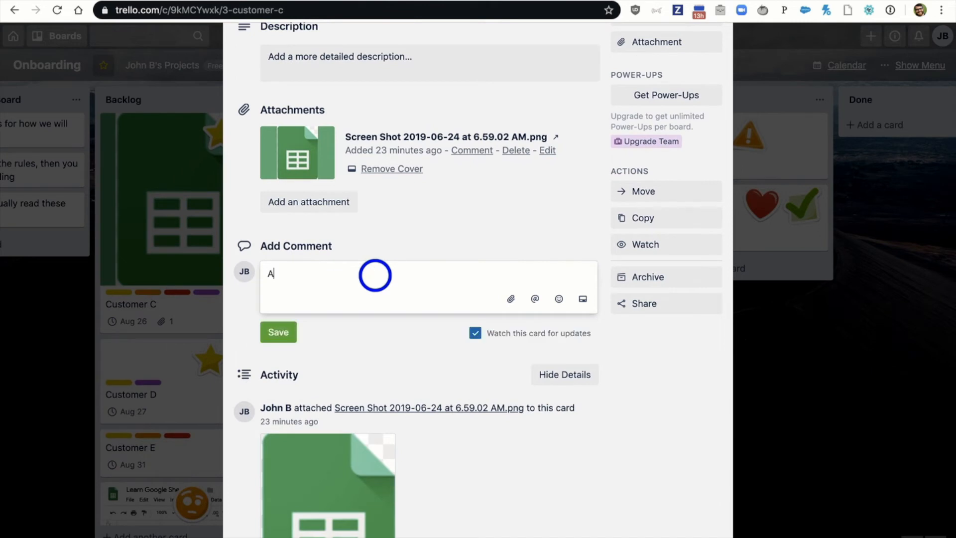
pyautogui.write('sk John to do')
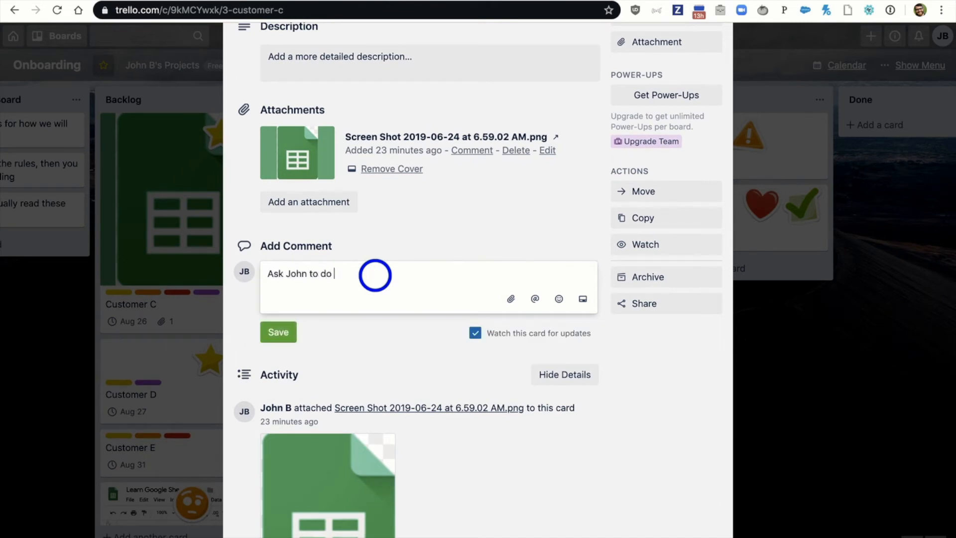
pyautogui.click(278, 331)
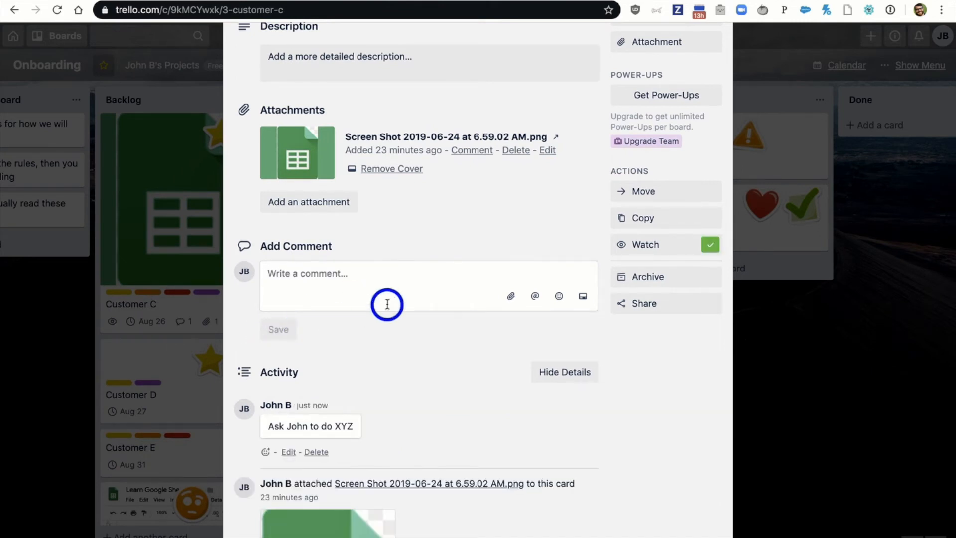
pyautogui.scroll(3)
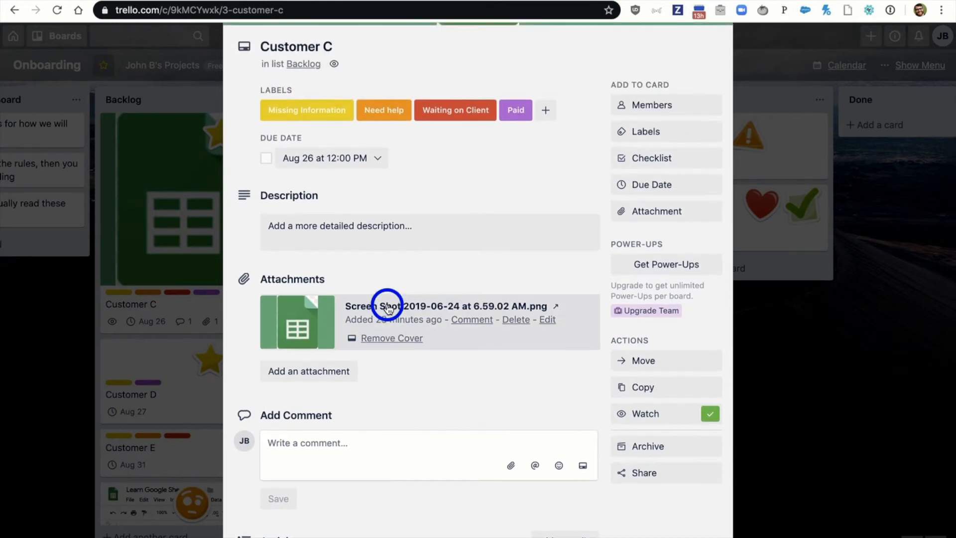
pyautogui.click(651, 157)
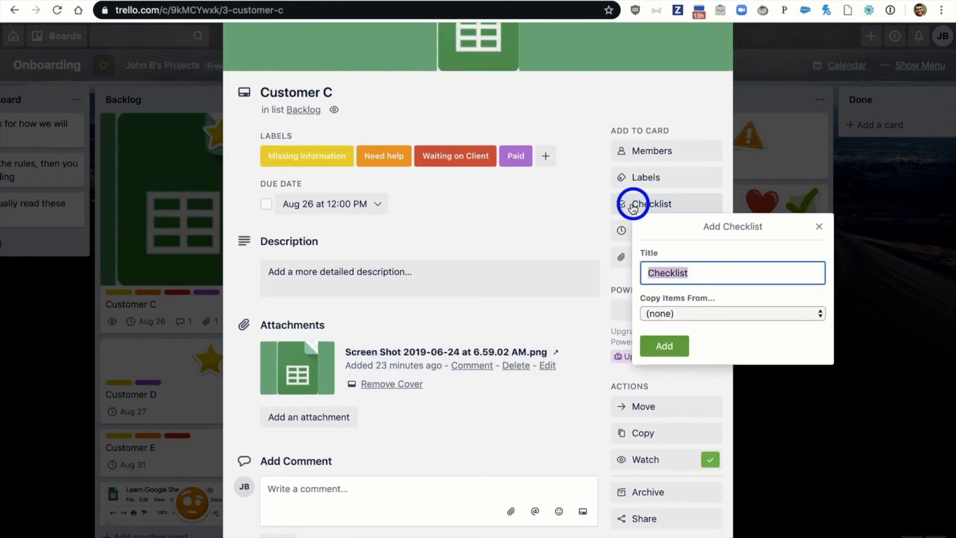
pyautogui.click(664, 345)
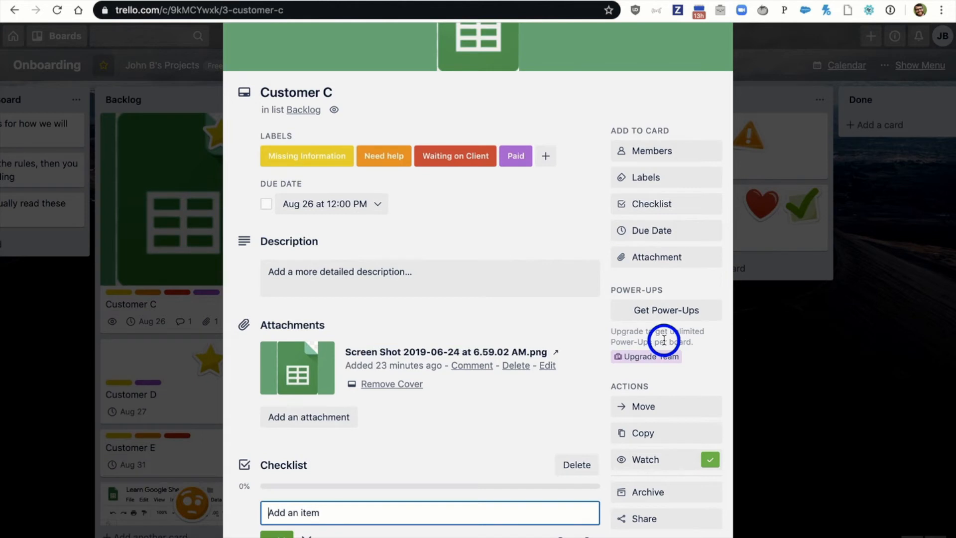
pyautogui.write('X')
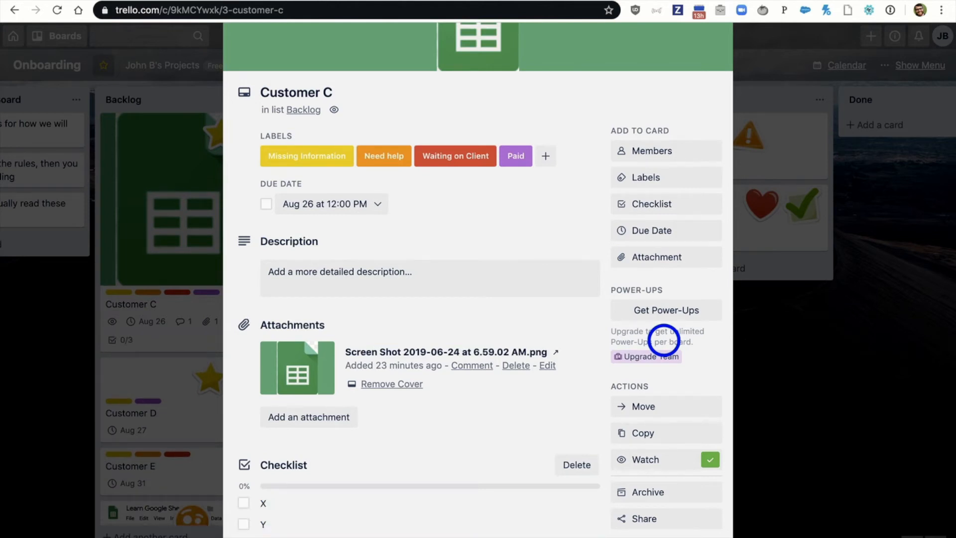
pyautogui.moveTo(378, 207)
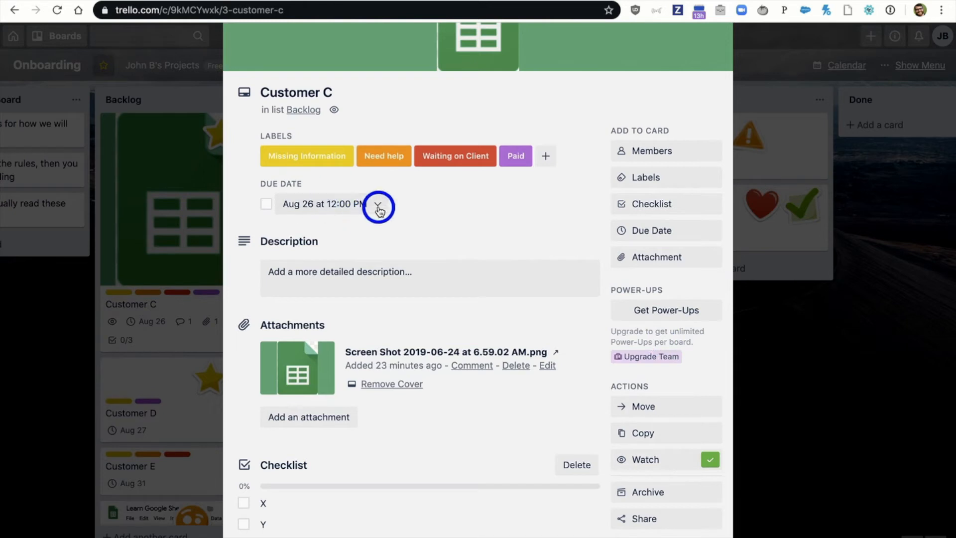
pyautogui.click(377, 203)
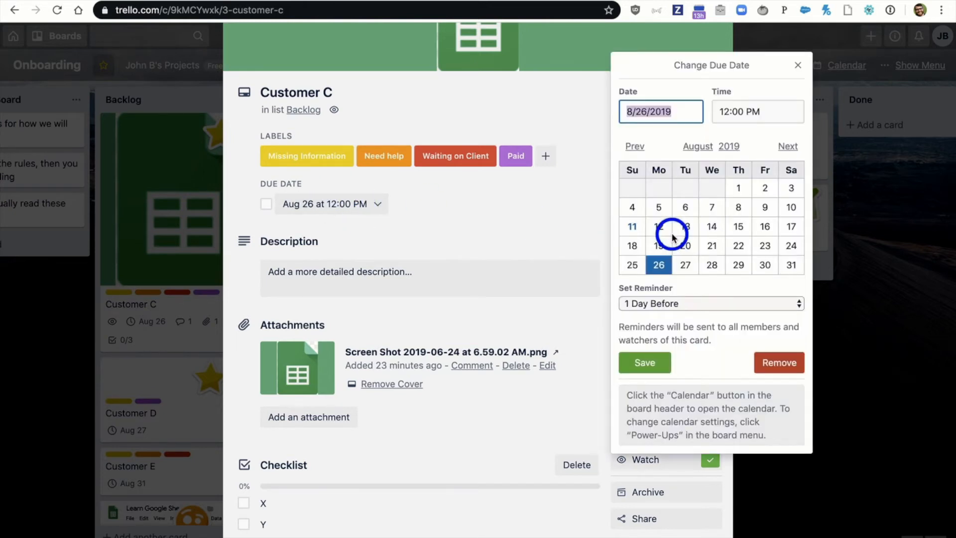
pyautogui.moveTo(711, 263)
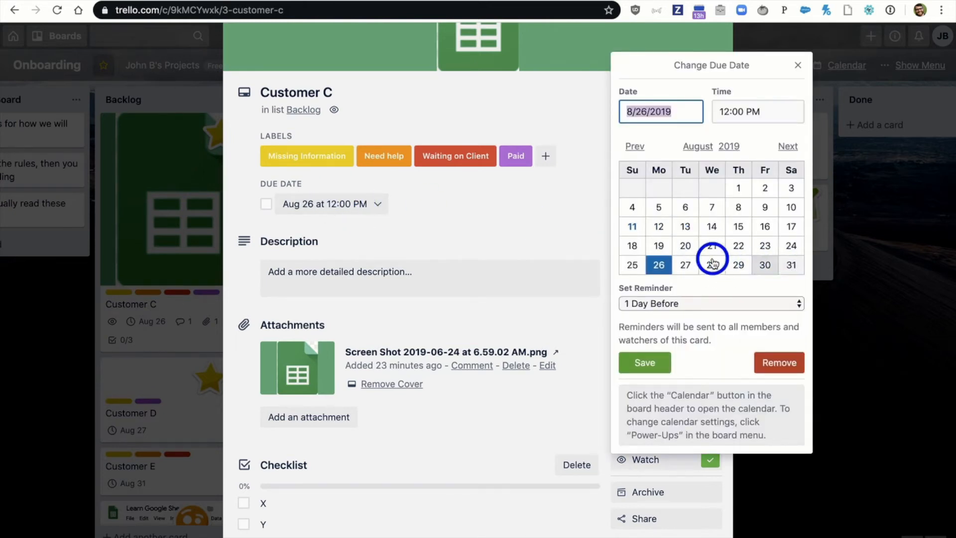
pyautogui.moveTo(729, 264)
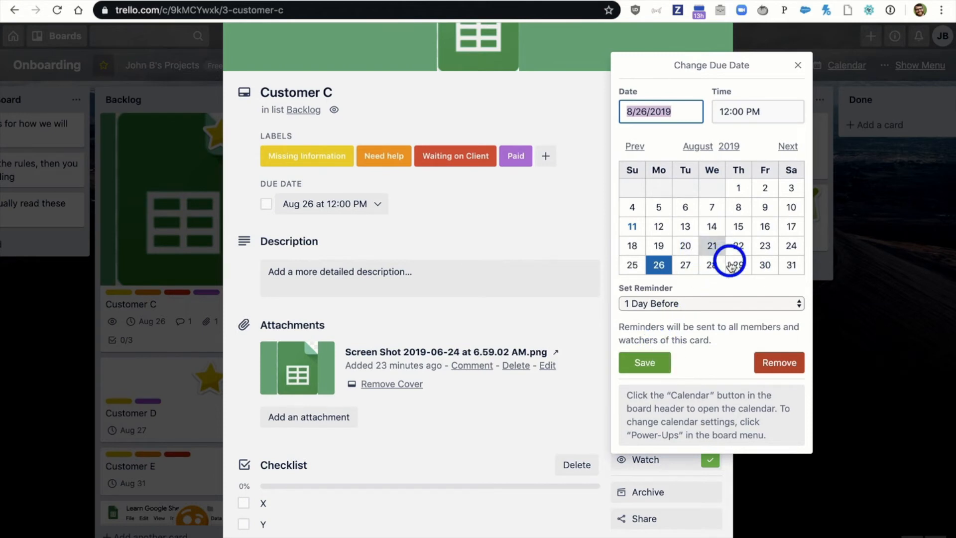
pyautogui.click(644, 362)
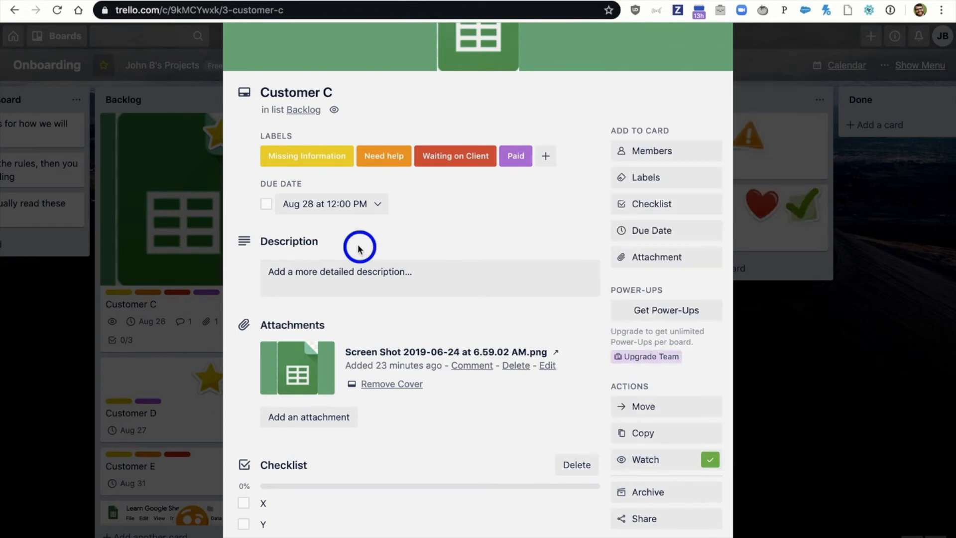
pyautogui.moveTo(153, 271)
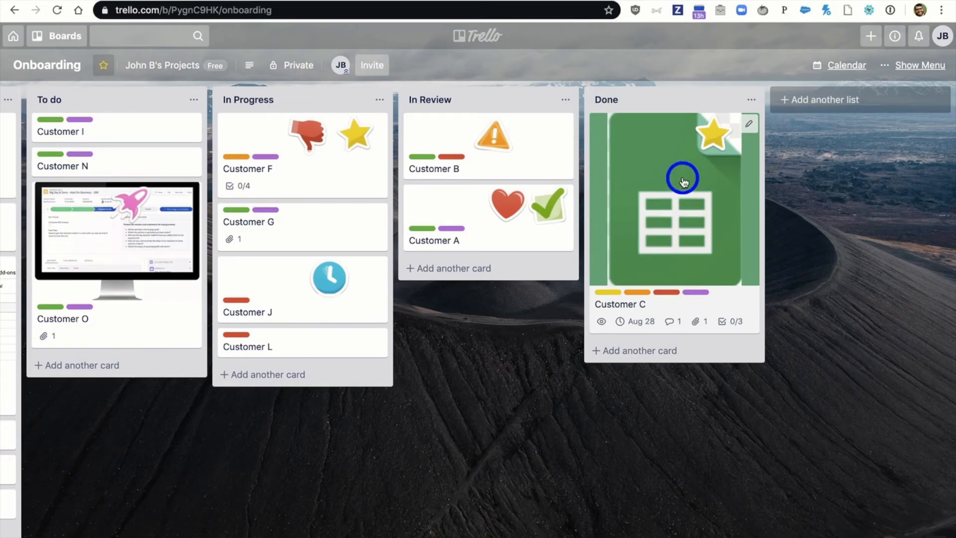
# Step: Review the reopened Customer C card's activity showing the move from Backlog to Done
pyautogui.click(670, 201)
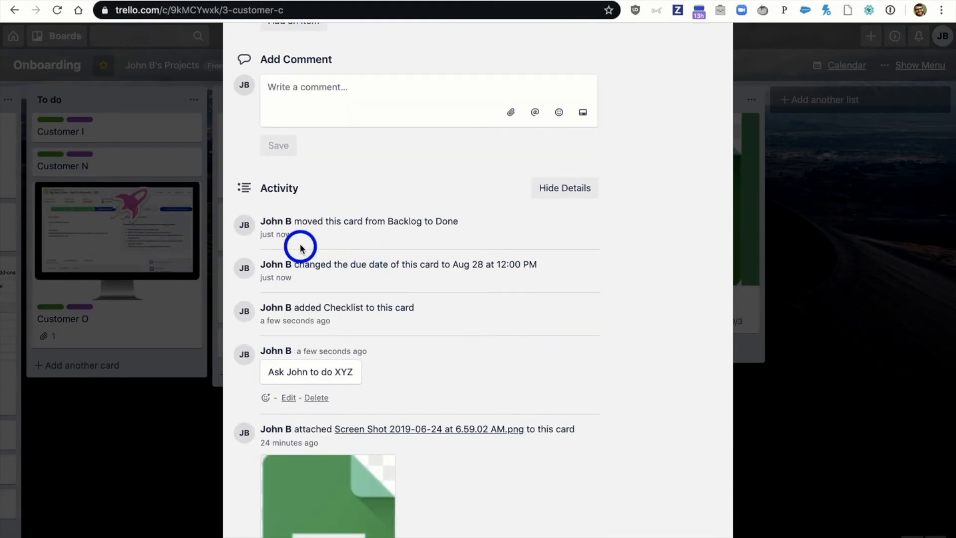
pyautogui.moveTo(397, 235)
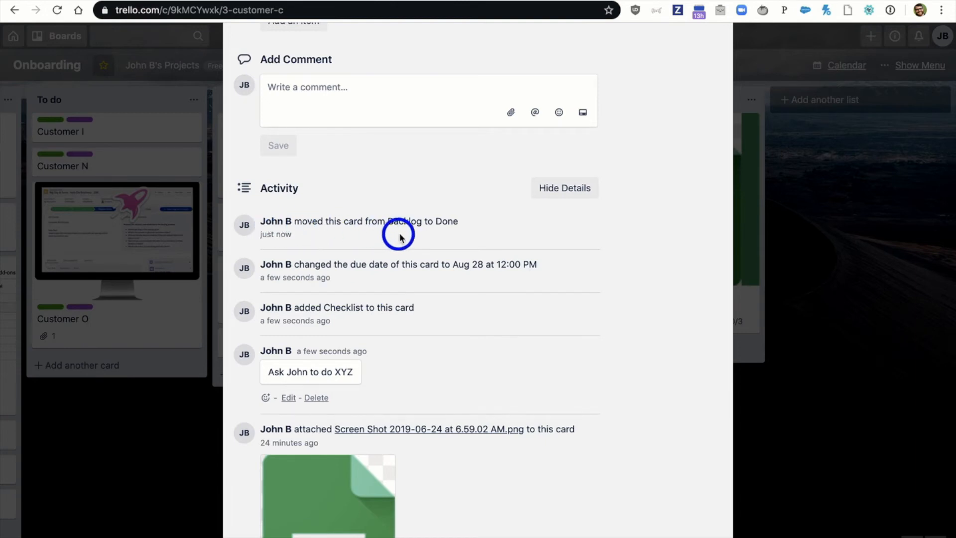
pyautogui.scroll(-3)
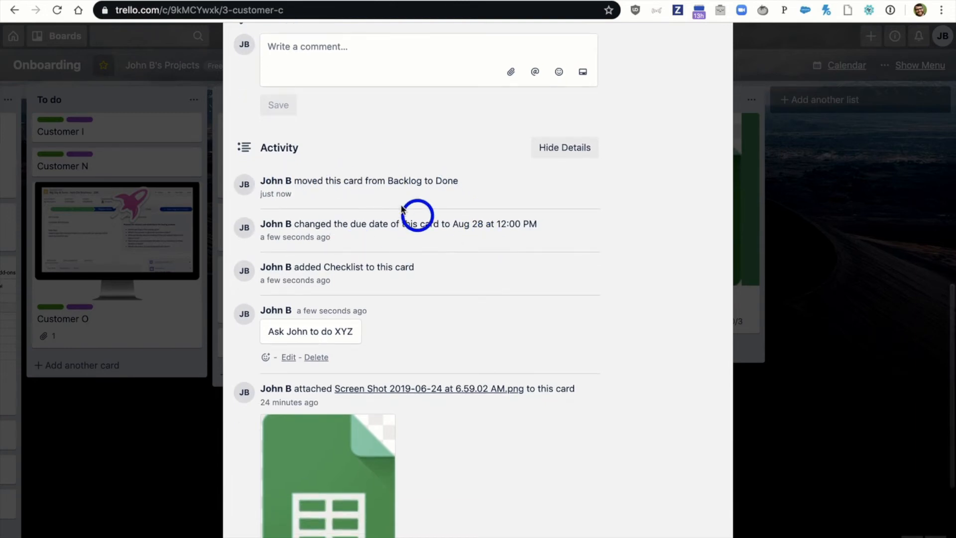
pyautogui.scroll(-3)
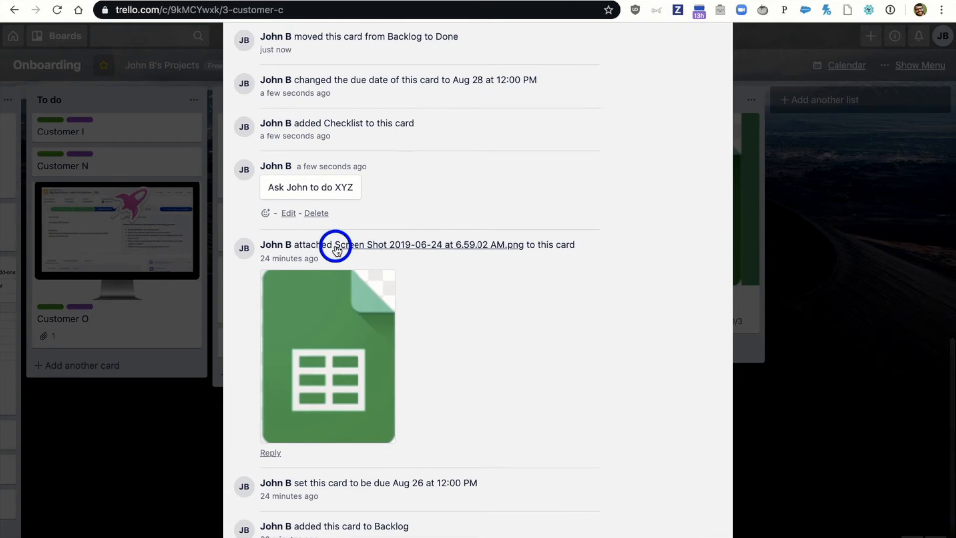
pyautogui.scroll(3)
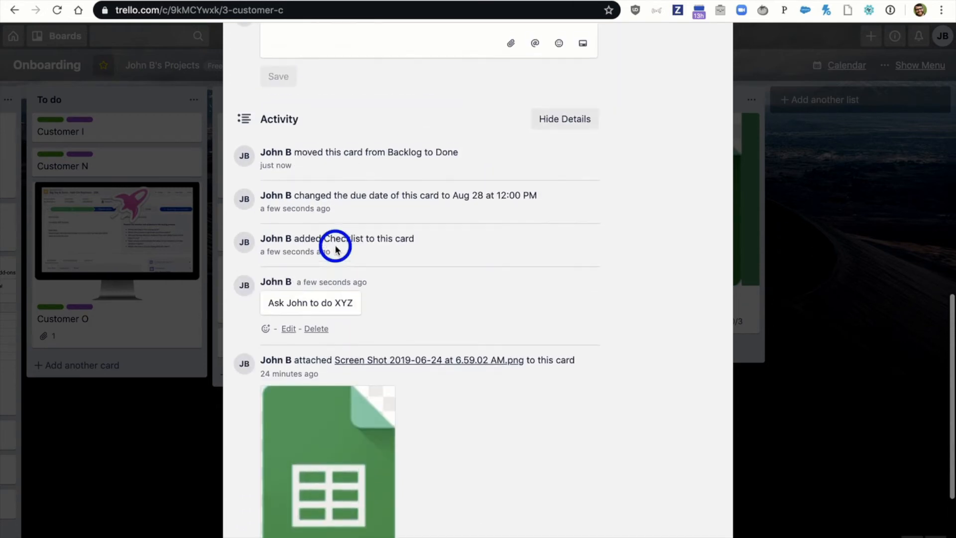
pyautogui.scroll(3)
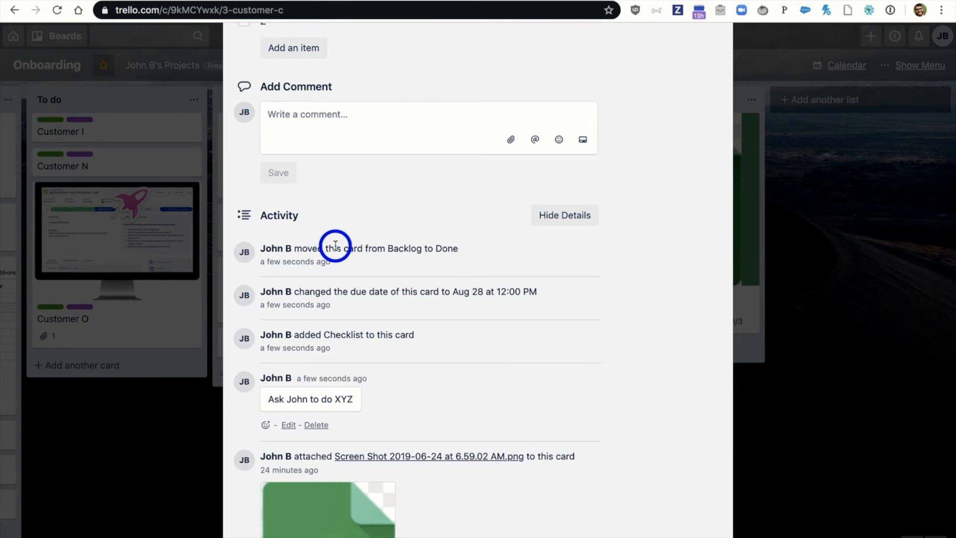
pyautogui.scroll(3)
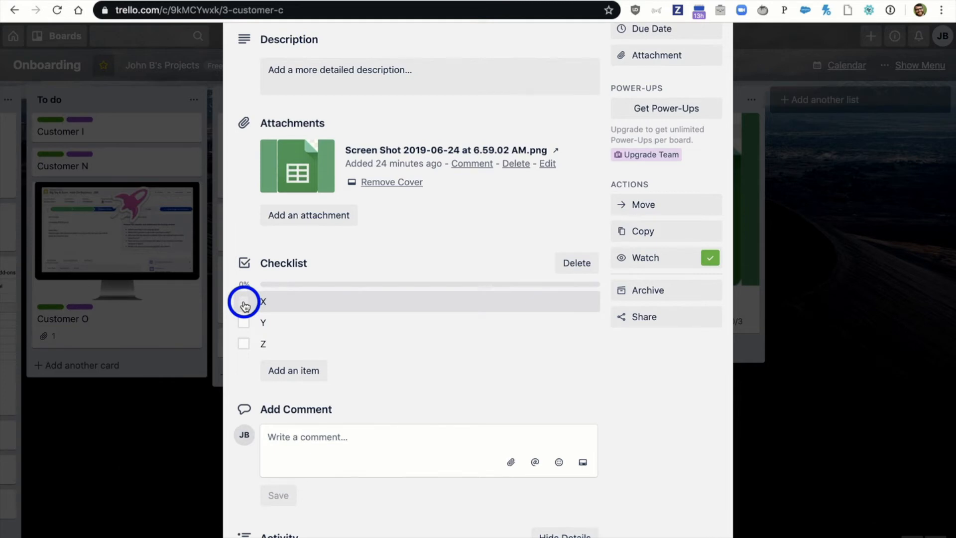
# Step: Mark checklist items X and Y done and hide the completed items
pyautogui.click(243, 301)
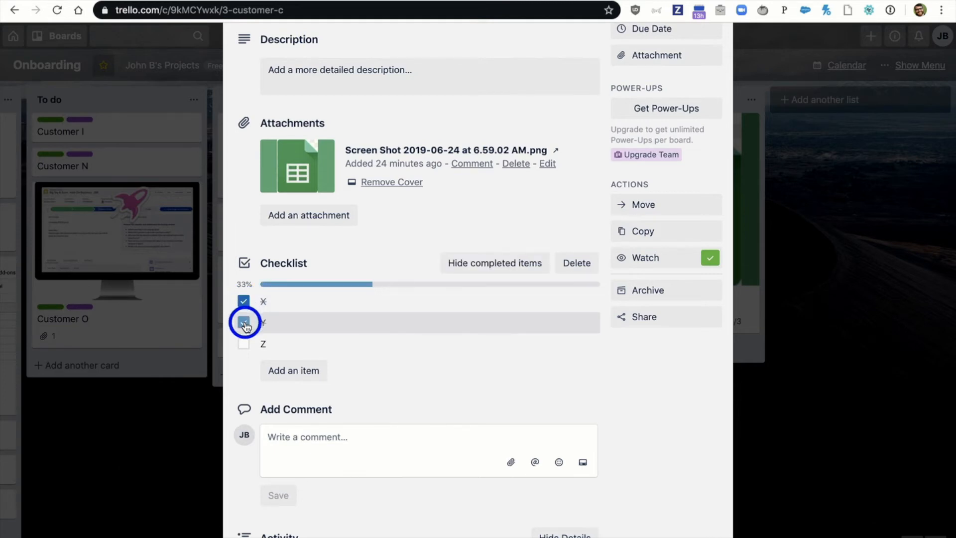
pyautogui.click(242, 321)
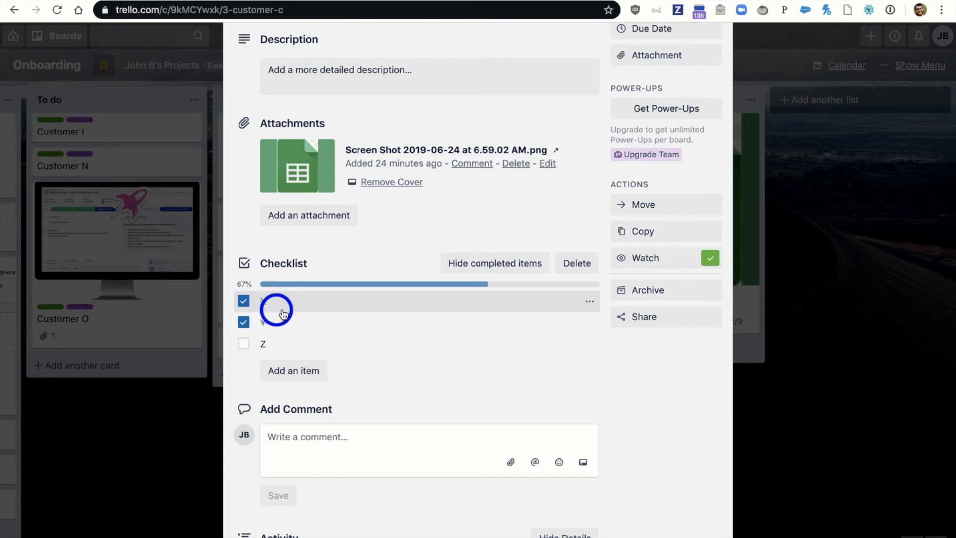
pyautogui.moveTo(480, 282)
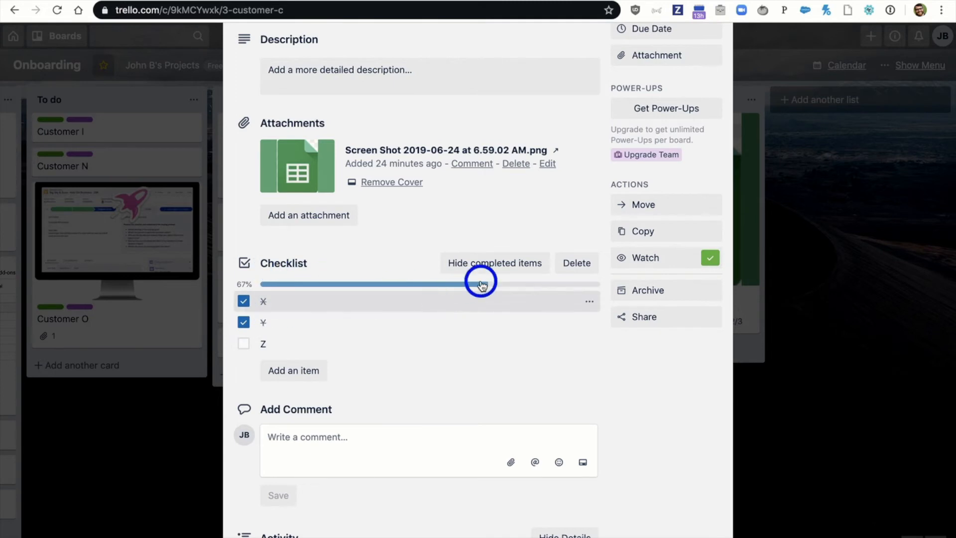
pyautogui.click(494, 263)
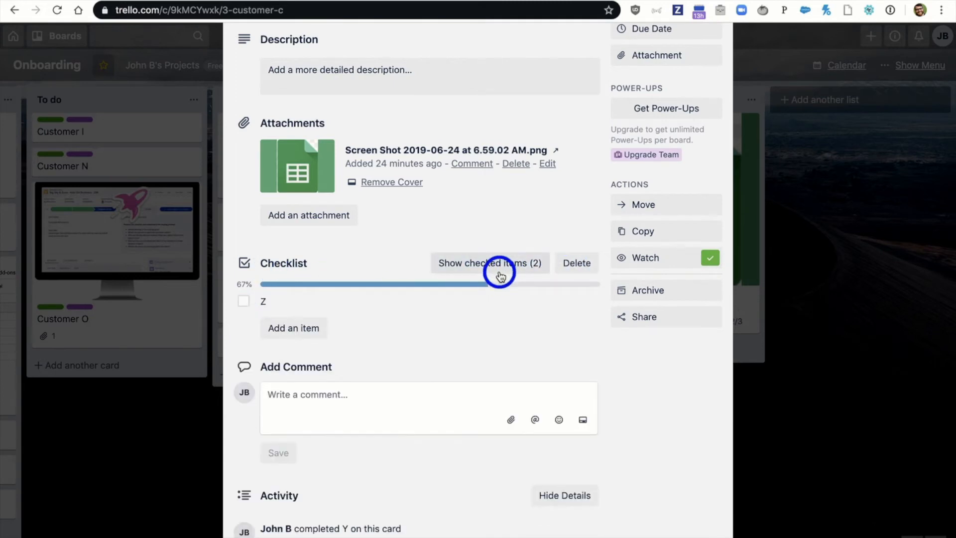
# Step: Mark Customer C's due date complete and return to the board
pyautogui.scroll(3)
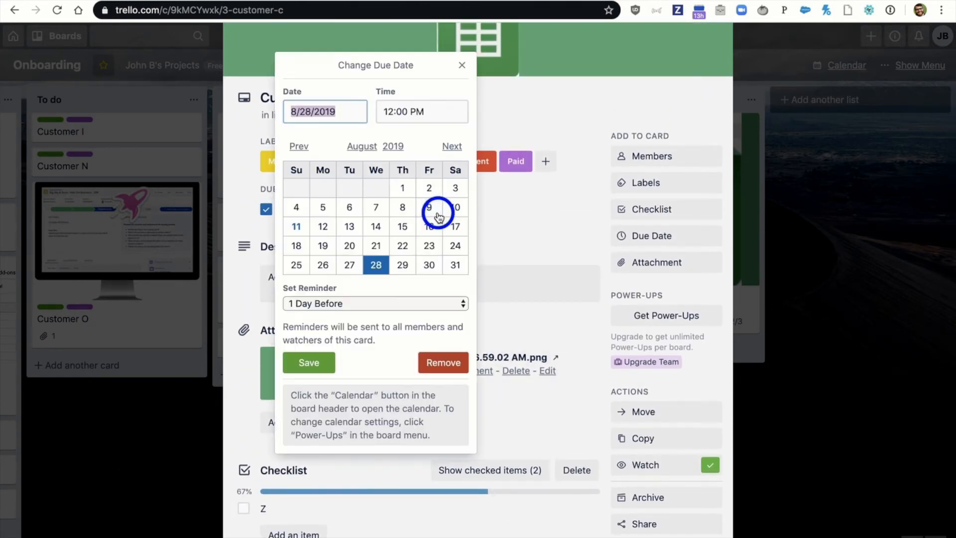
pyautogui.moveTo(529, 222)
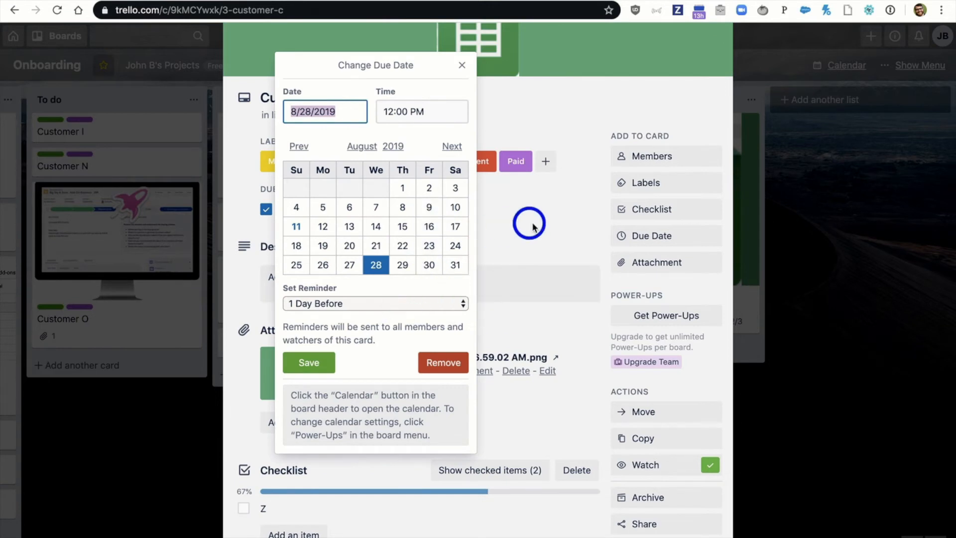
pyautogui.click(309, 363)
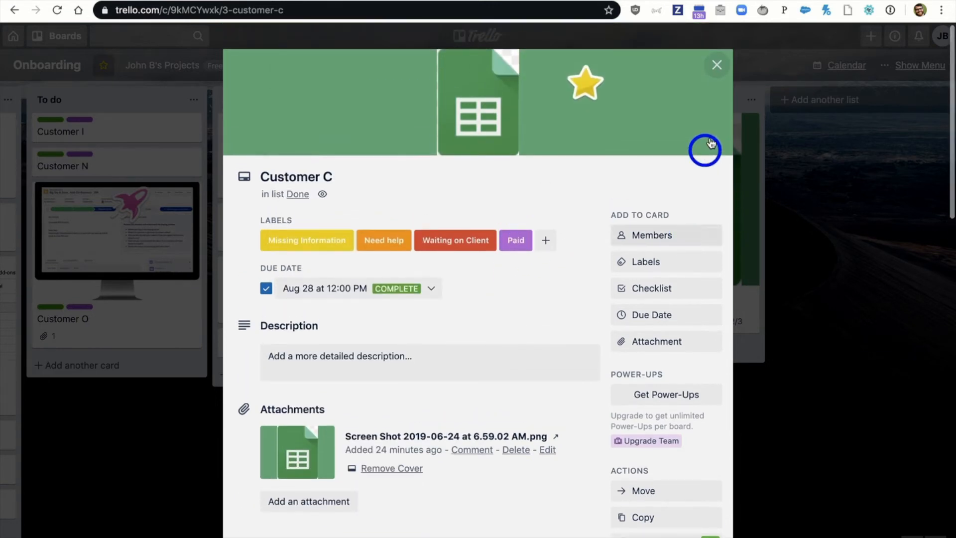
pyautogui.click(716, 65)
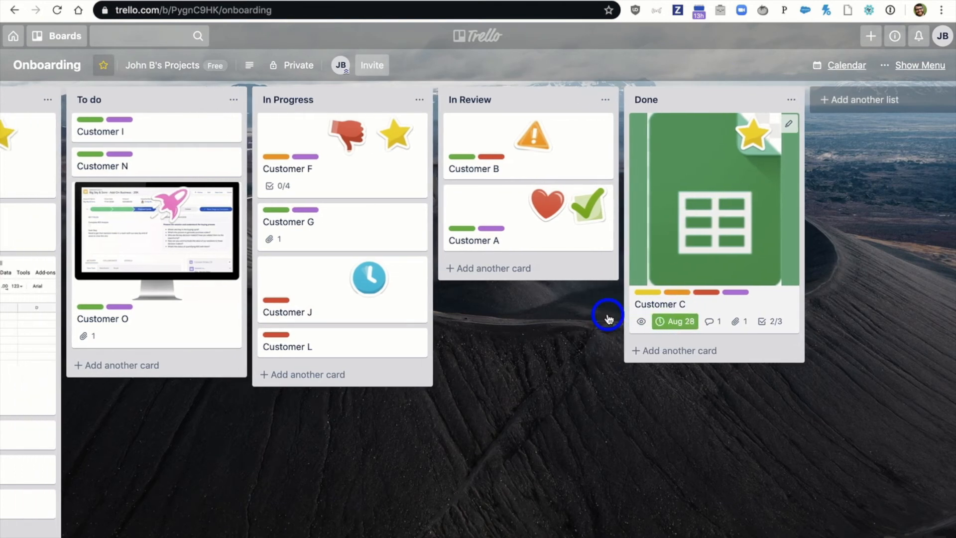
pyautogui.hscroll(-3)
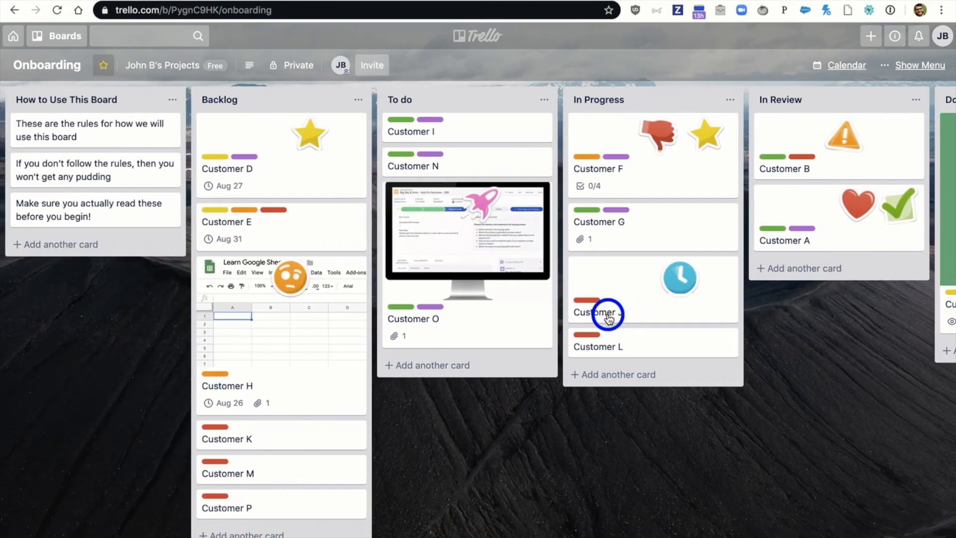
pyautogui.moveTo(248, 160)
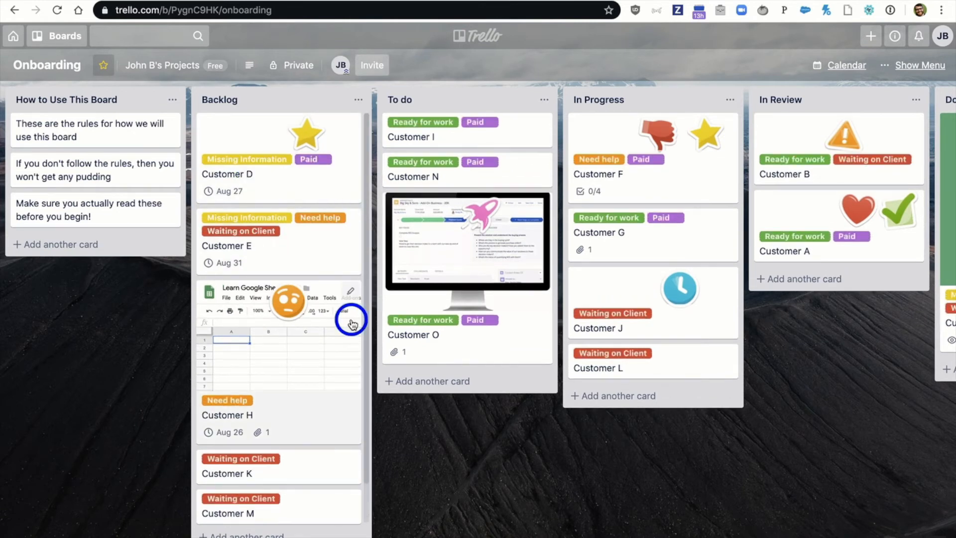
pyautogui.moveTo(352, 327)
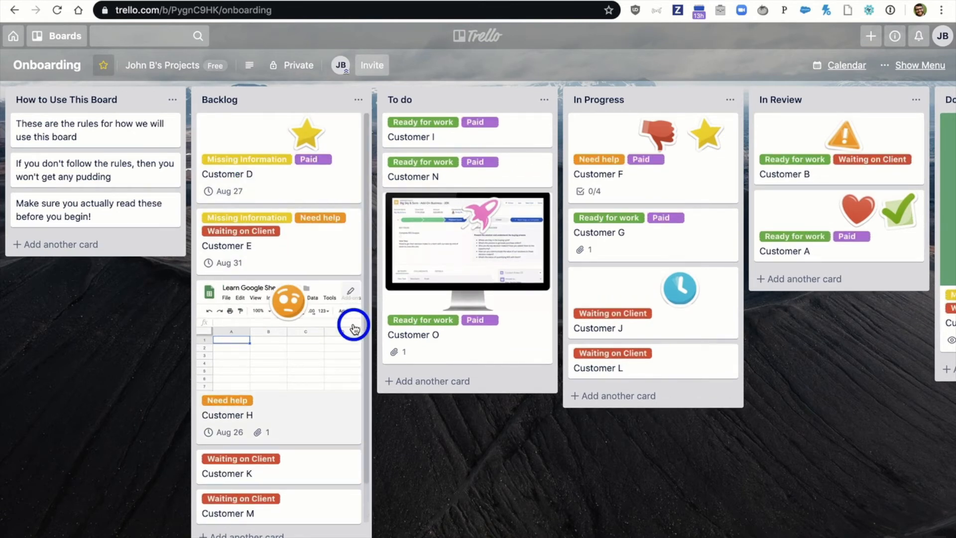
pyautogui.hscroll(3)
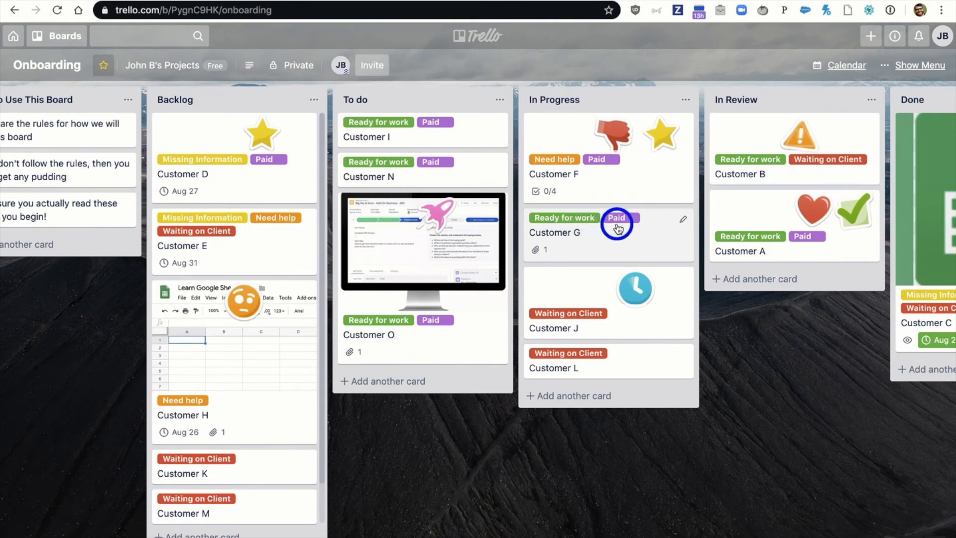
pyautogui.moveTo(671, 206)
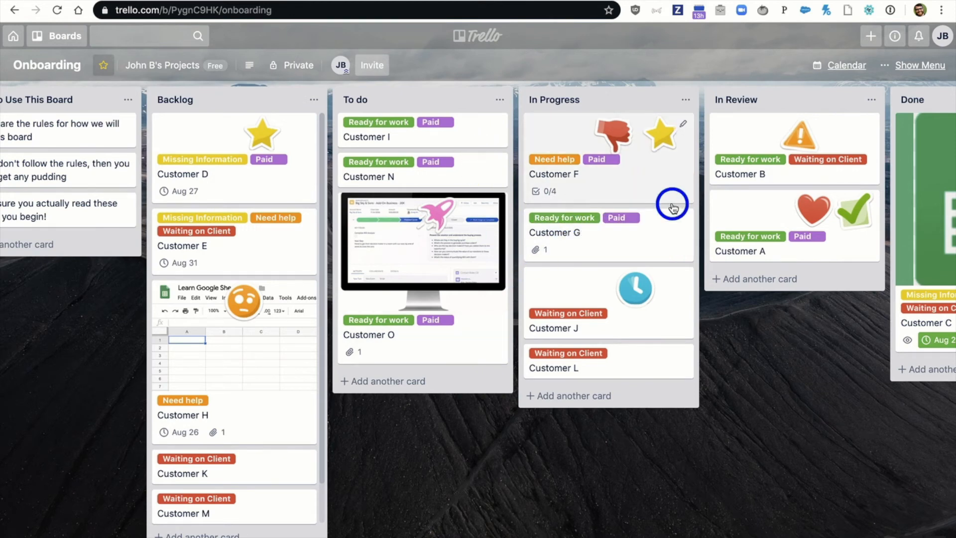
pyautogui.moveTo(376, 232)
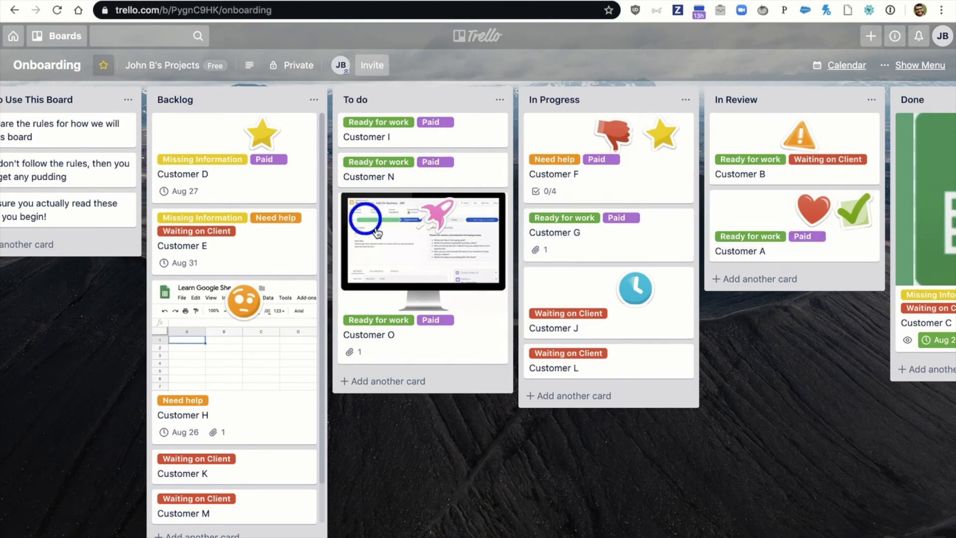
pyautogui.moveTo(555, 338)
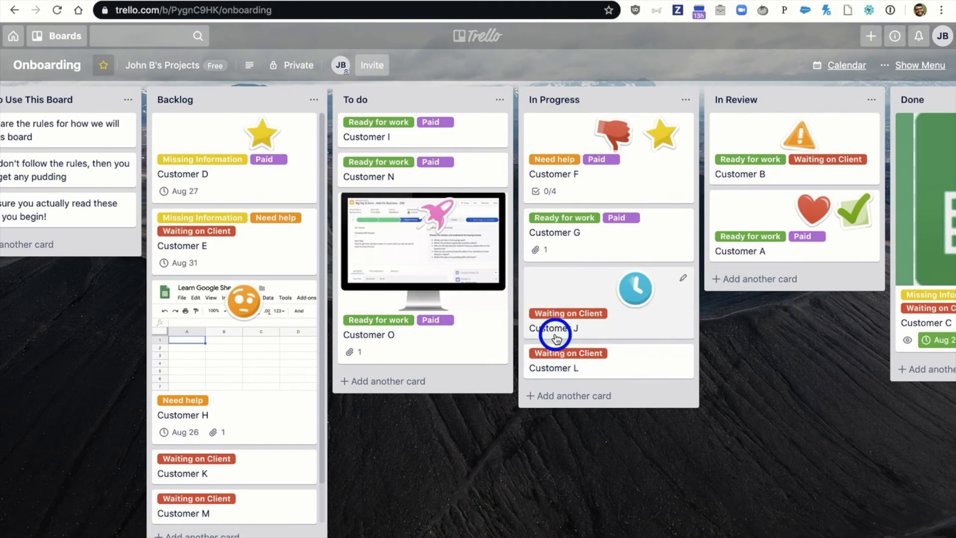
pyautogui.moveTo(393, 297)
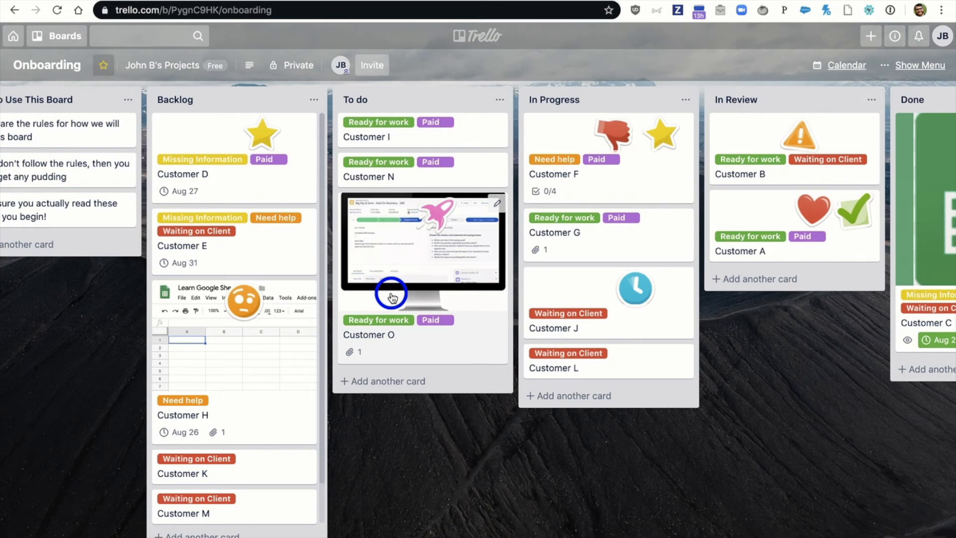
pyautogui.moveTo(591, 320)
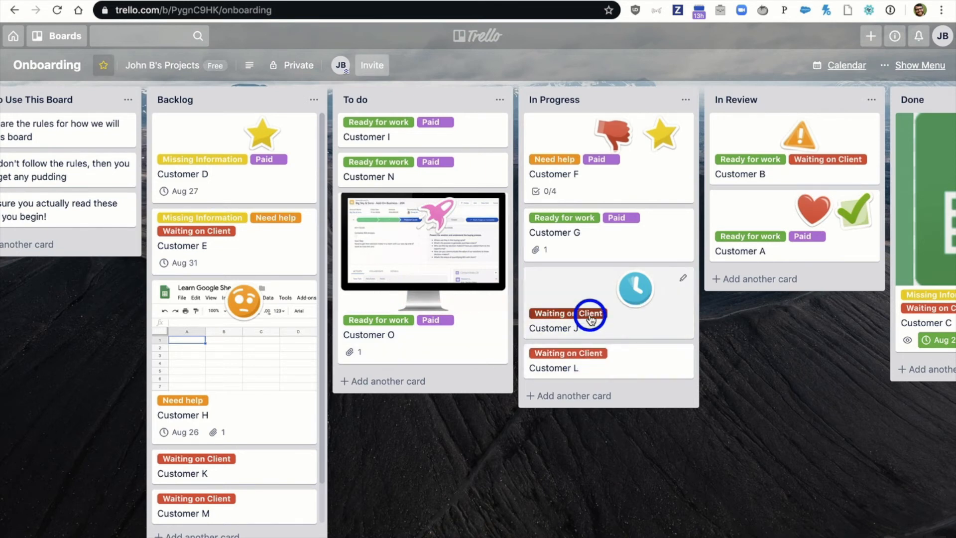
pyautogui.moveTo(210, 219)
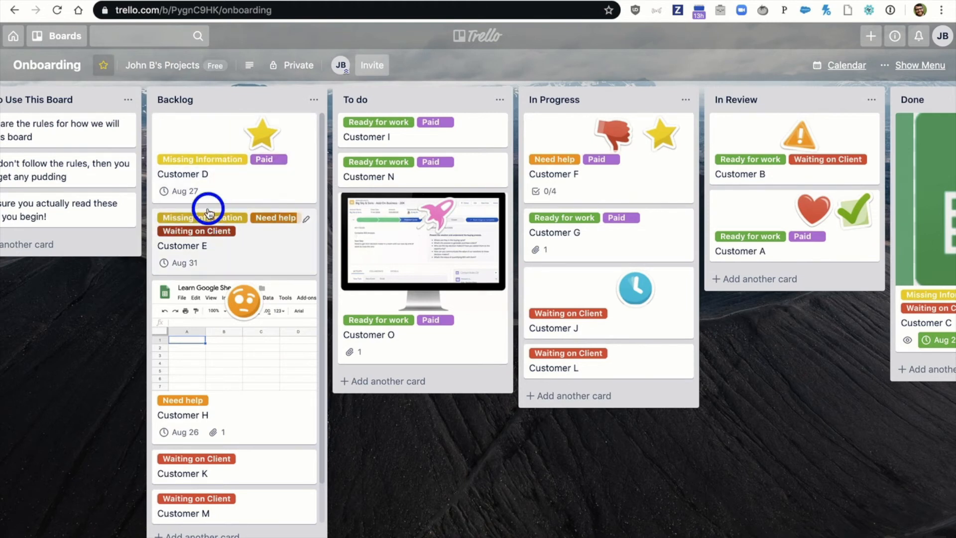
pyautogui.moveTo(213, 221)
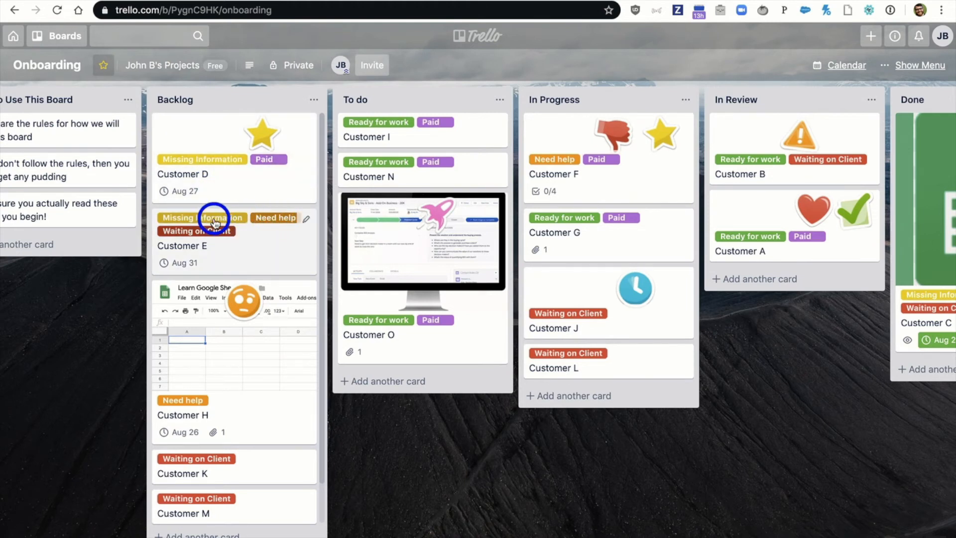
pyautogui.moveTo(378, 167)
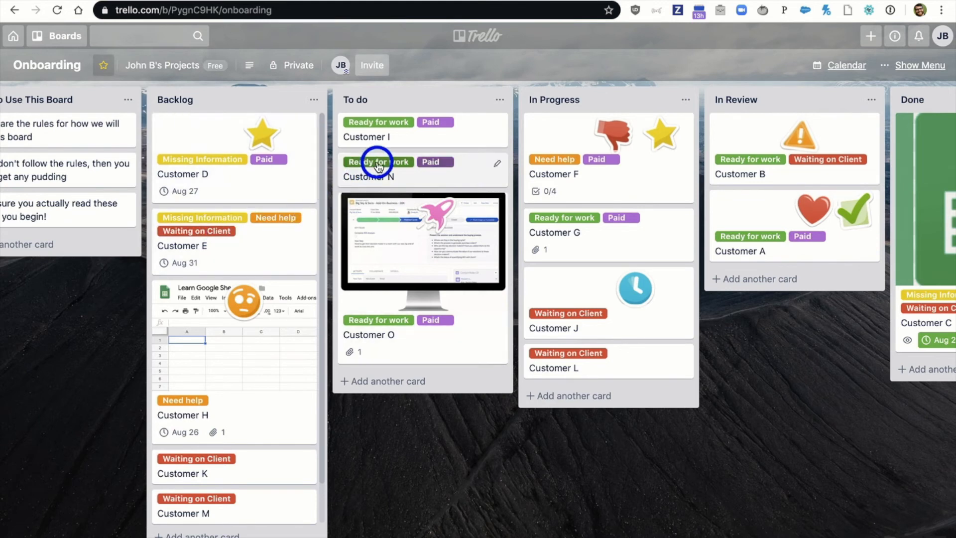
pyautogui.moveTo(390, 194)
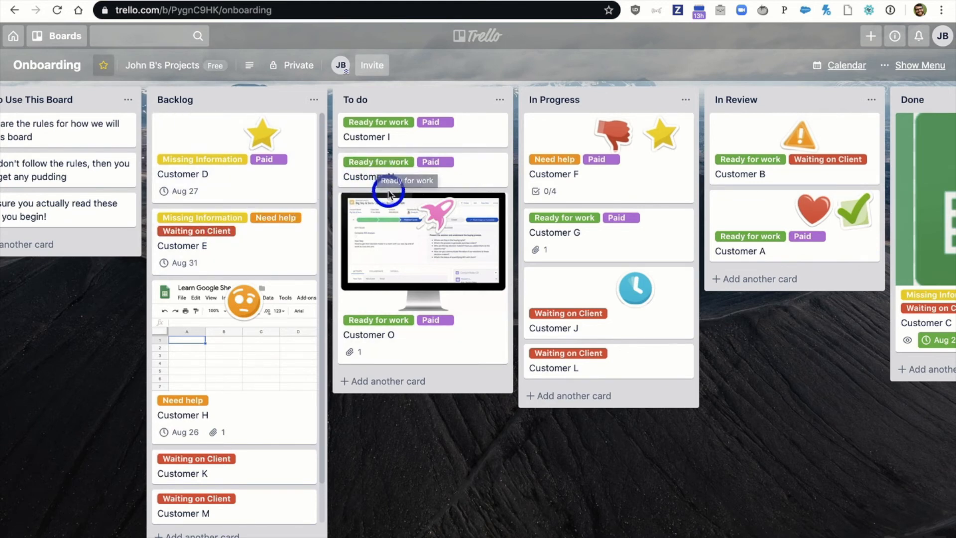
pyautogui.moveTo(390, 194)
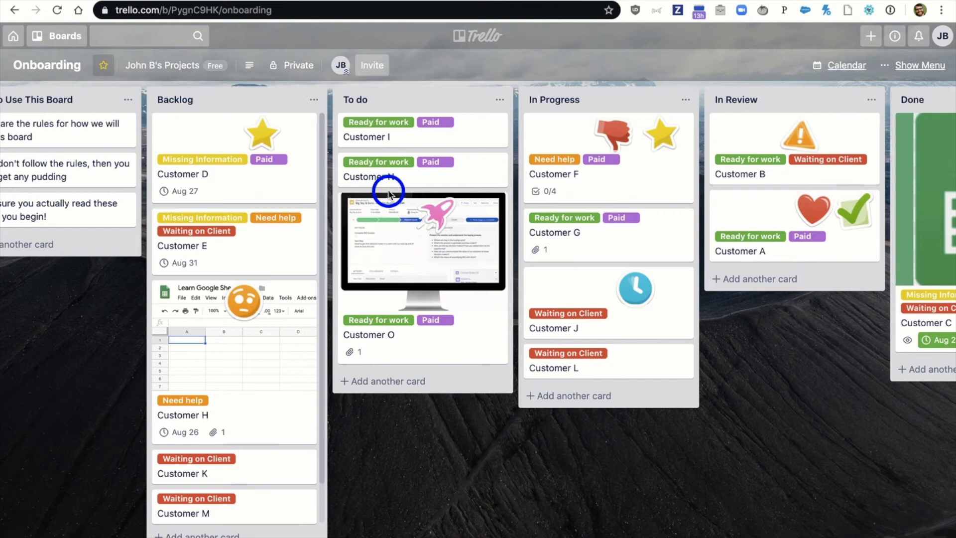
pyautogui.moveTo(377, 152)
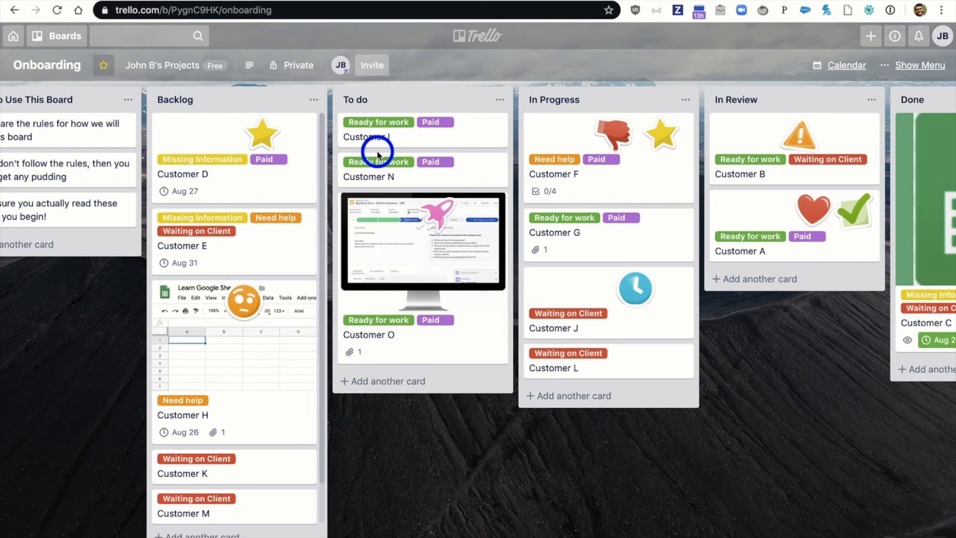
pyautogui.moveTo(260, 169)
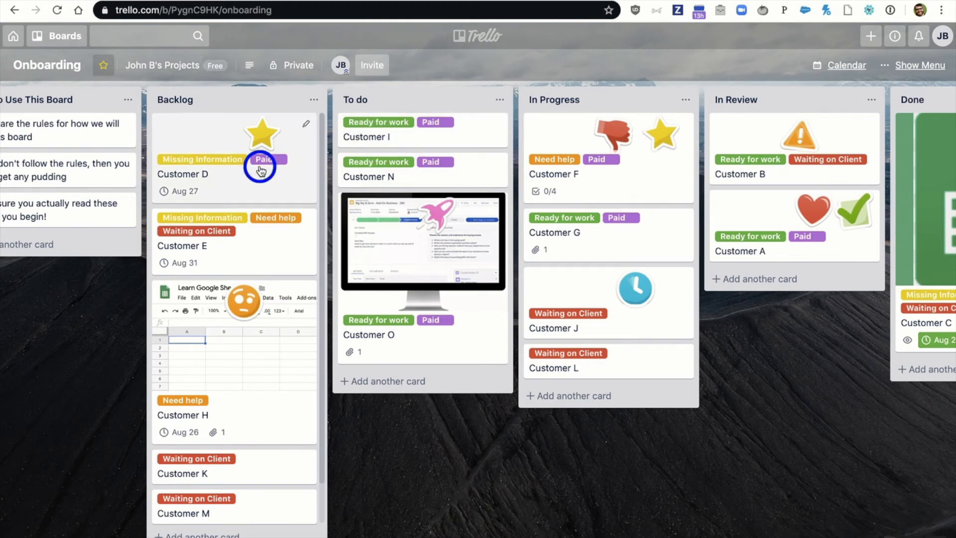
pyautogui.moveTo(227, 192)
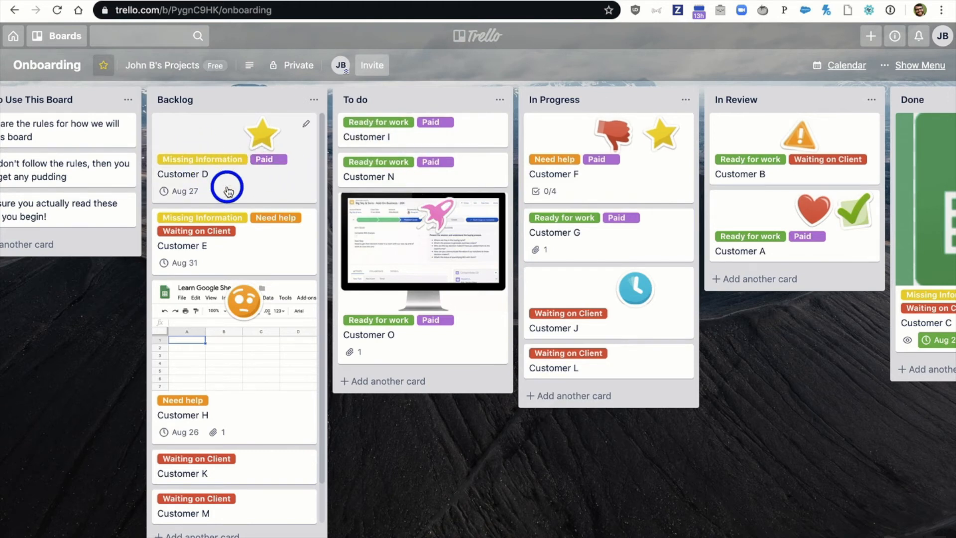
pyautogui.hscroll(-3)
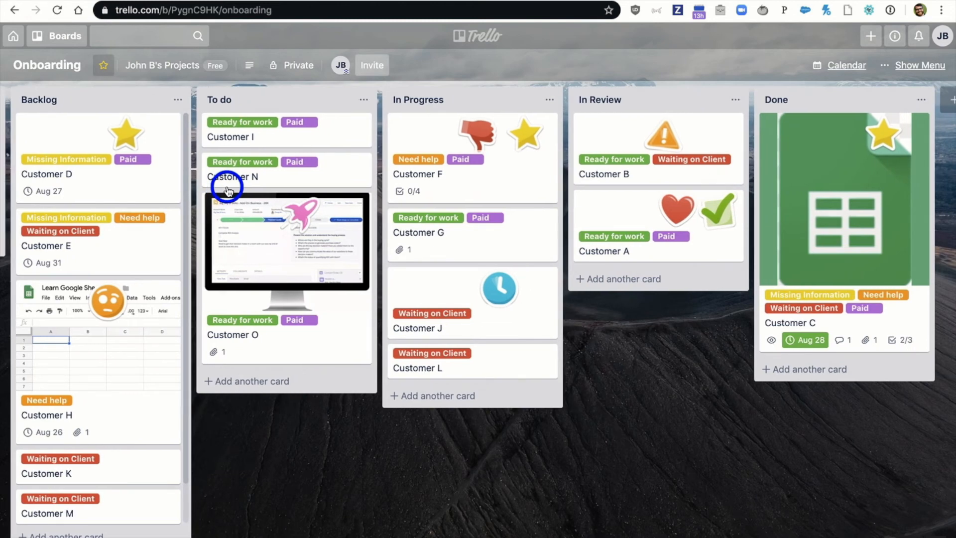
pyautogui.moveTo(134, 193)
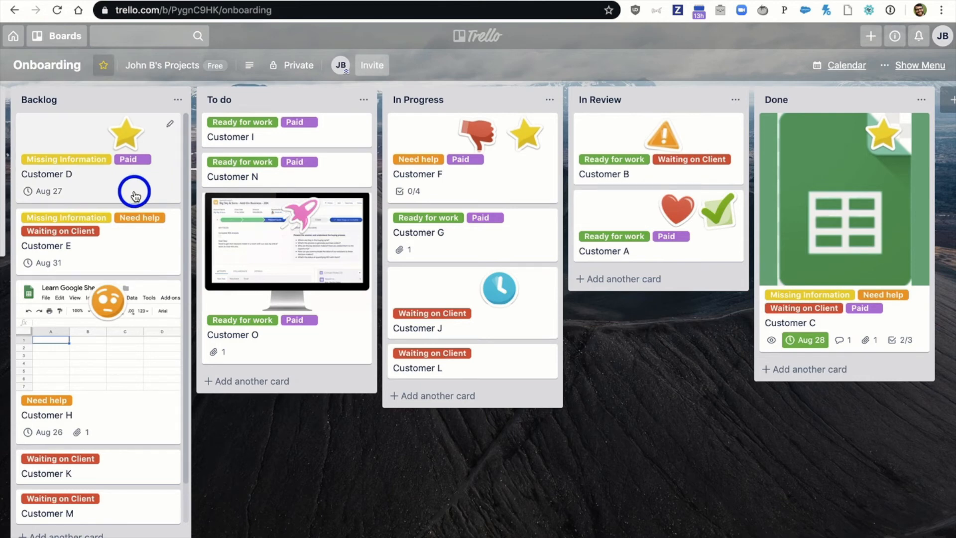
pyautogui.moveTo(163, 189)
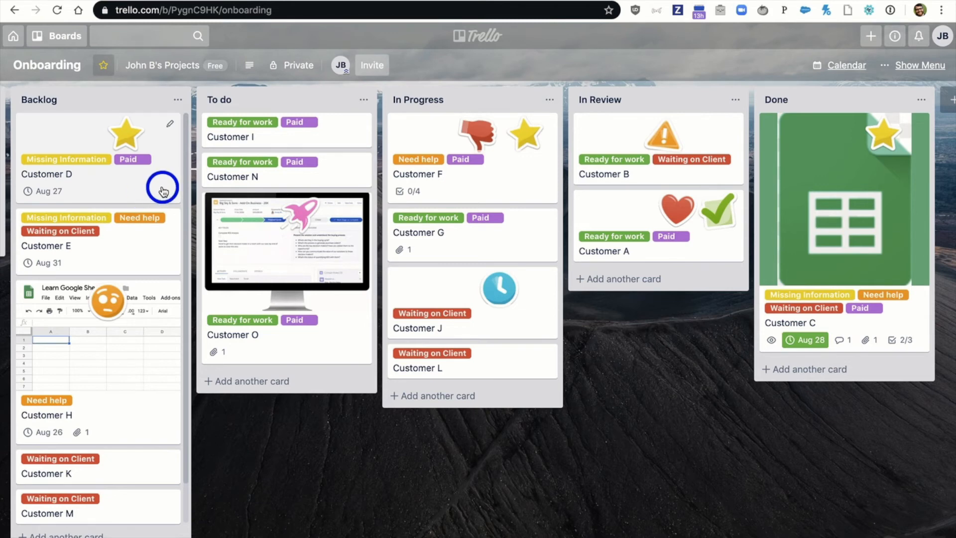
pyautogui.moveTo(148, 173)
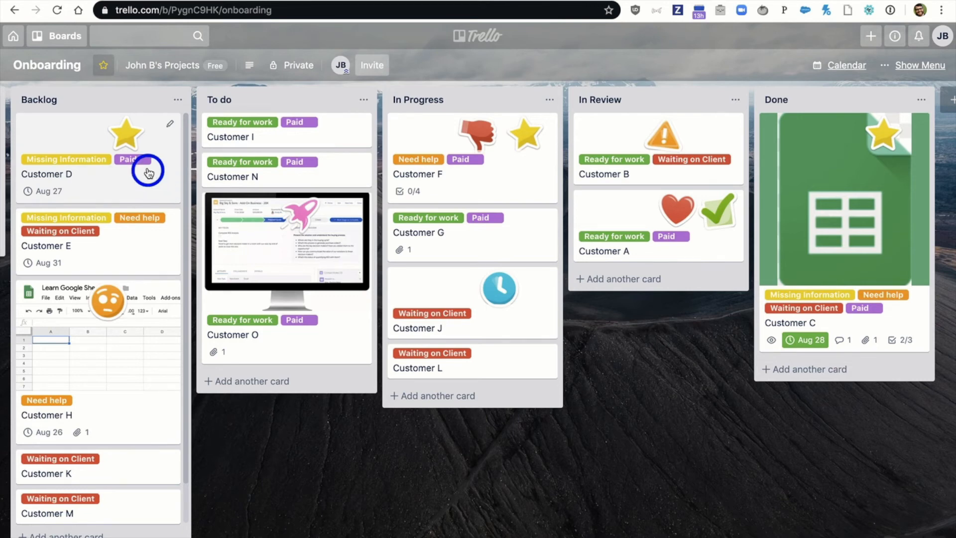
pyautogui.moveTo(263, 170)
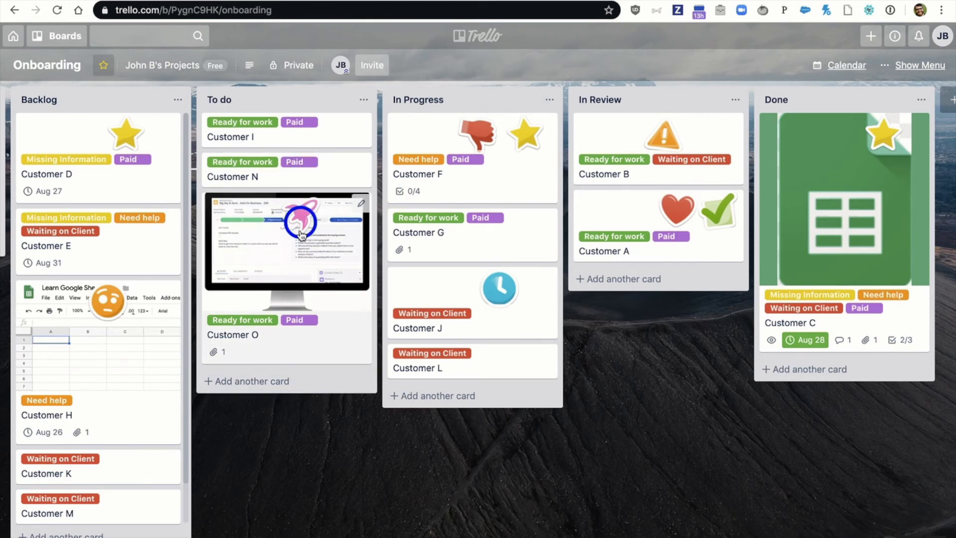
pyautogui.moveTo(295, 233)
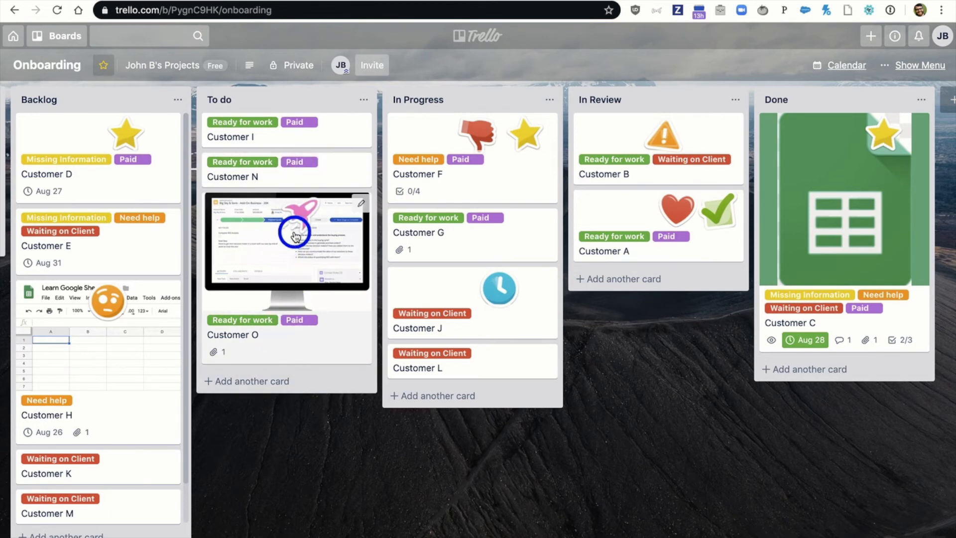
pyautogui.moveTo(555, 121)
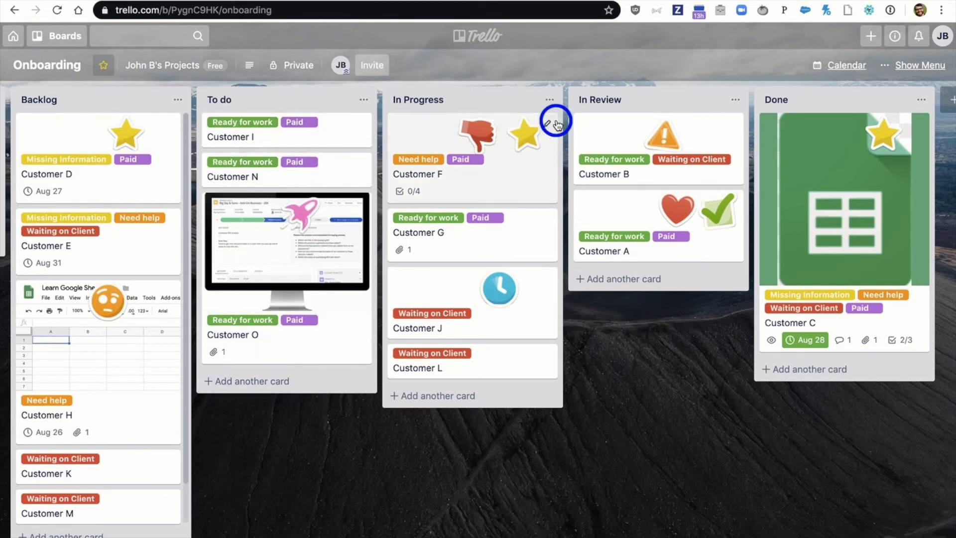
pyautogui.moveTo(296, 149)
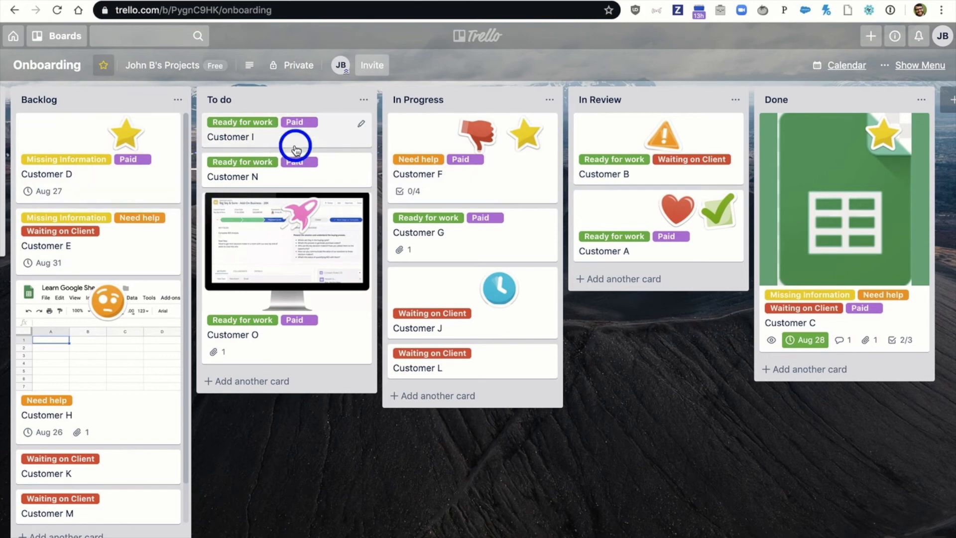
pyautogui.moveTo(855, 257)
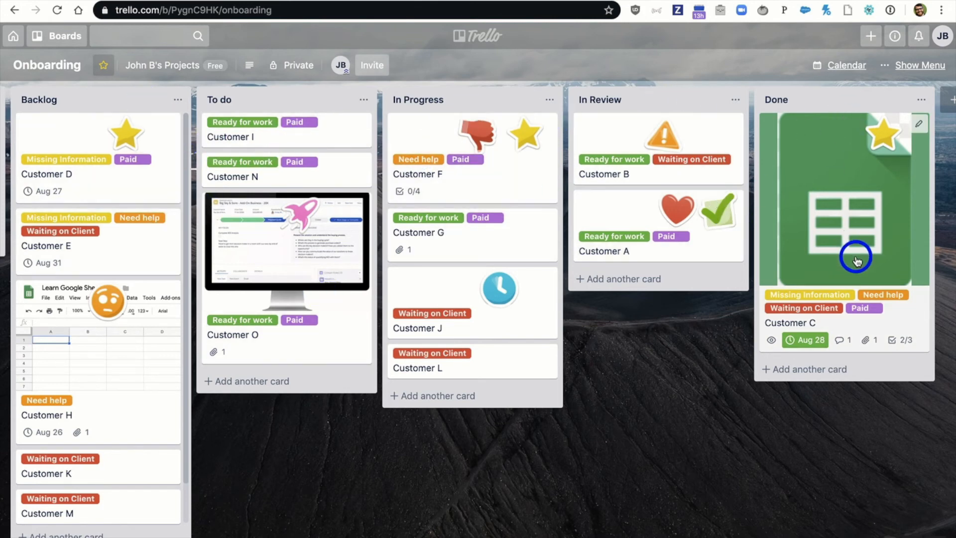
# Step: Move the Customer D card from Backlog into To do, below Customer I
pyautogui.moveTo(98, 140); pyautogui.dragTo(213, 146)
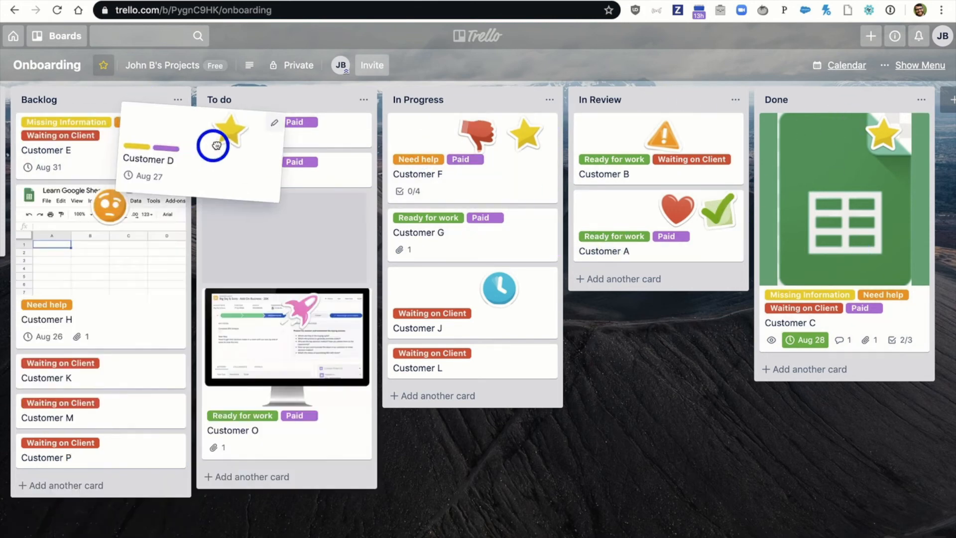
pyautogui.moveTo(213, 145); pyautogui.dragTo(282, 195)
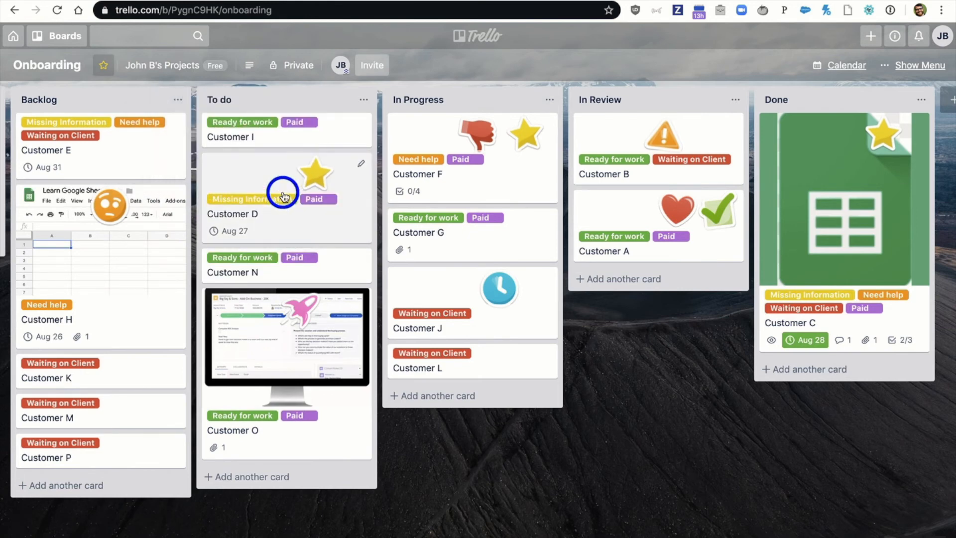
pyautogui.moveTo(371, 190)
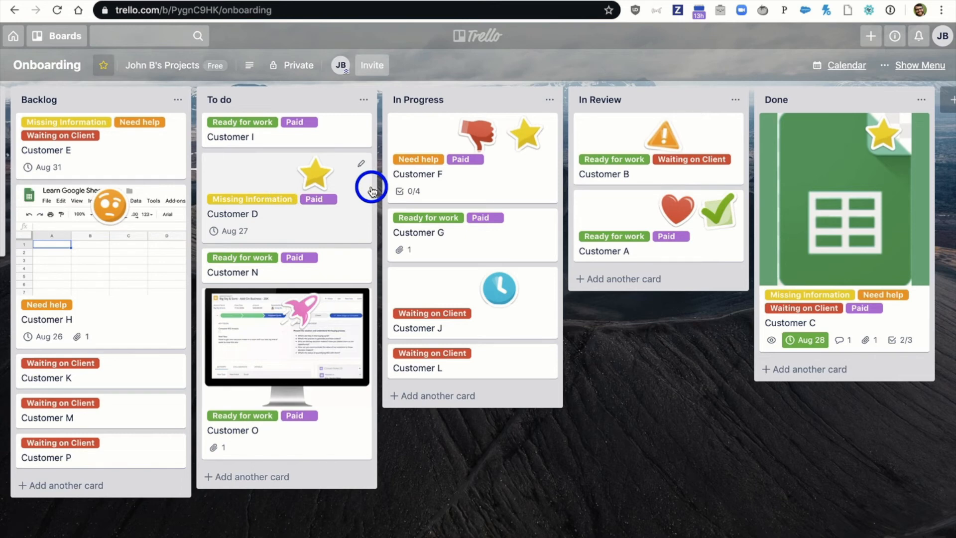
pyautogui.moveTo(271, 237)
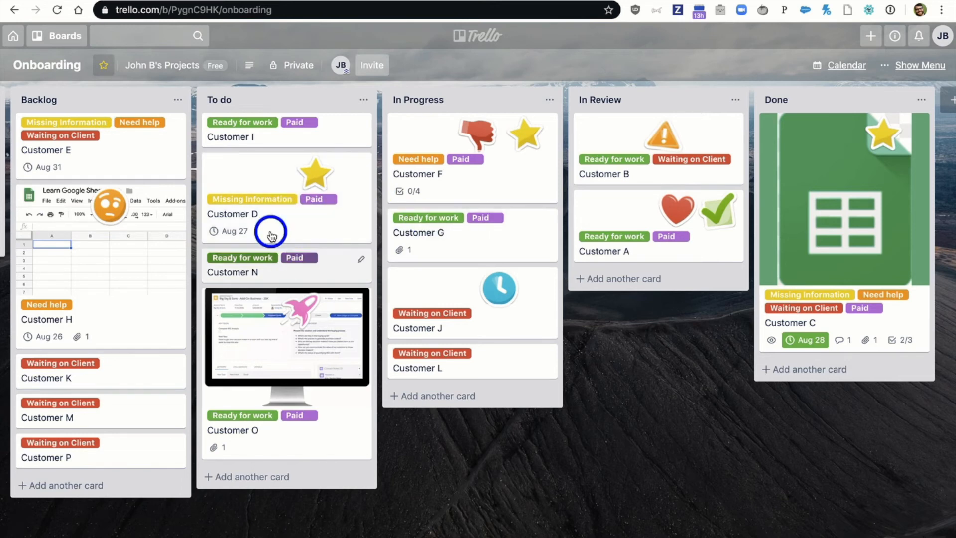
pyautogui.hscroll(-3)
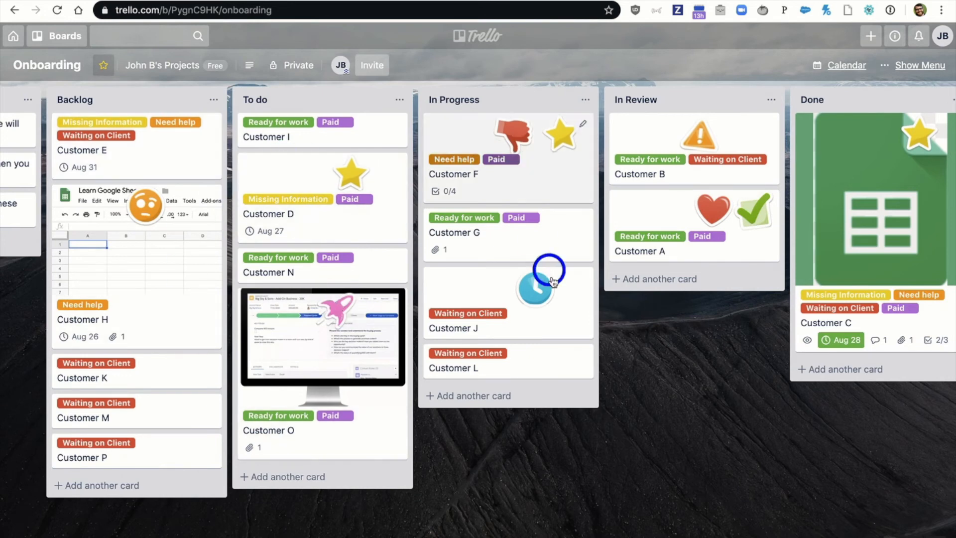
pyautogui.moveTo(306, 213)
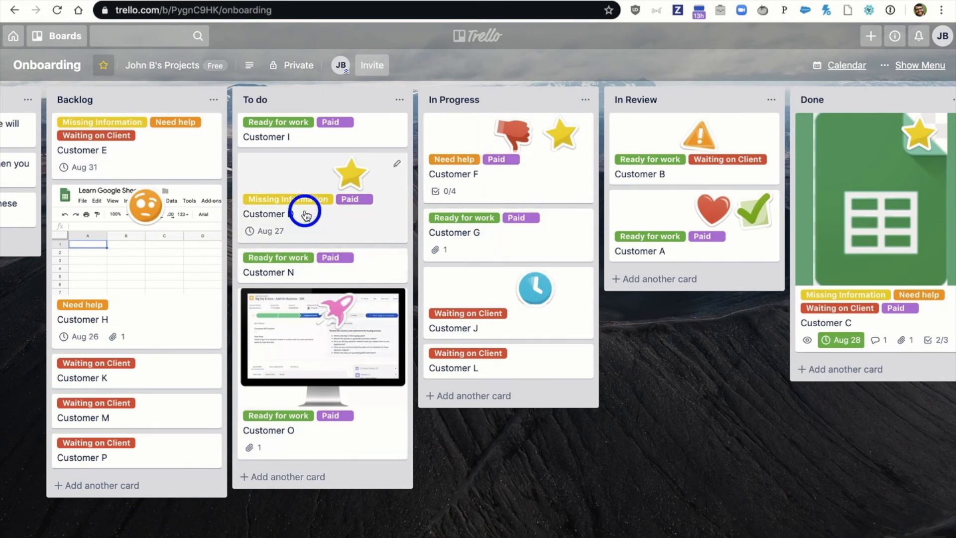
pyautogui.click(305, 213)
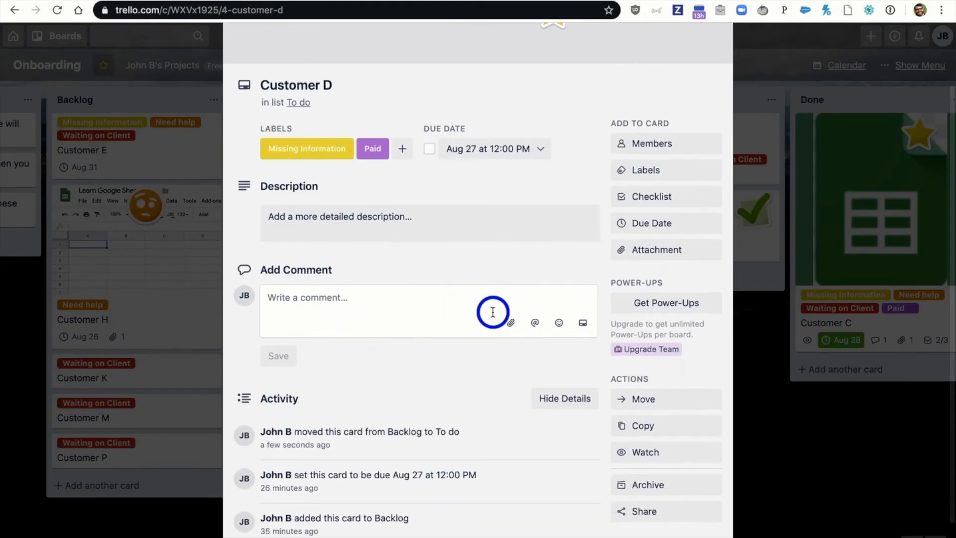
pyautogui.scroll(-3)
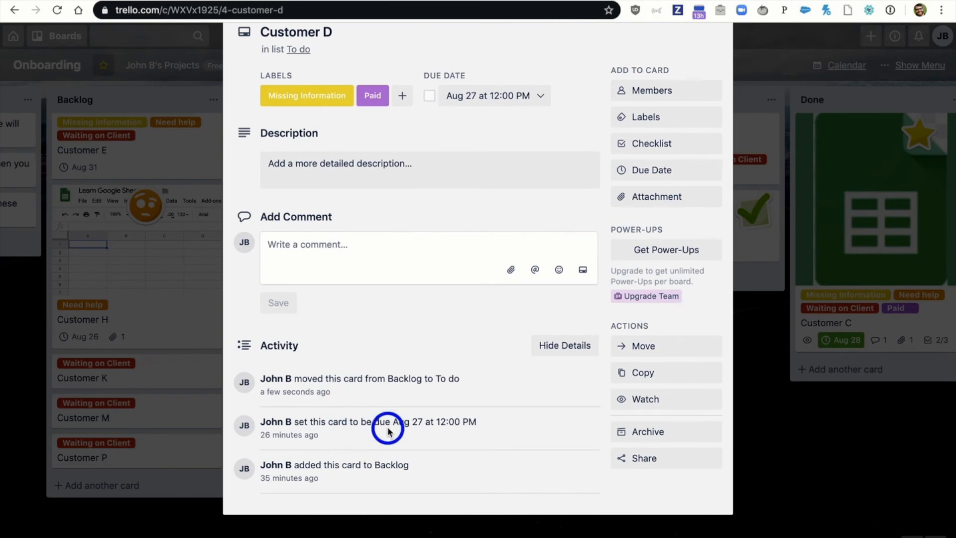
pyautogui.scroll(3)
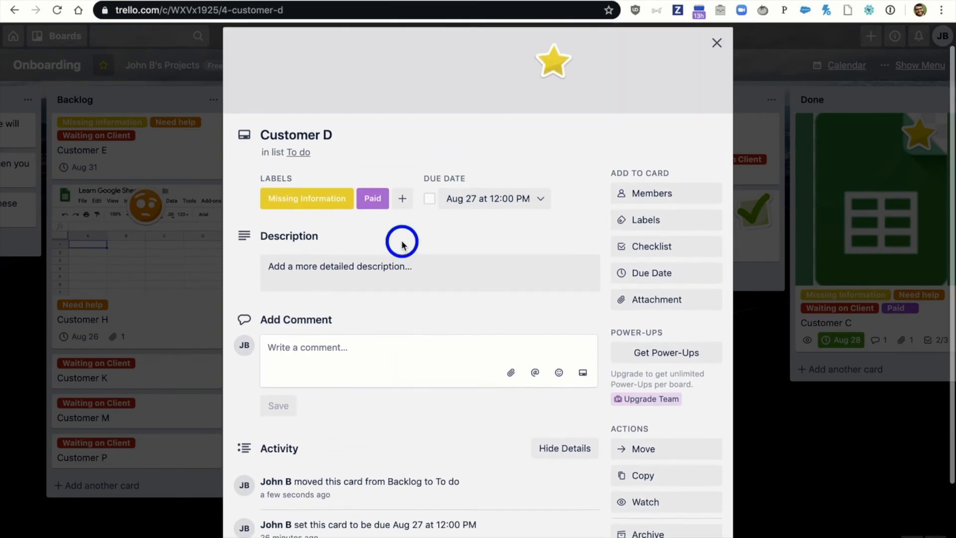
pyautogui.click(716, 42)
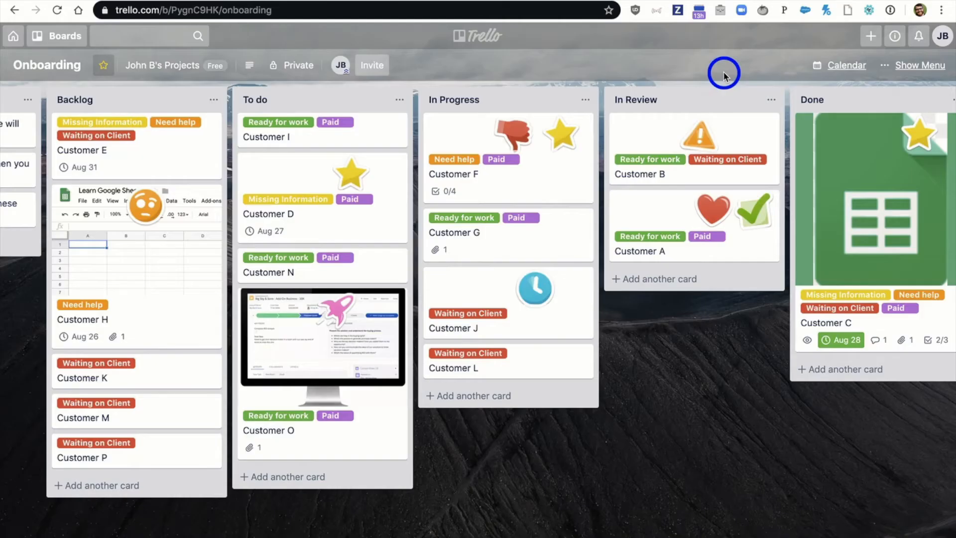
pyautogui.hscroll(-3)
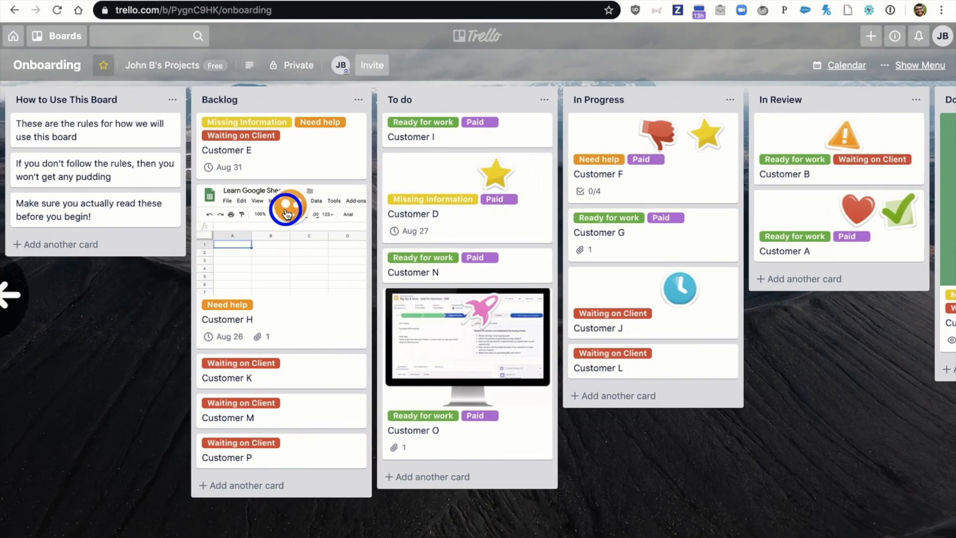
pyautogui.moveTo(128, 233)
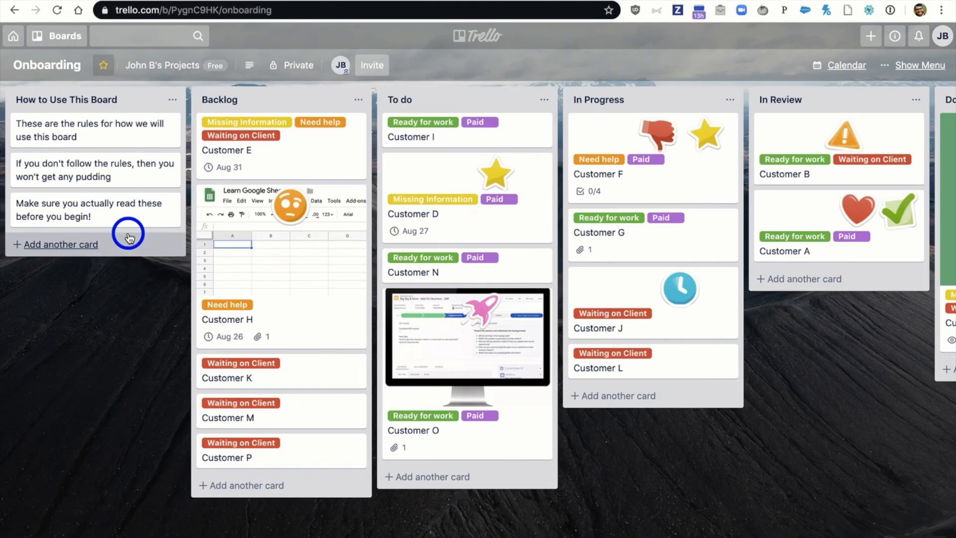
# Step: Switch to the Self Development board, then go to the Trello home page
pyautogui.click(56, 36)
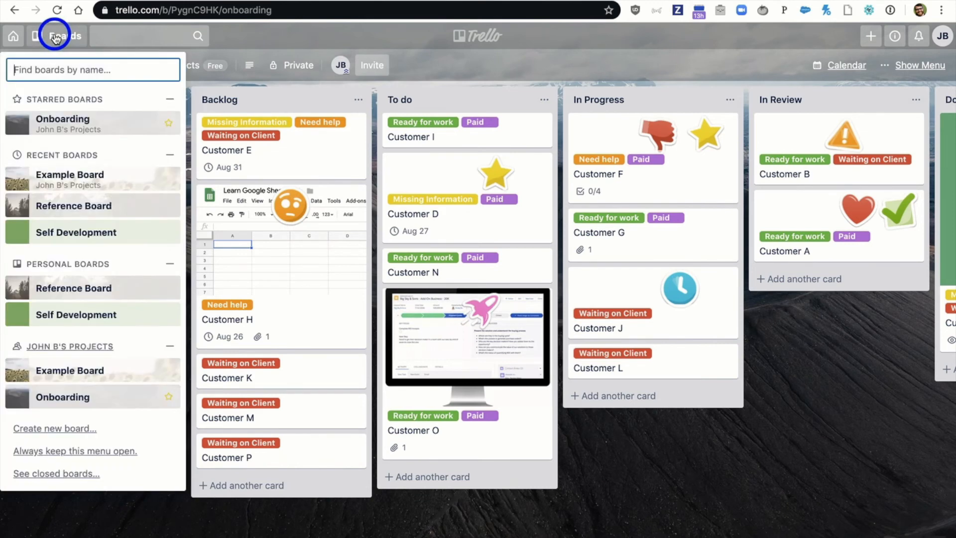
pyautogui.moveTo(92, 232)
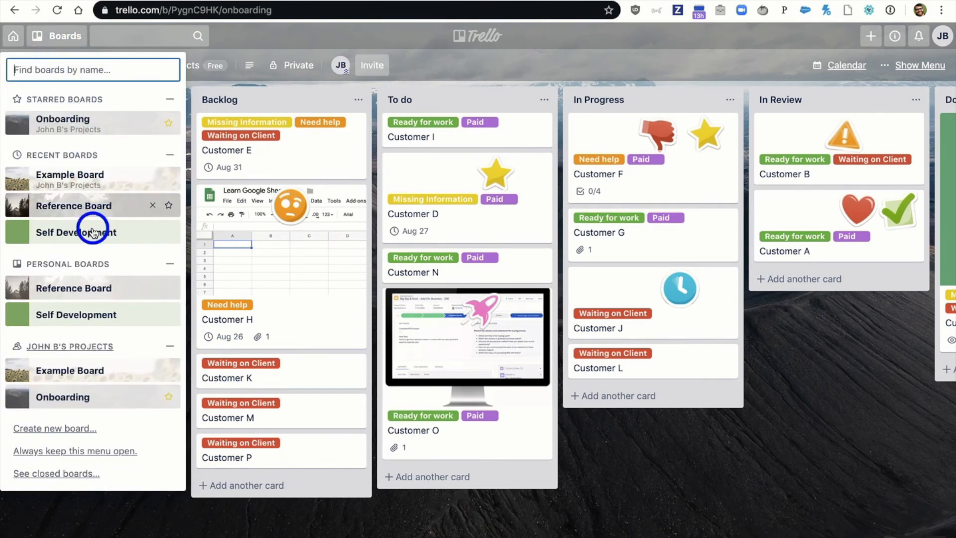
pyautogui.moveTo(86, 236)
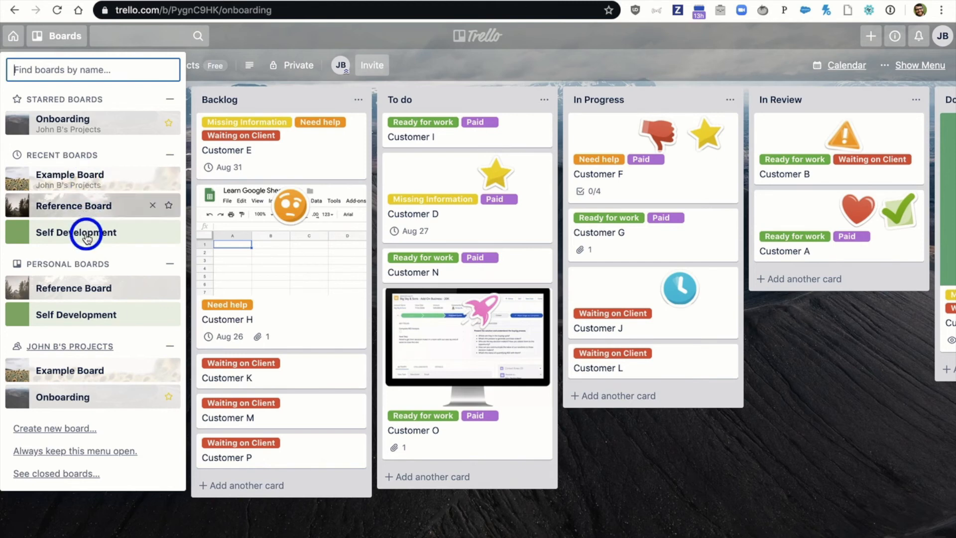
pyautogui.click(76, 231)
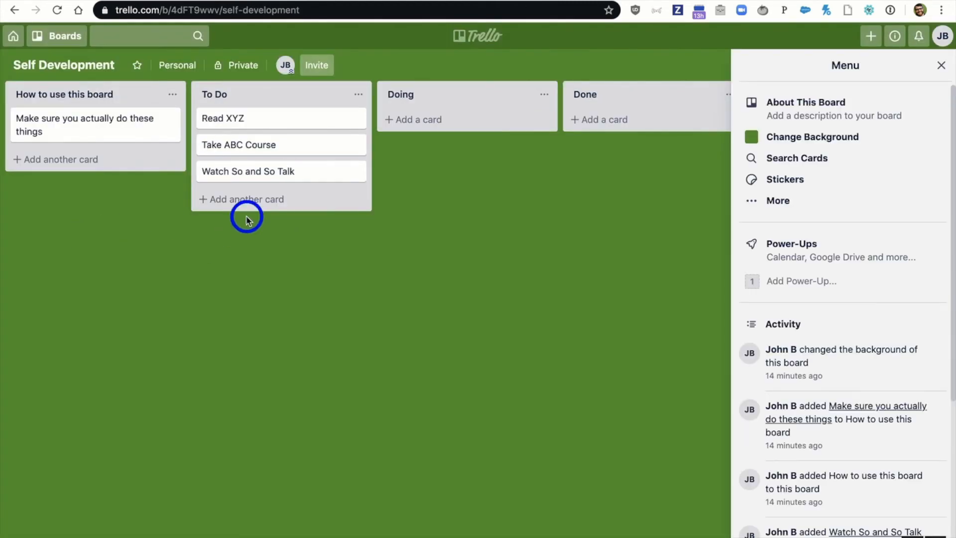
pyautogui.moveTo(288, 151)
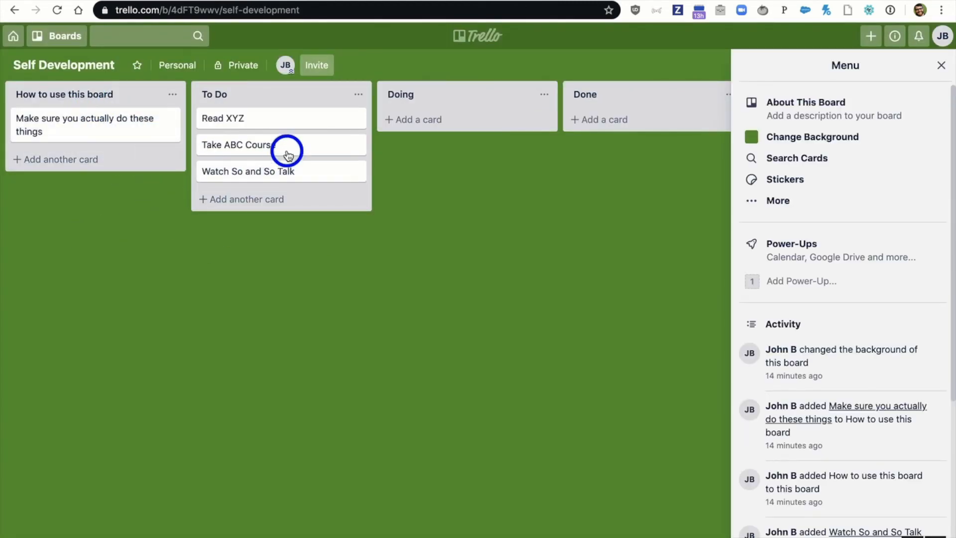
pyautogui.moveTo(250, 138)
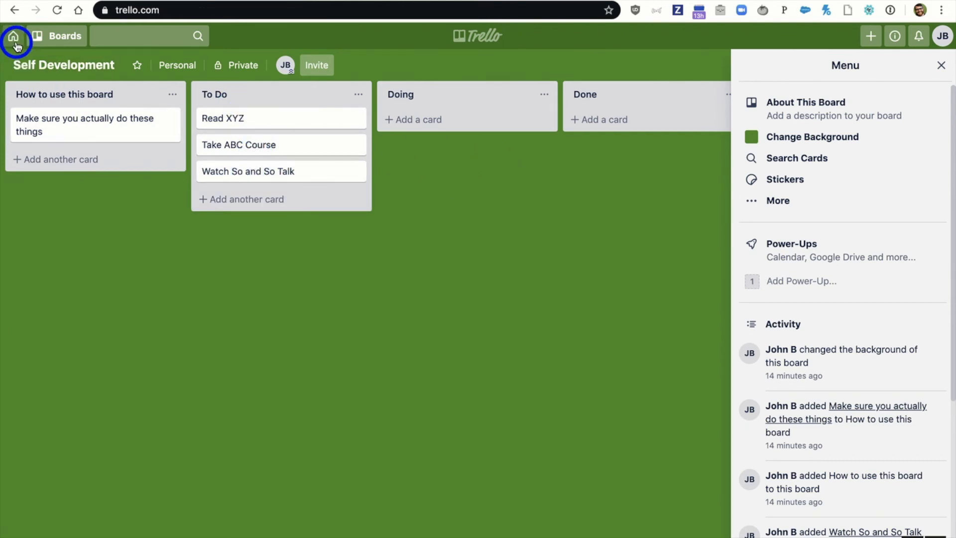
pyautogui.click(13, 36)
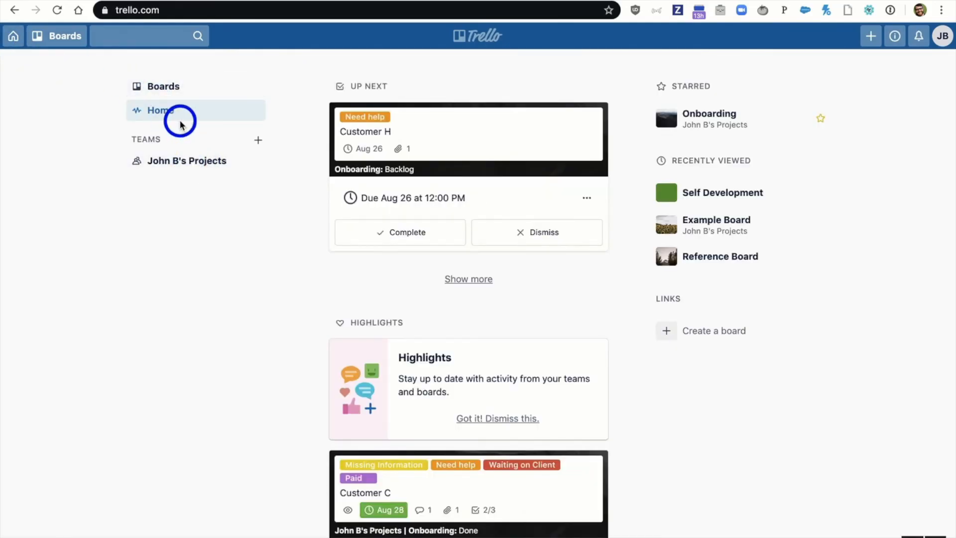
# Step: From the boards overview, reach the Reference Board and clear the open card and side menu
pyautogui.click(163, 86)
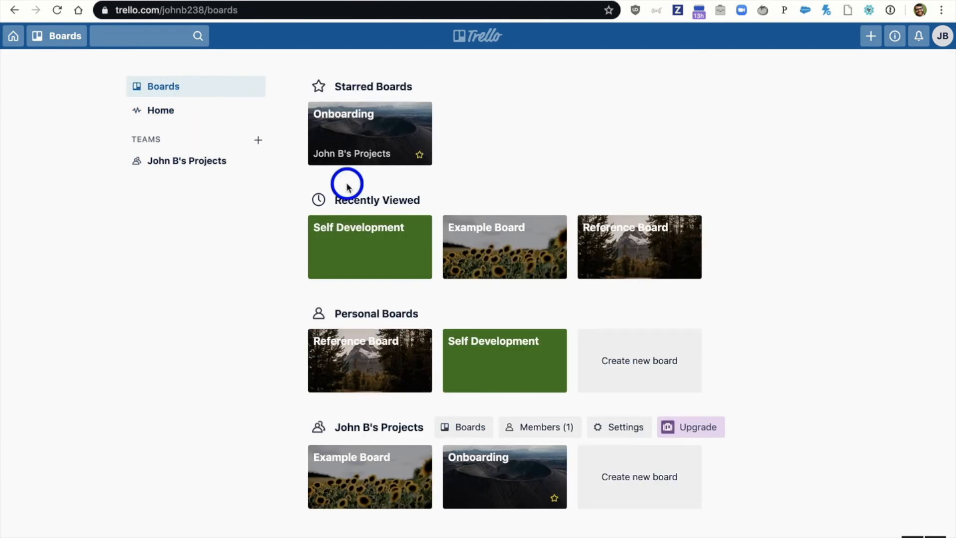
pyautogui.moveTo(636, 252)
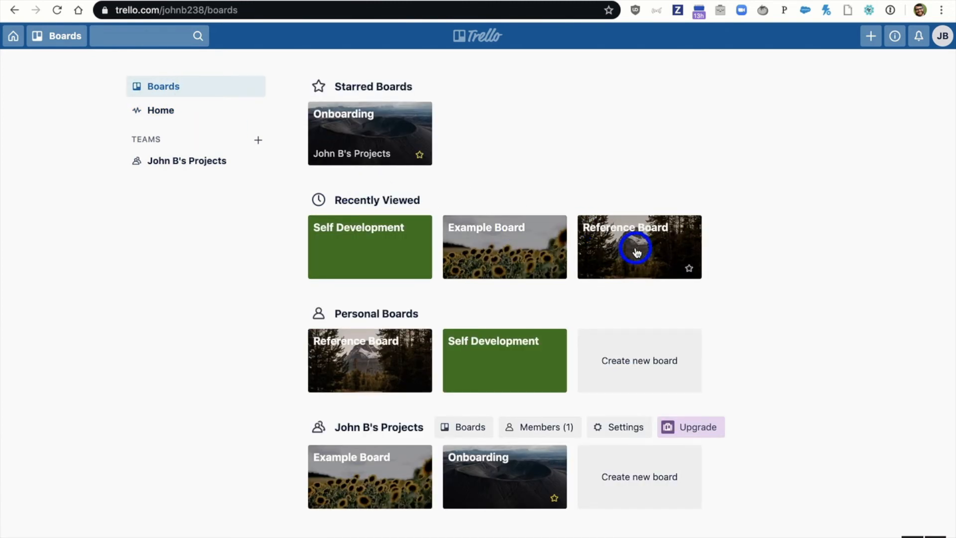
pyautogui.click(639, 247)
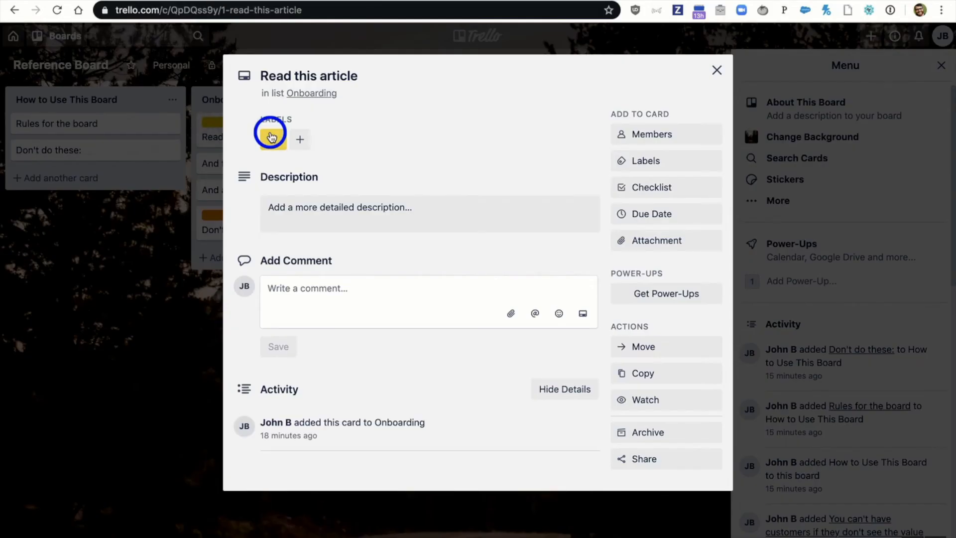
pyautogui.click(717, 70)
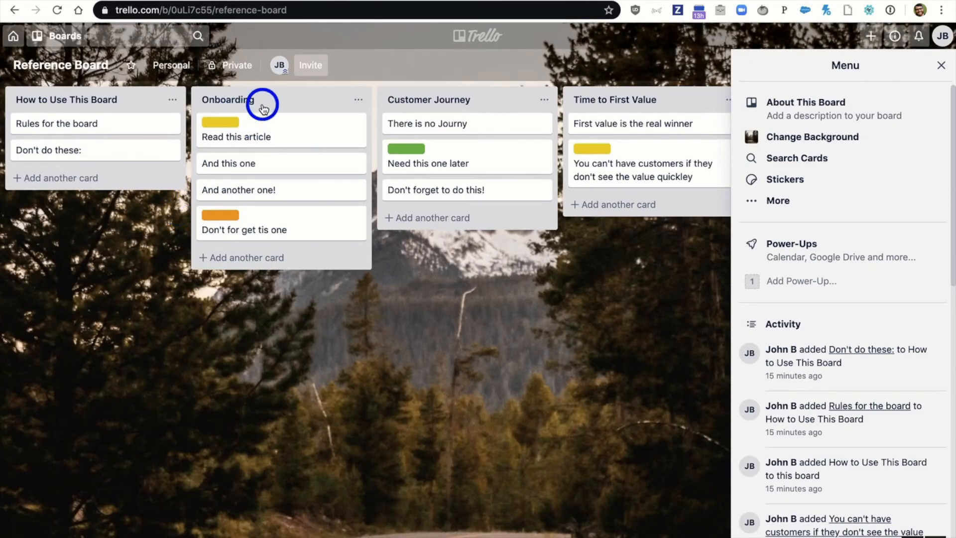
pyautogui.moveTo(621, 146)
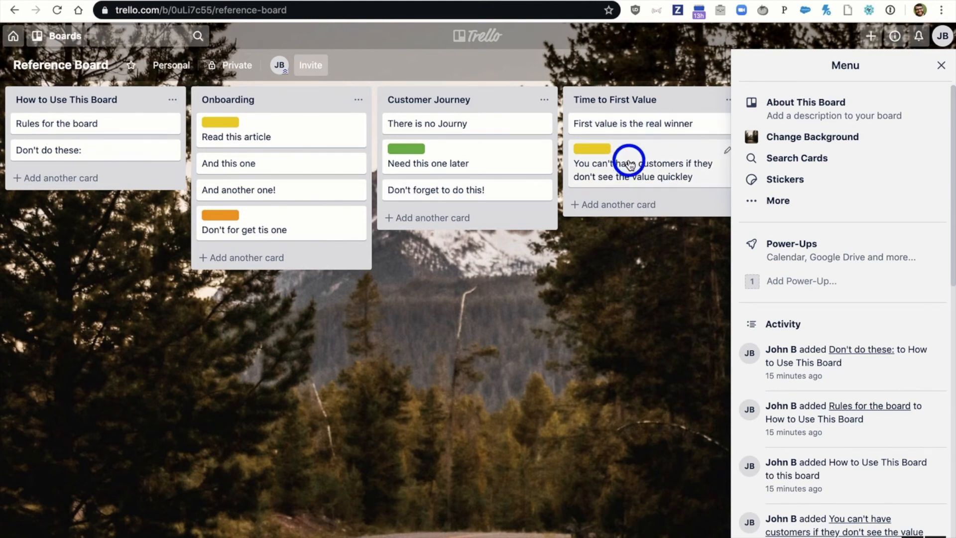
pyautogui.moveTo(423, 136)
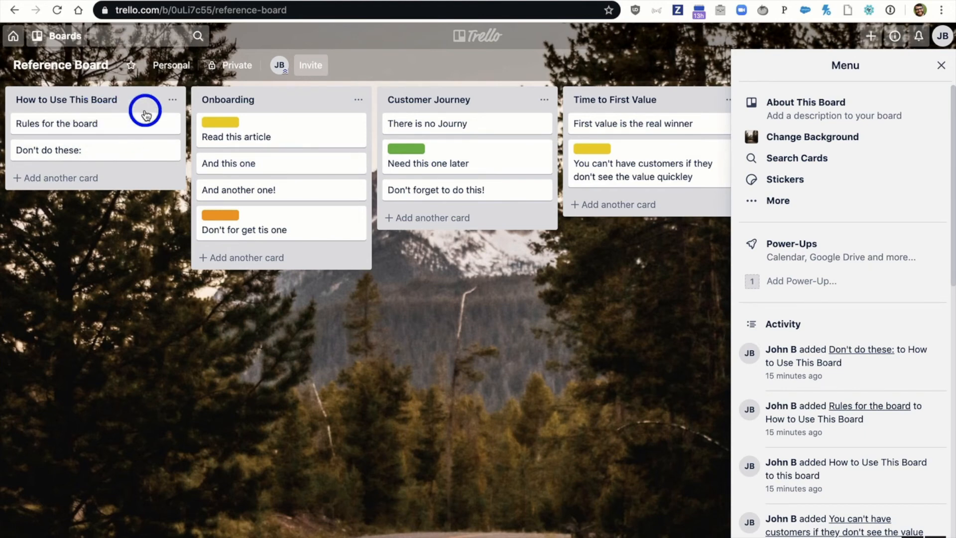
pyautogui.click(940, 66)
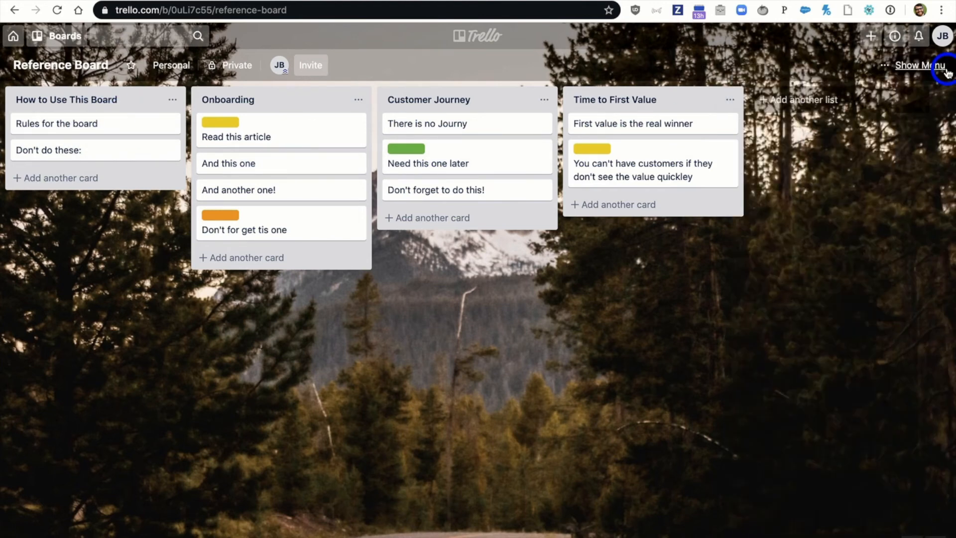
pyautogui.moveTo(616, 137)
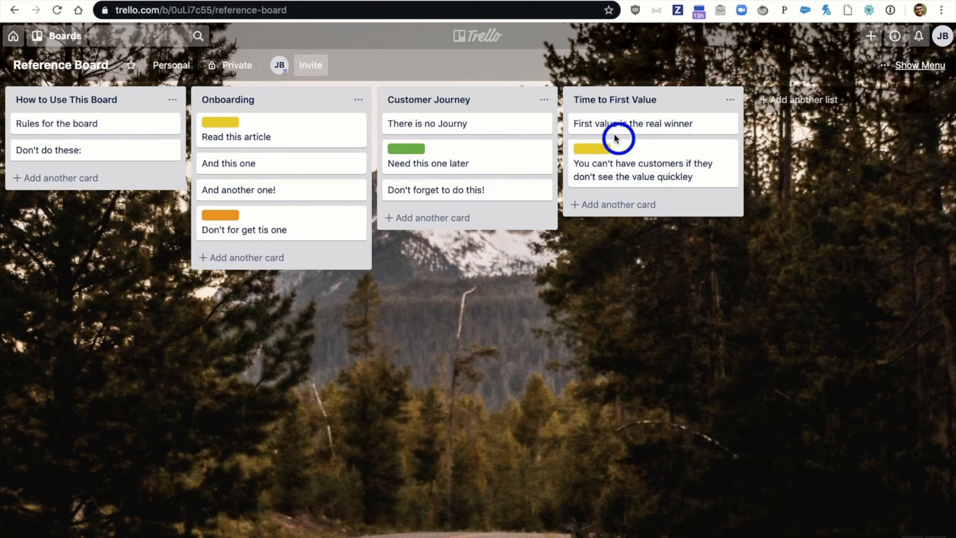
pyautogui.moveTo(307, 136)
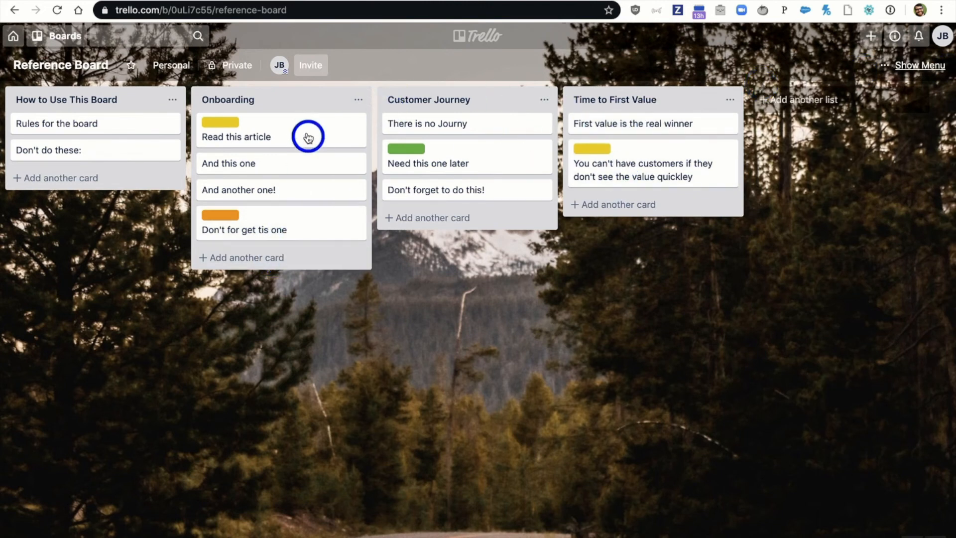
pyautogui.moveTo(719, 275)
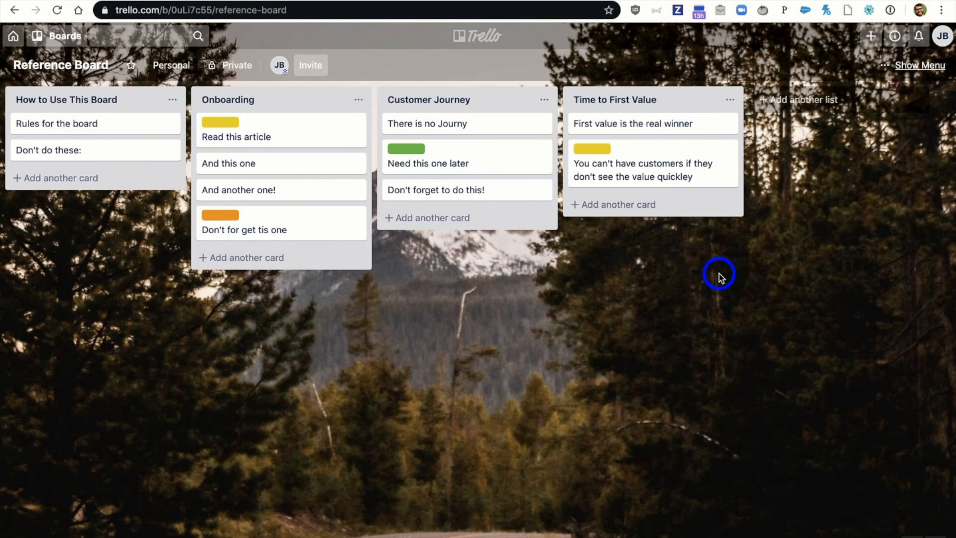
pyautogui.moveTo(600, 123)
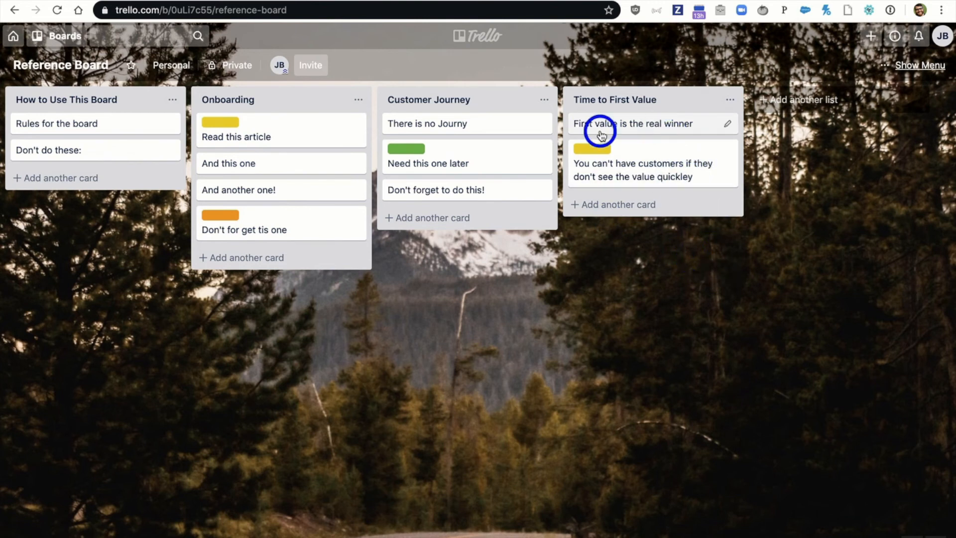
pyautogui.moveTo(668, 226)
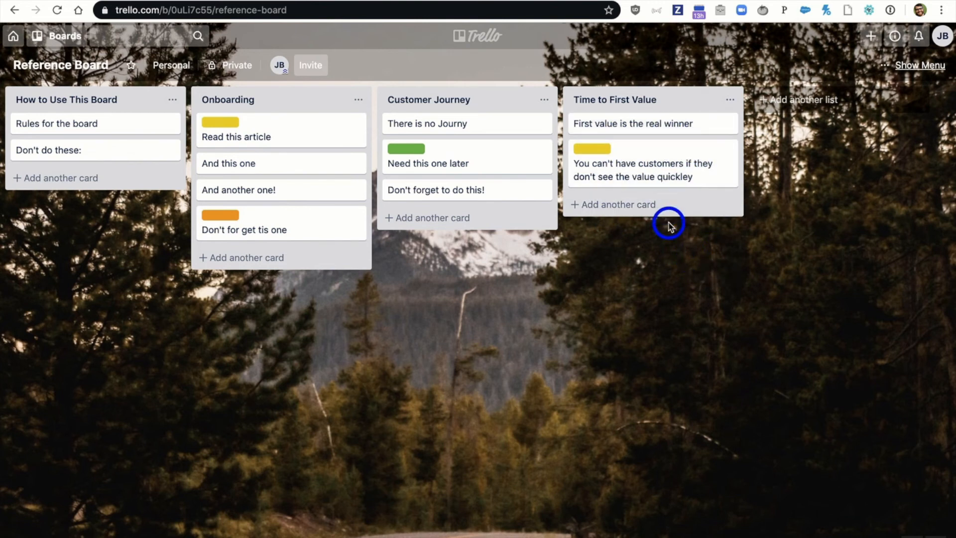
pyautogui.moveTo(655, 177)
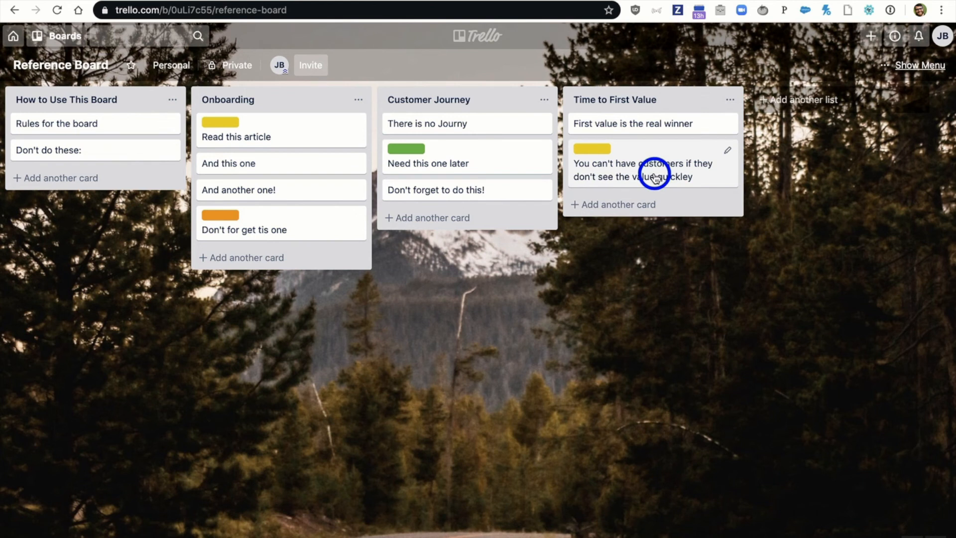
pyautogui.moveTo(403, 61)
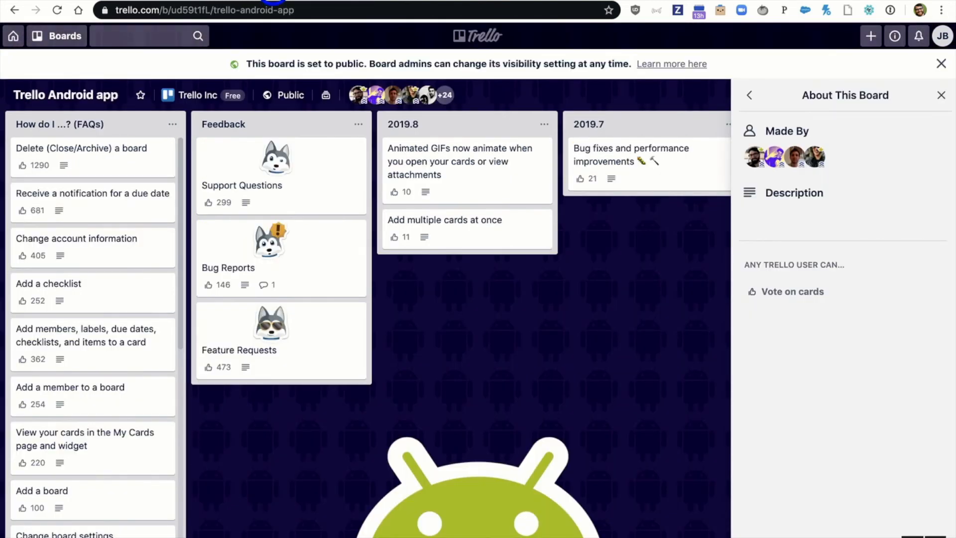
pyautogui.moveTo(159, 215)
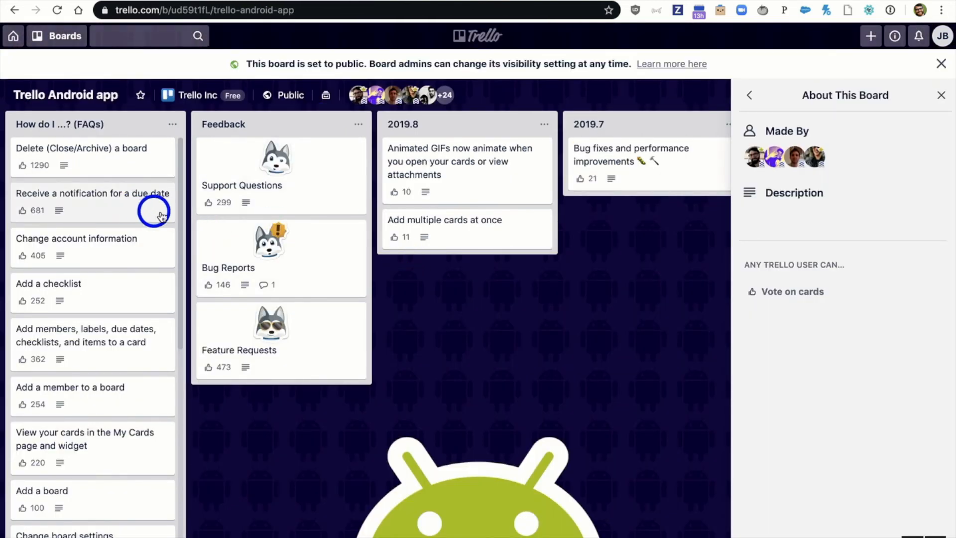
# Step: View the Join the beta and Move a card to another board FAQ cards, then return to the board
pyautogui.scroll(-3)
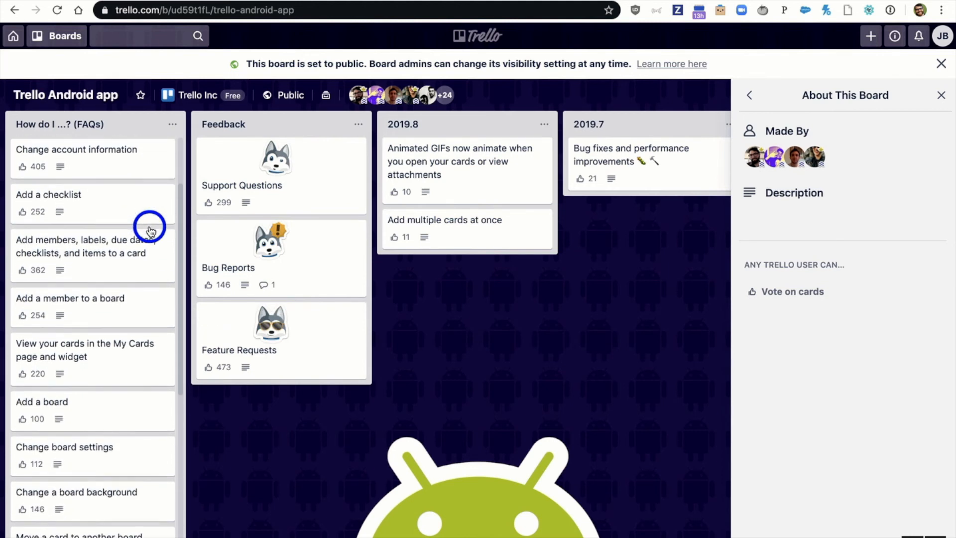
pyautogui.scroll(-3)
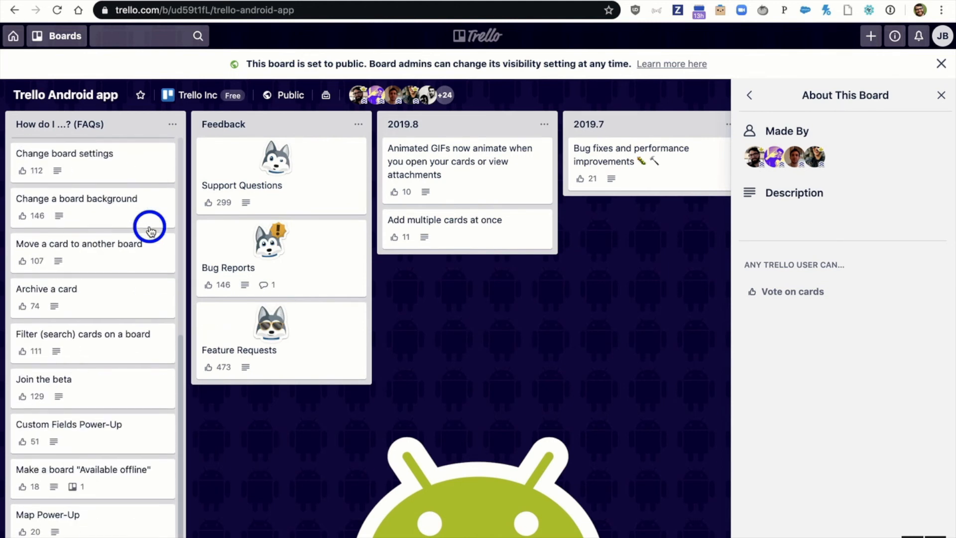
pyautogui.click(42, 378)
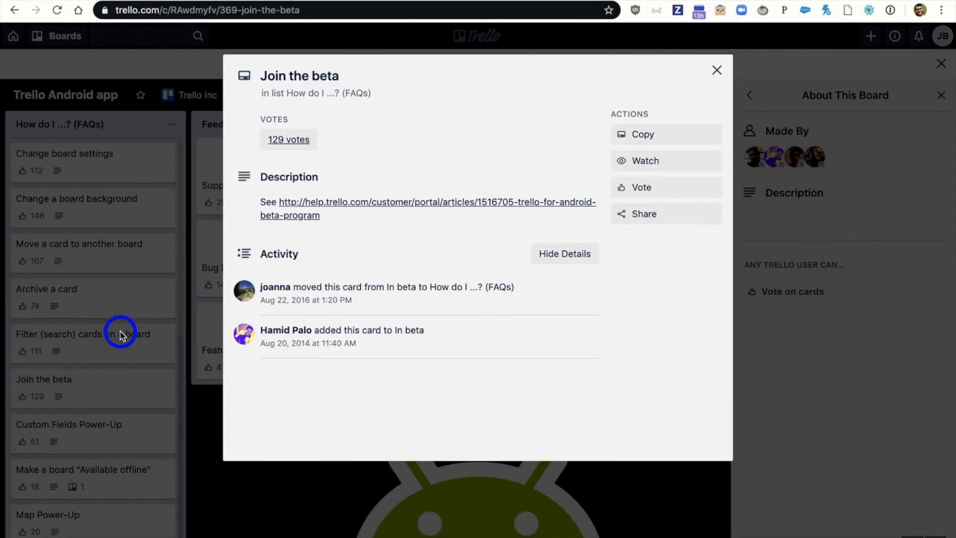
pyautogui.click(80, 243)
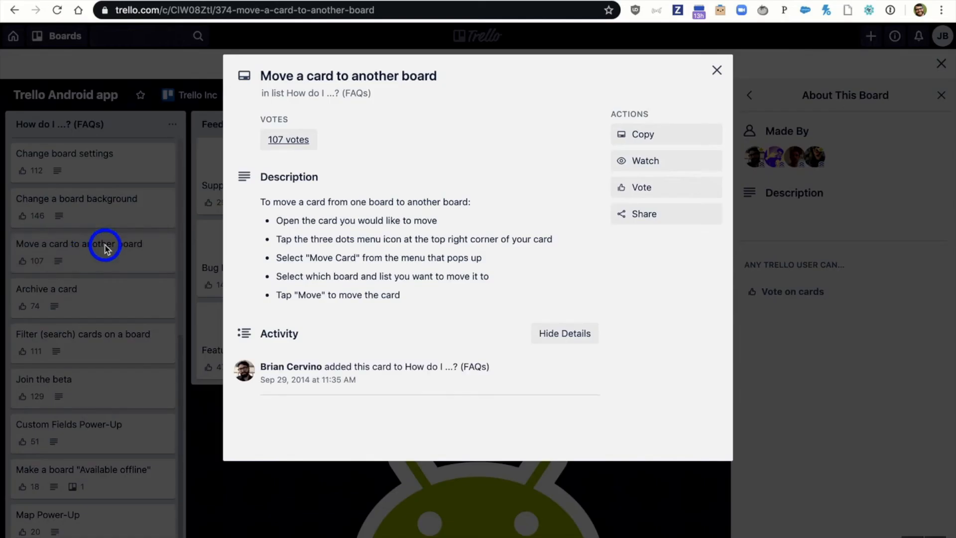
pyautogui.click(716, 69)
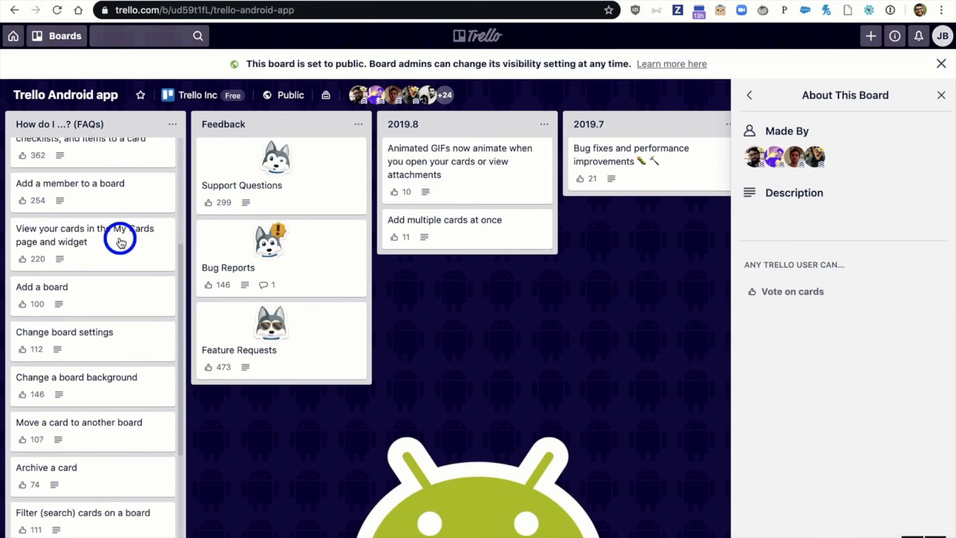
pyautogui.scroll(3)
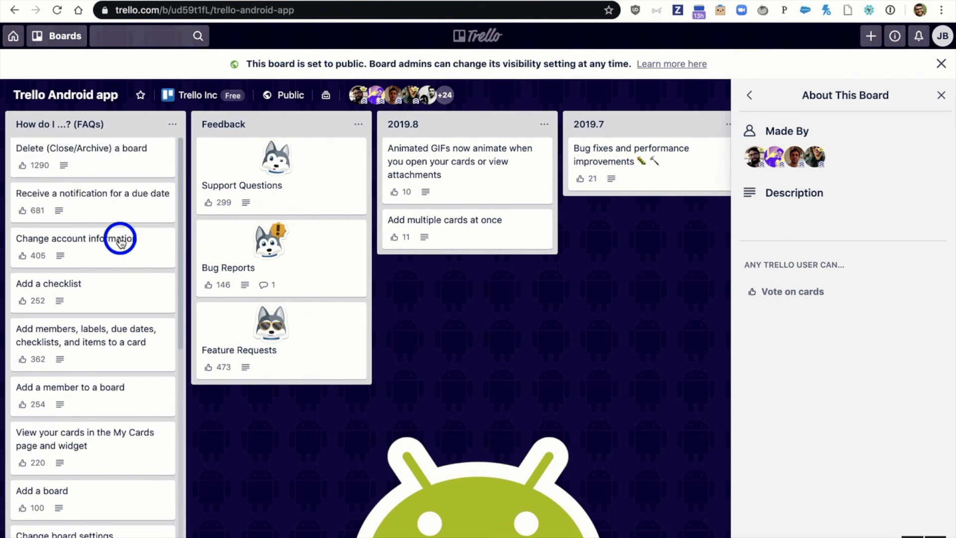
pyautogui.moveTo(97, 244)
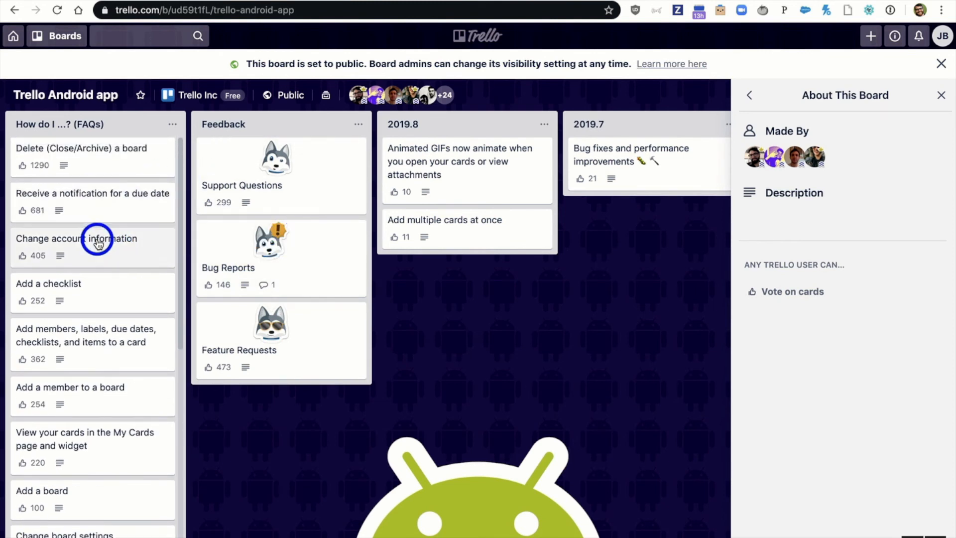
pyautogui.moveTo(235, 149)
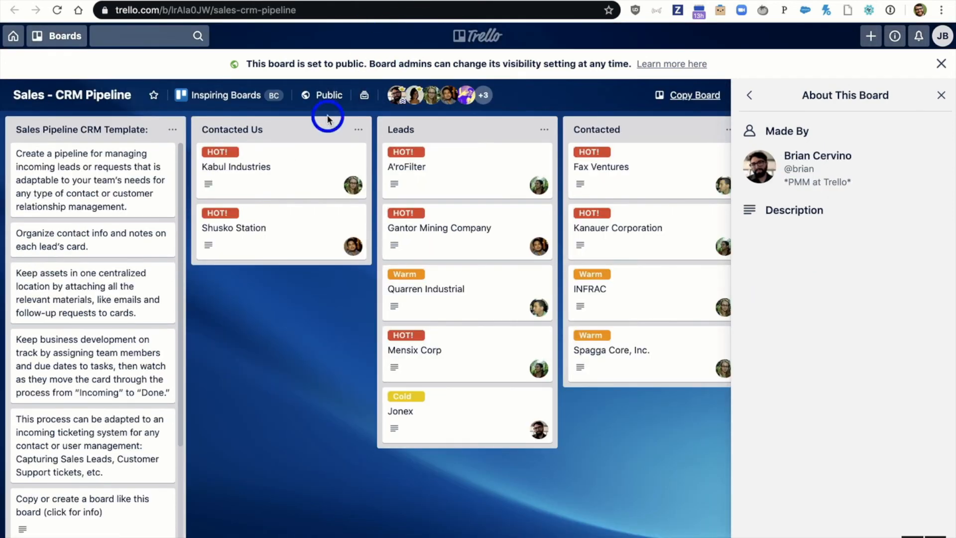
pyautogui.moveTo(179, 299)
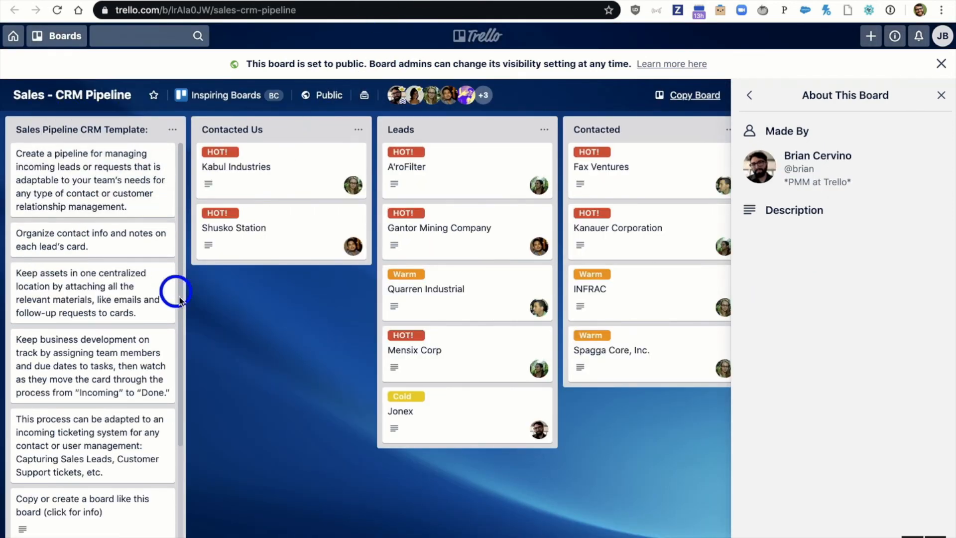
# Step: Scroll across the Sales - CRM Pipeline lists from Contacted through Won and back
pyautogui.scroll(-3)
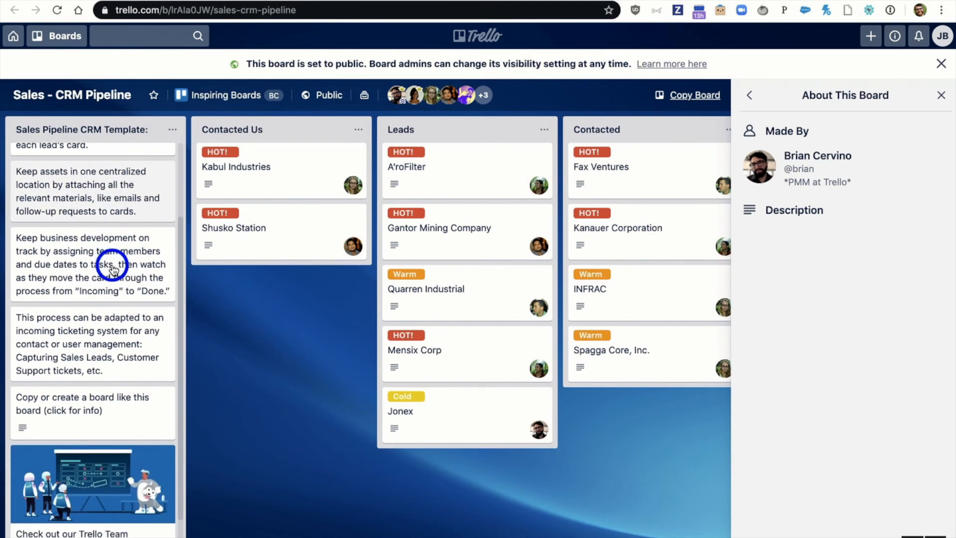
pyautogui.hscroll(3)
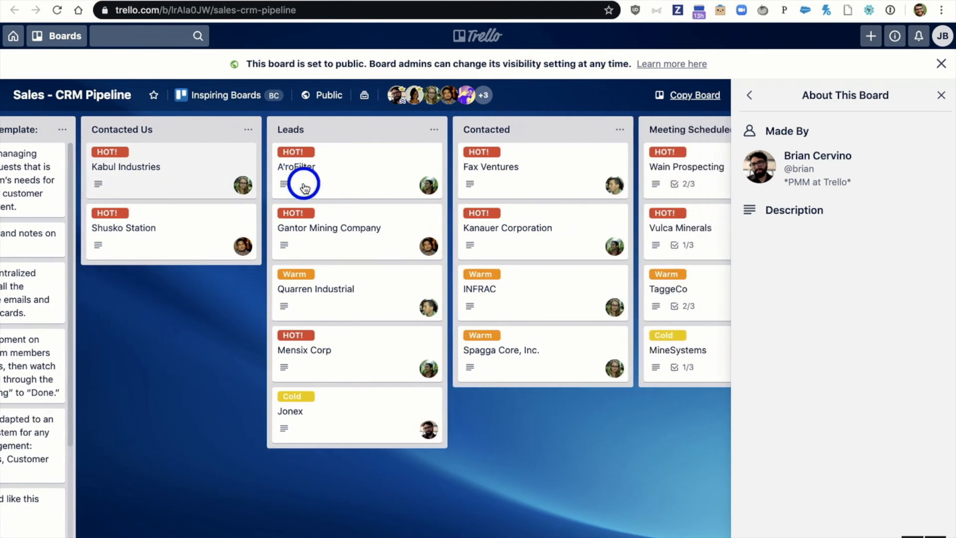
pyautogui.hscroll(3)
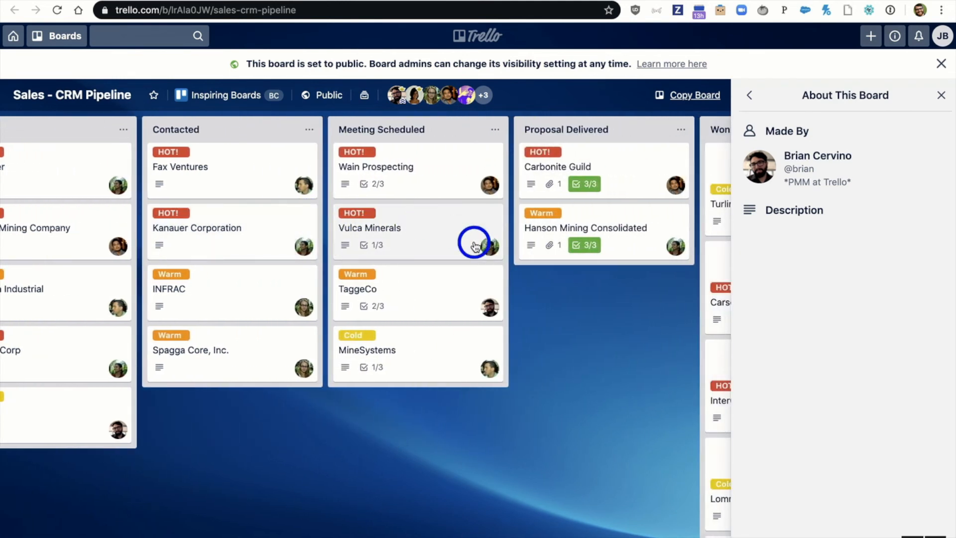
pyautogui.hscroll(3)
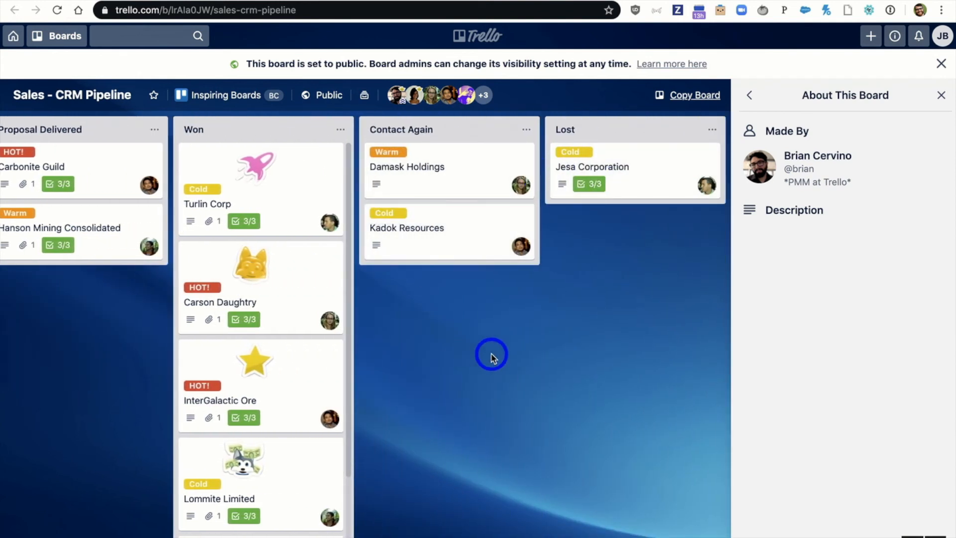
pyautogui.hscroll(-3)
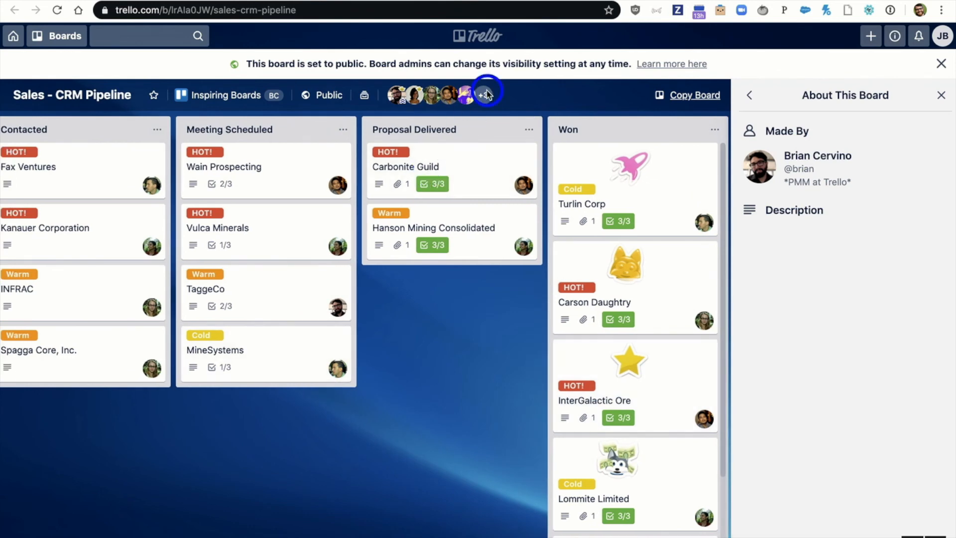
pyautogui.click(219, 96)
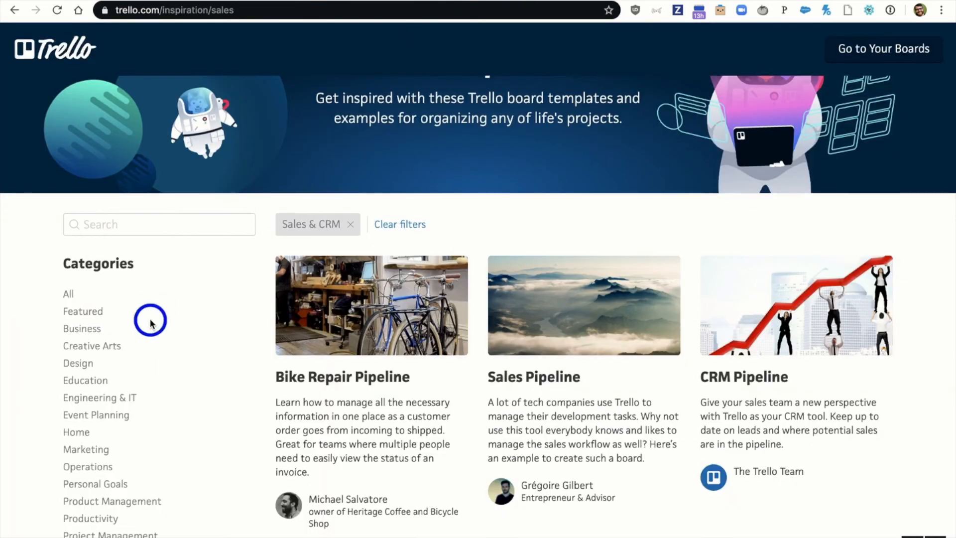
pyautogui.scroll(-3)
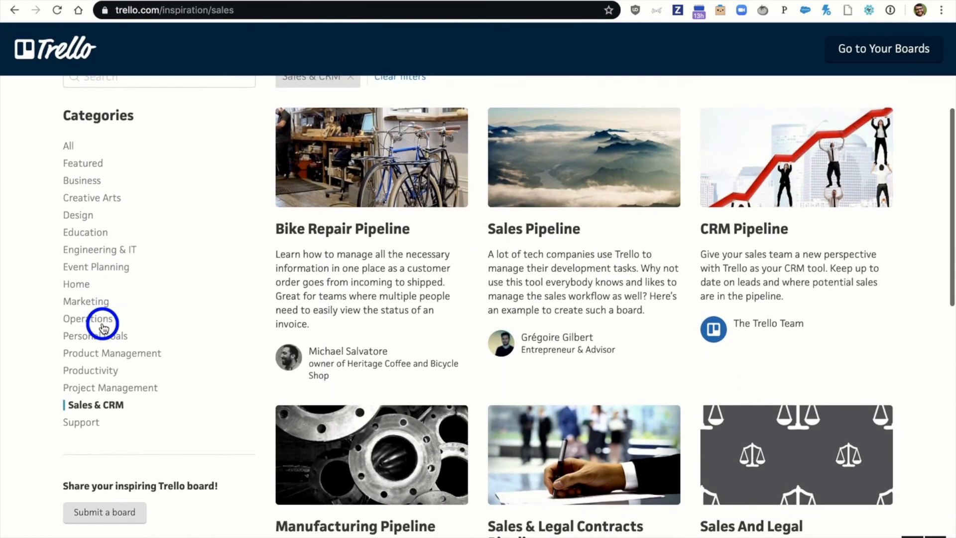
pyautogui.moveTo(579, 201)
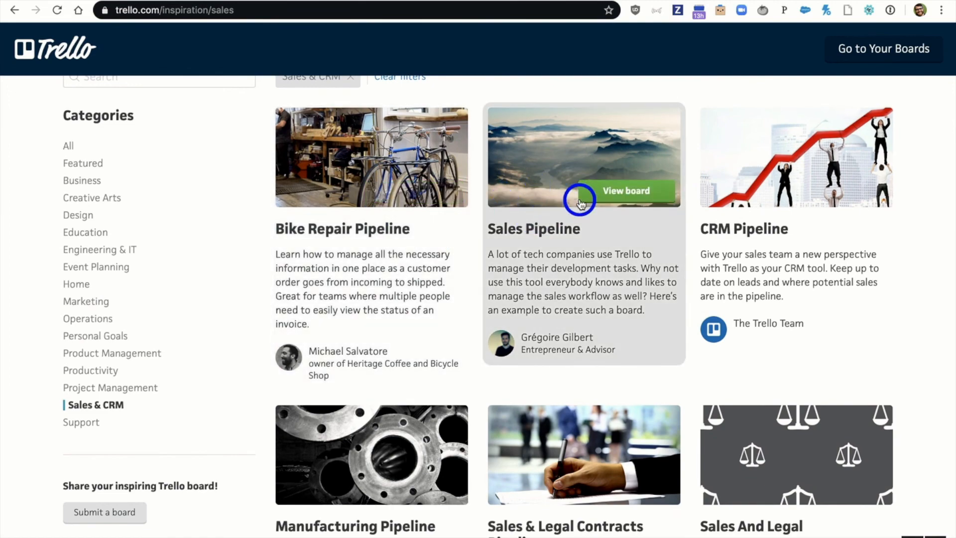
pyautogui.scroll(-3)
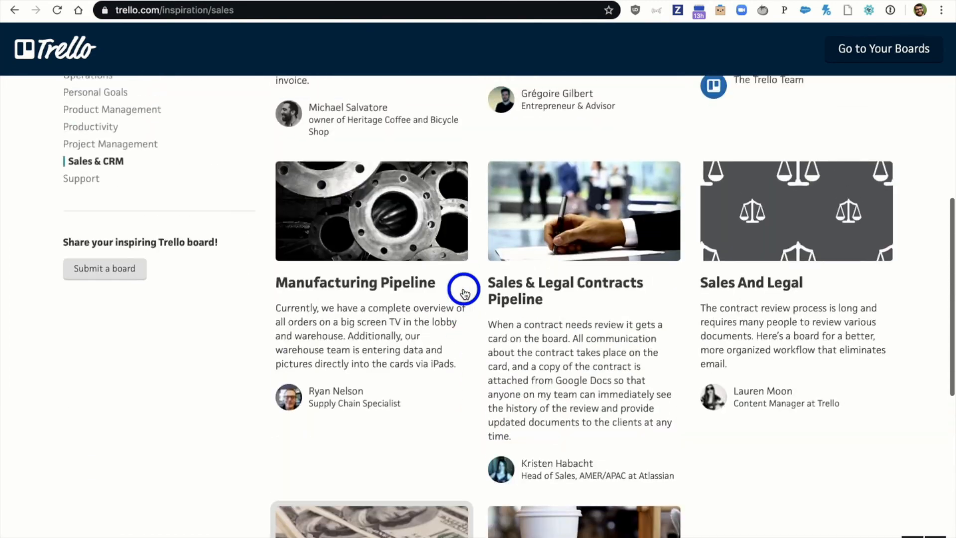
pyautogui.scroll(3)
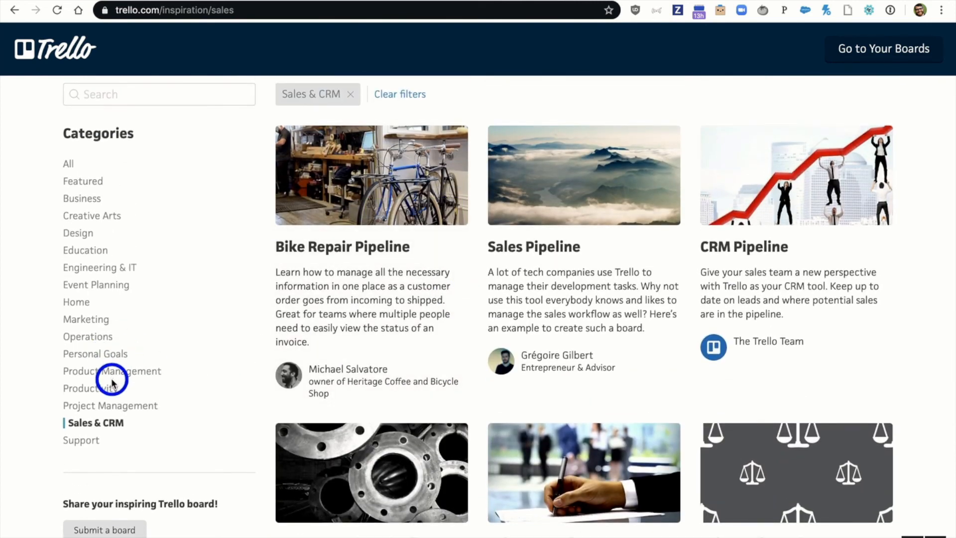
pyautogui.click(110, 405)
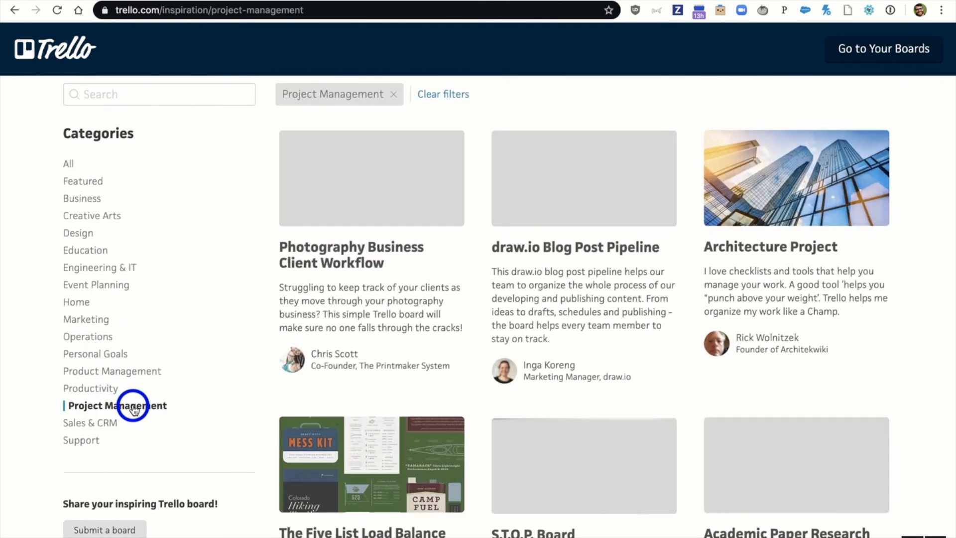
pyautogui.scroll(-3)
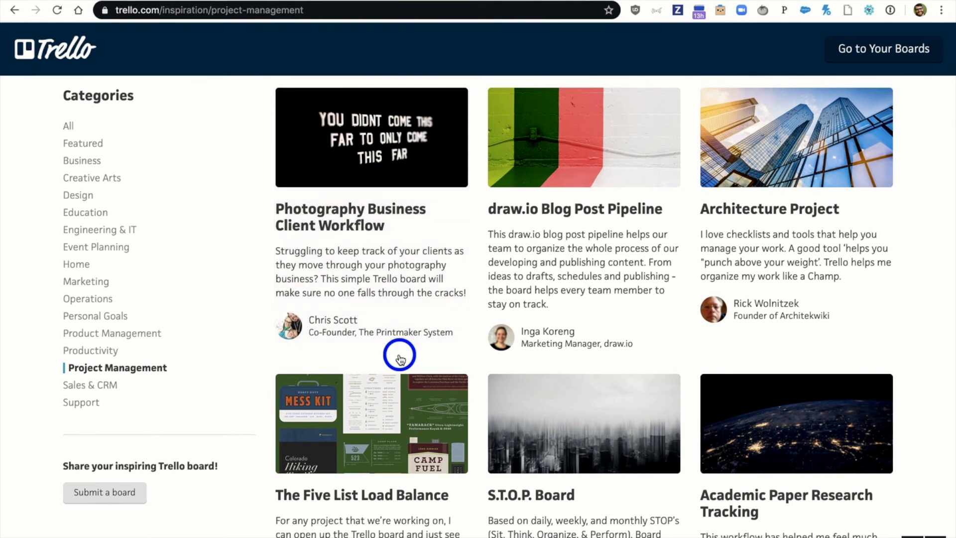
pyautogui.scroll(-3)
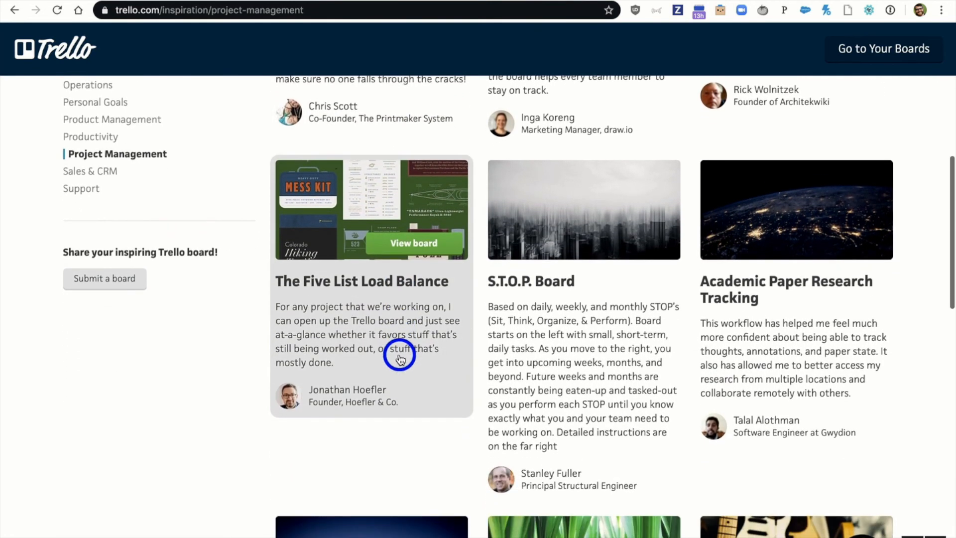
pyautogui.scroll(-3)
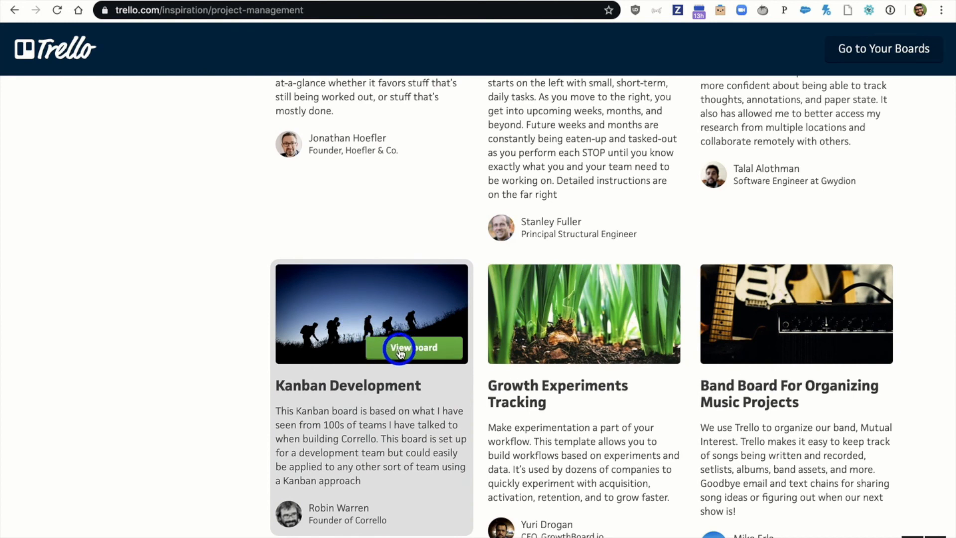
pyautogui.click(414, 347)
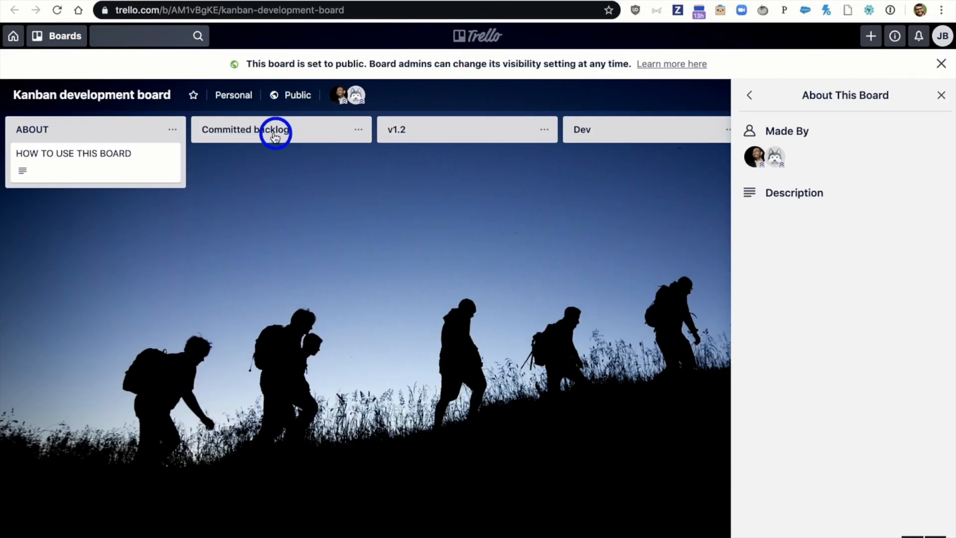
pyautogui.hscroll(3)
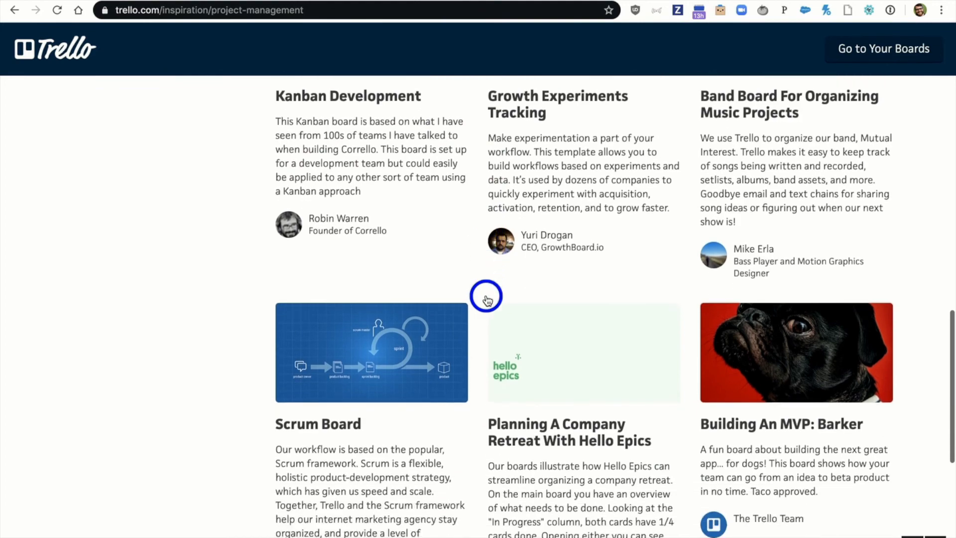
pyautogui.scroll(-3)
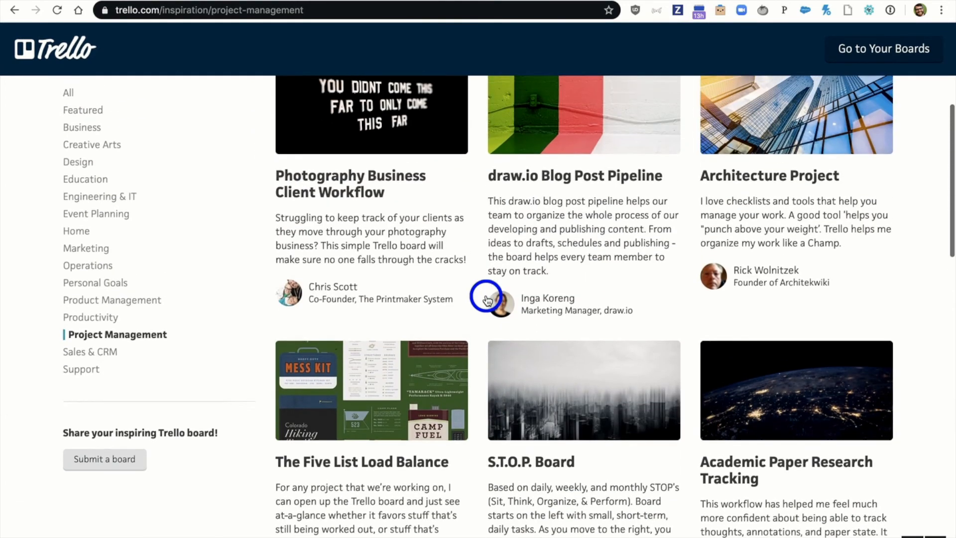
pyautogui.scroll(3)
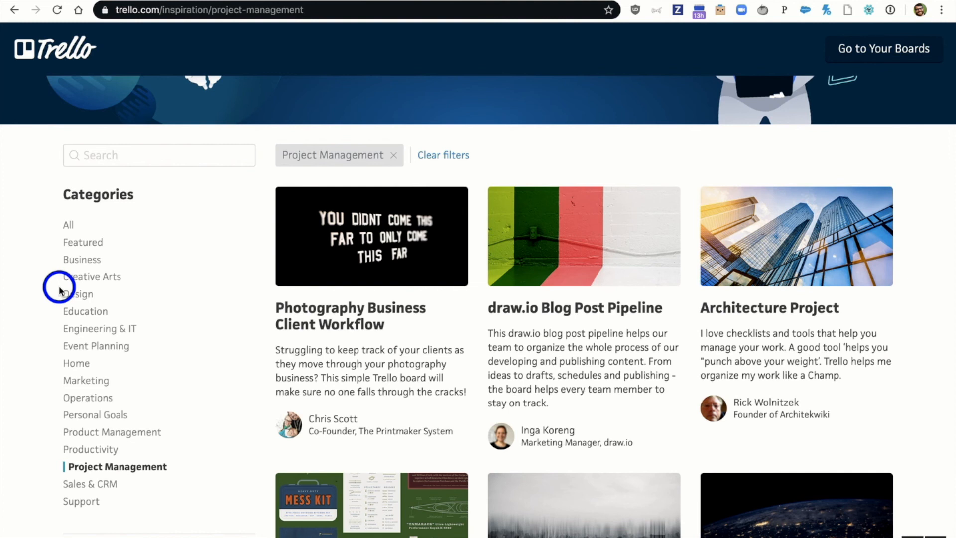
pyautogui.moveTo(125, 327)
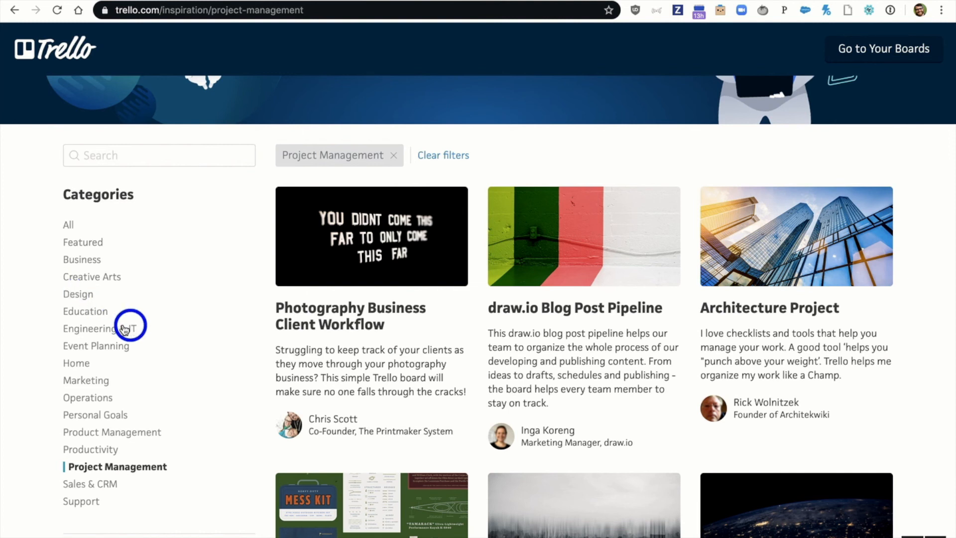
pyautogui.moveTo(134, 349)
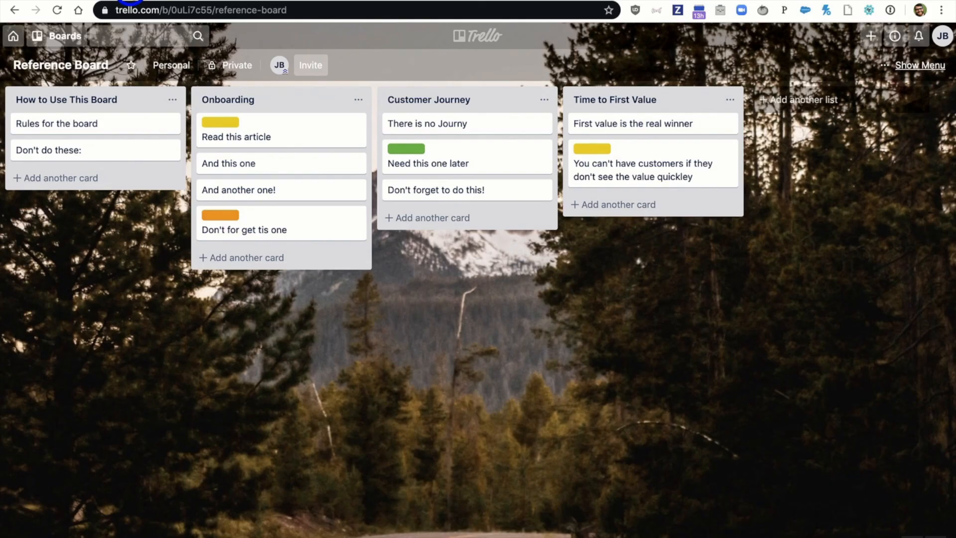
pyautogui.moveTo(273, 53)
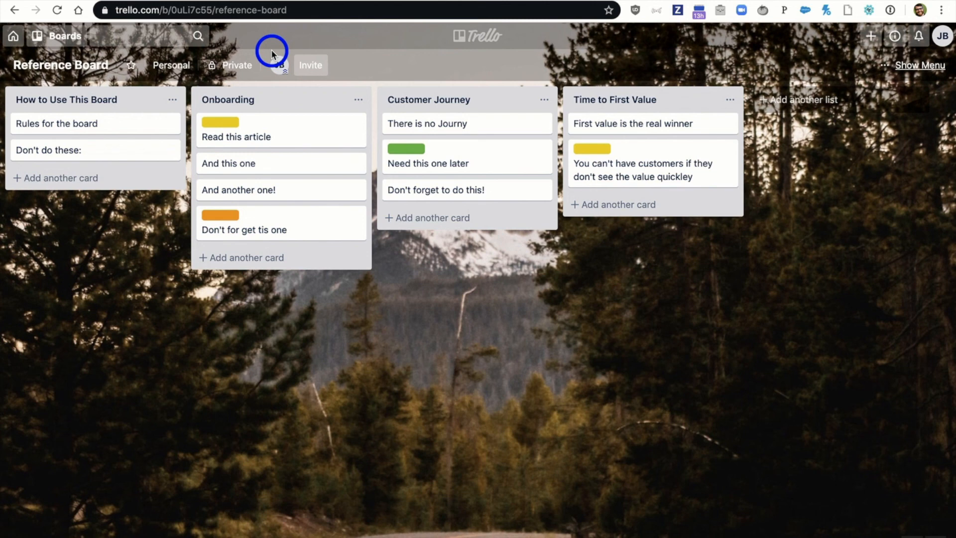
# Step: Return to the personal boards overview from the Reference Board
pyautogui.click(13, 36)
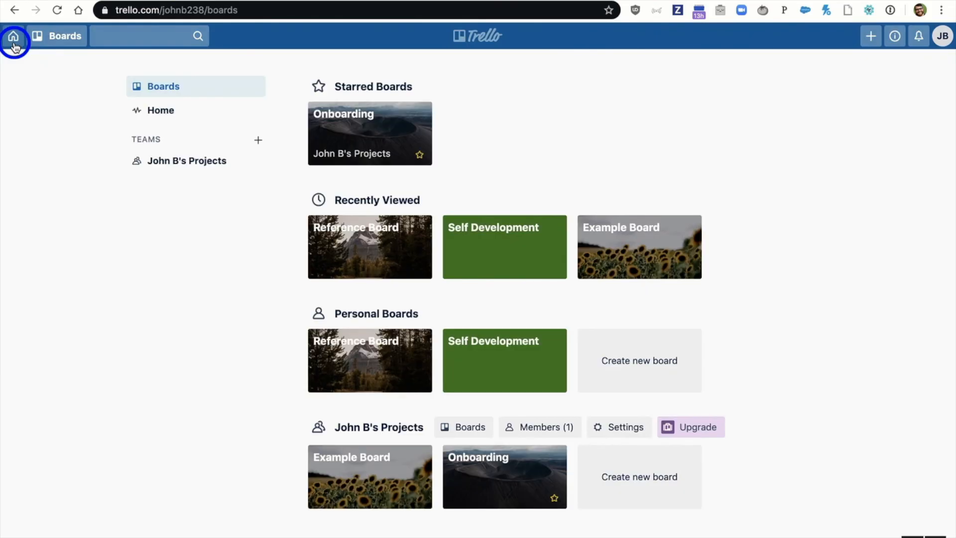
pyautogui.moveTo(510, 231)
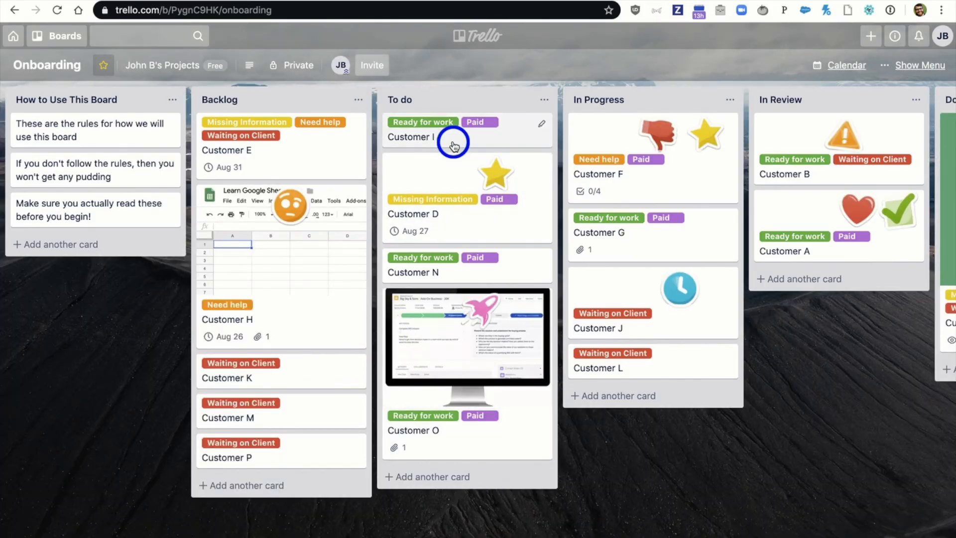
pyautogui.moveTo(493, 136)
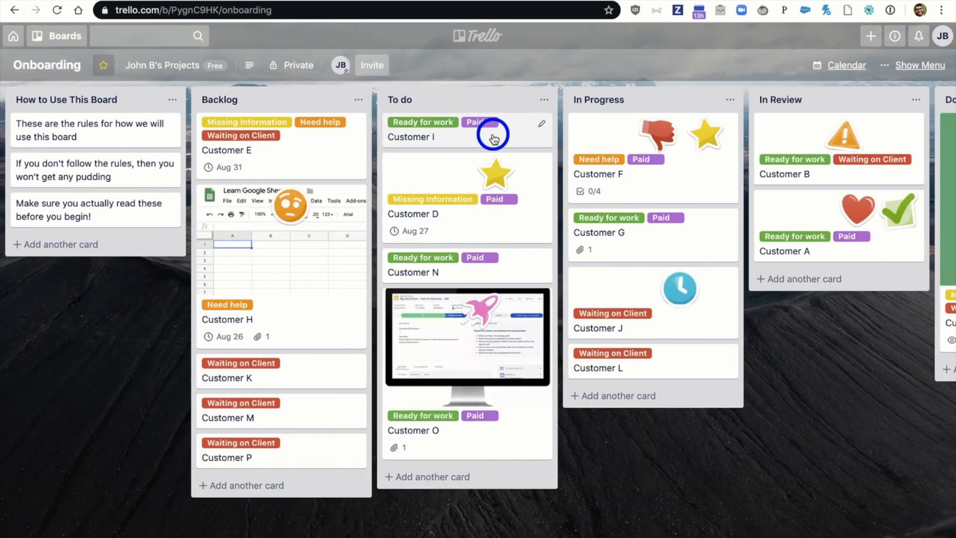
pyautogui.moveTo(502, 140)
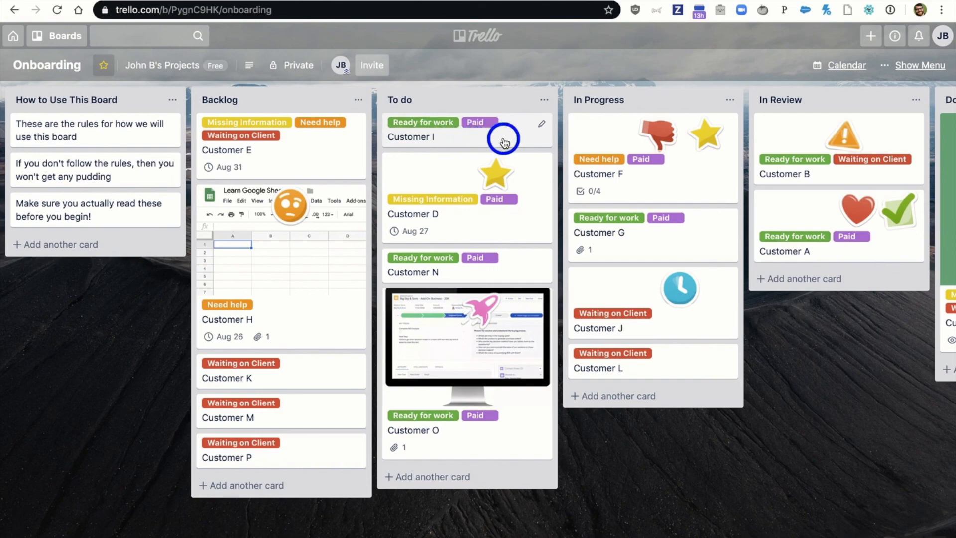
pyautogui.click(411, 136)
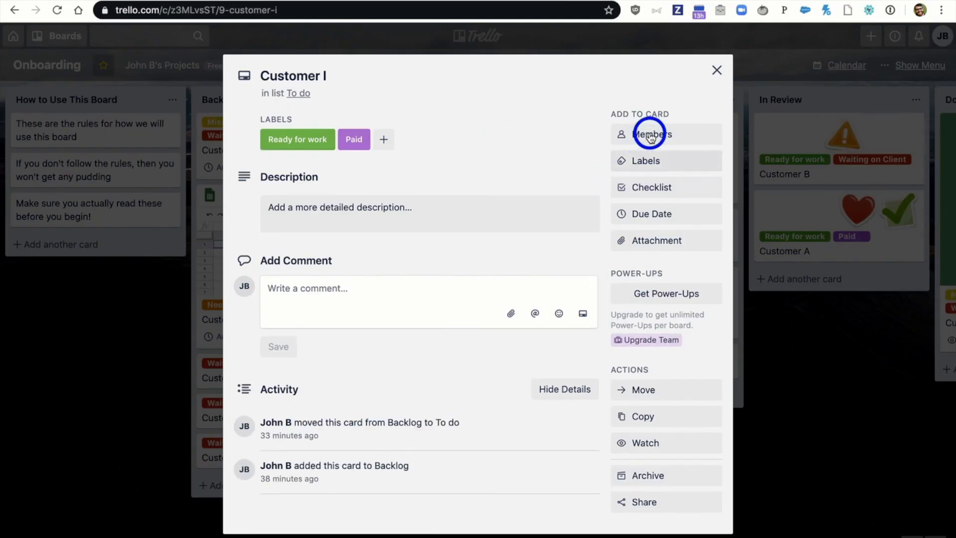
pyautogui.click(651, 133)
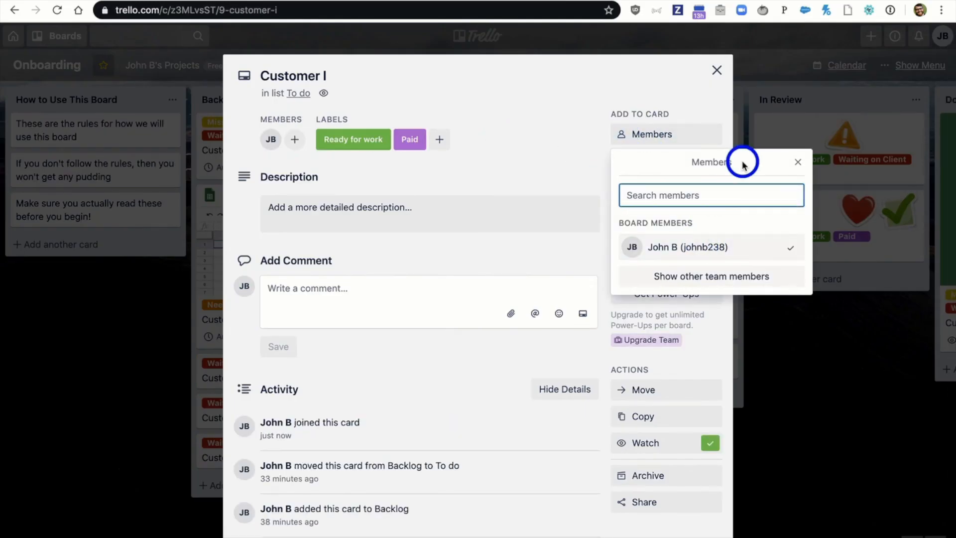
pyautogui.click(798, 161)
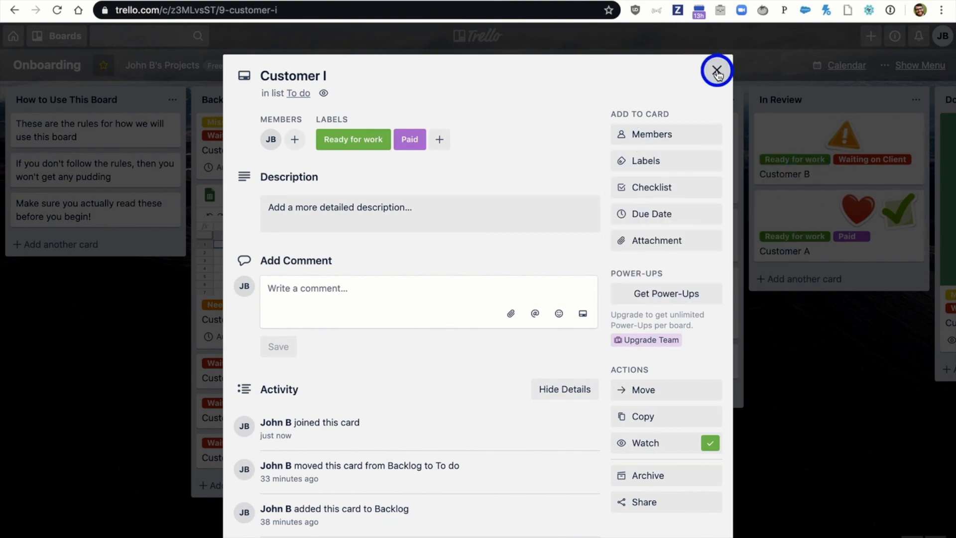
pyautogui.click(716, 70)
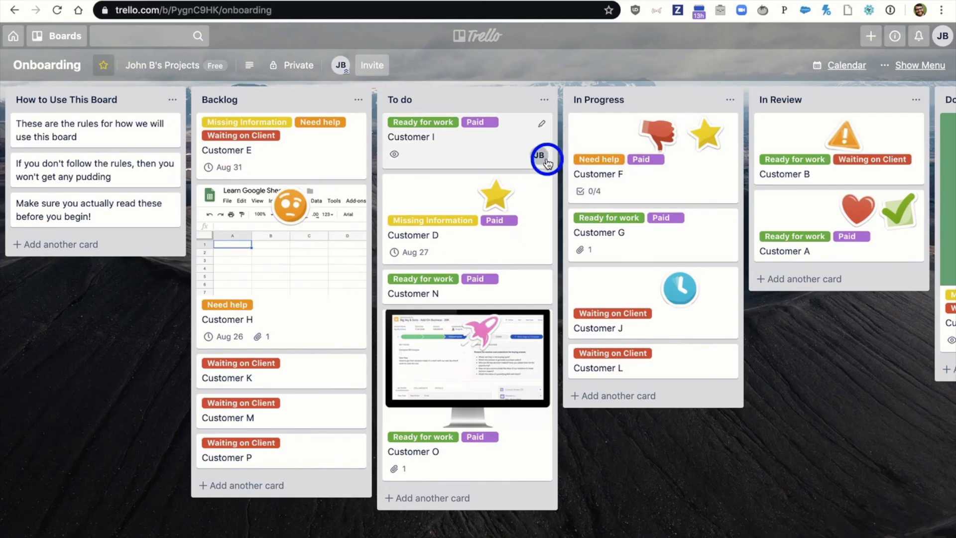
pyautogui.moveTo(477, 160)
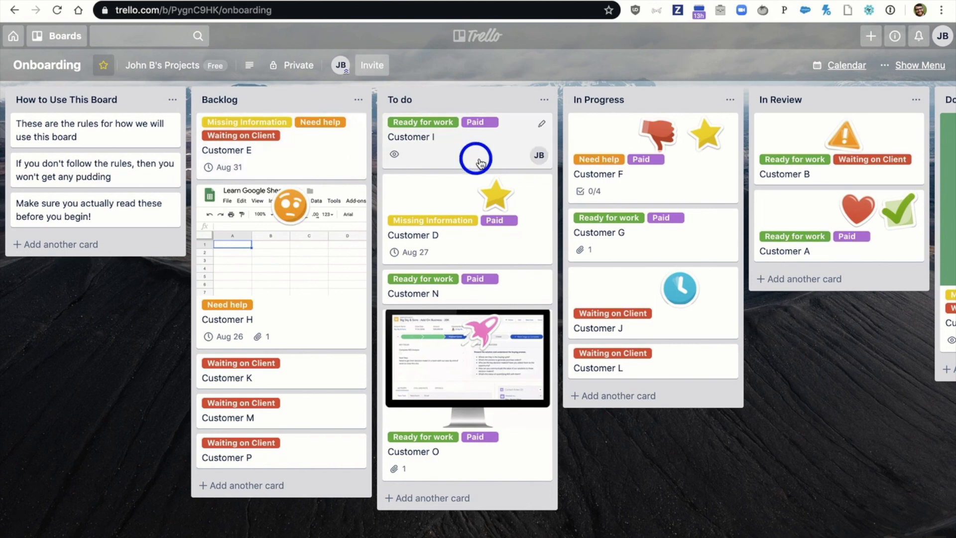
pyautogui.moveTo(538, 156)
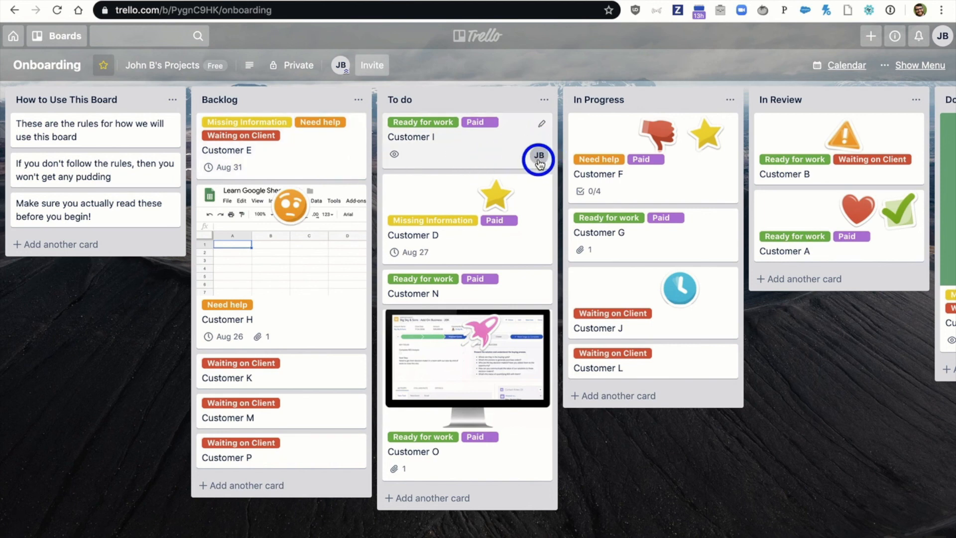
pyautogui.moveTo(538, 156)
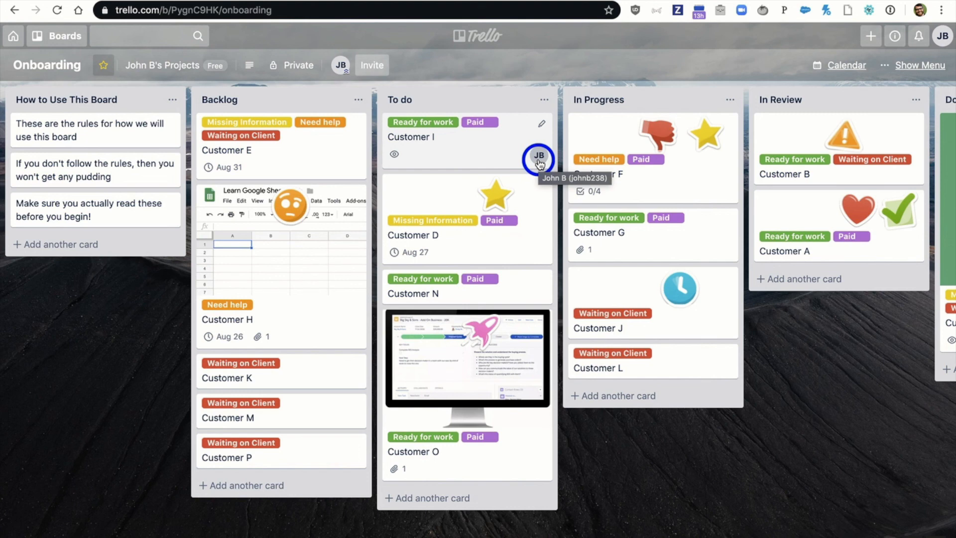
pyautogui.moveTo(499, 145)
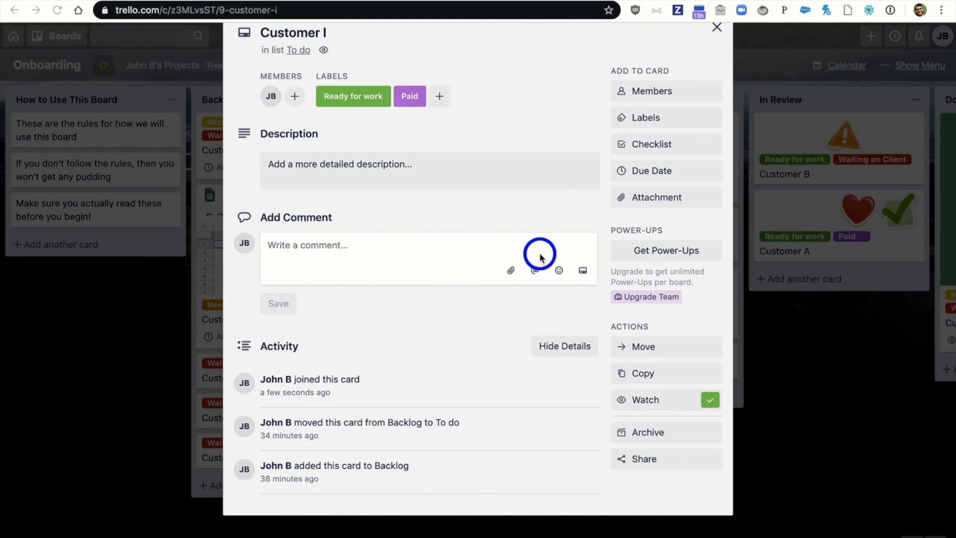
pyautogui.moveTo(405, 334)
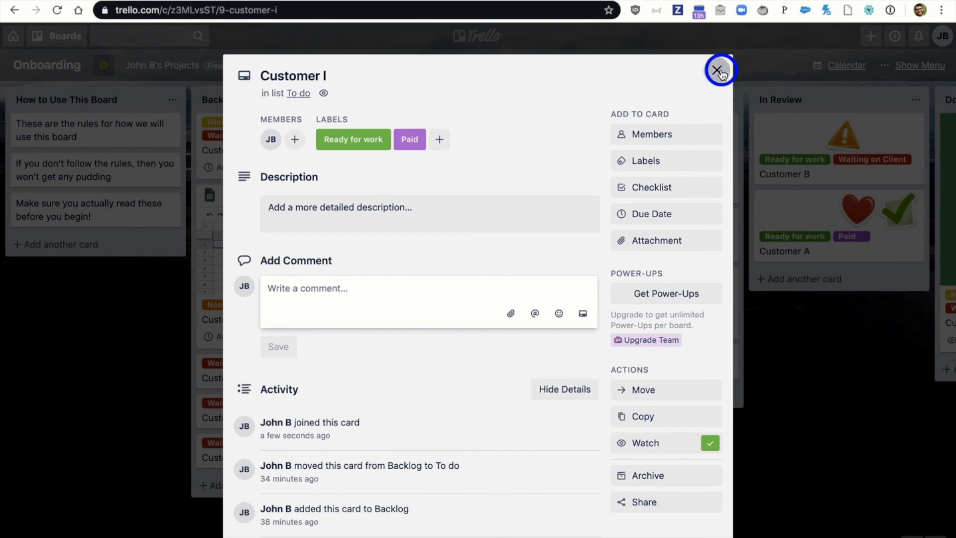
pyautogui.click(720, 70)
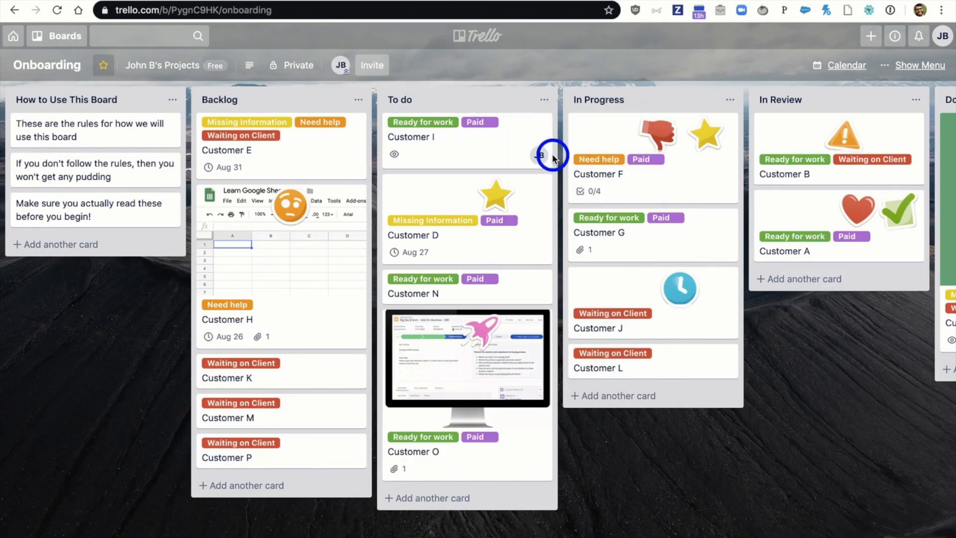
pyautogui.hscroll(3)
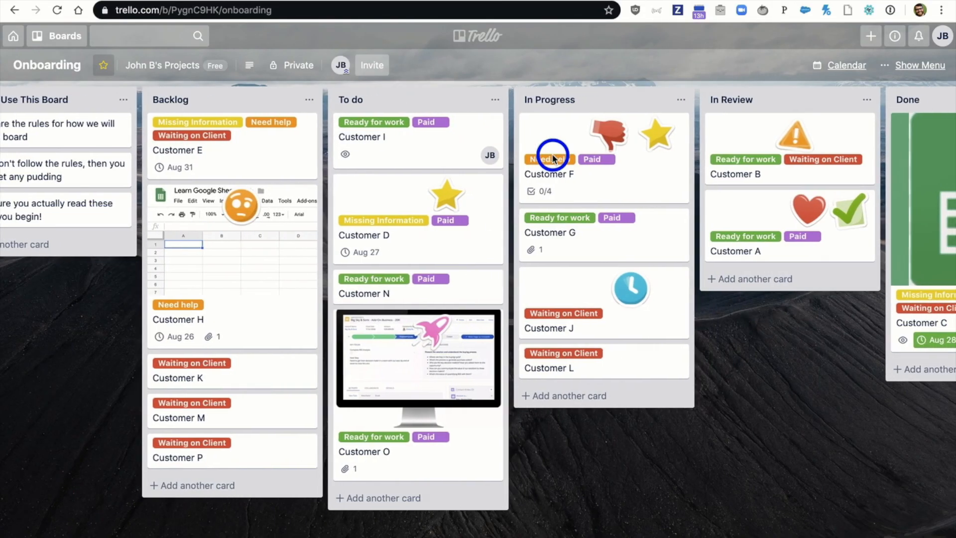
pyautogui.hscroll(3)
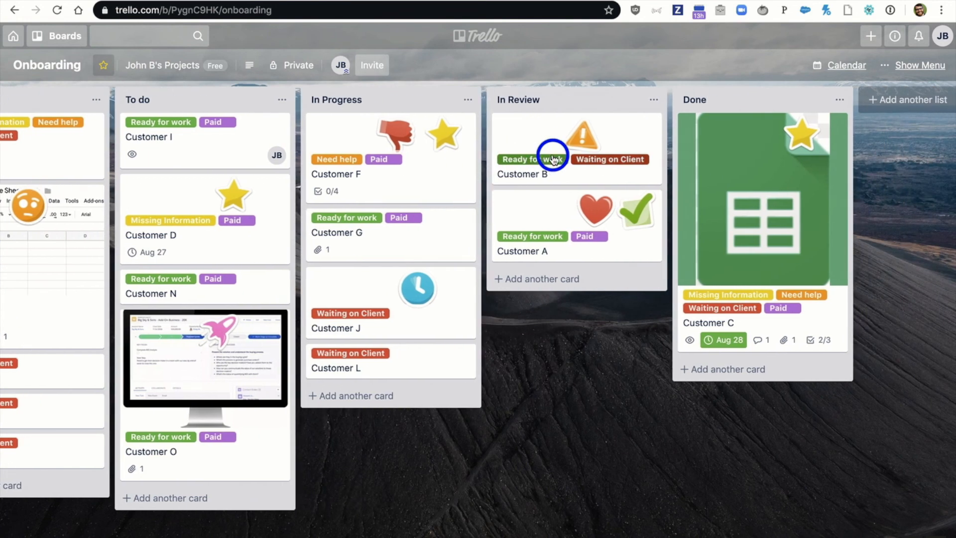
pyautogui.hscroll(-3)
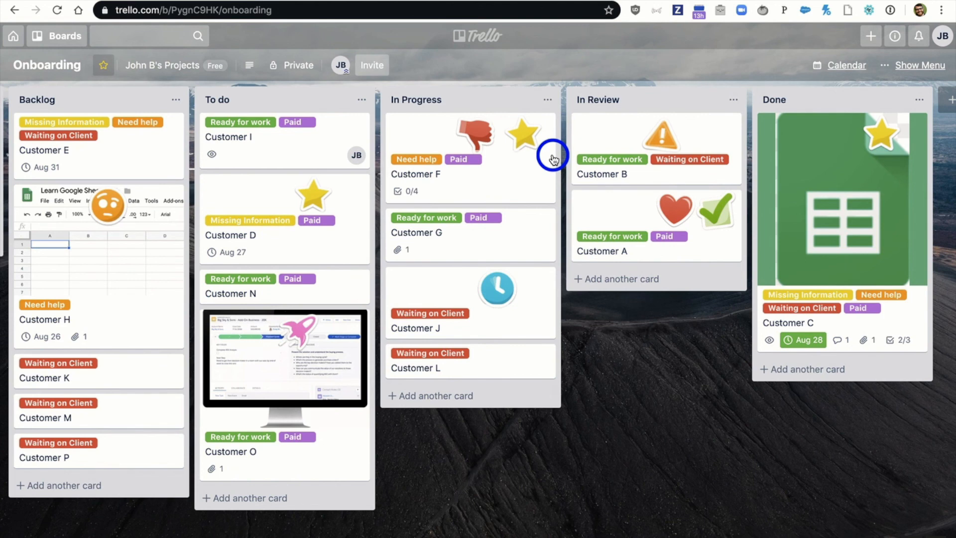
pyautogui.moveTo(405, 249)
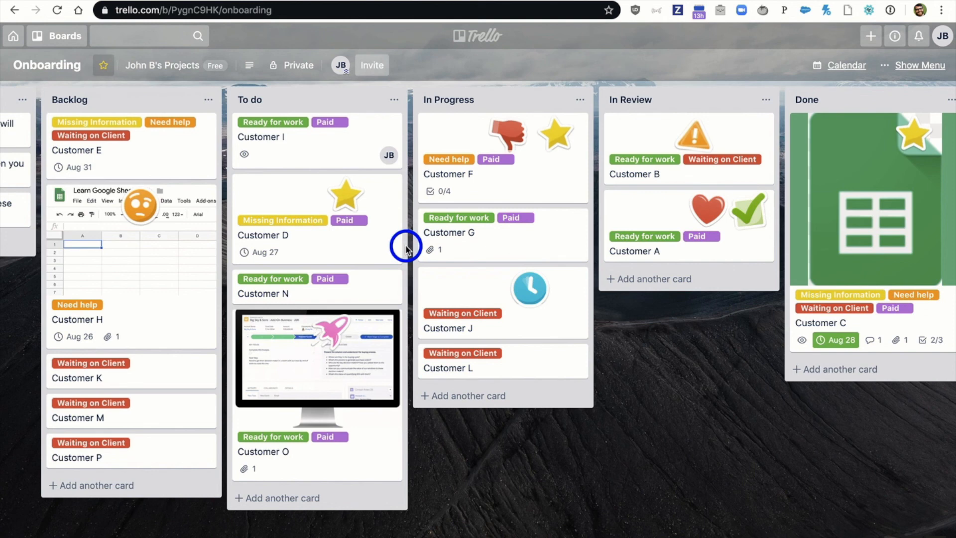
pyautogui.moveTo(807, 440)
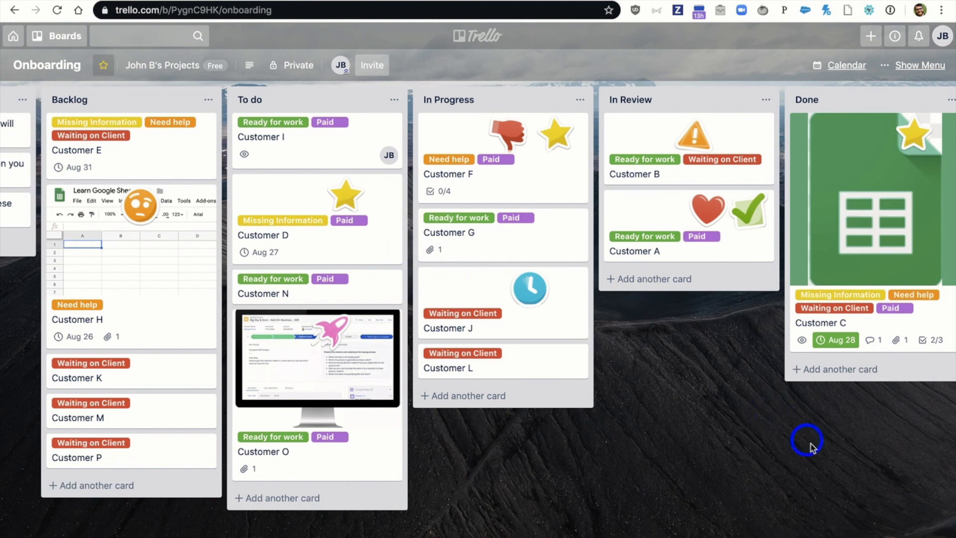
pyautogui.moveTo(840, 473)
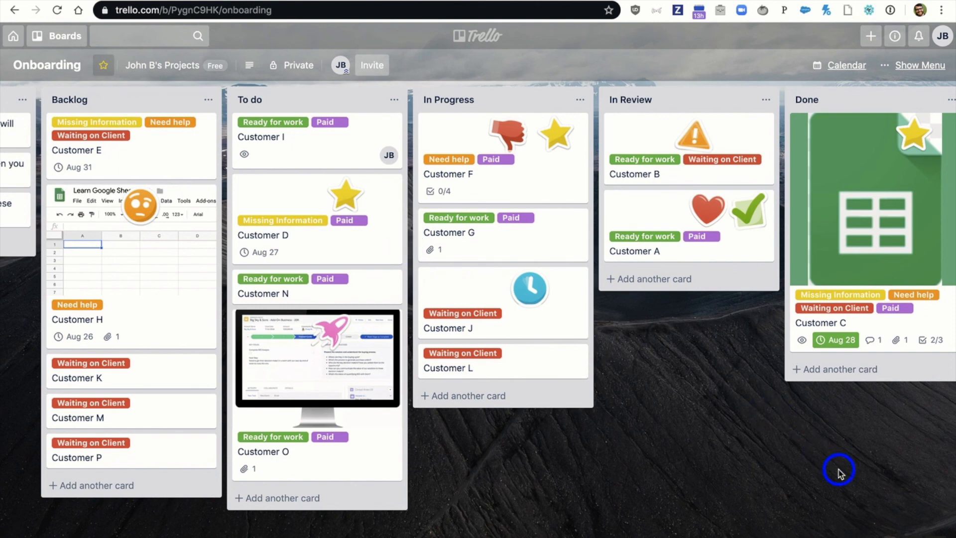